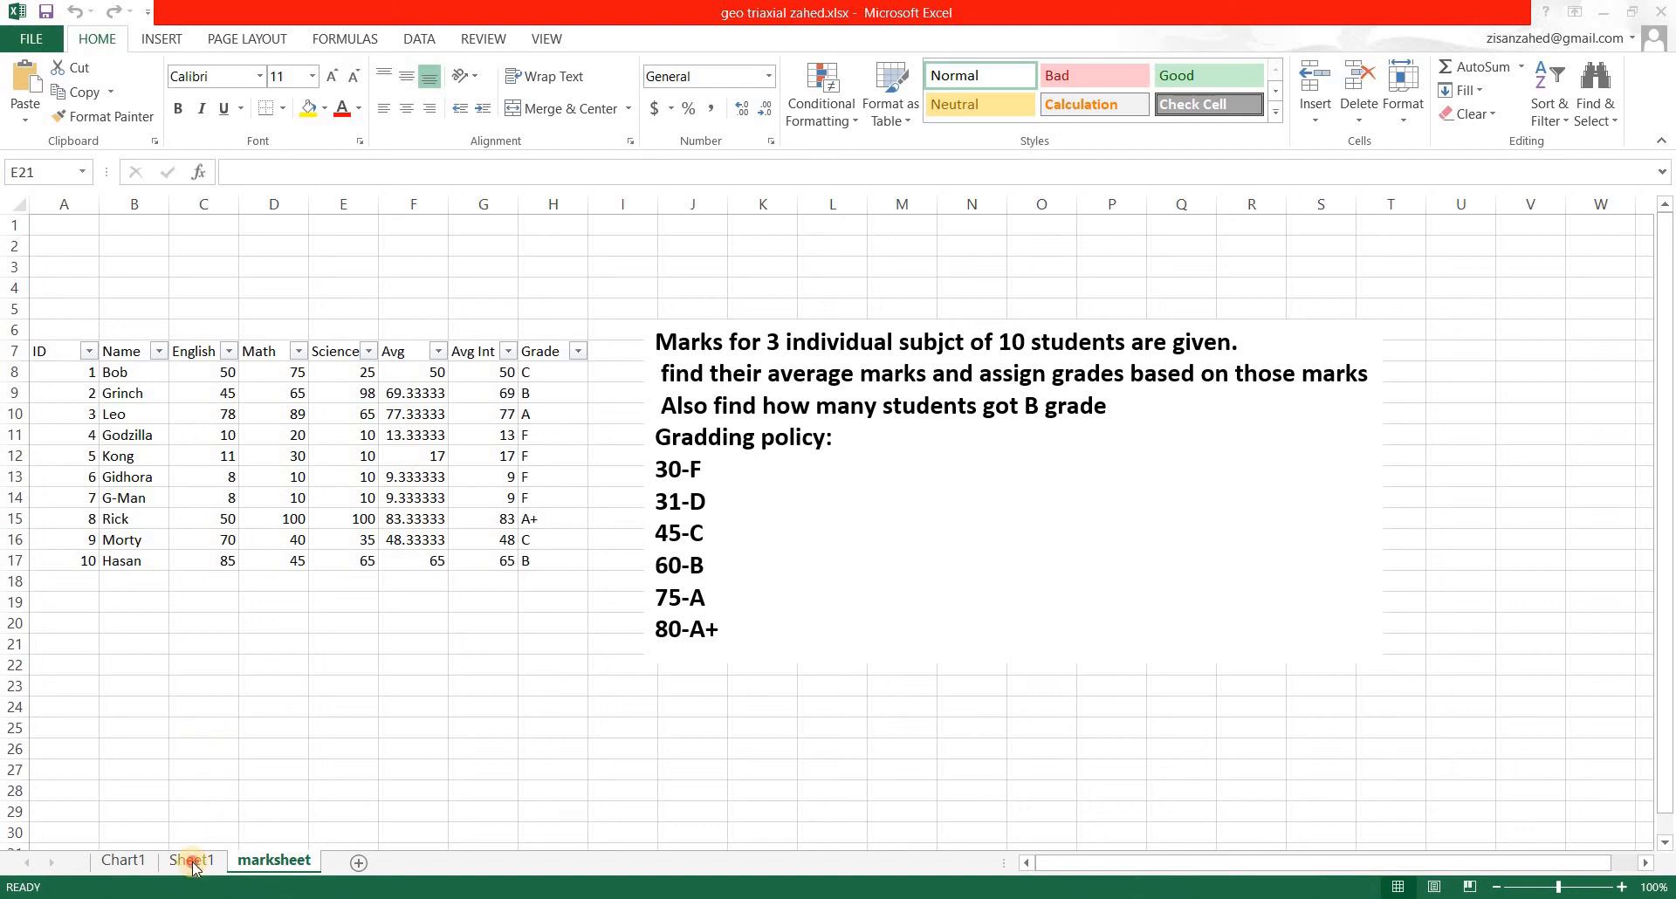
Step: Switch to Sheet1 holding the triaxial data and scroll through its rows
left_click(192, 860)
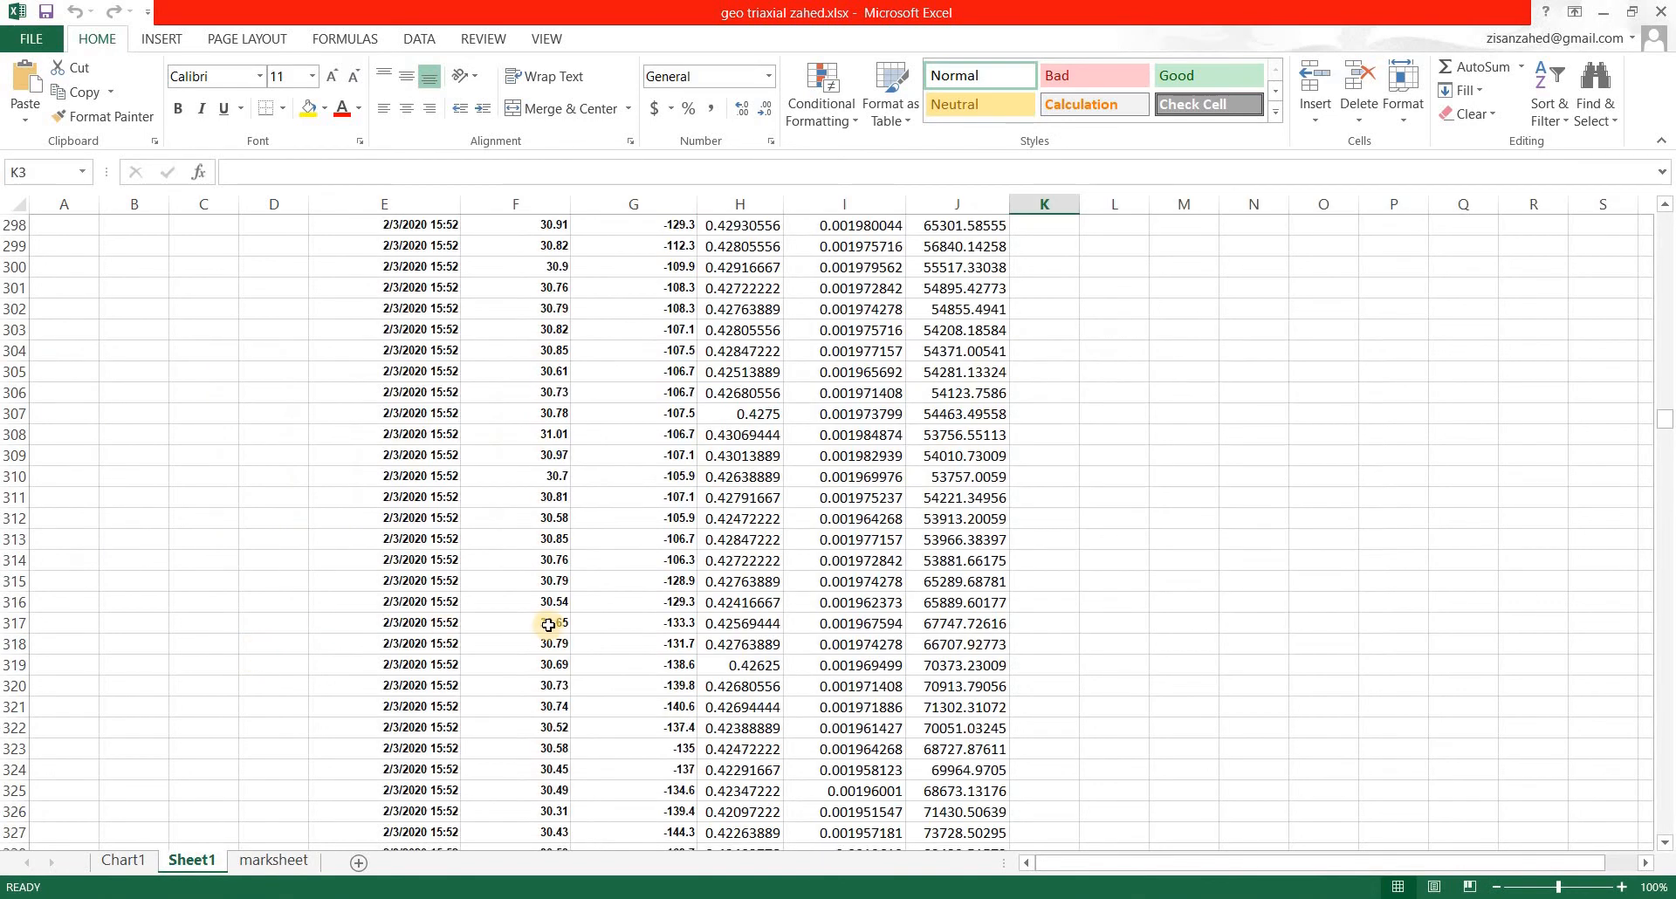
scroll("up", 3)
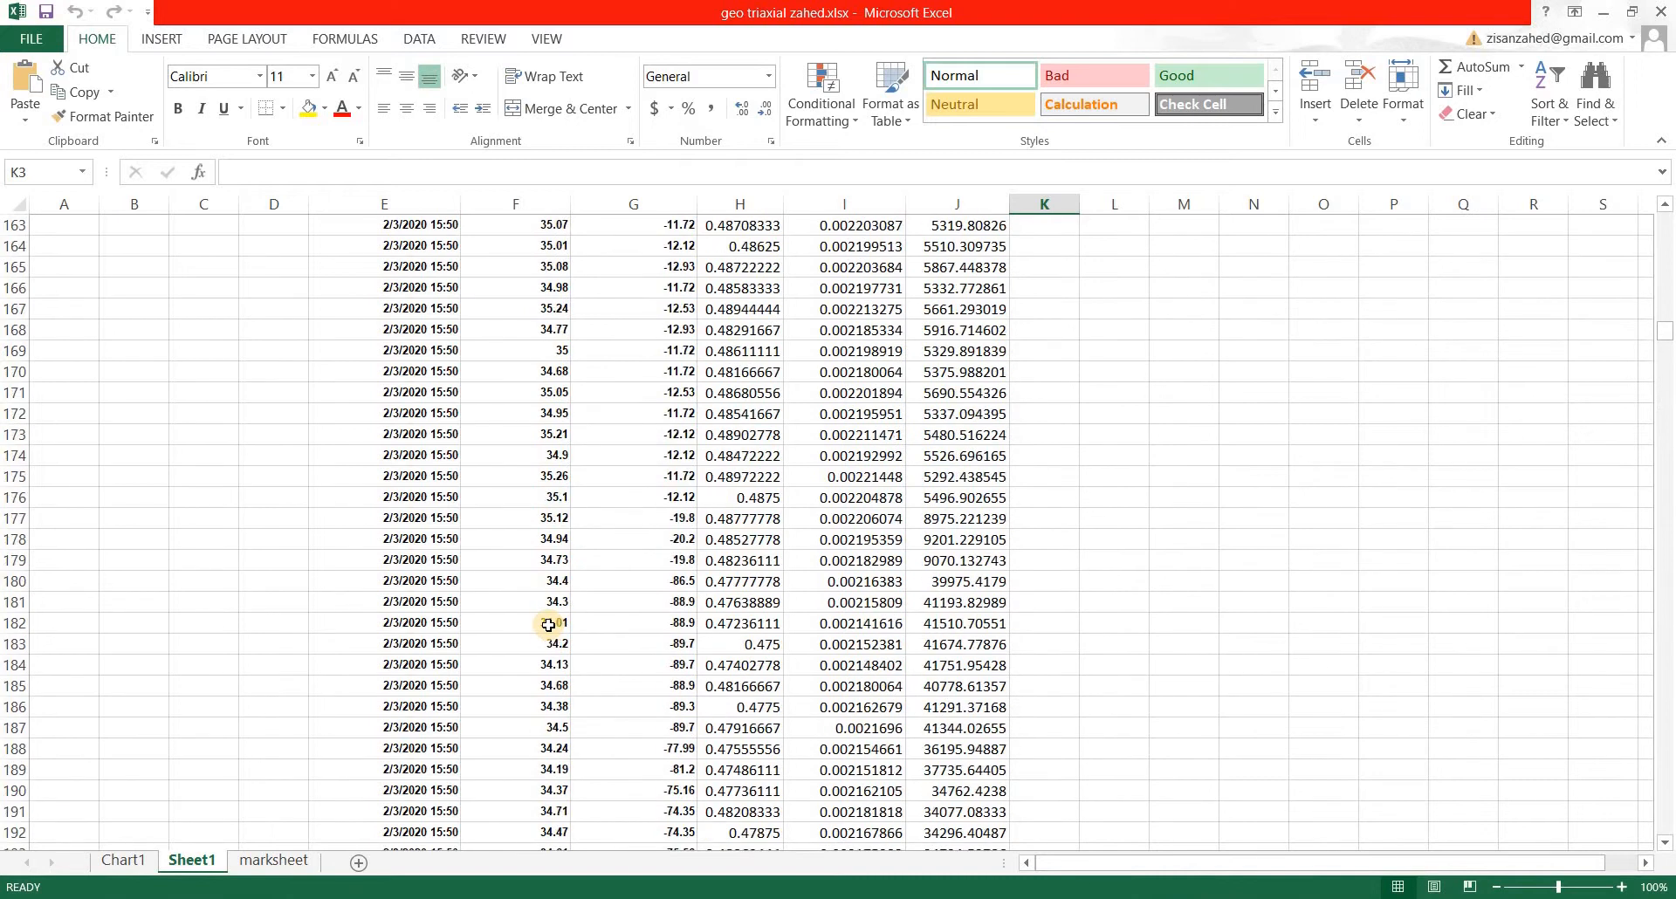
scroll("up", 3)
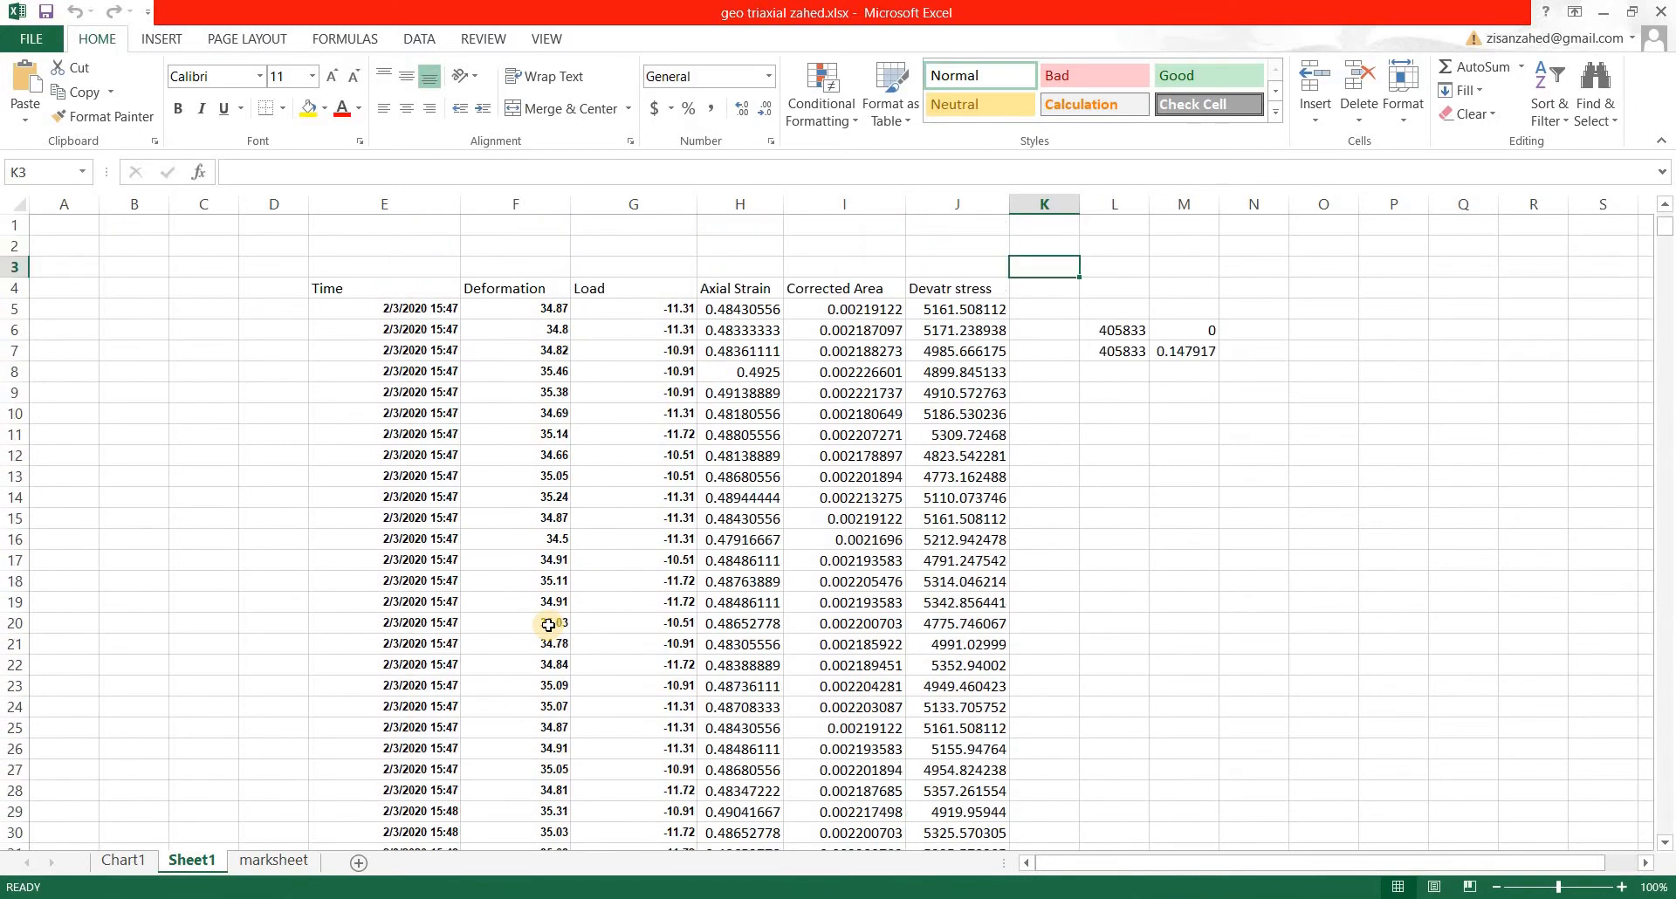
mouse_move(405, 417)
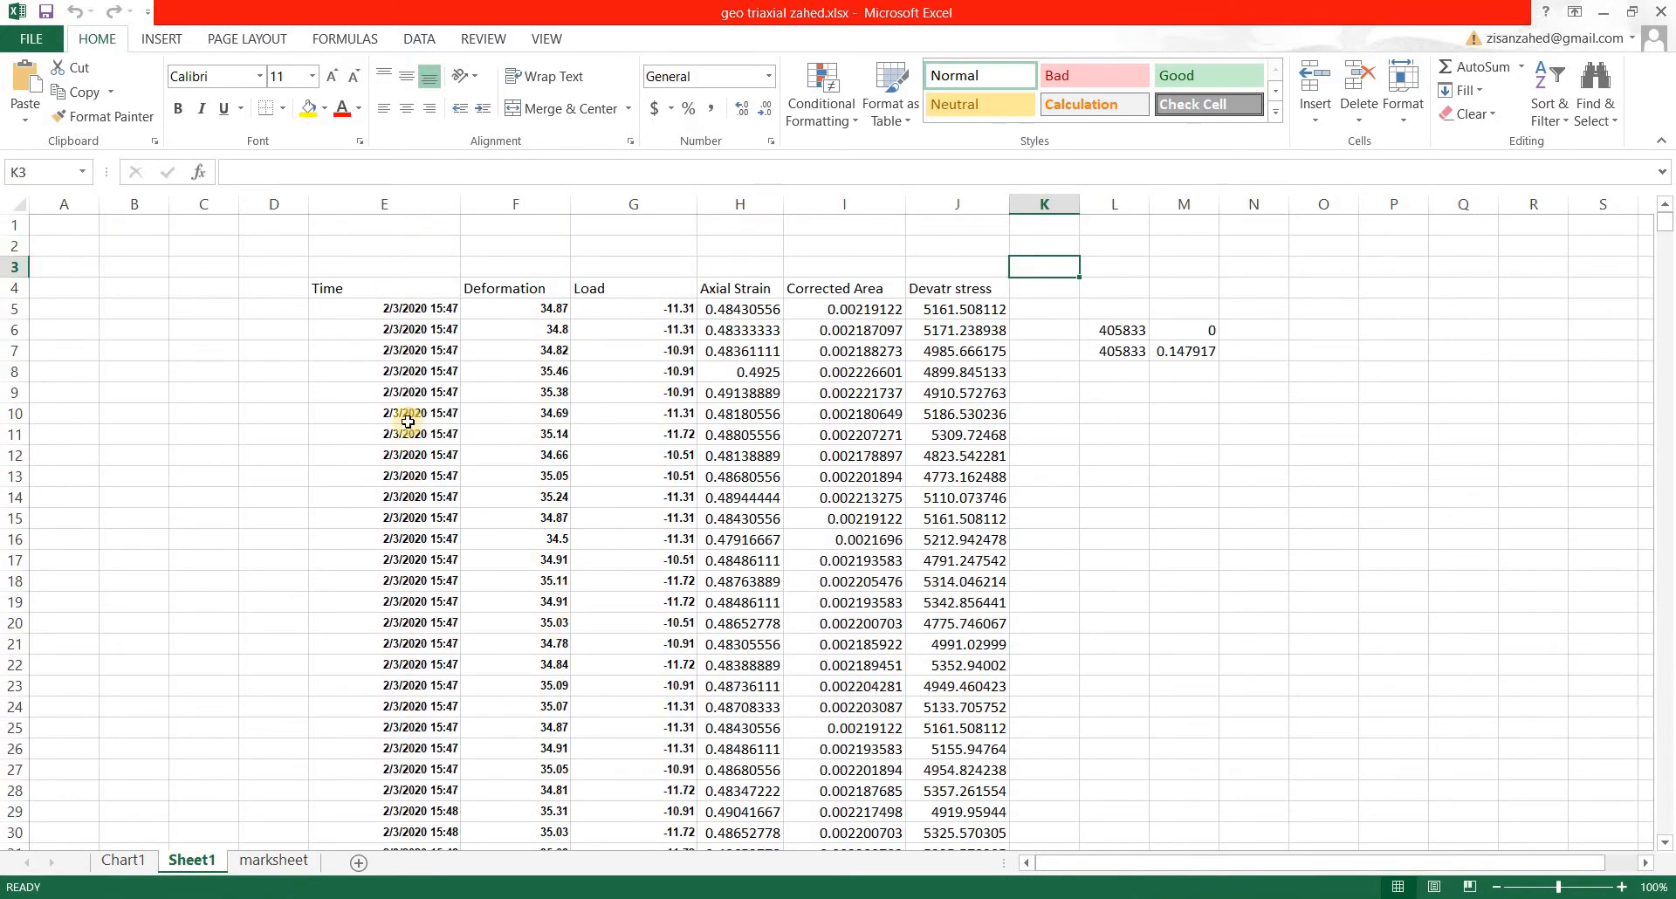
mouse_move(800, 446)
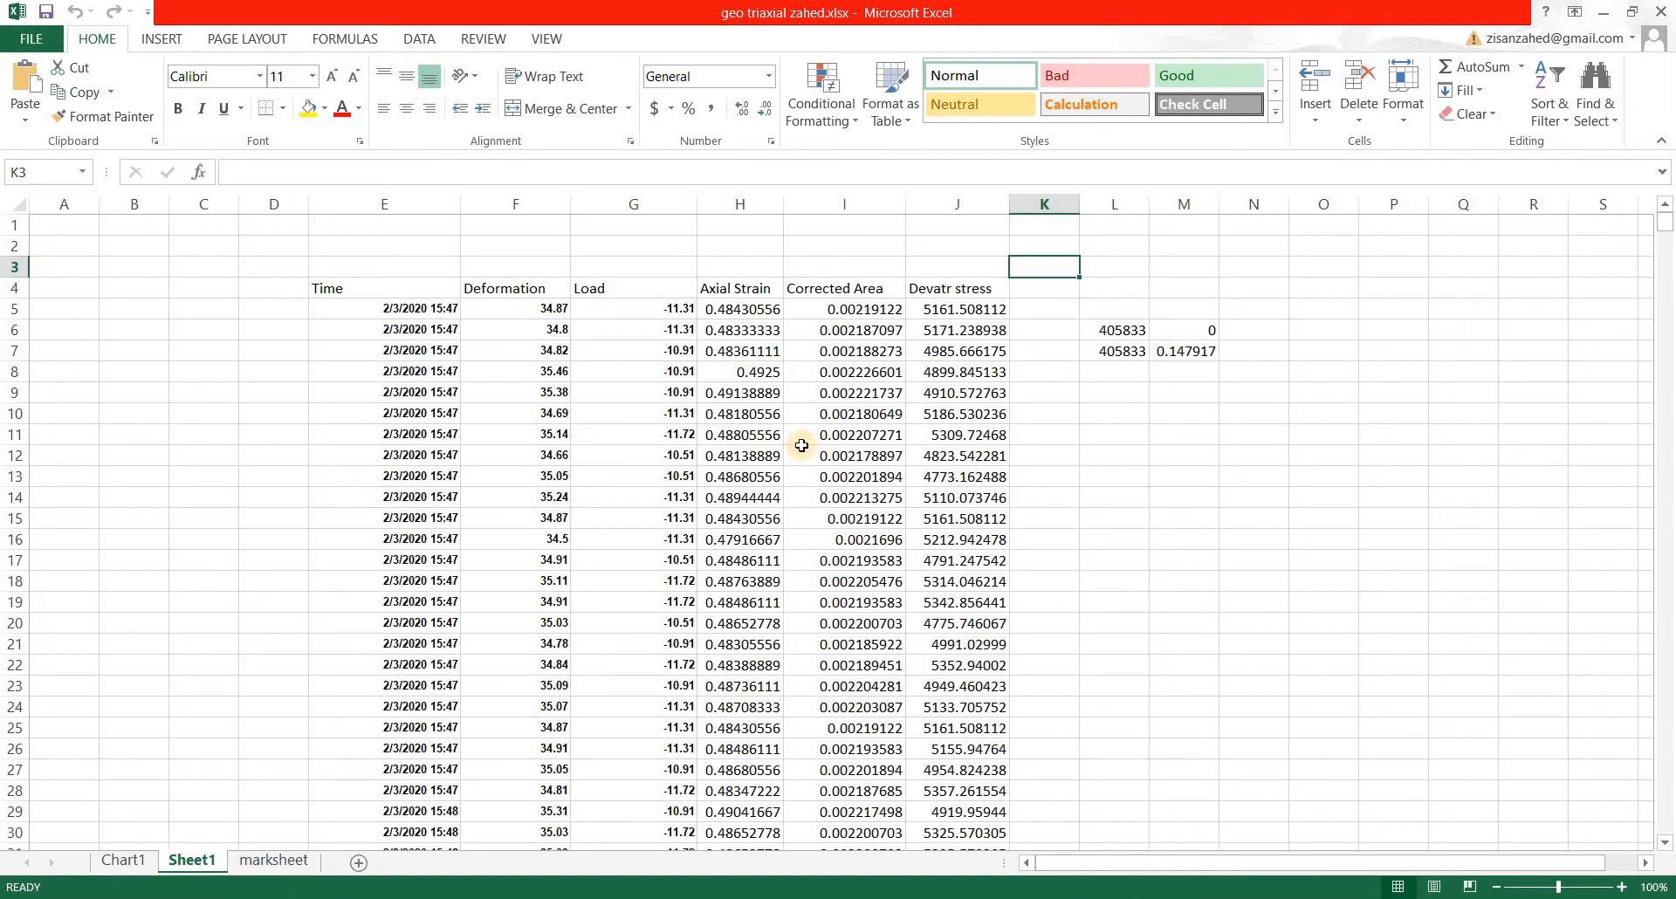
scroll("down", 3)
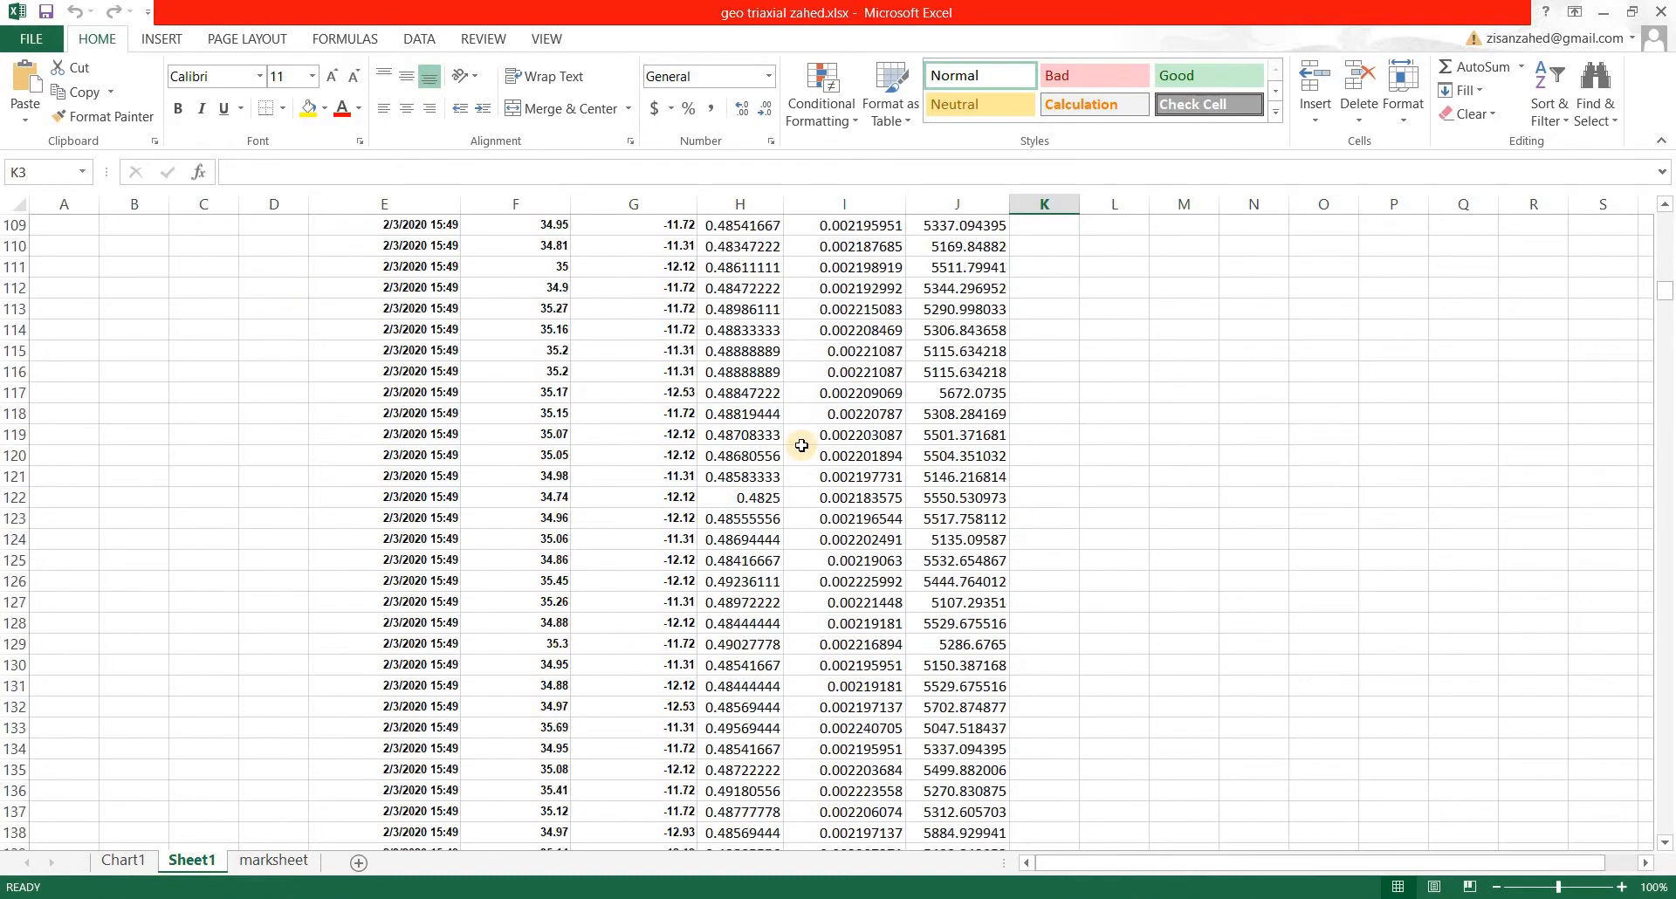
scroll("down", 3)
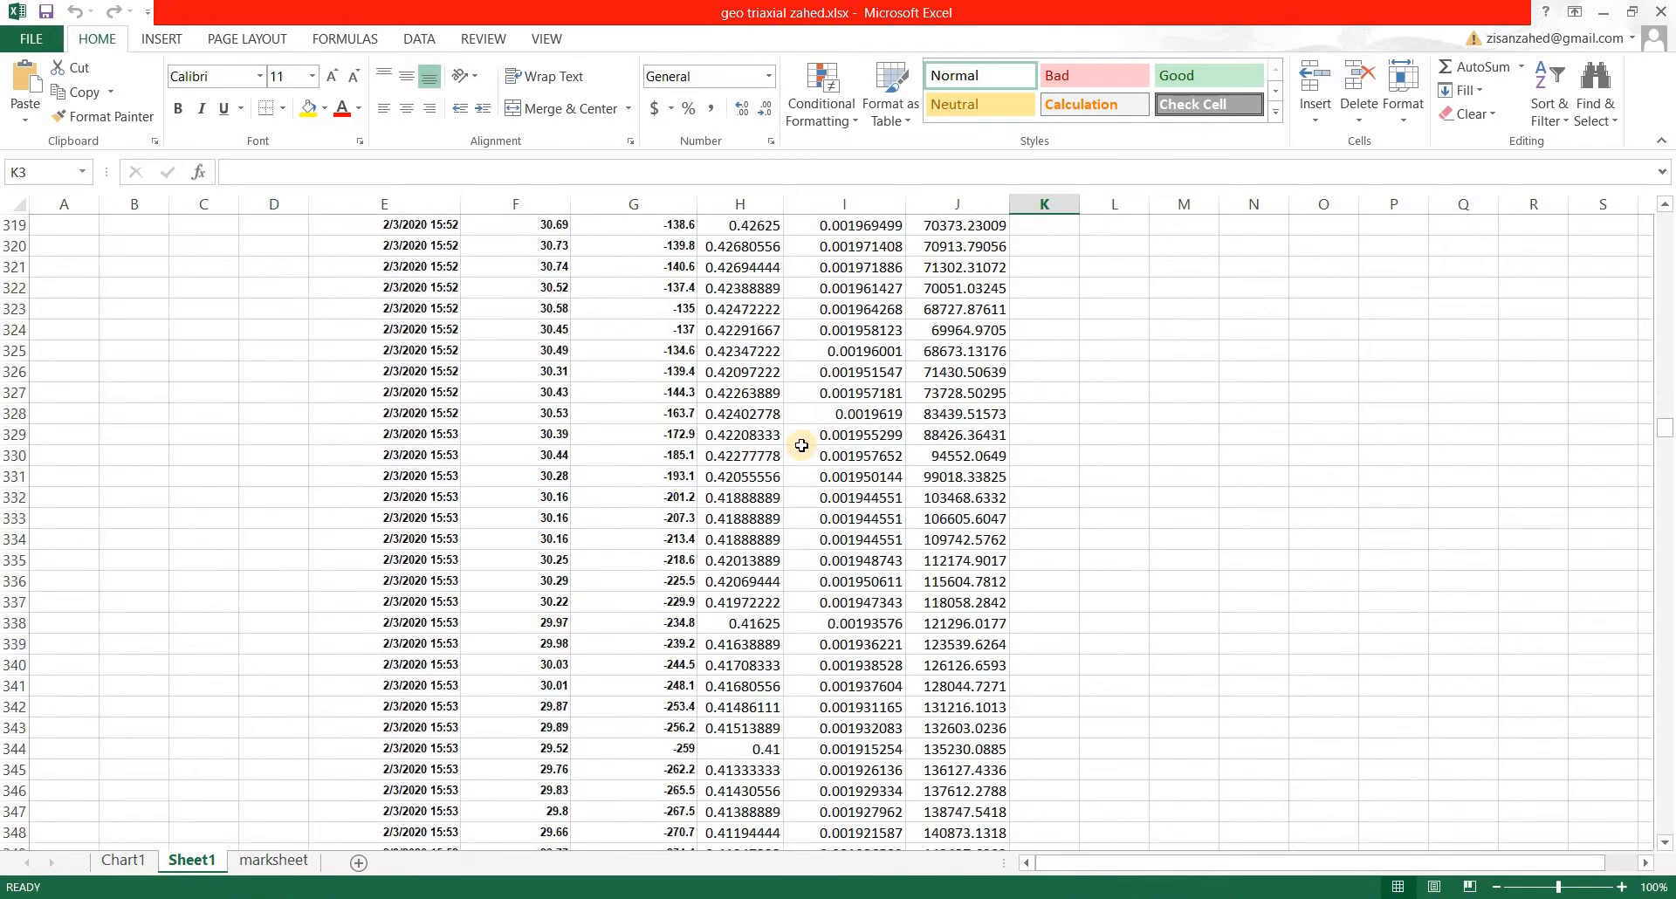
scroll("up", 3)
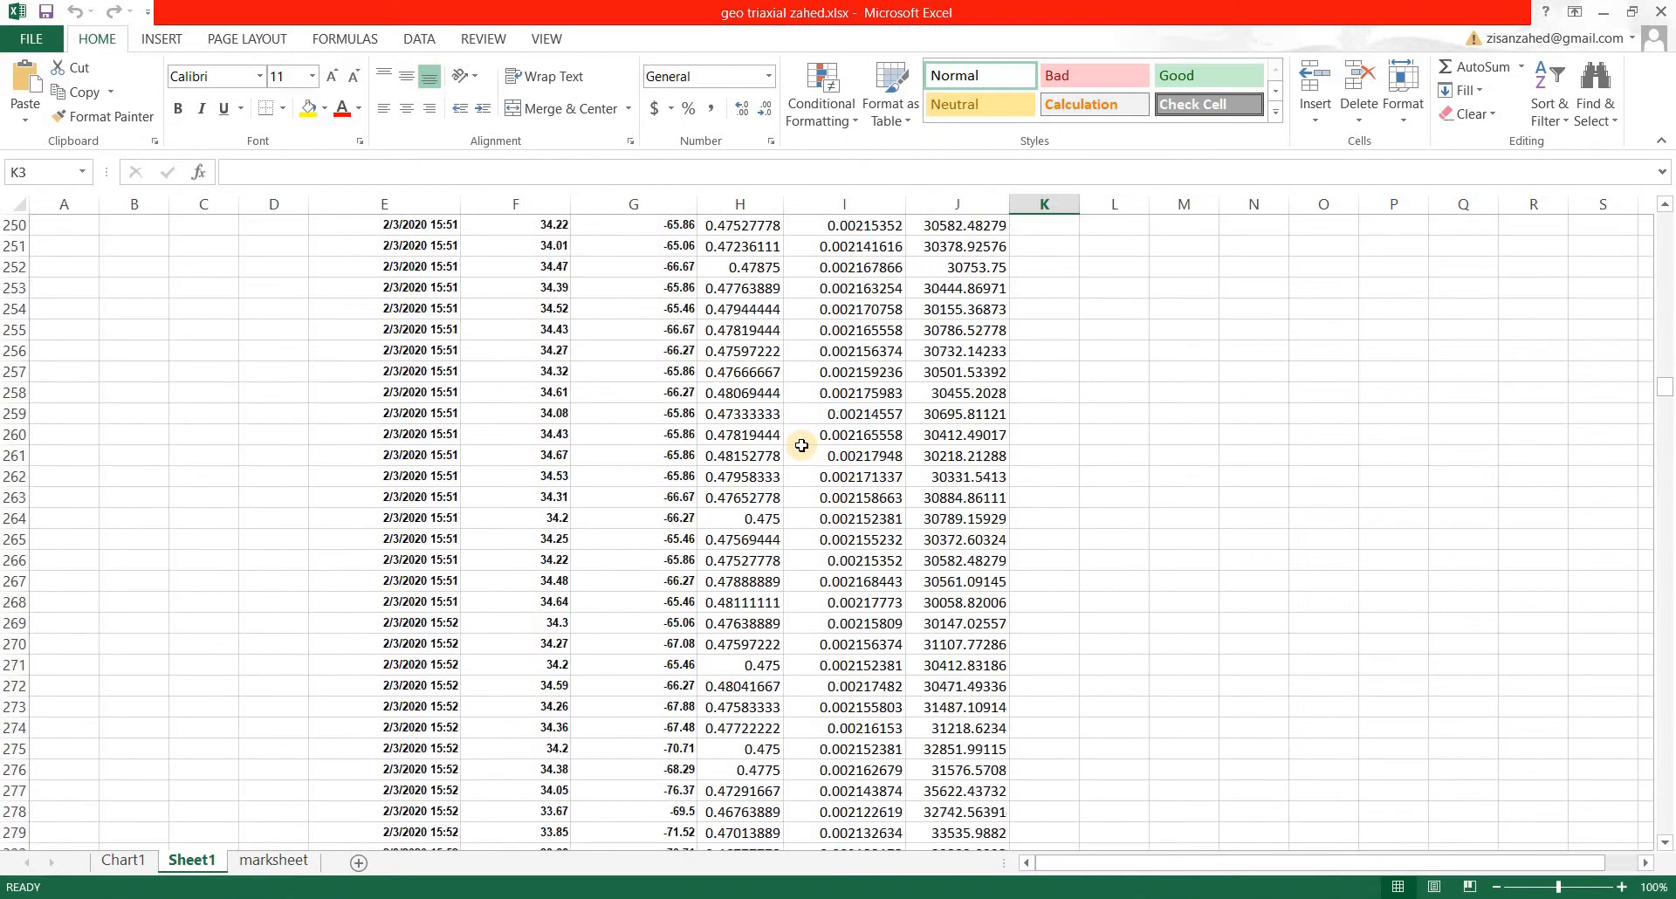
scroll("up", 3)
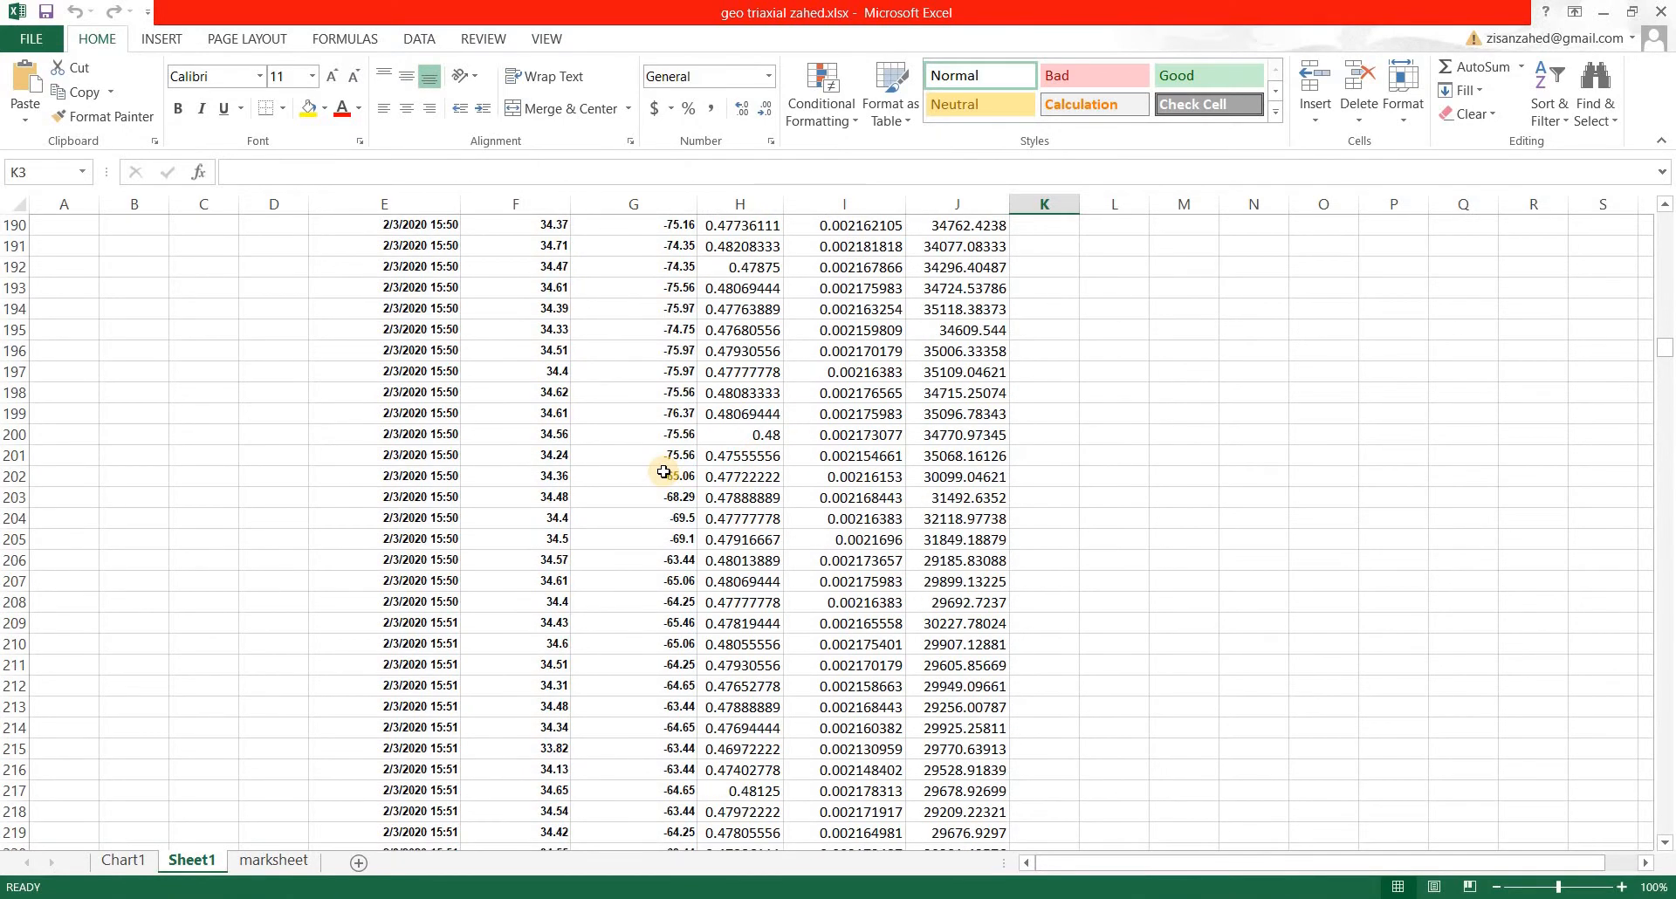
Step: Inspect row 189's deformation value and its Devatr stress formula, then return to the top
left_click(515, 329)
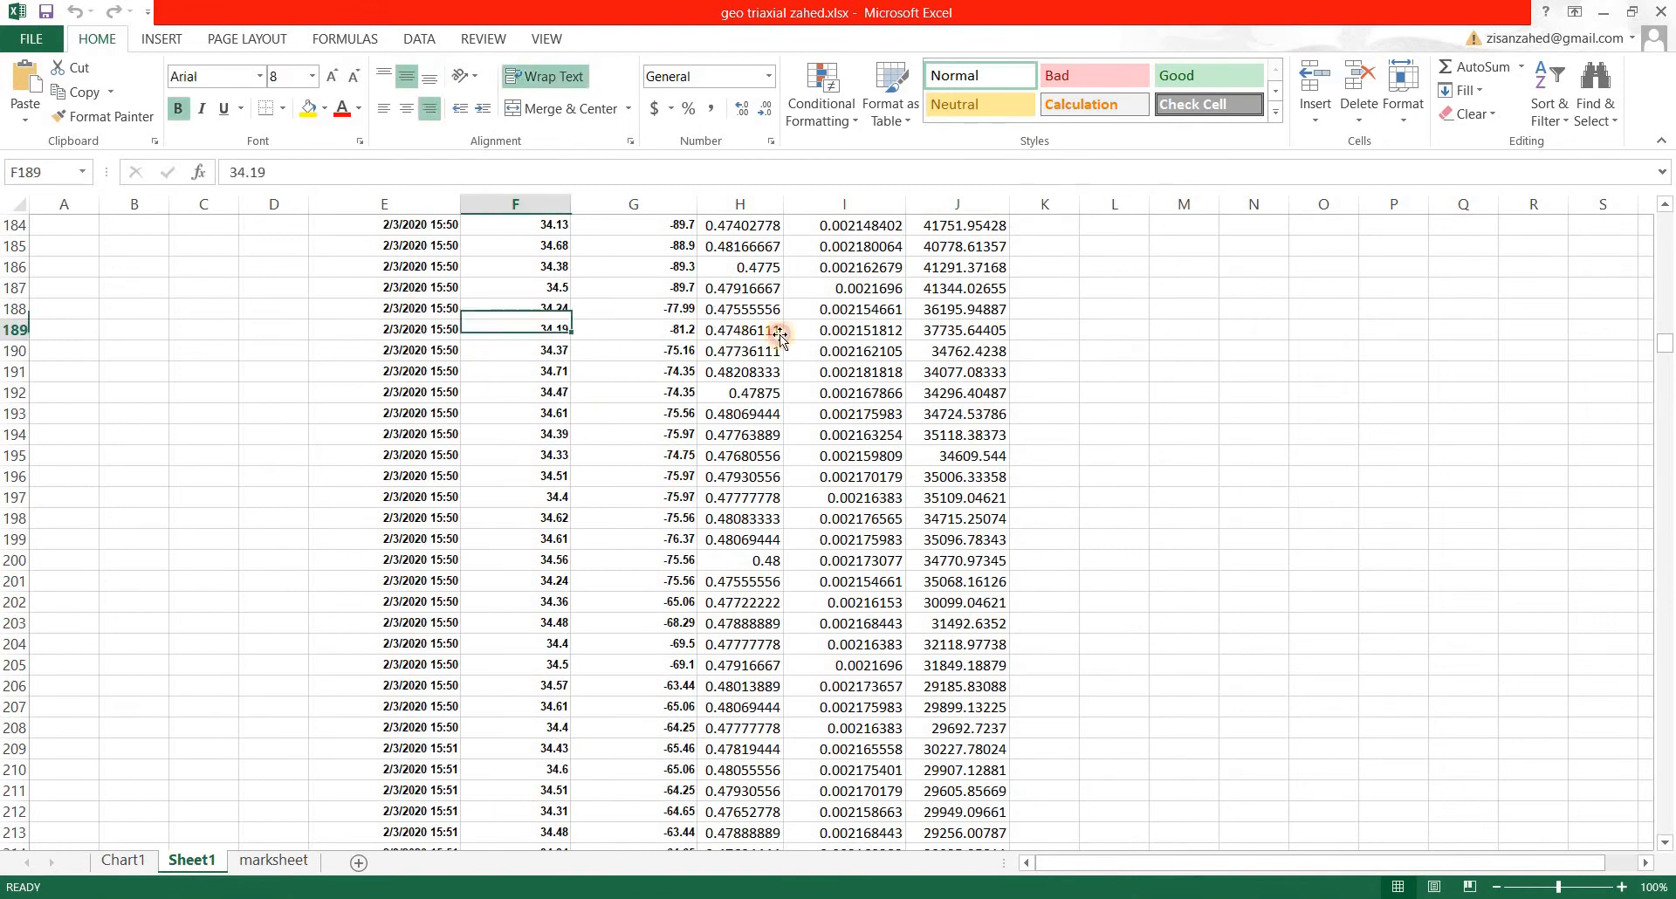
left_click(956, 456)
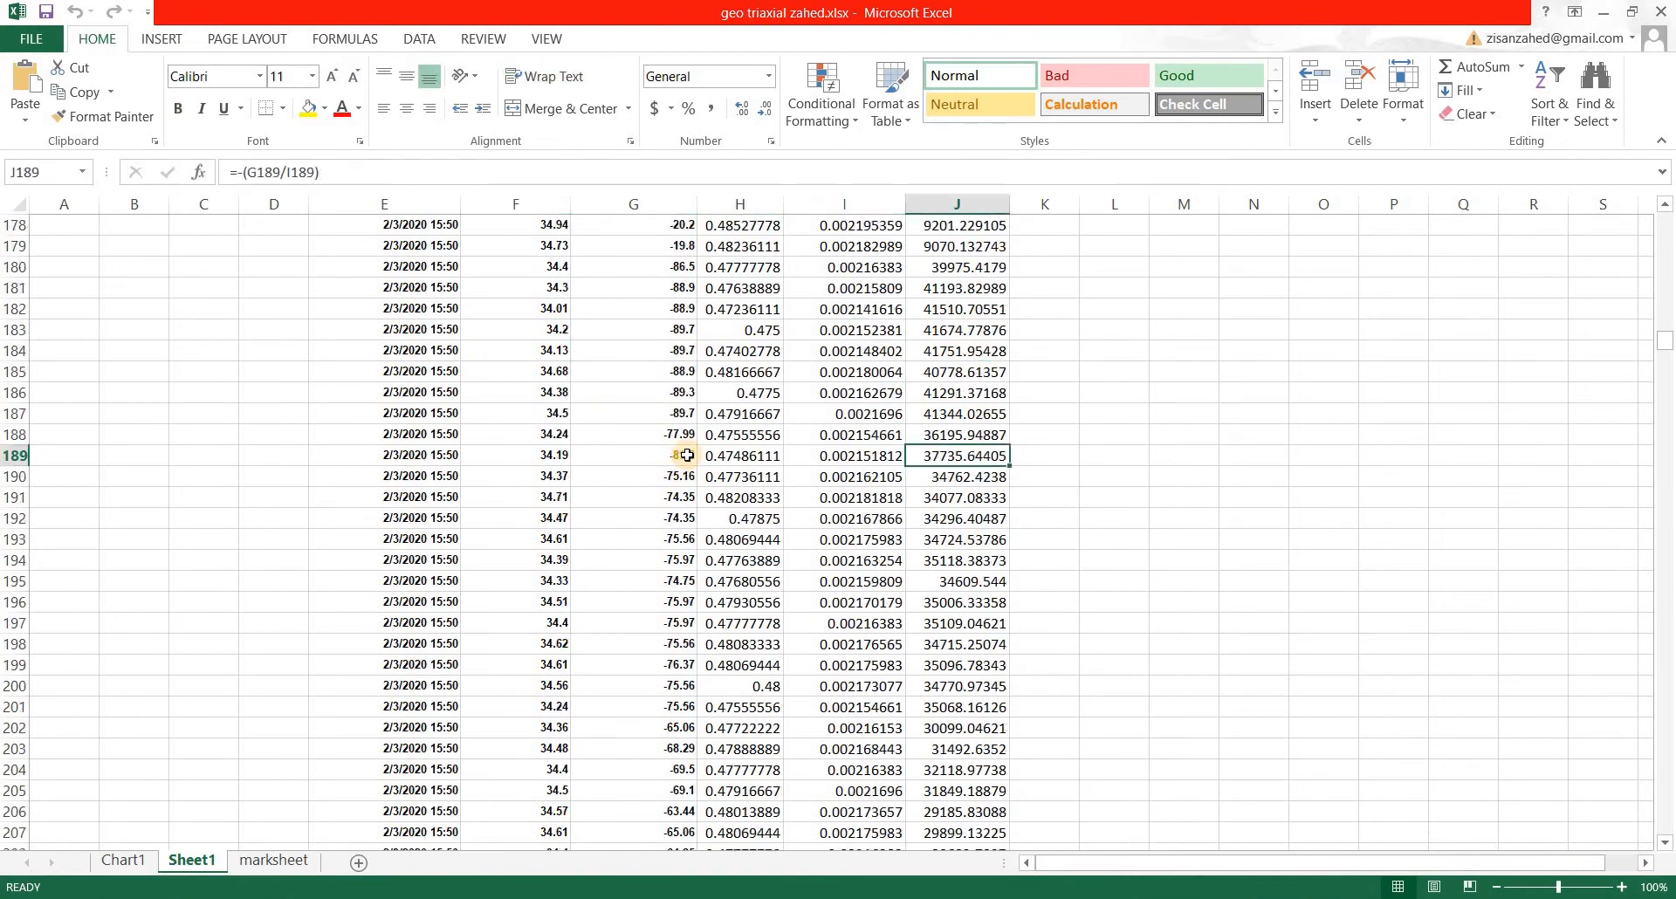
scroll("up", 3)
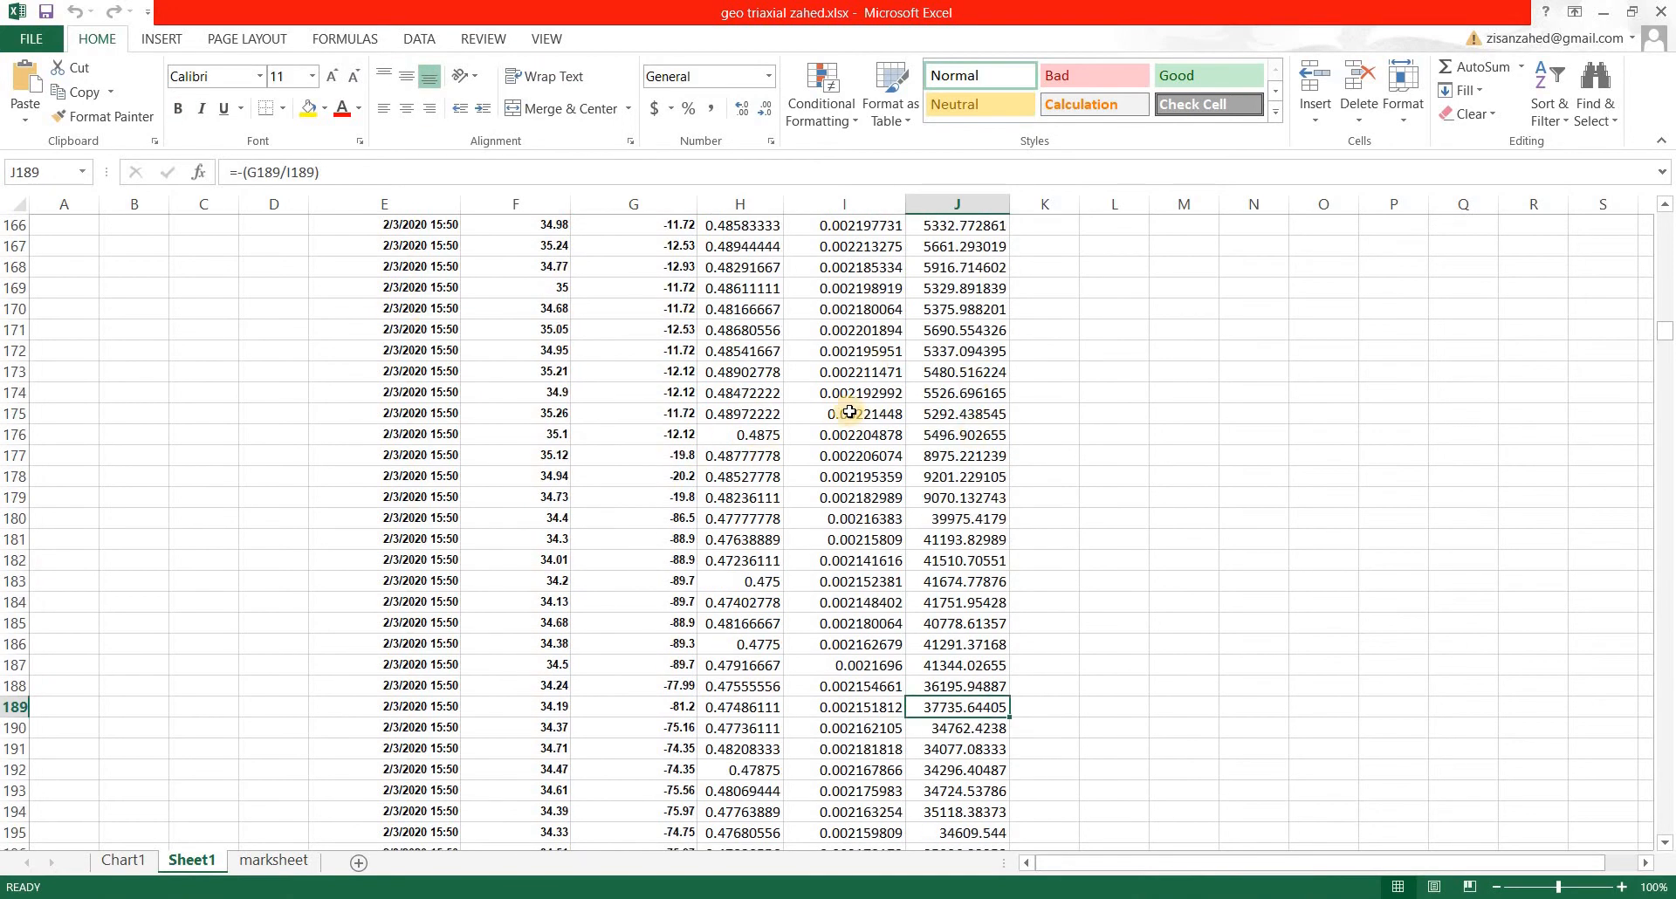
scroll("up", 3)
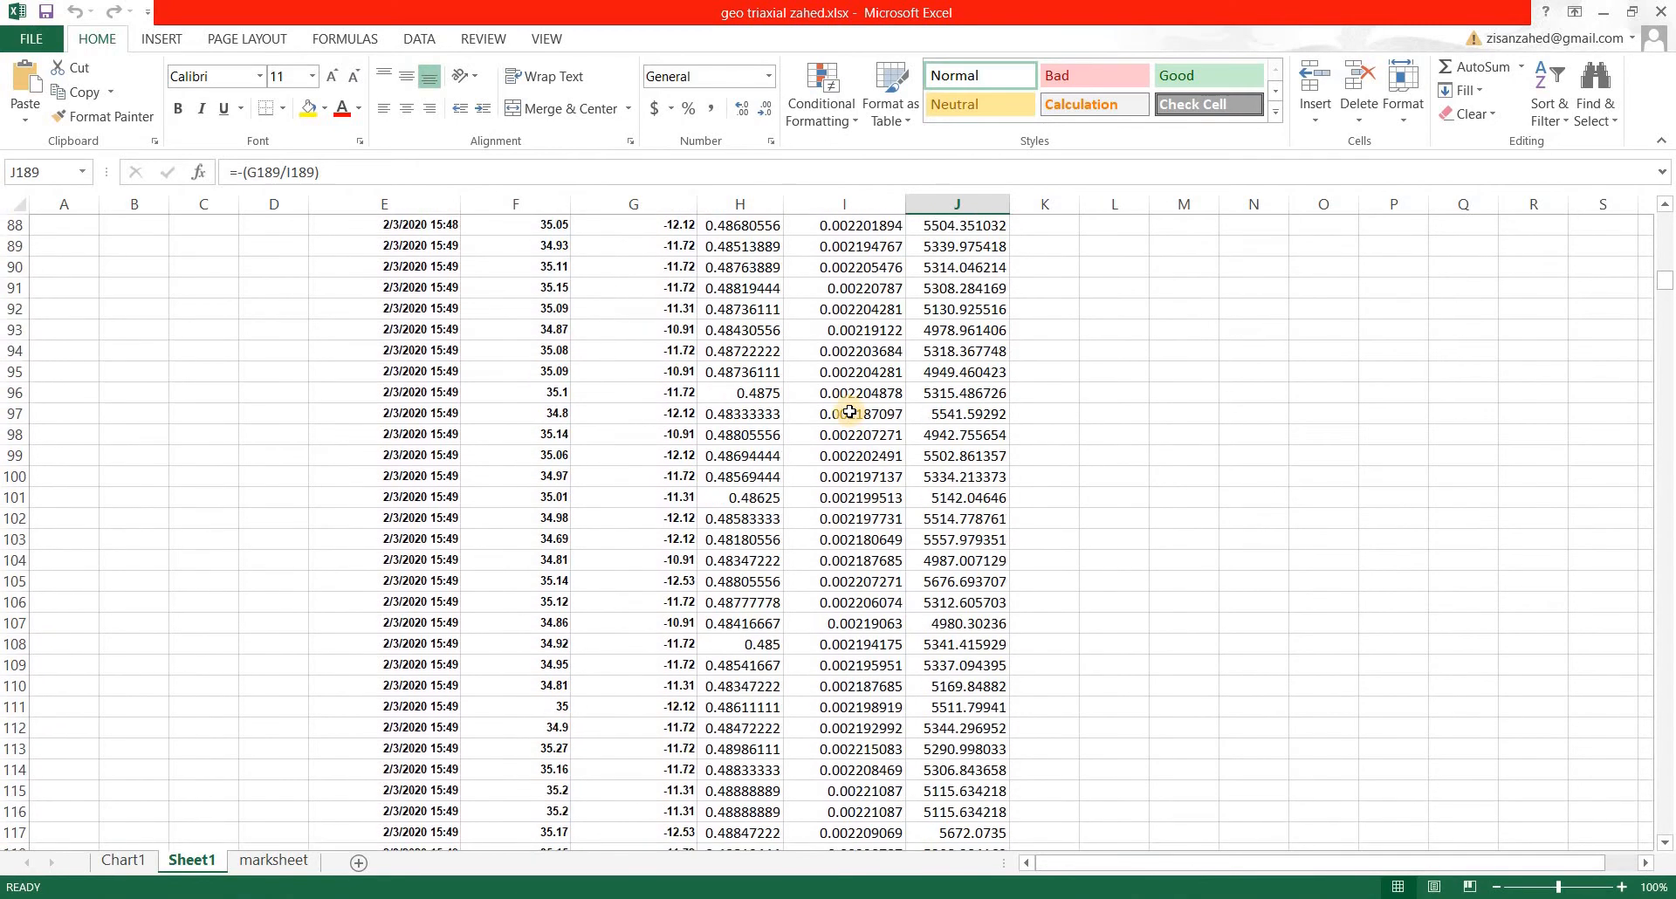
scroll("up", 3)
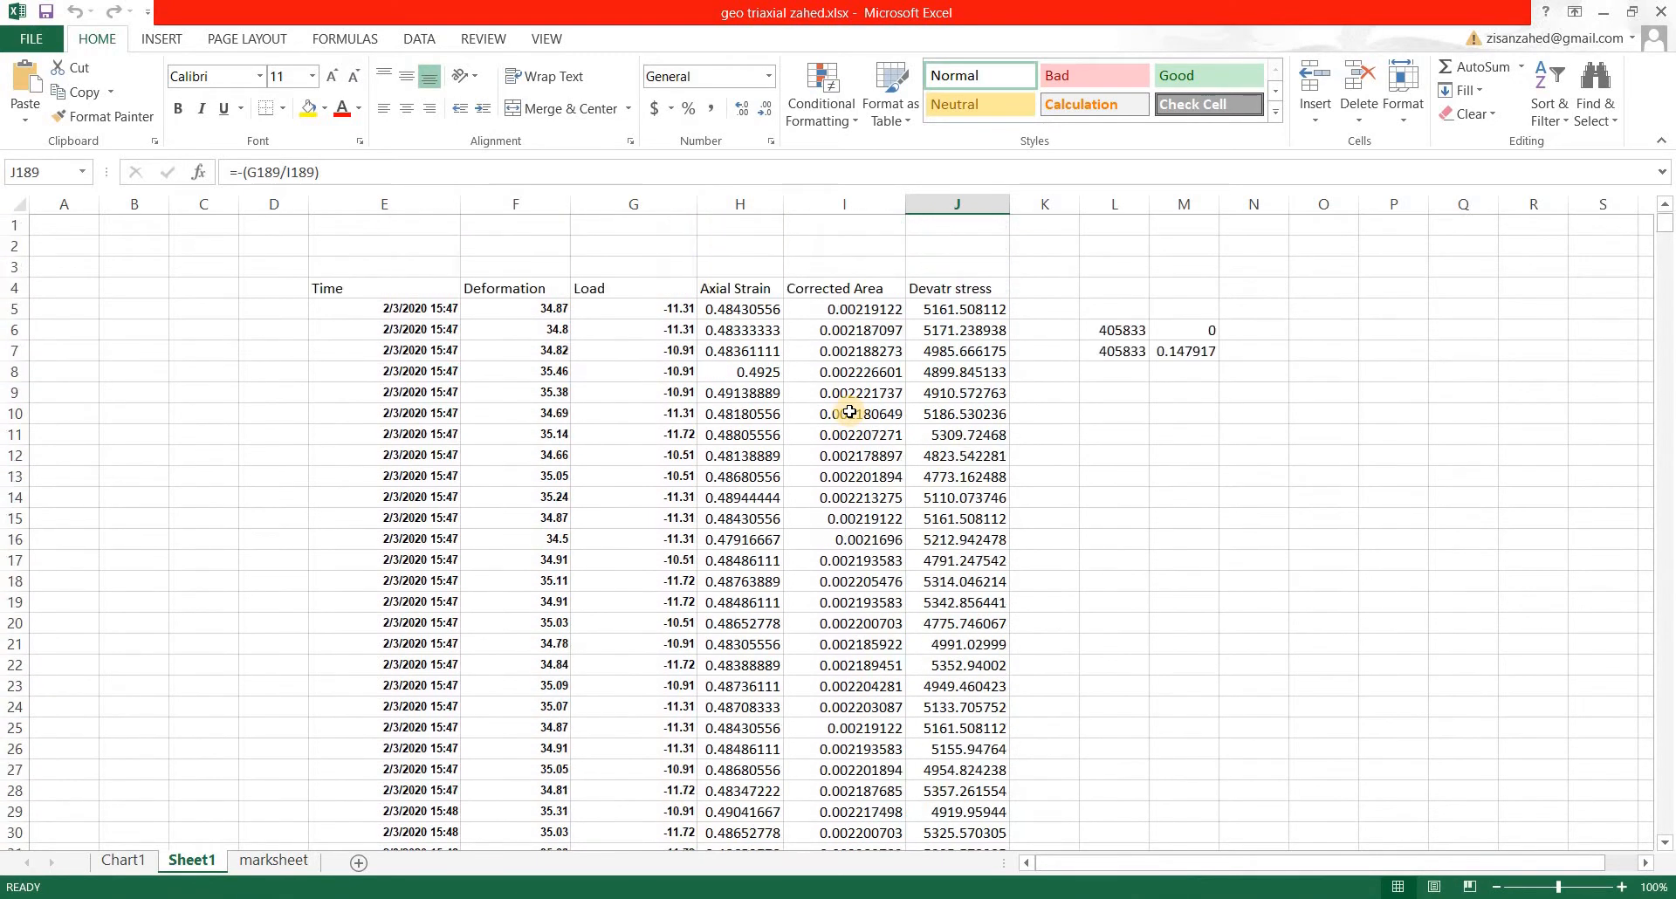
Step: Centre and shade light blue the header cells E4:J4 from Time to Devatr stress
left_click(383, 287)
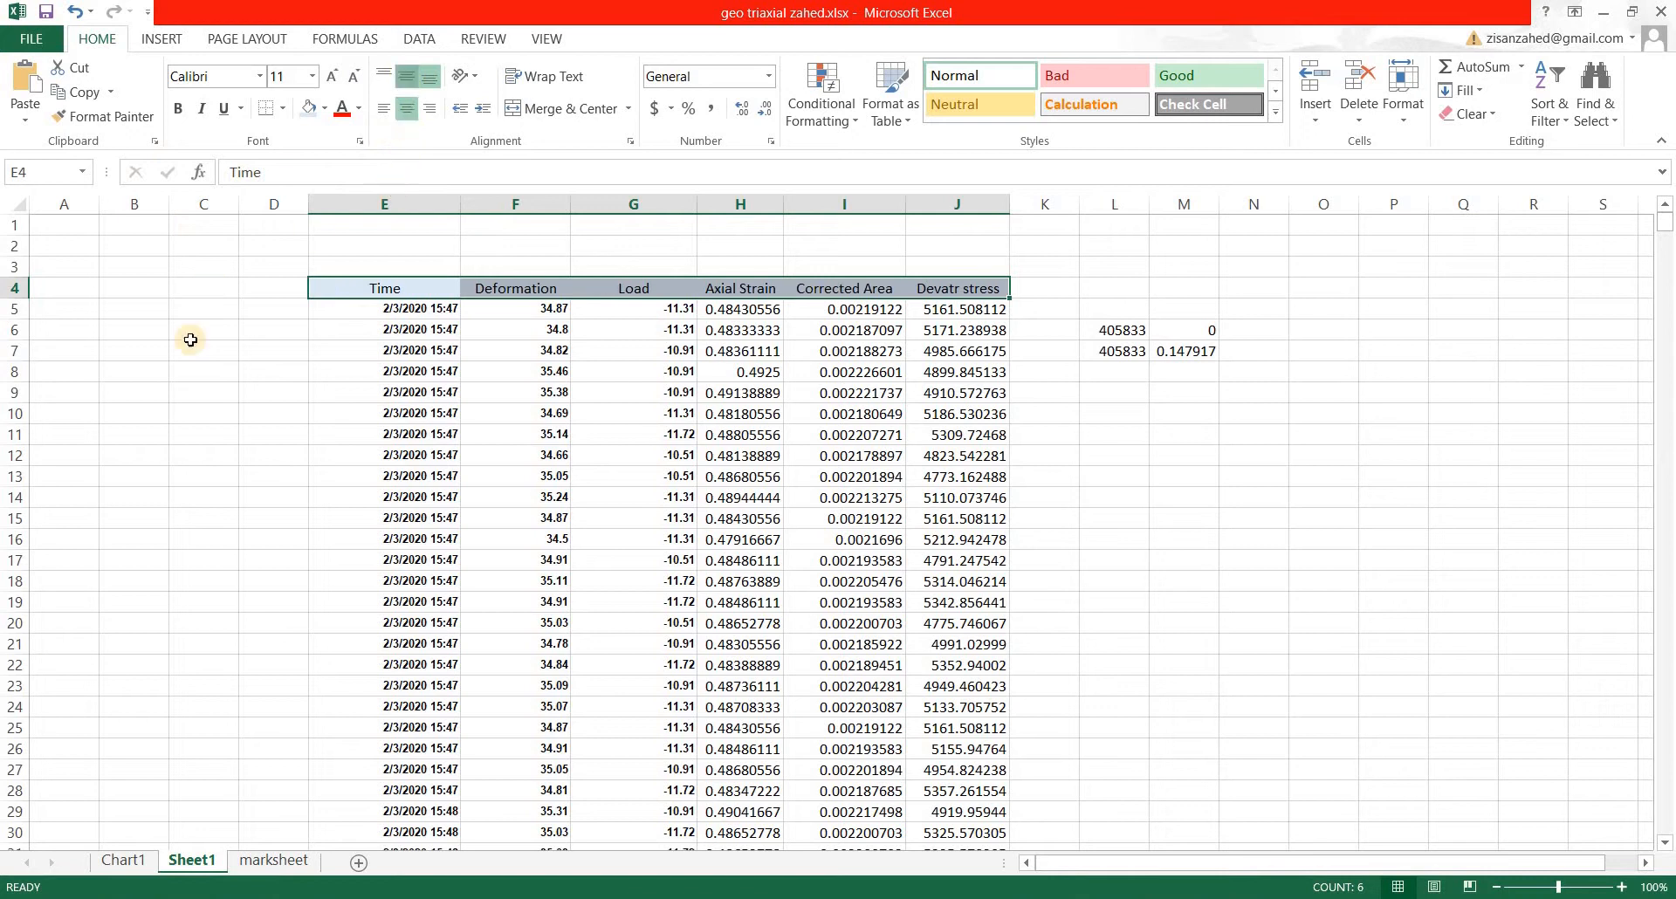
left_click(204, 371)
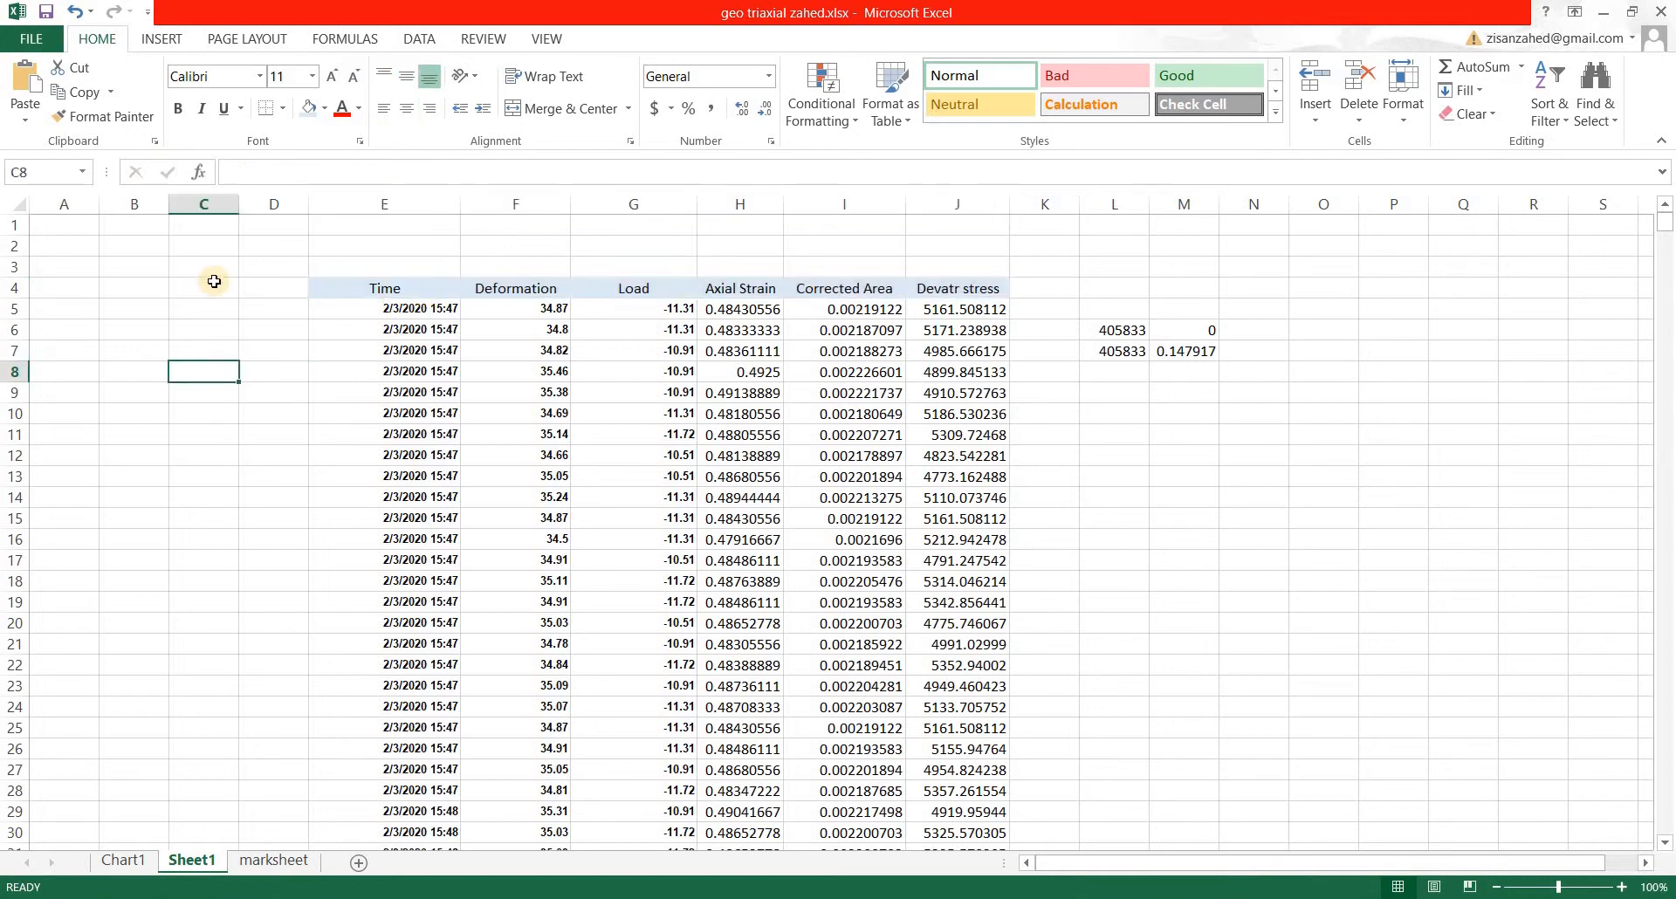
left_click(382, 244)
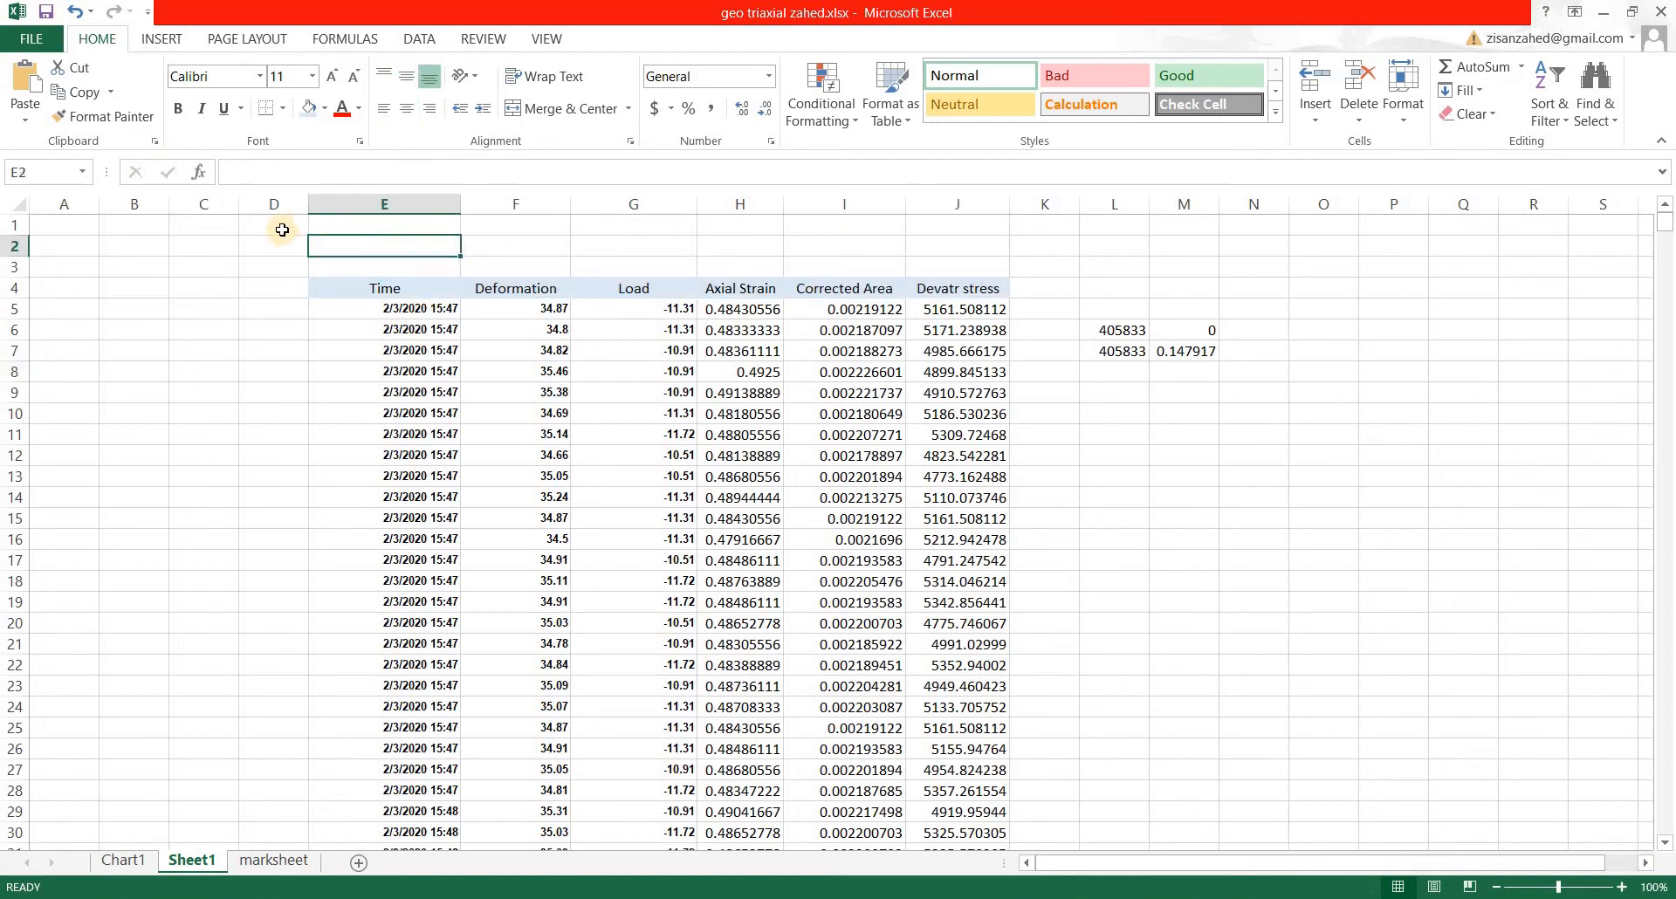
left_click(272, 266)
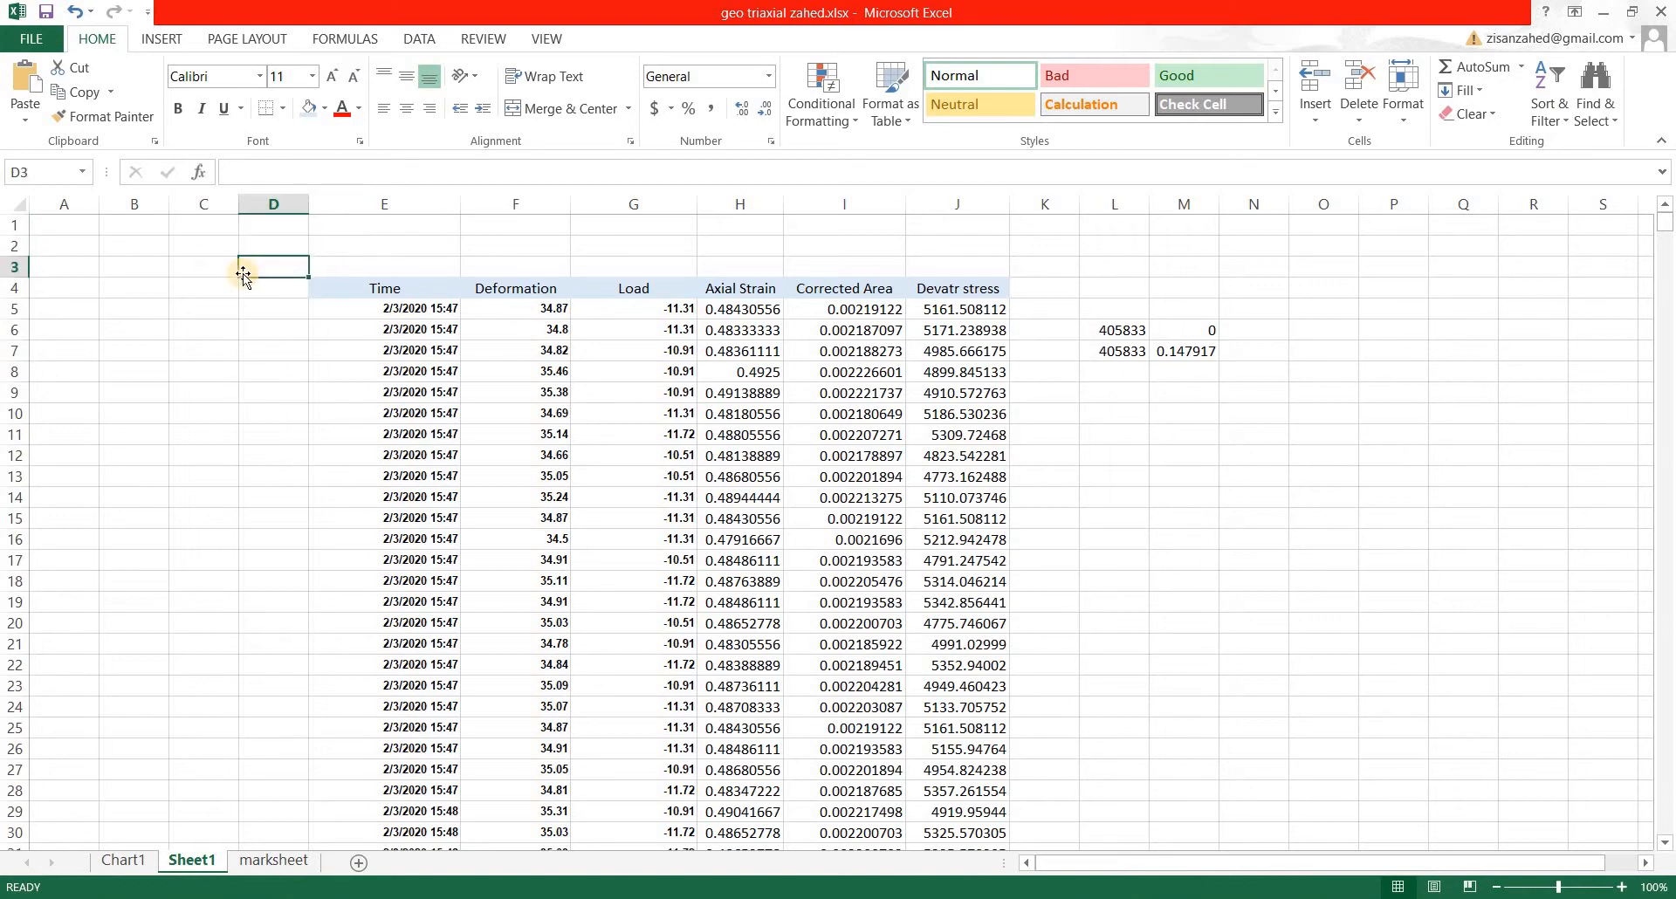
Step: Try selecting the empty rows above the table one at a time
left_click_drag(63, 224, 632, 225)
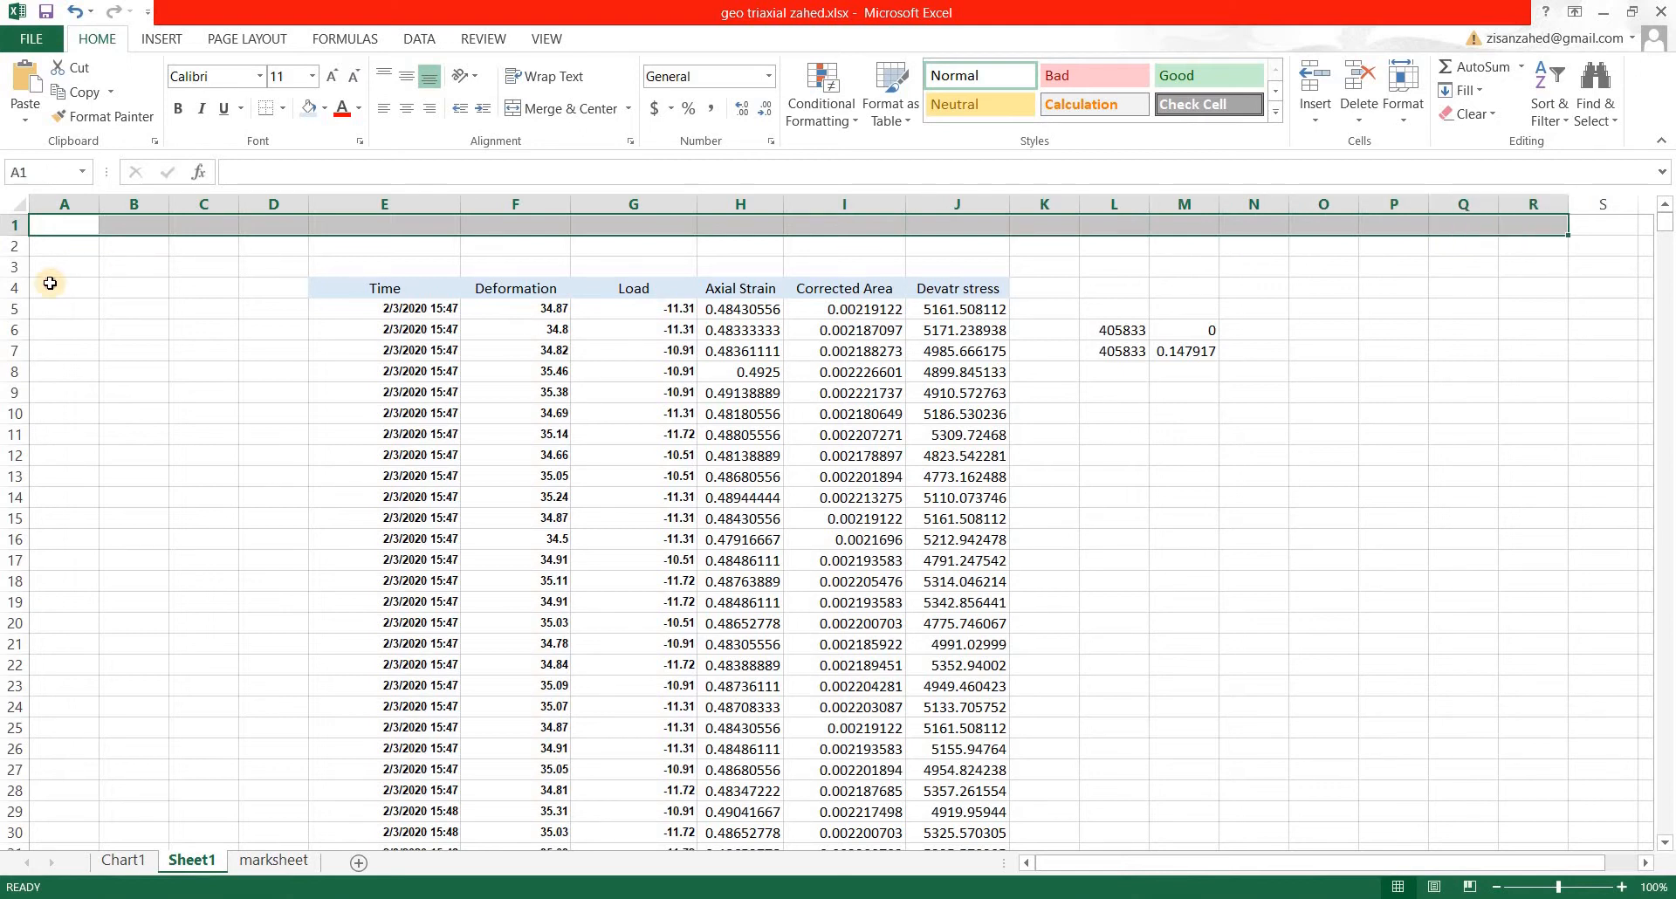
left_click(63, 288)
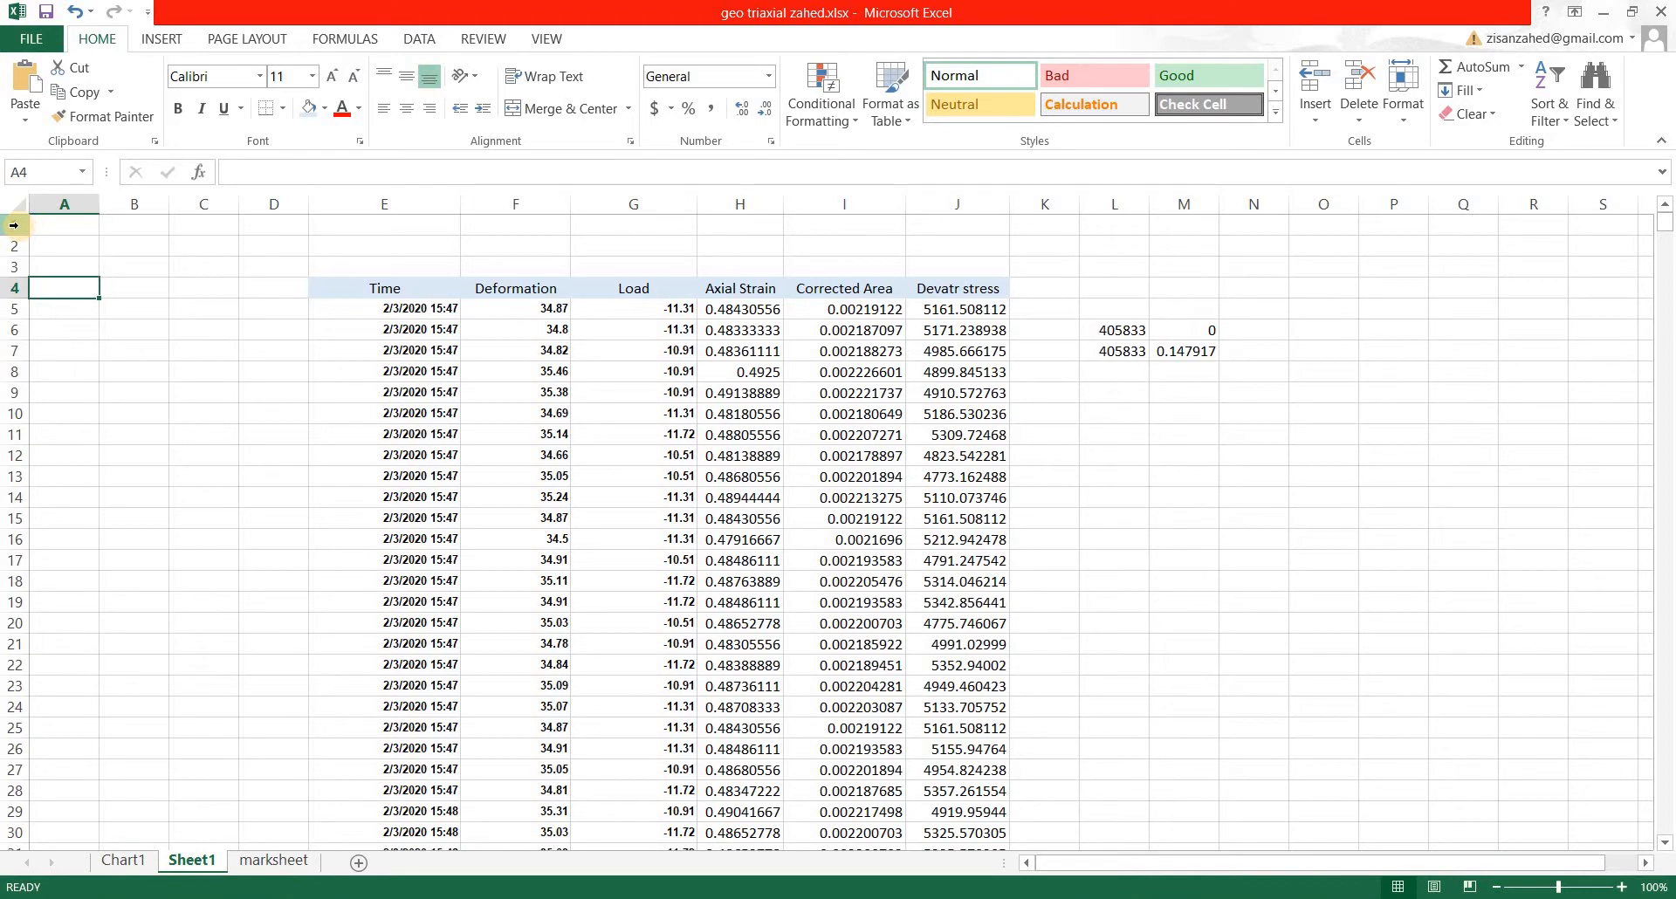
left_click(13, 247)
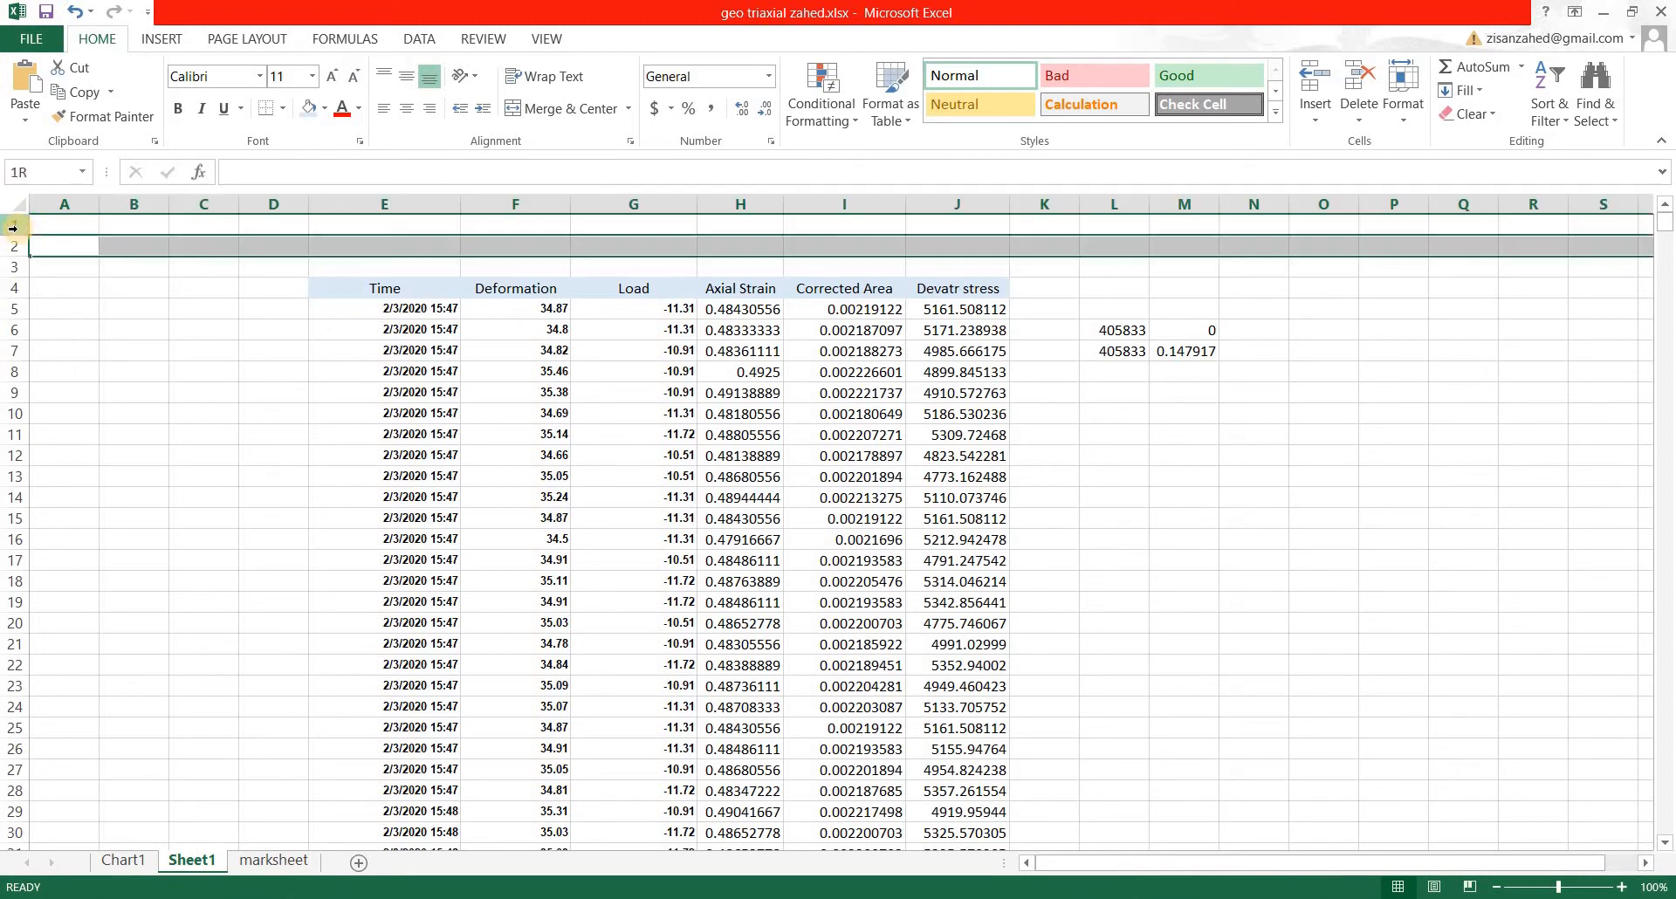
left_click(63, 224)
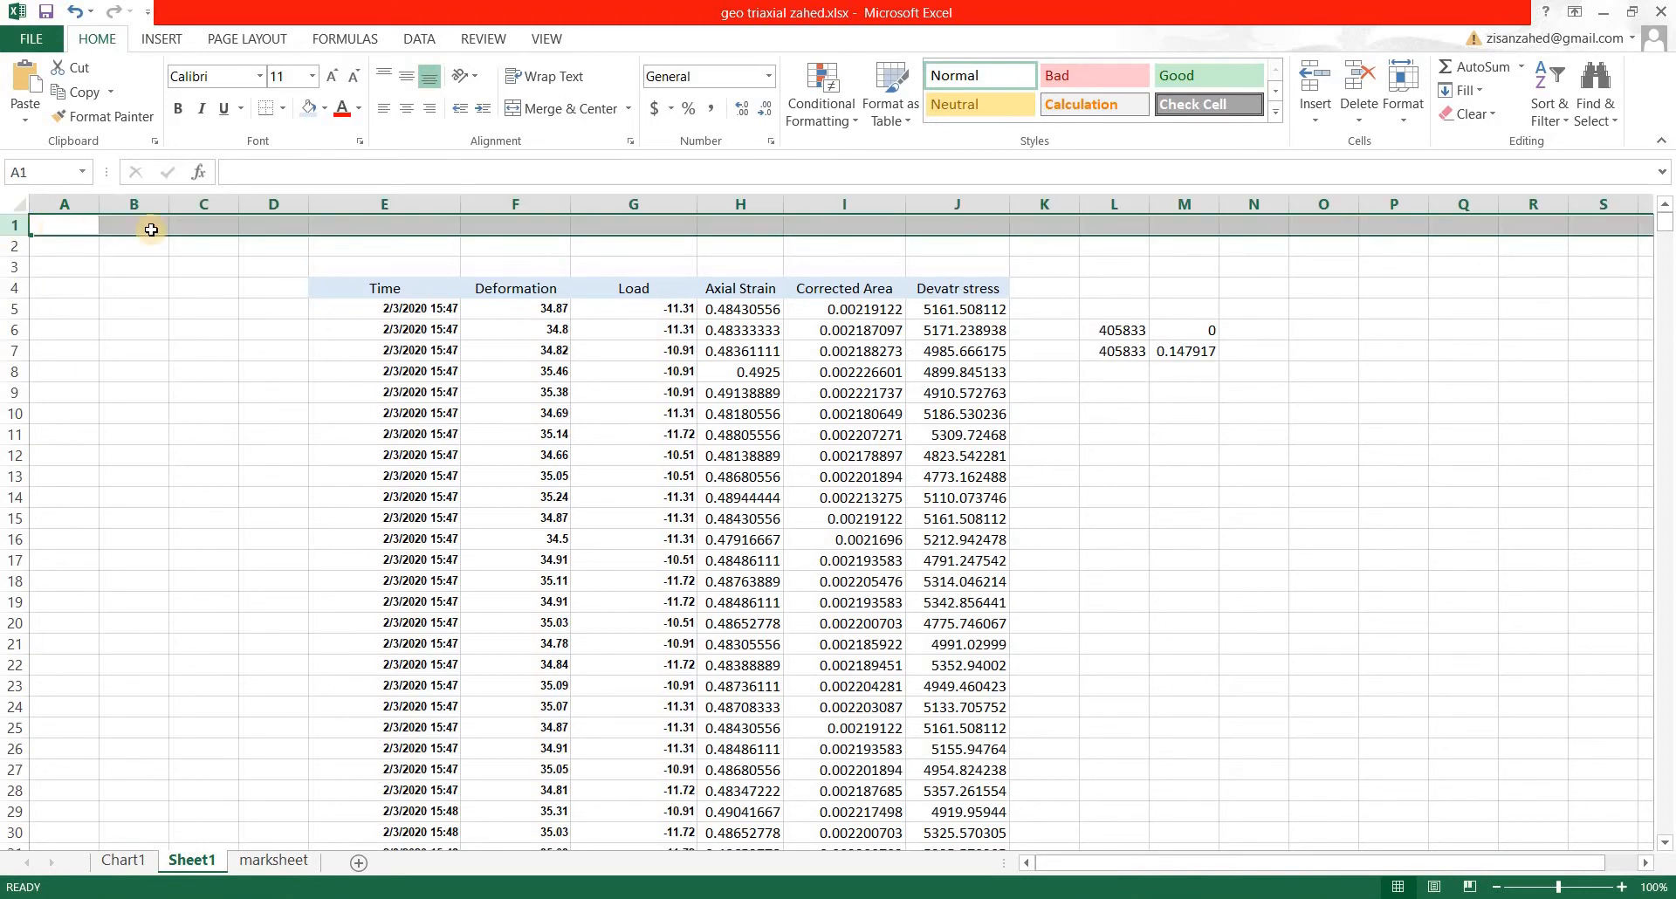
left_click(63, 287)
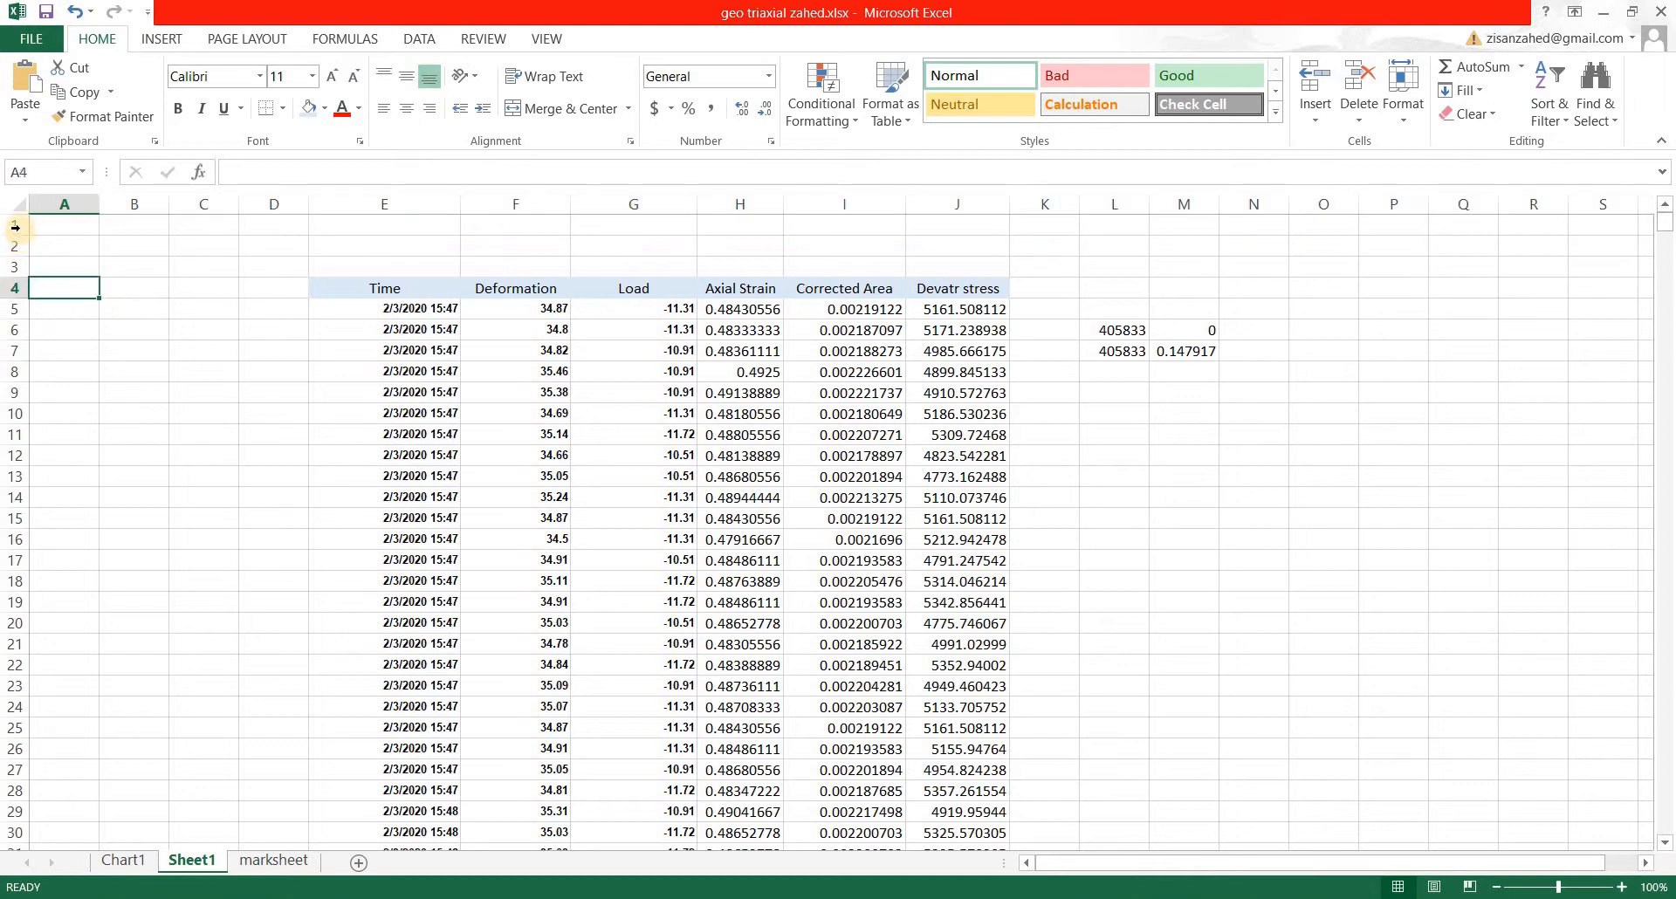
Step: Delete the three empty rows so the header sits in row 1
left_click_drag(15, 225, 15, 266)
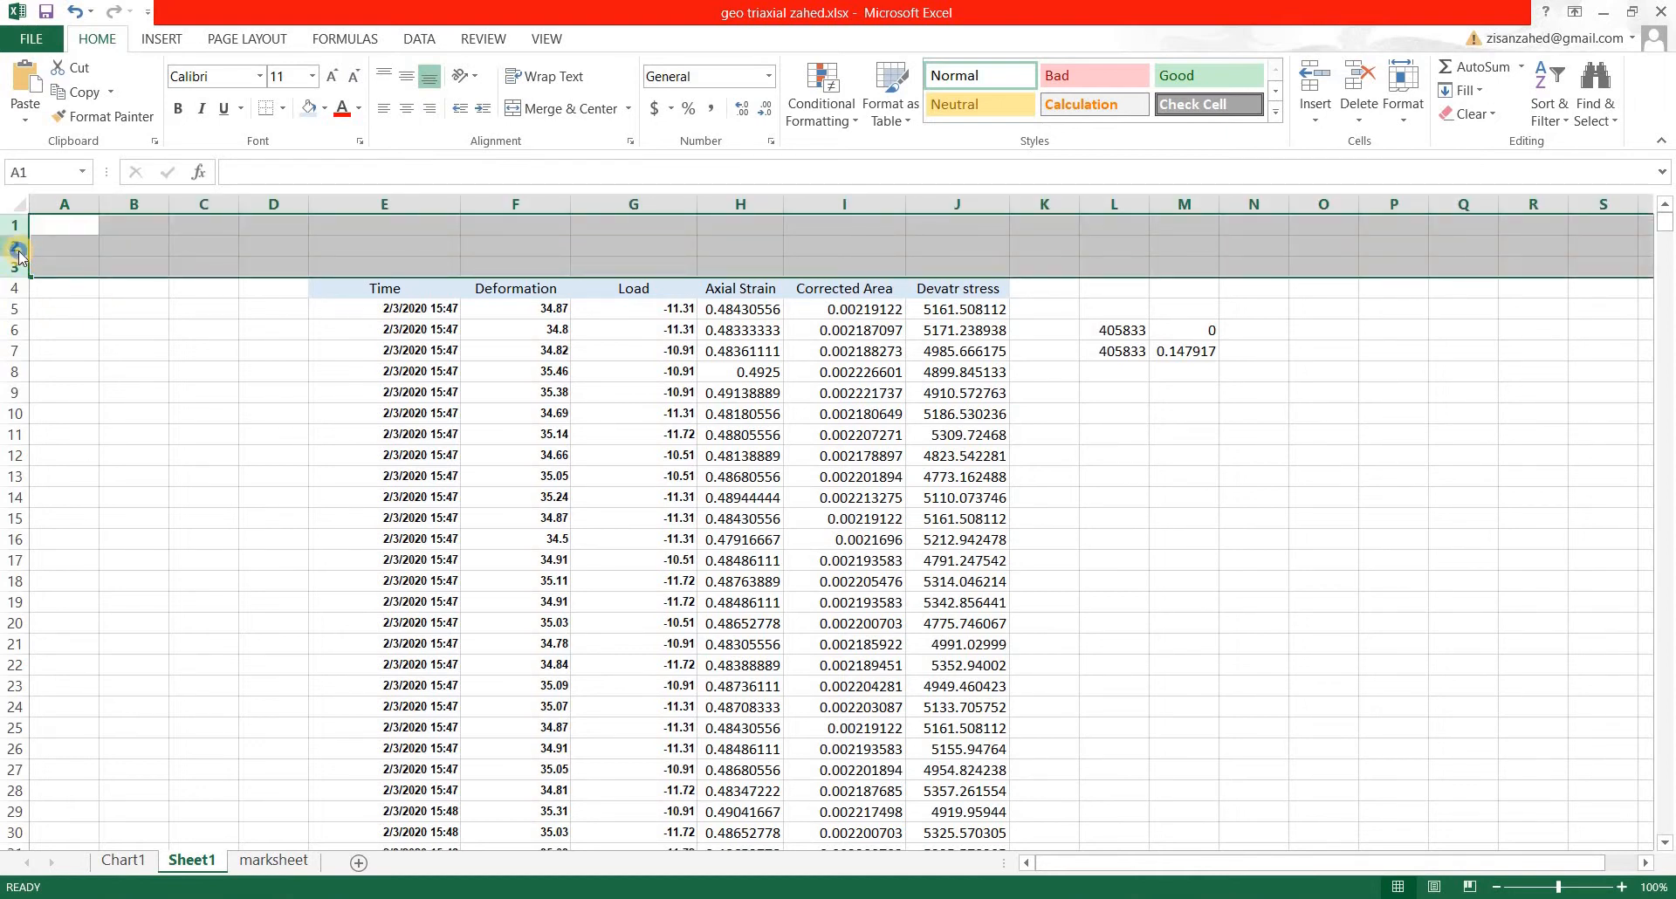
right_click(15, 243)
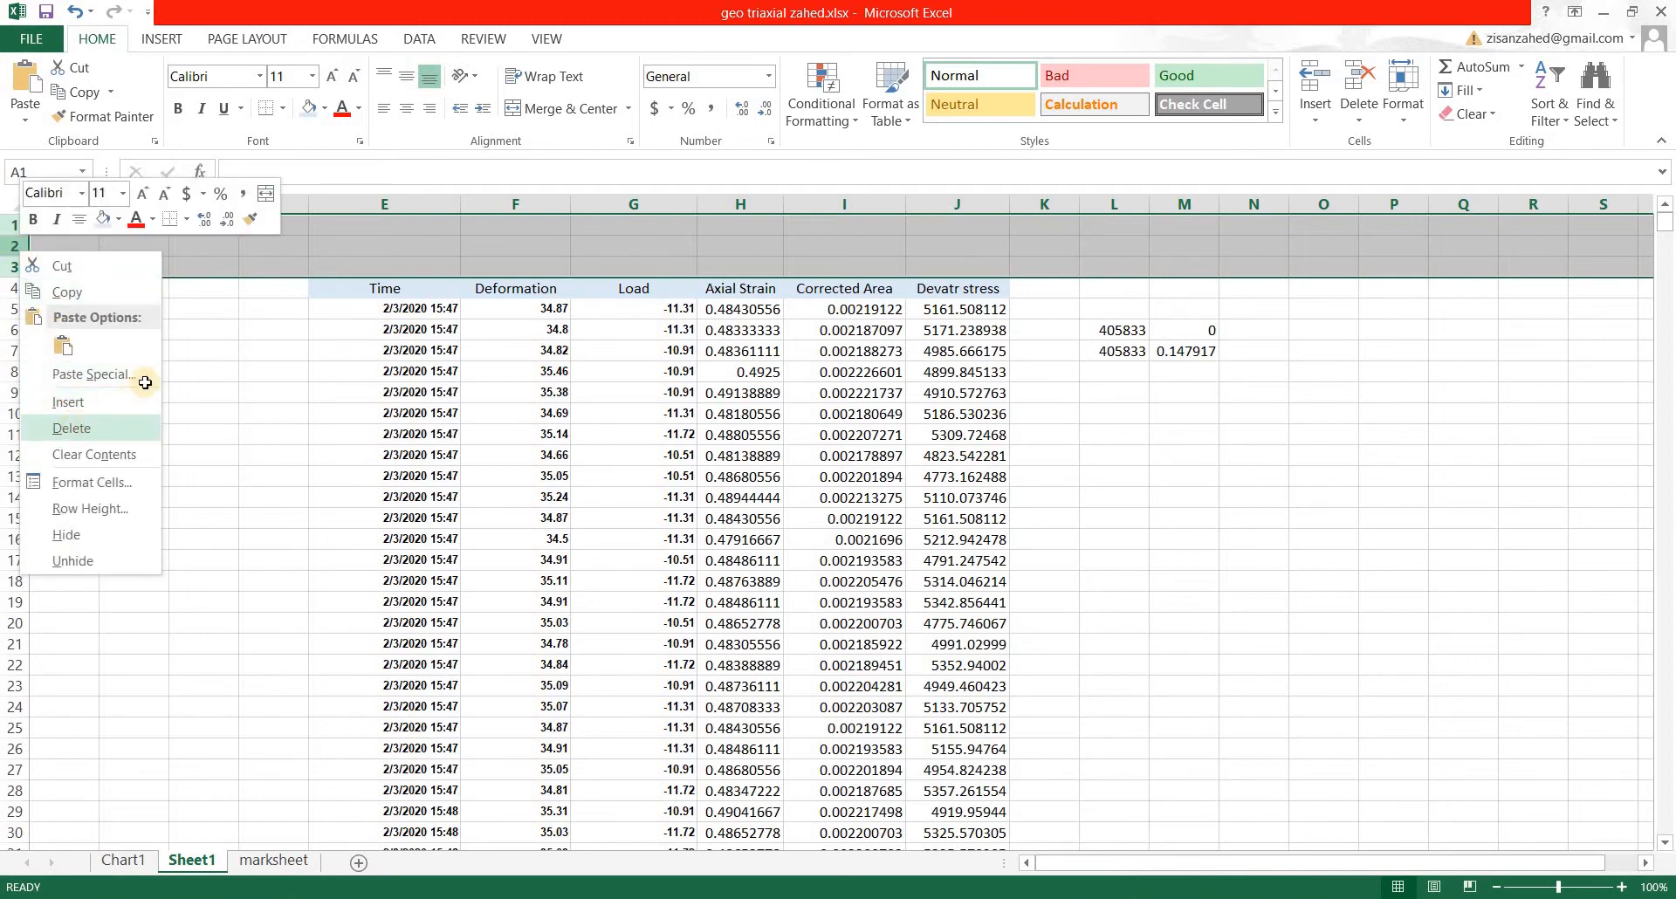
left_click(72, 428)
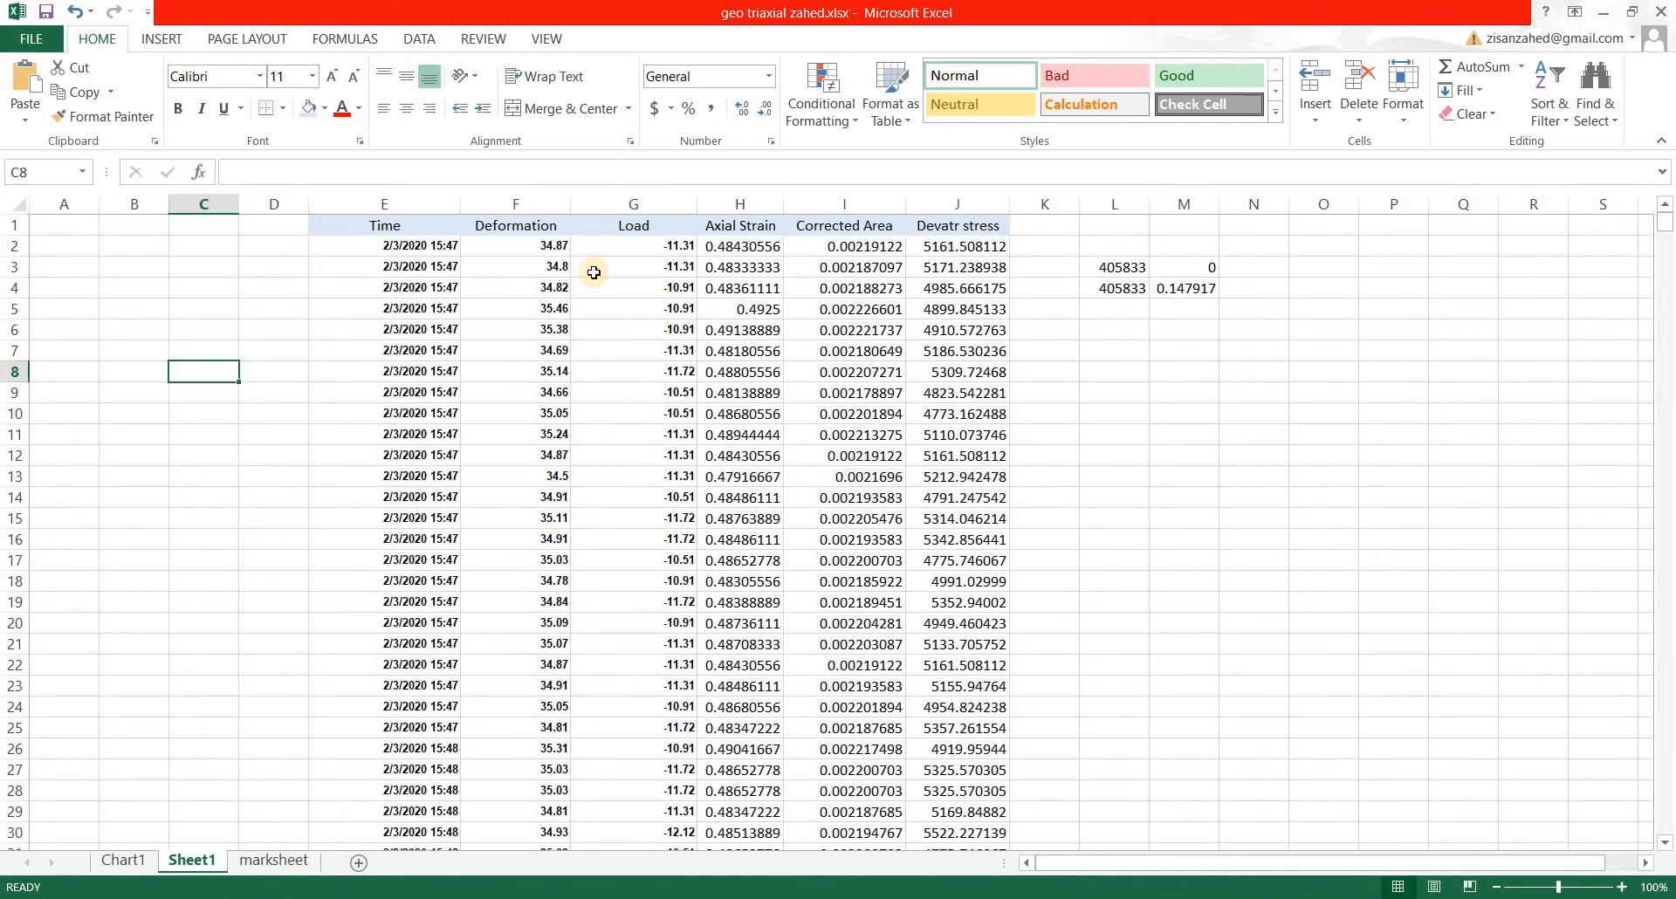
Step: Freeze the top row from the View ribbon so the header stays fixed while scrolling
left_click(514, 246)
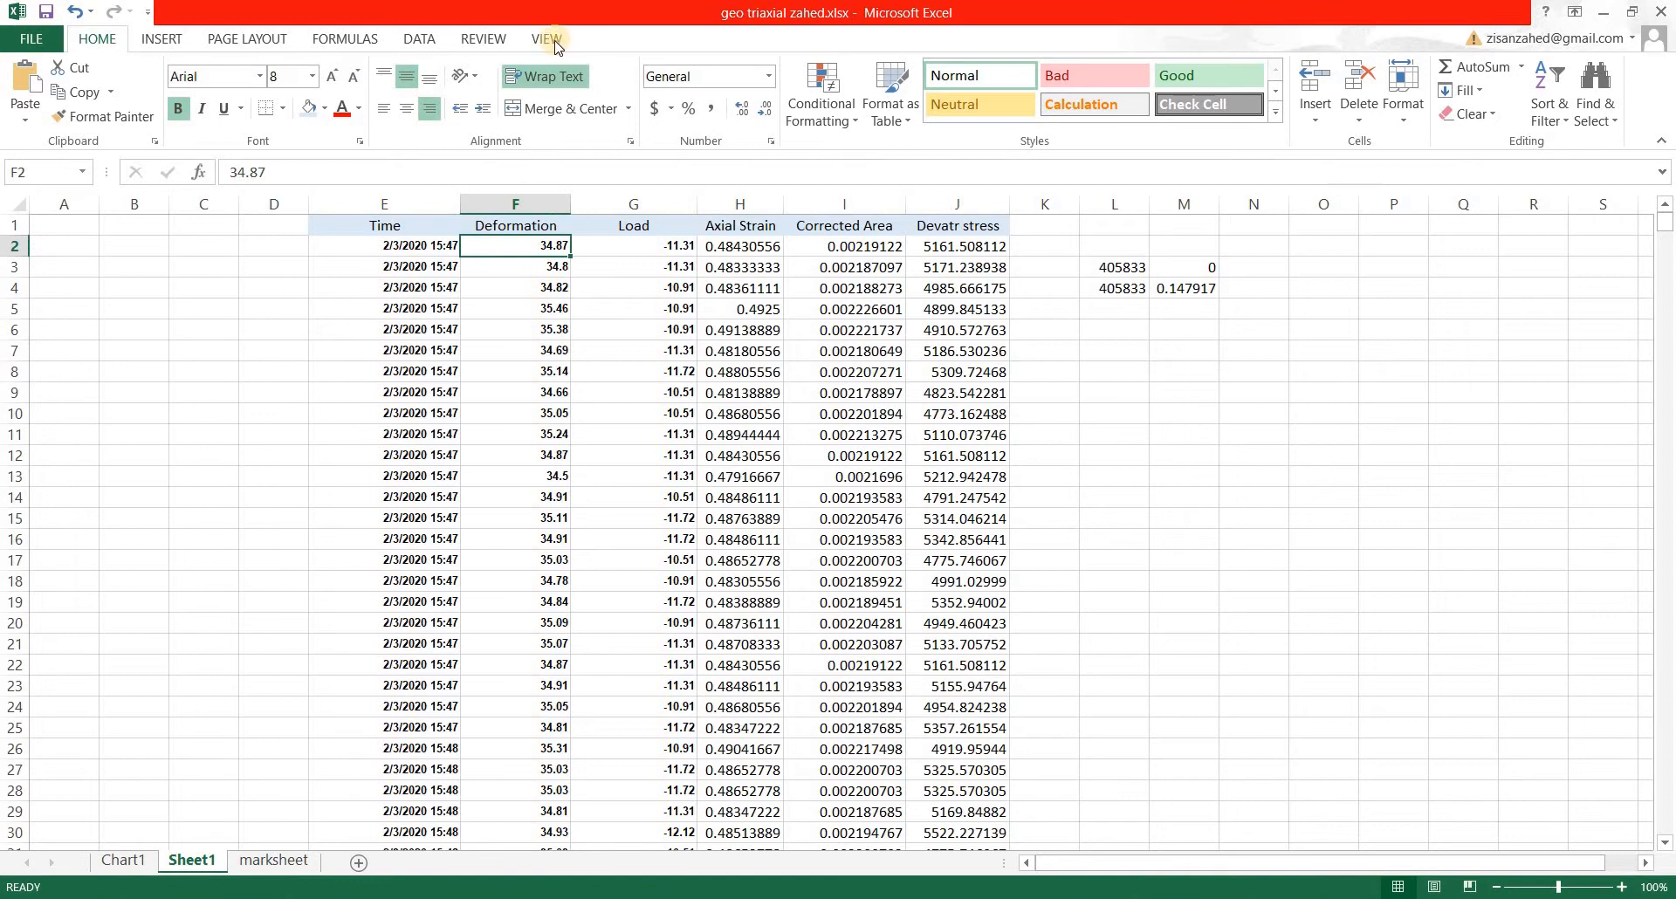
left_click(547, 38)
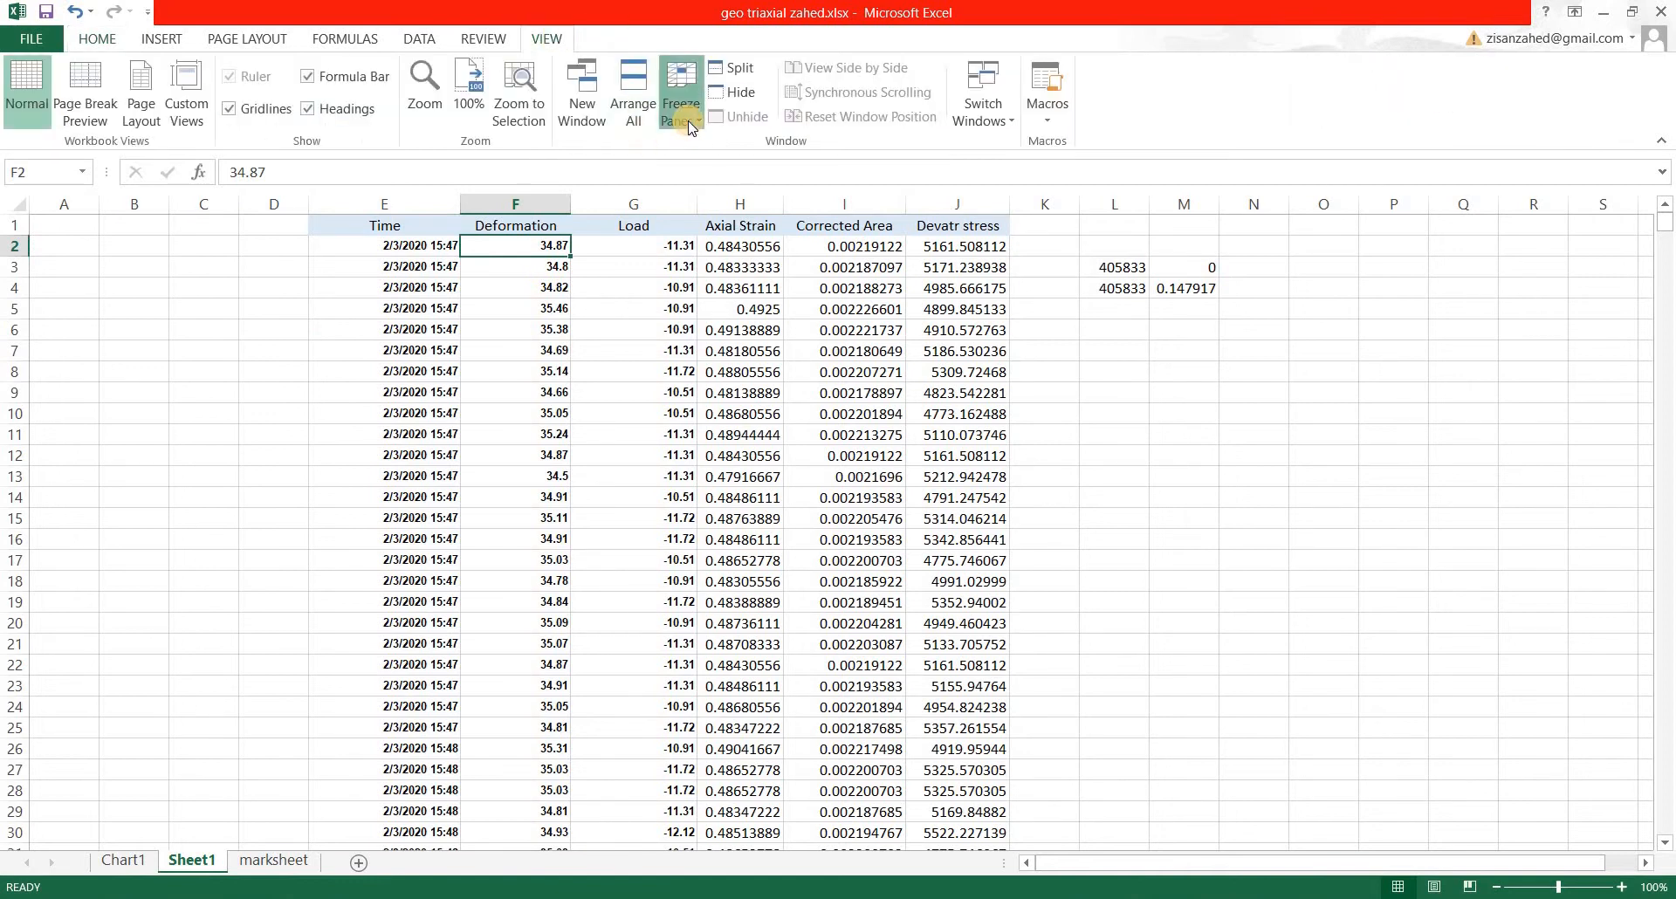
left_click(681, 91)
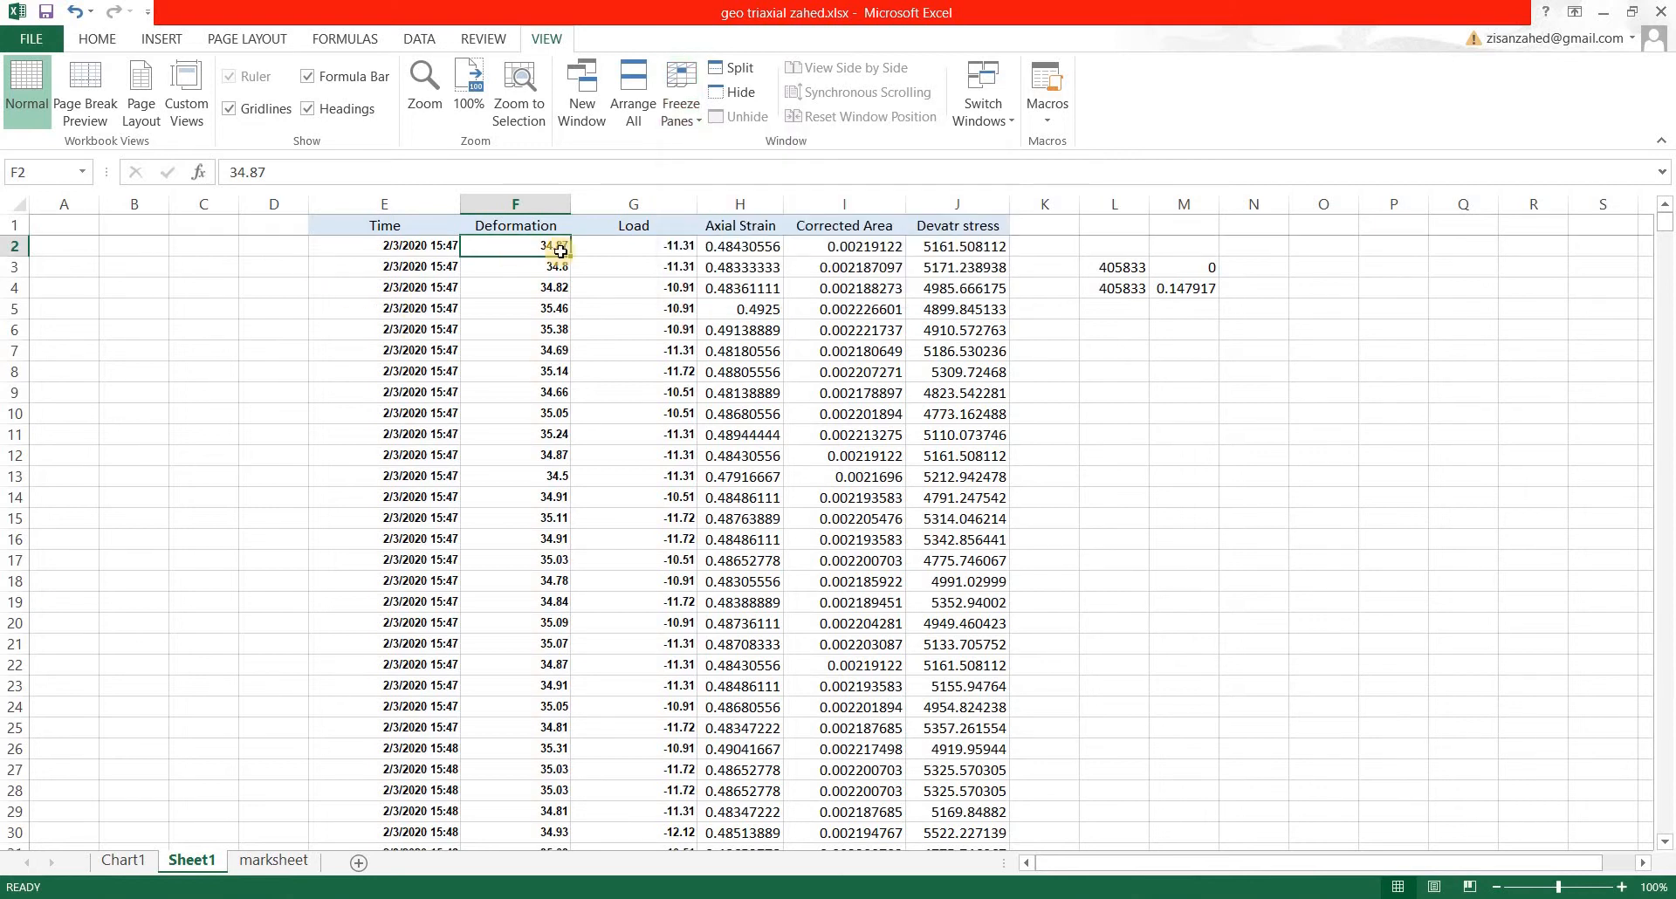
left_click(1044, 391)
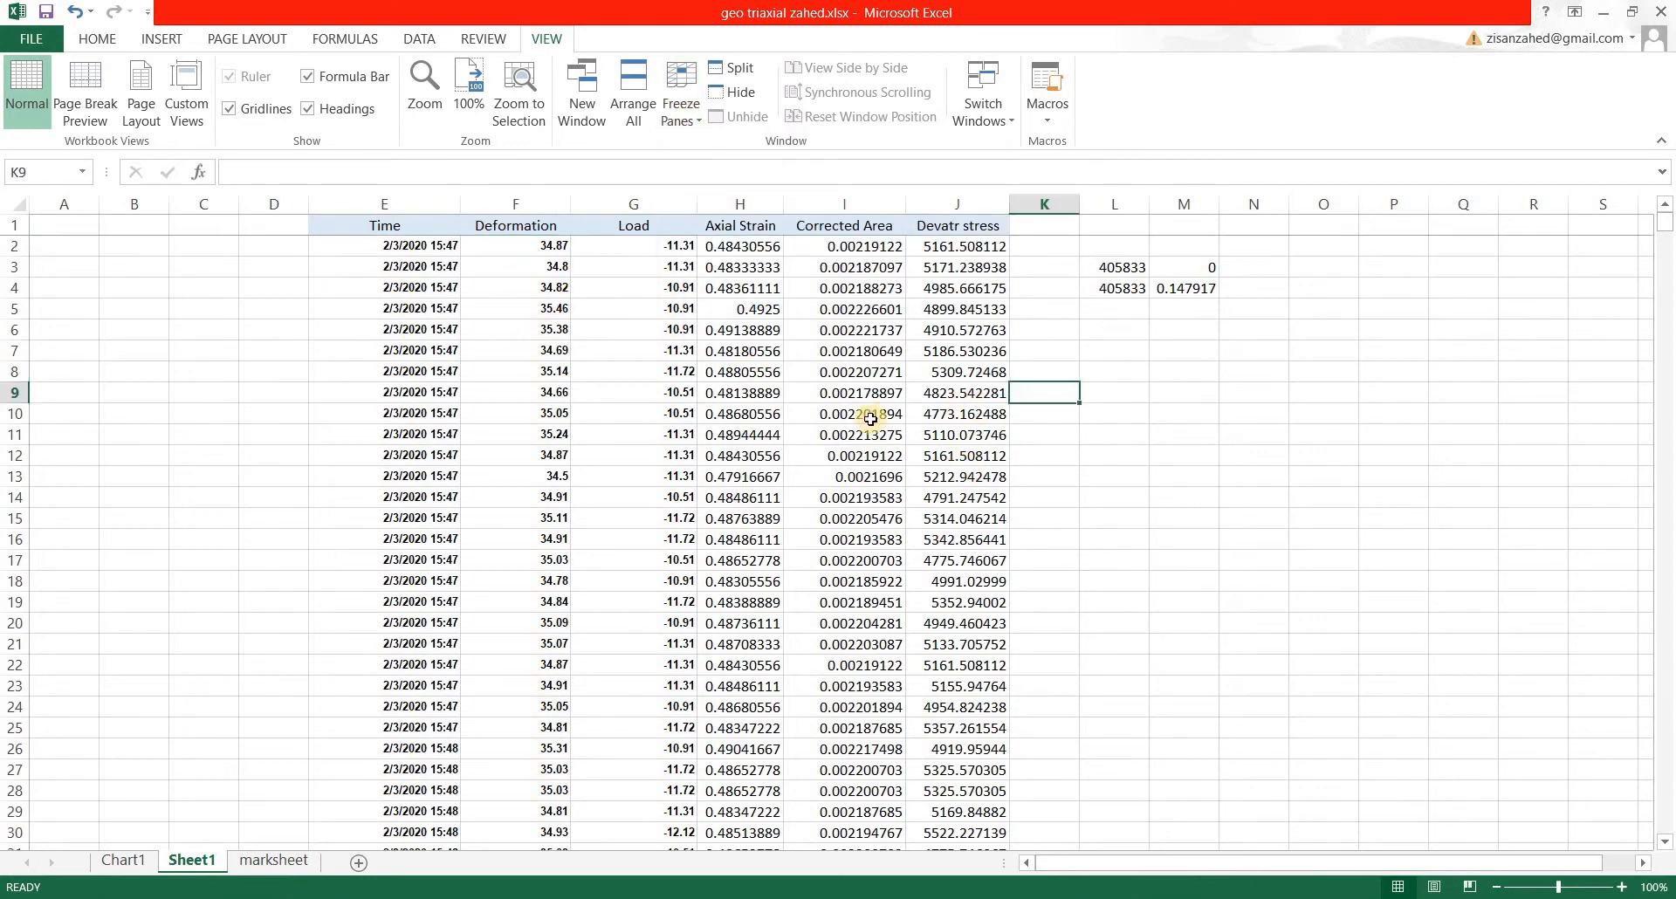
scroll("down", 3)
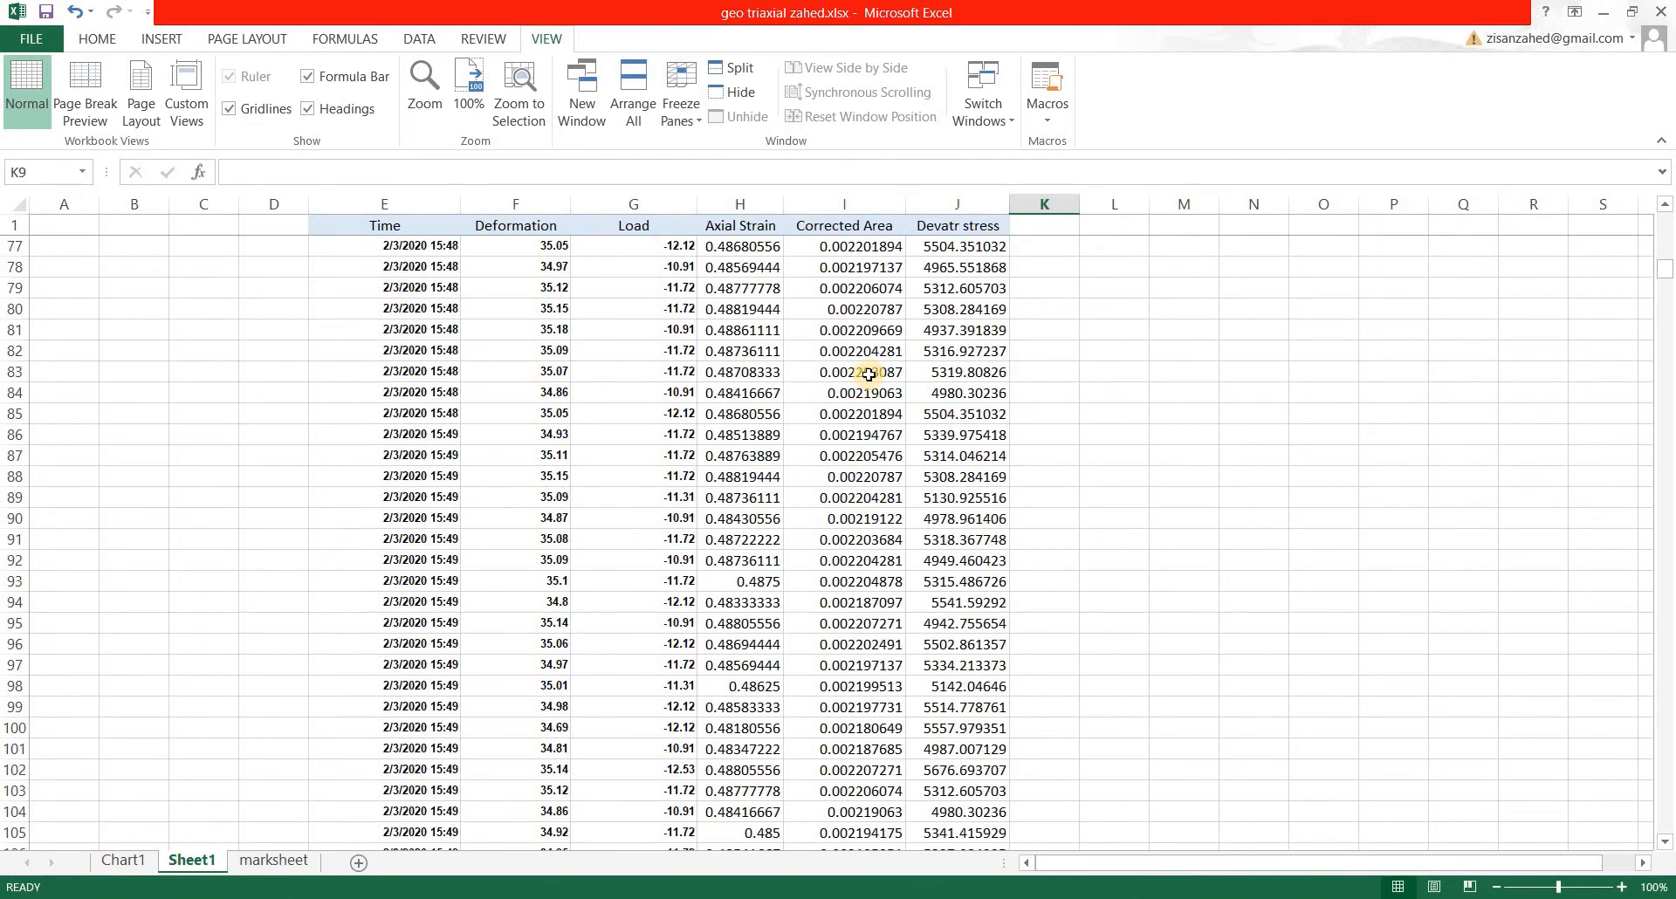
scroll("down", 3)
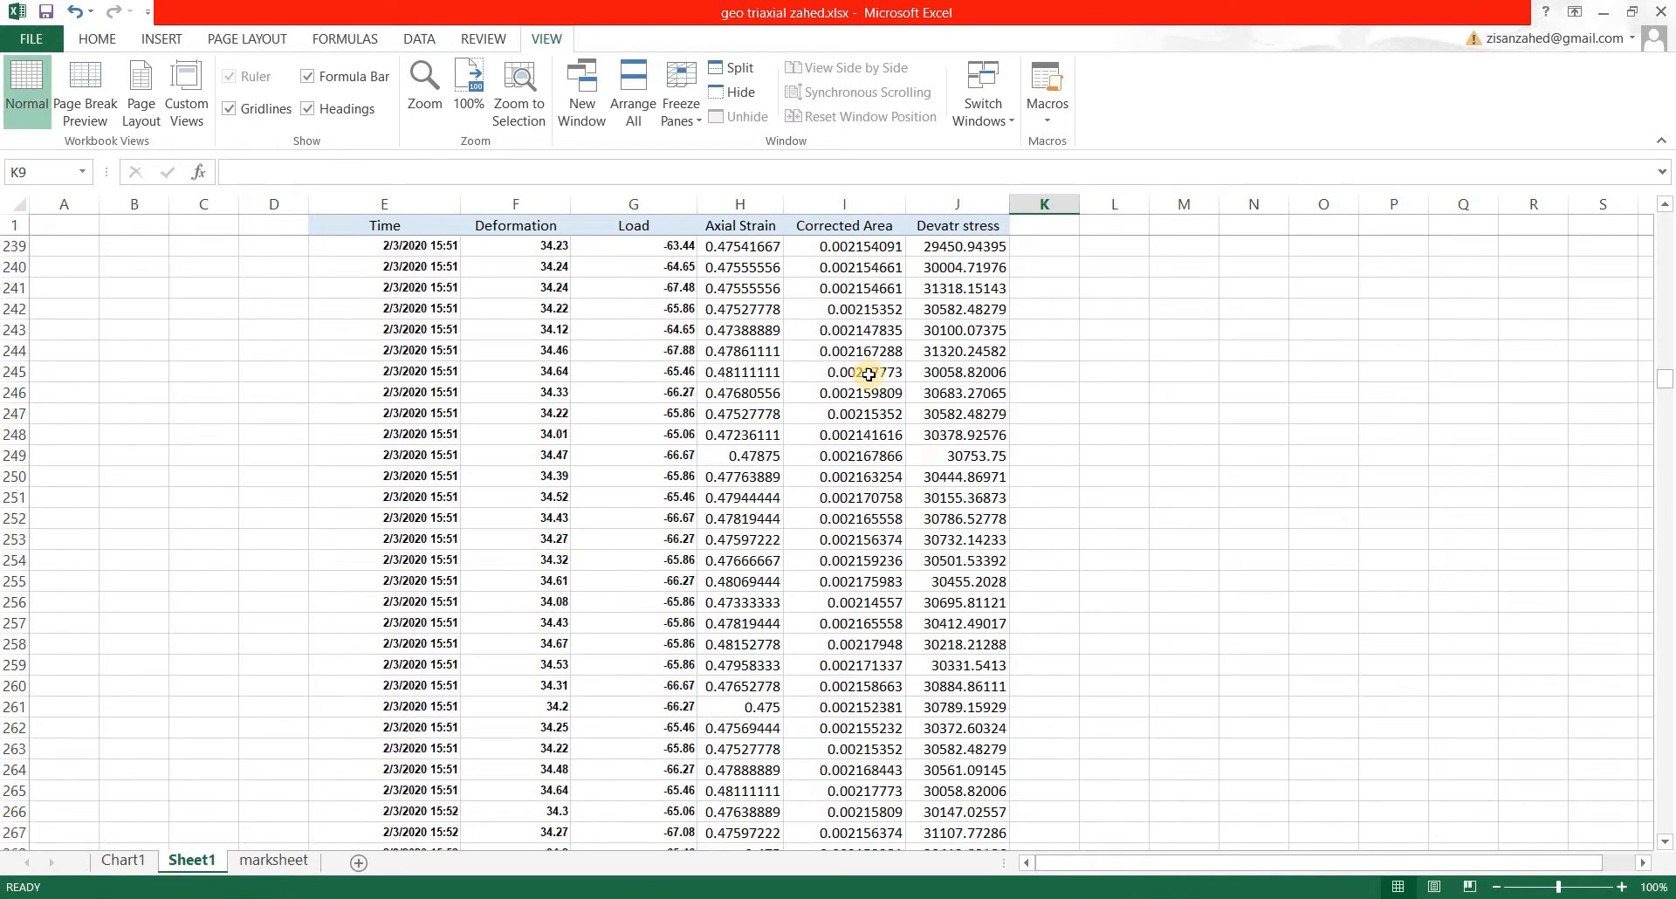
scroll("down", 3)
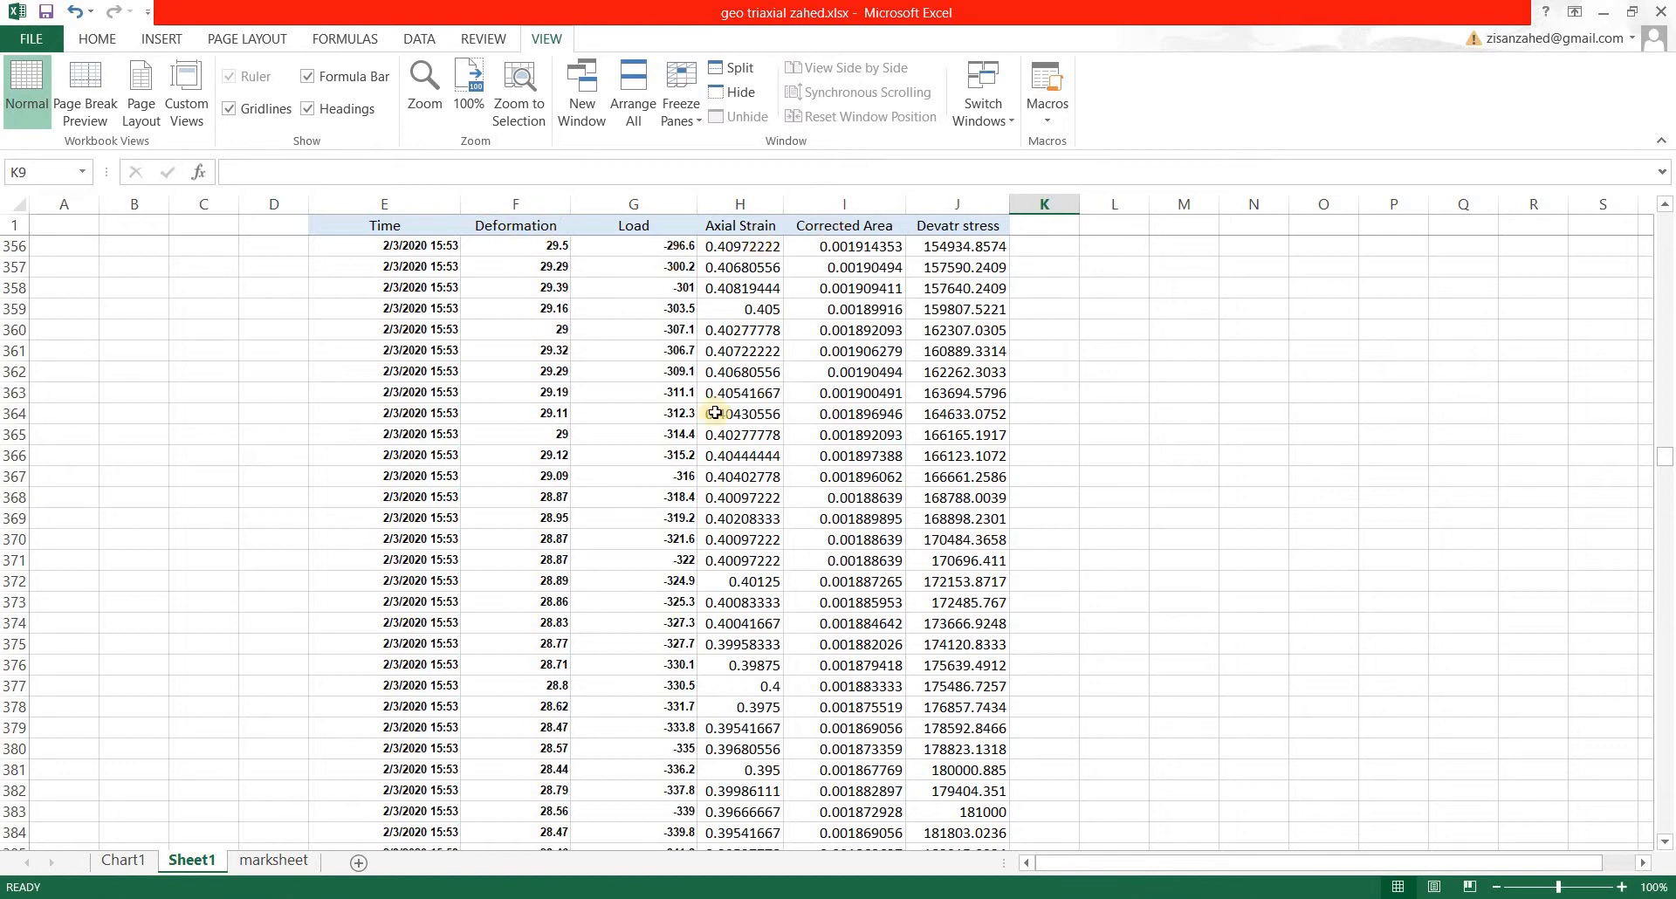
scroll("down", 3)
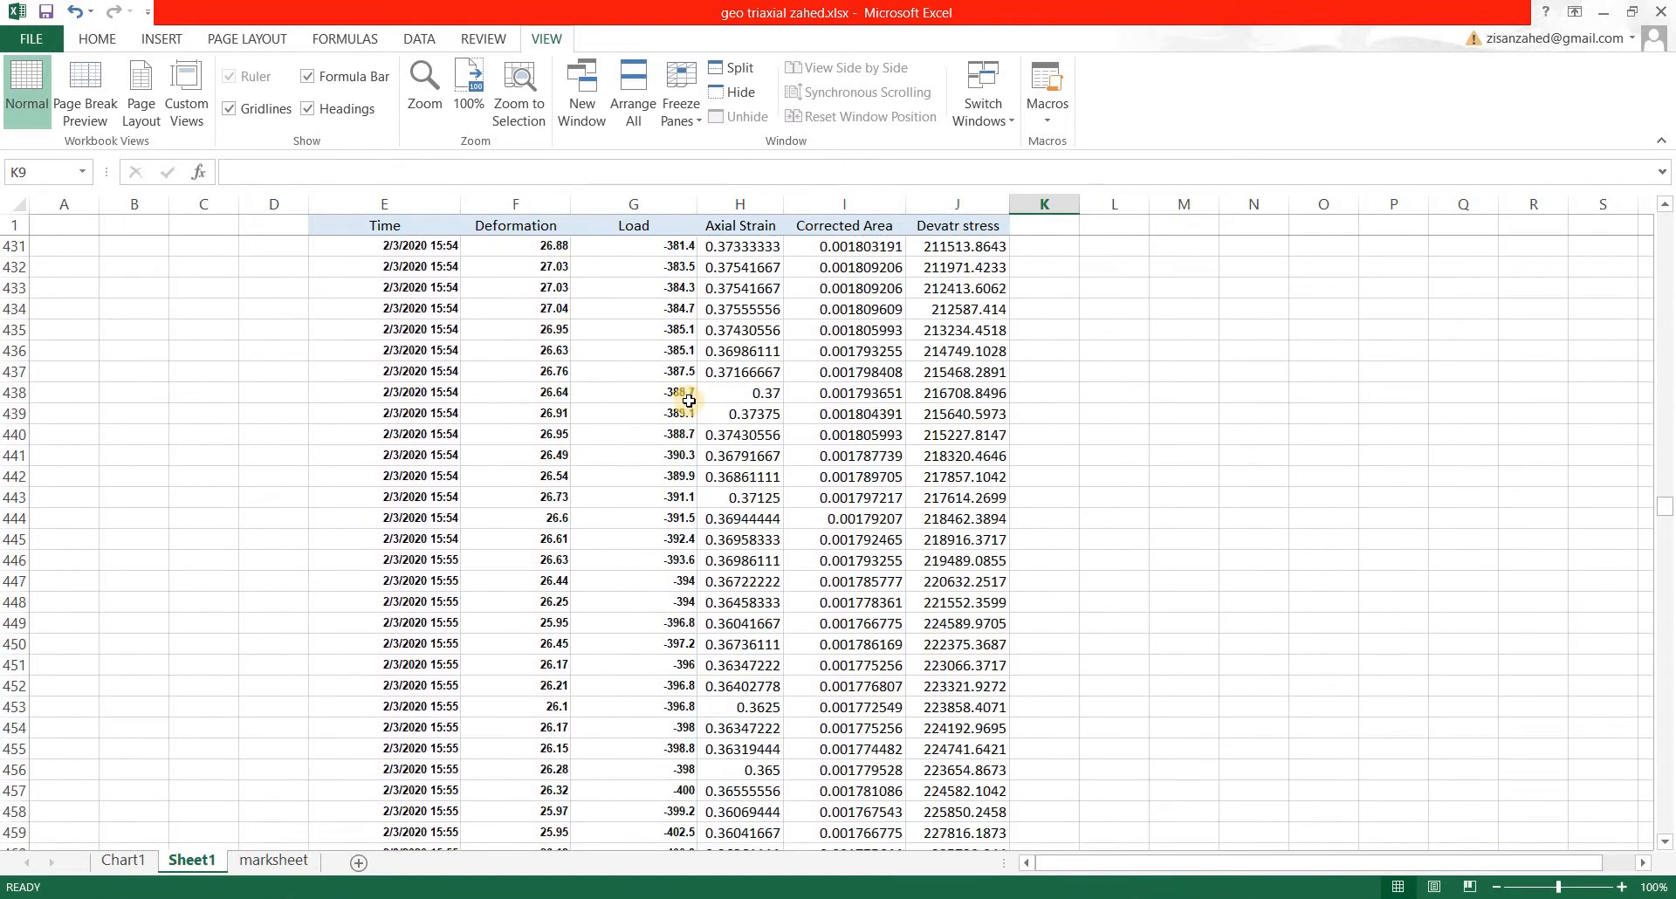
scroll("down", 3)
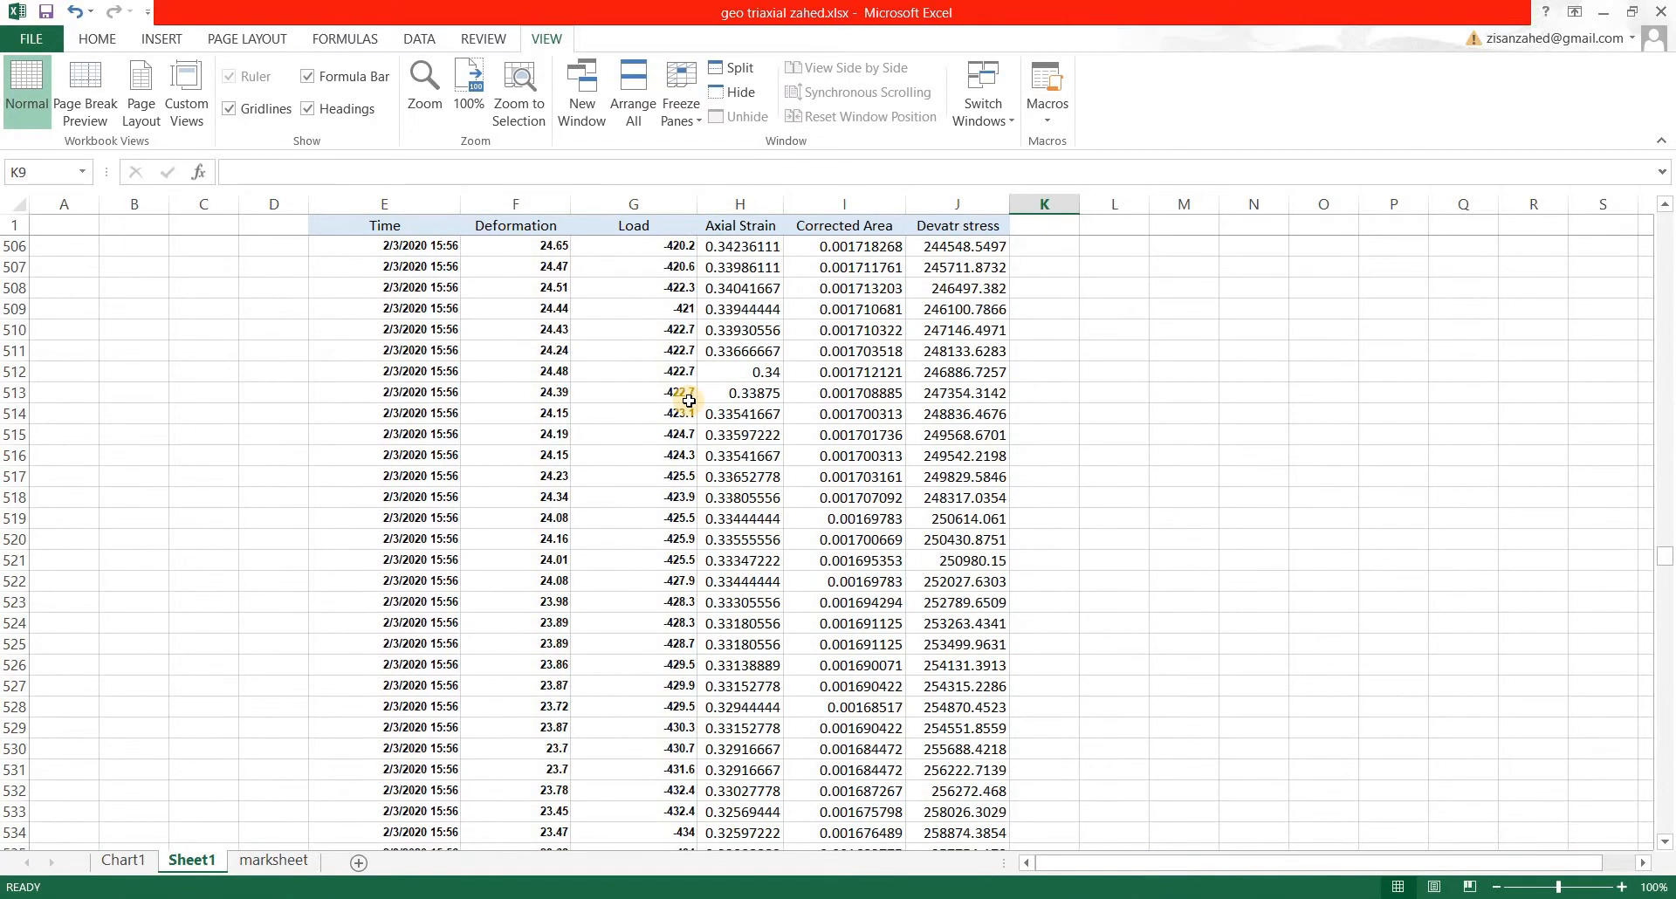
scroll("down", 3)
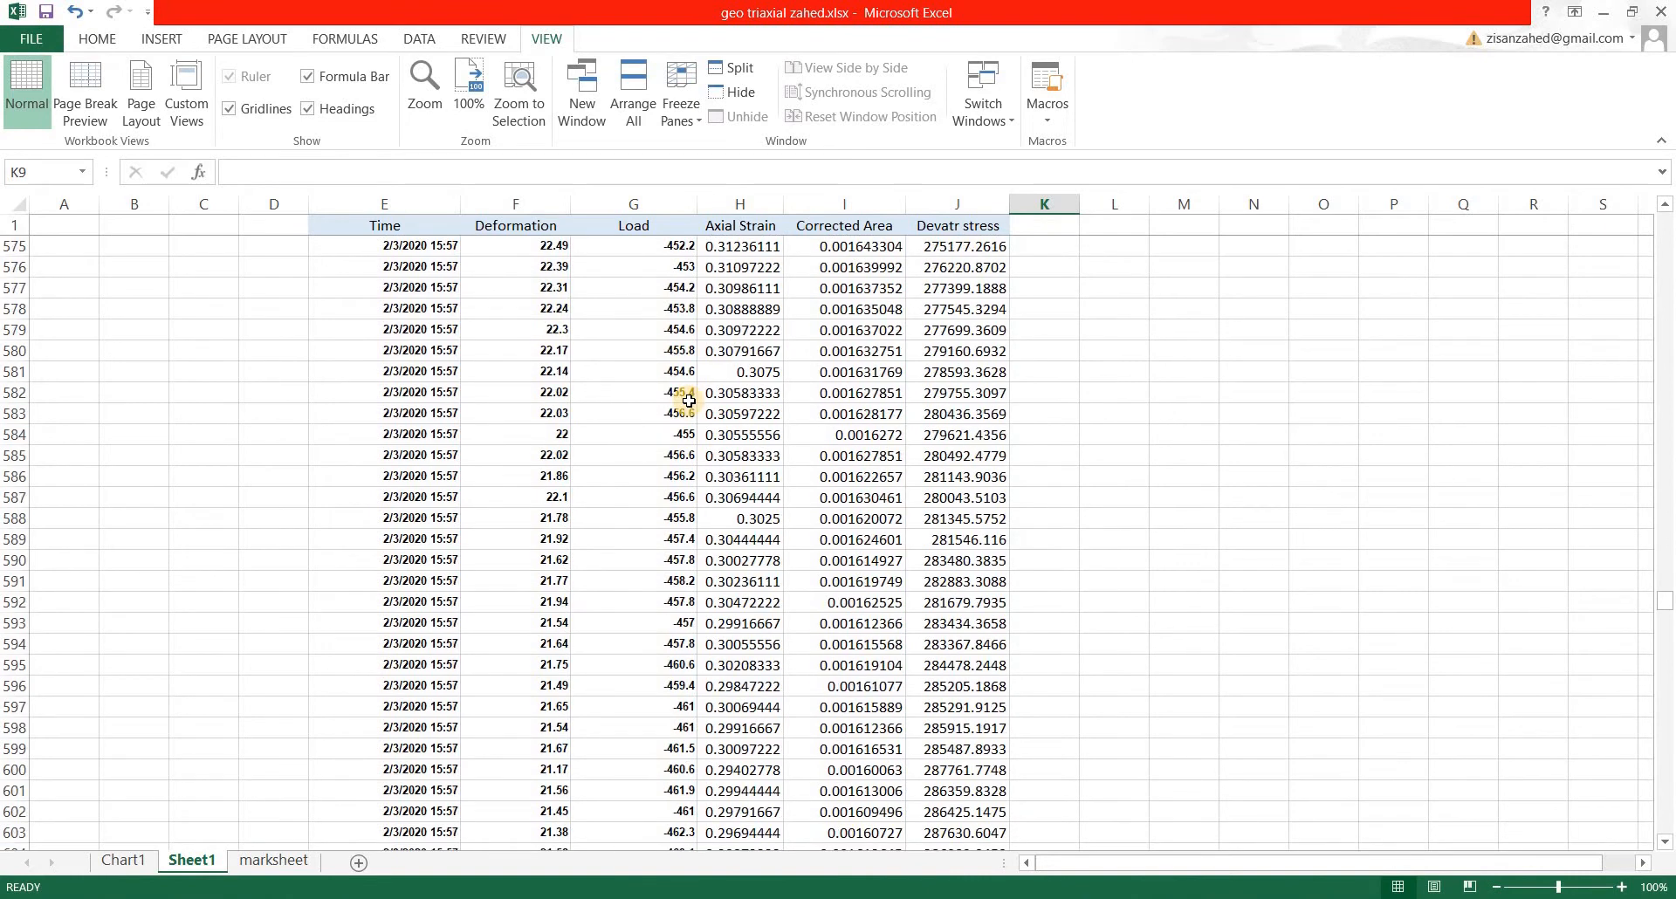
scroll("up", 3)
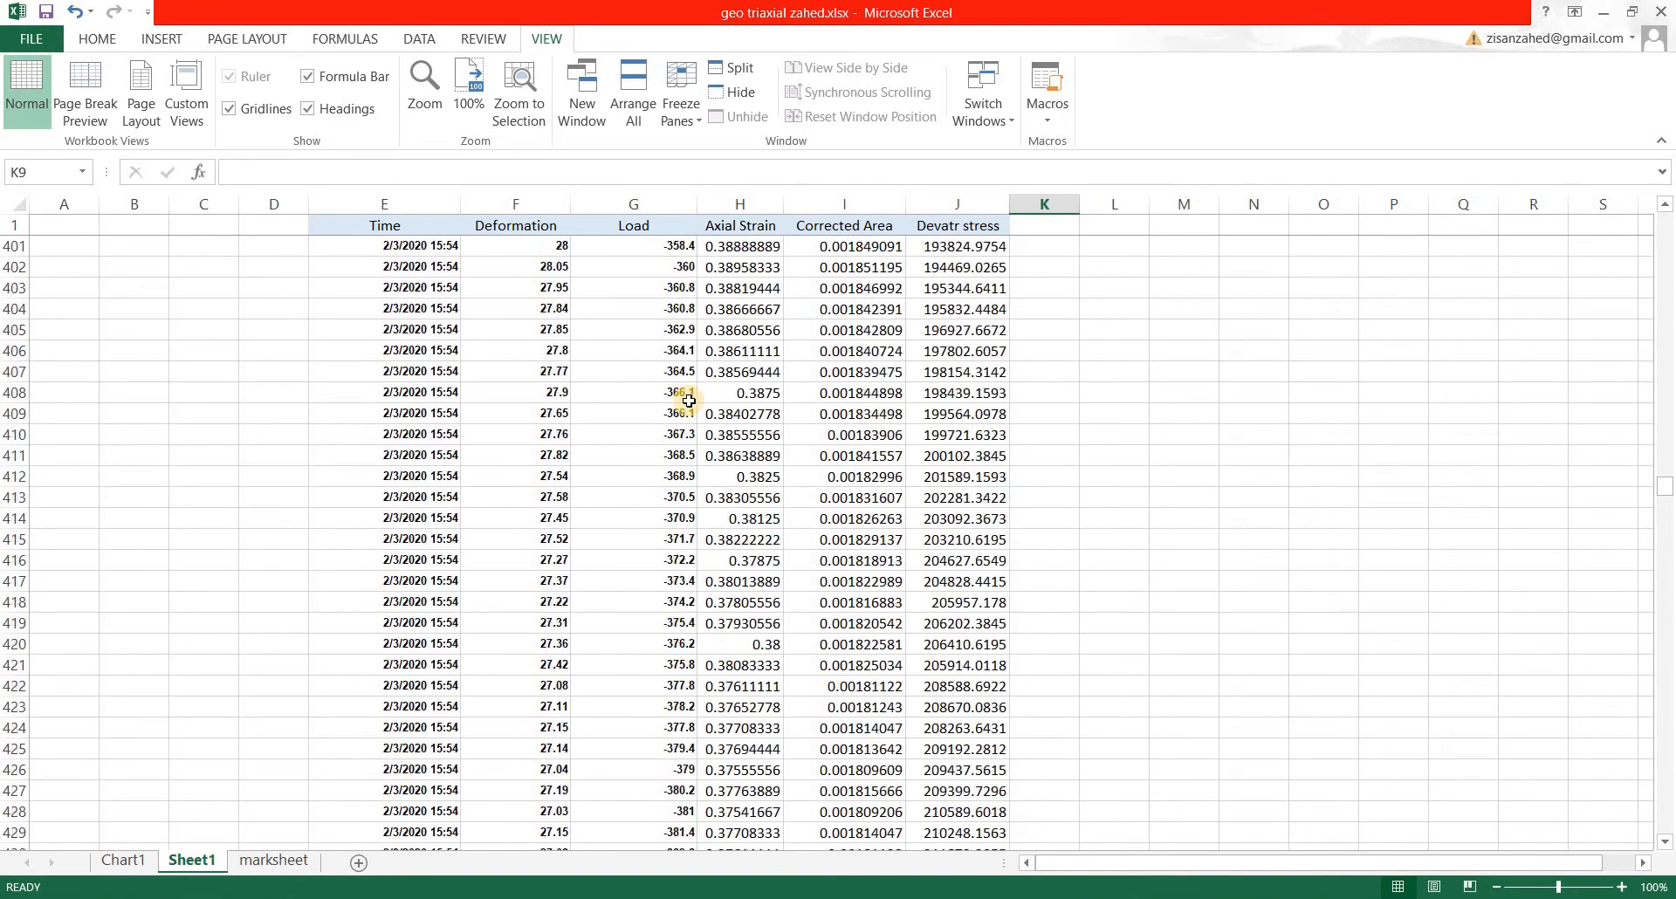
scroll("up", 3)
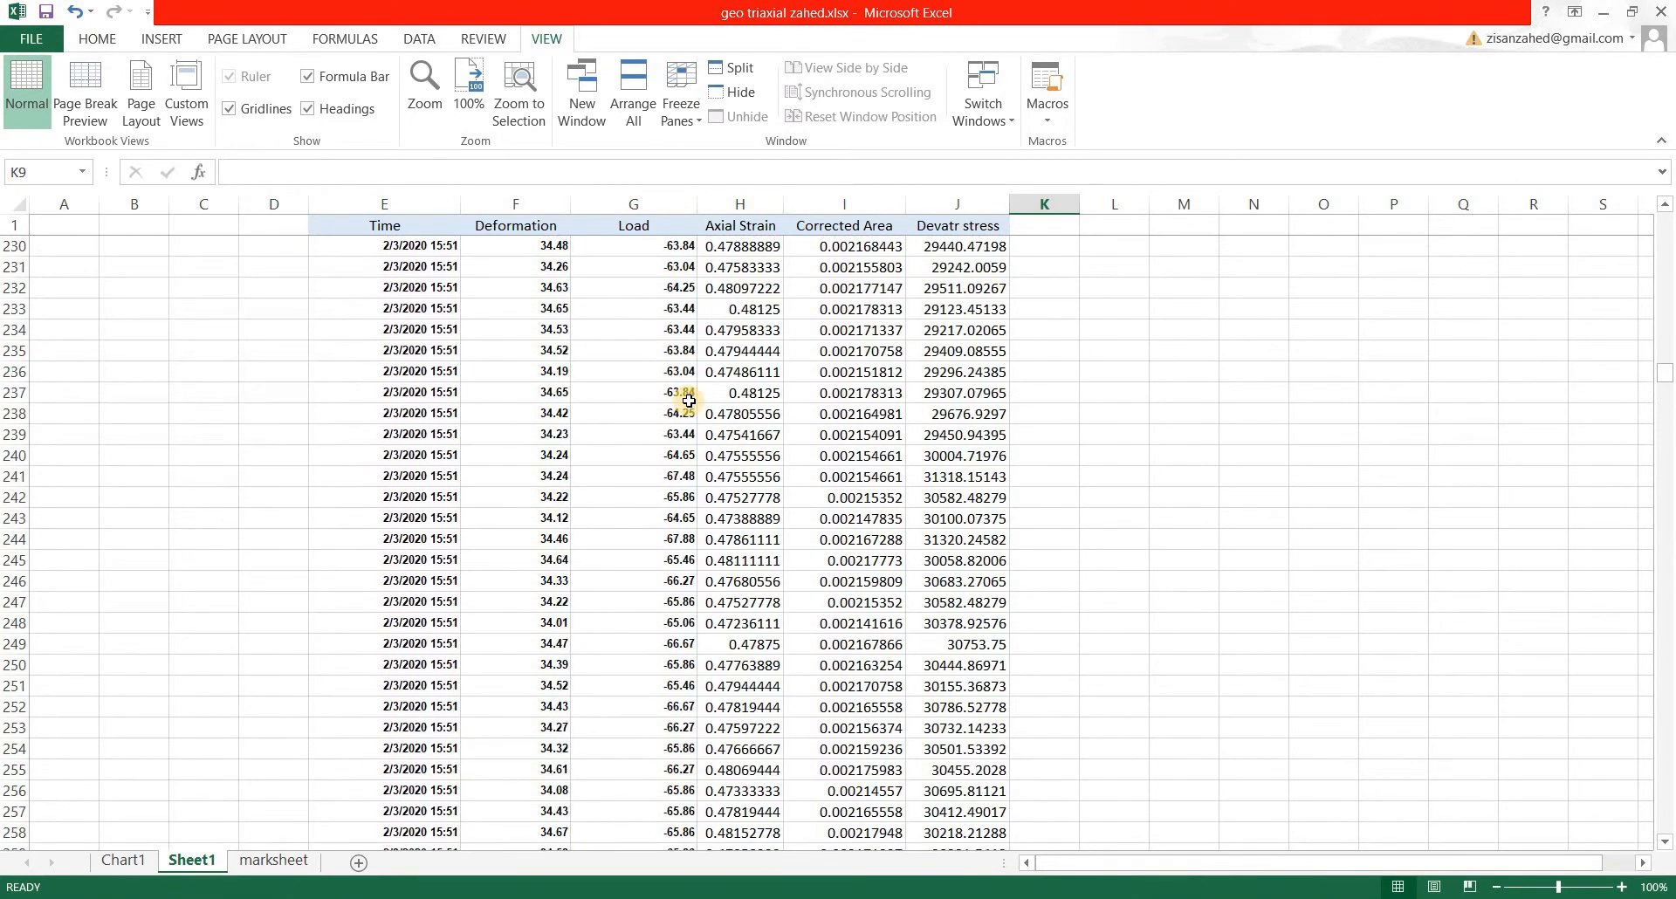
scroll("up", 3)
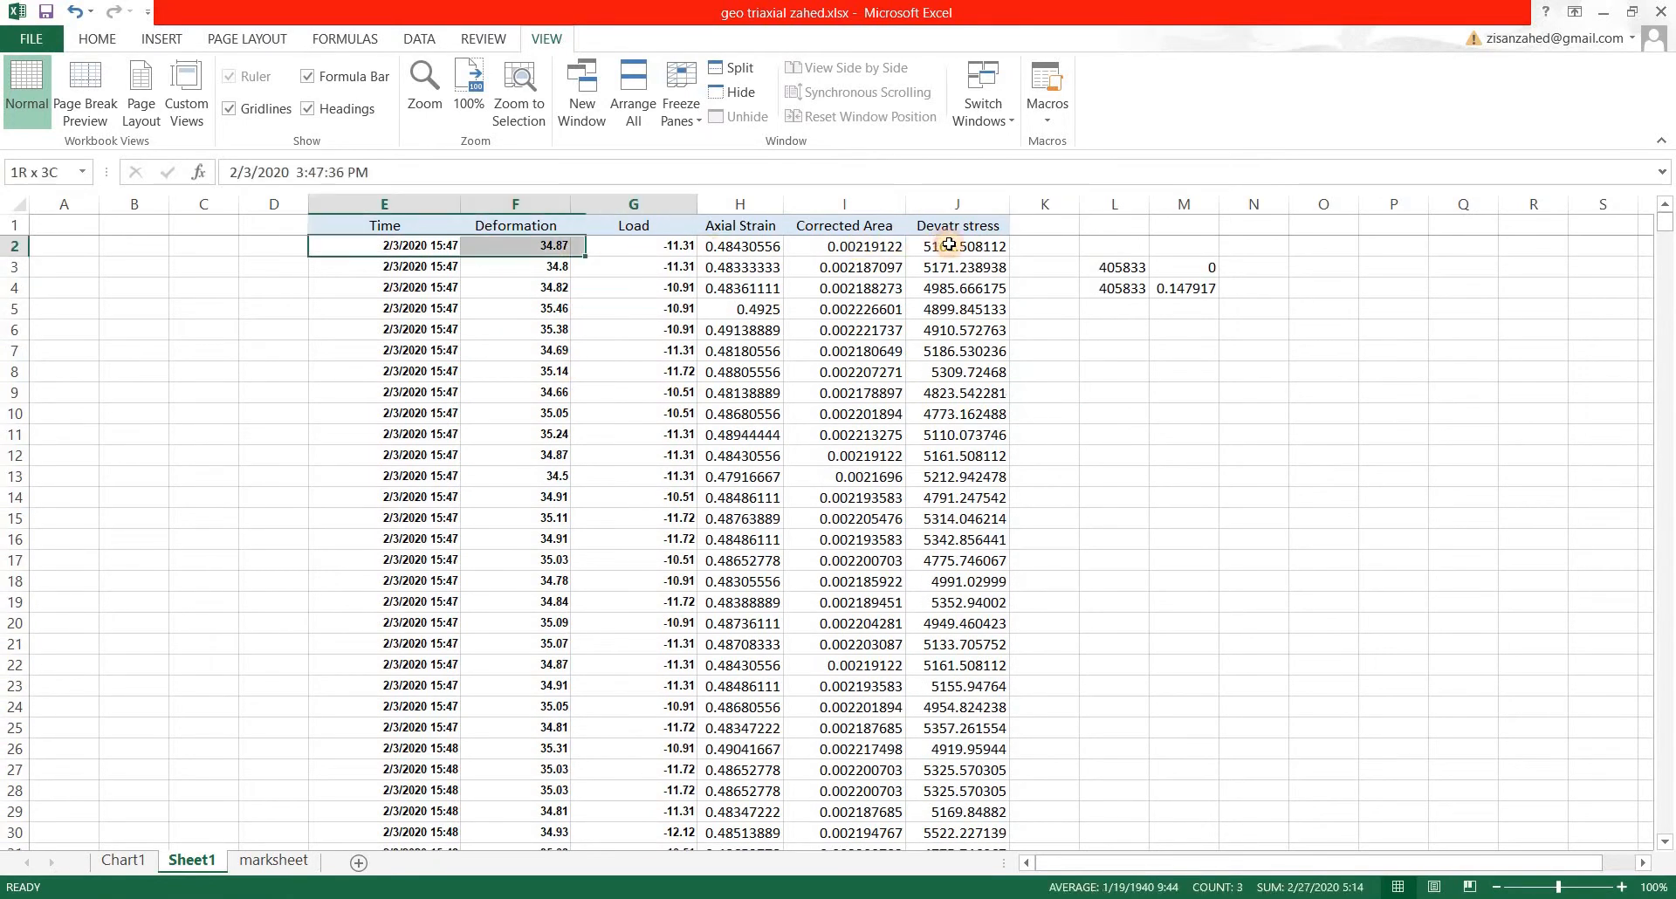
Step: Select the whole data block E2:J936 for centre alignment from the Home ribbon
left_click(96, 38)
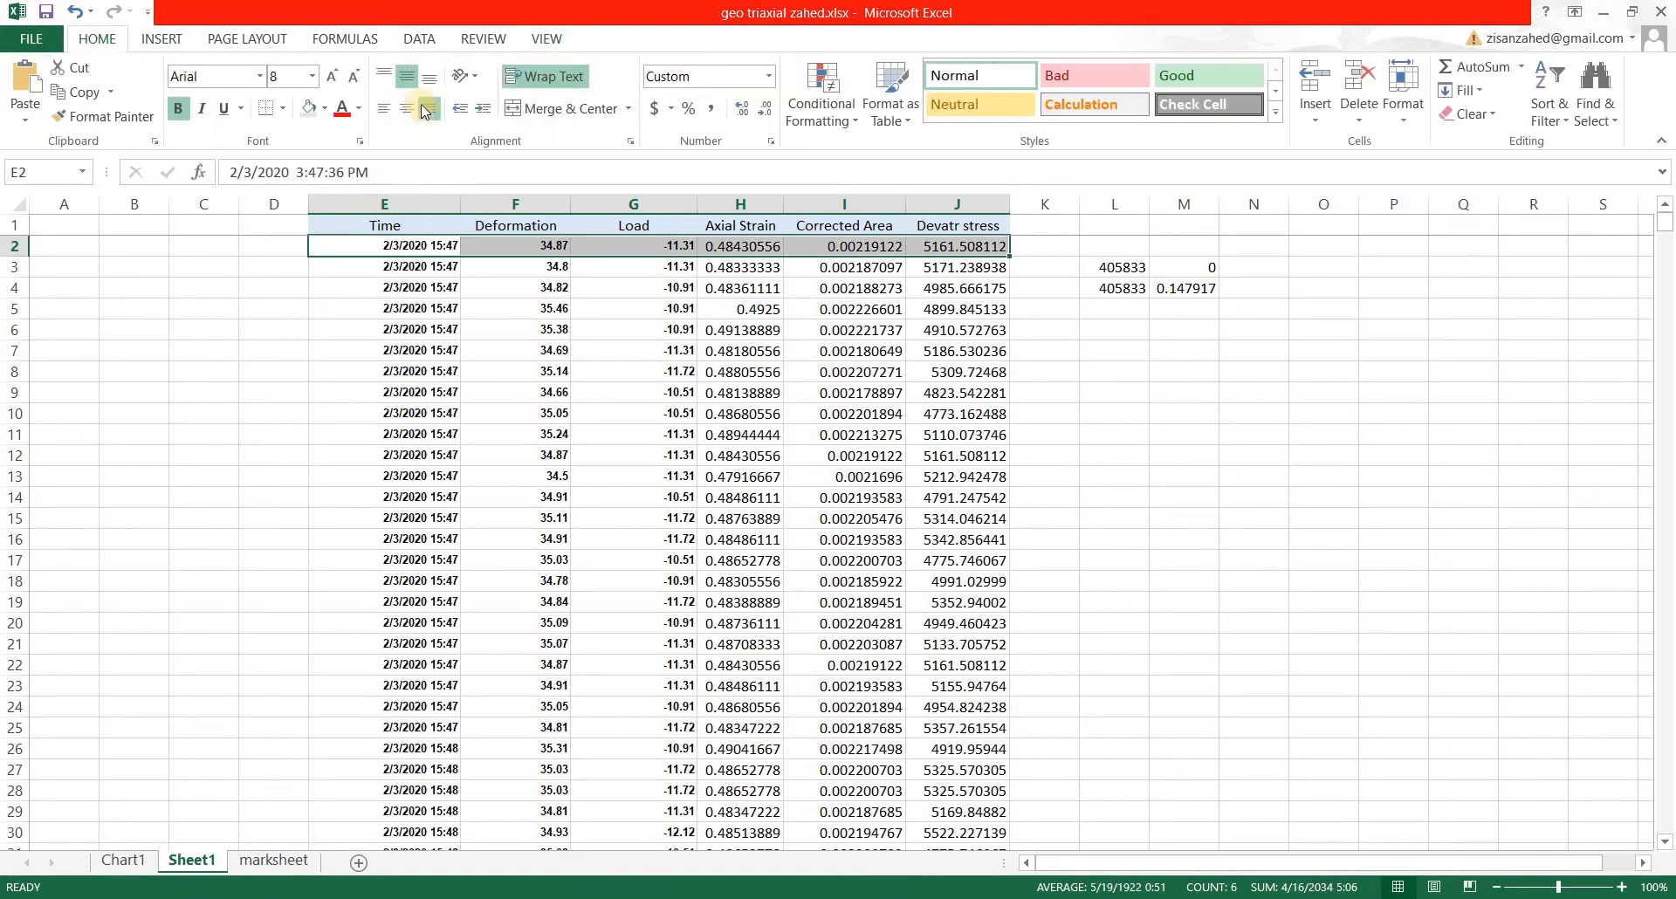
mouse_move(405, 108)
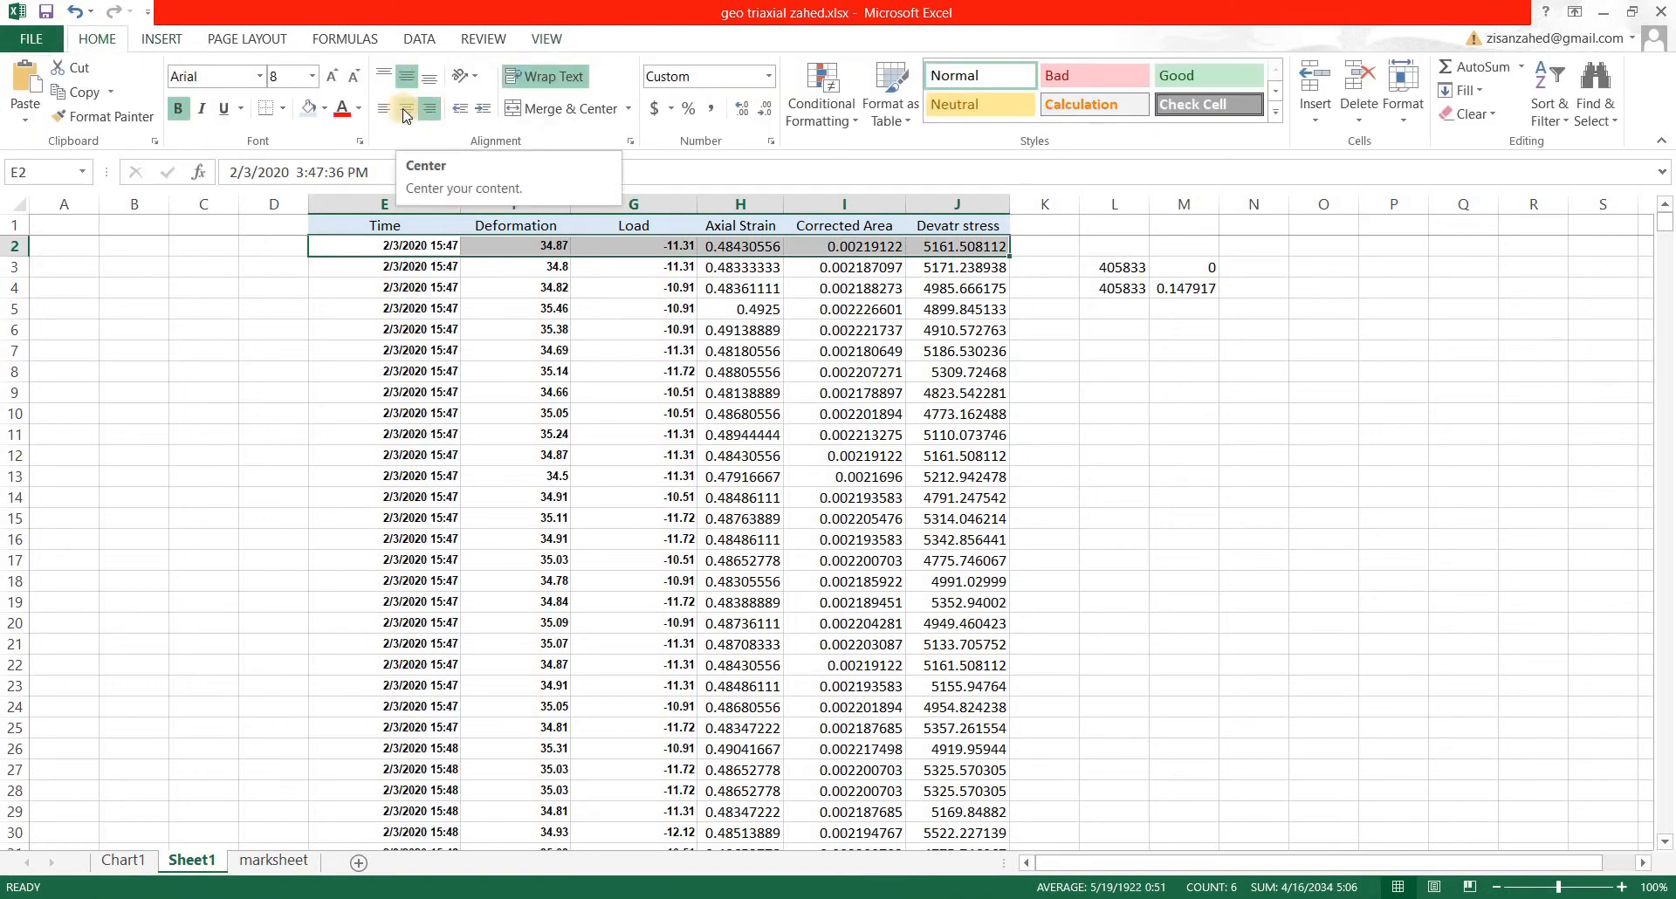
left_click(202, 286)
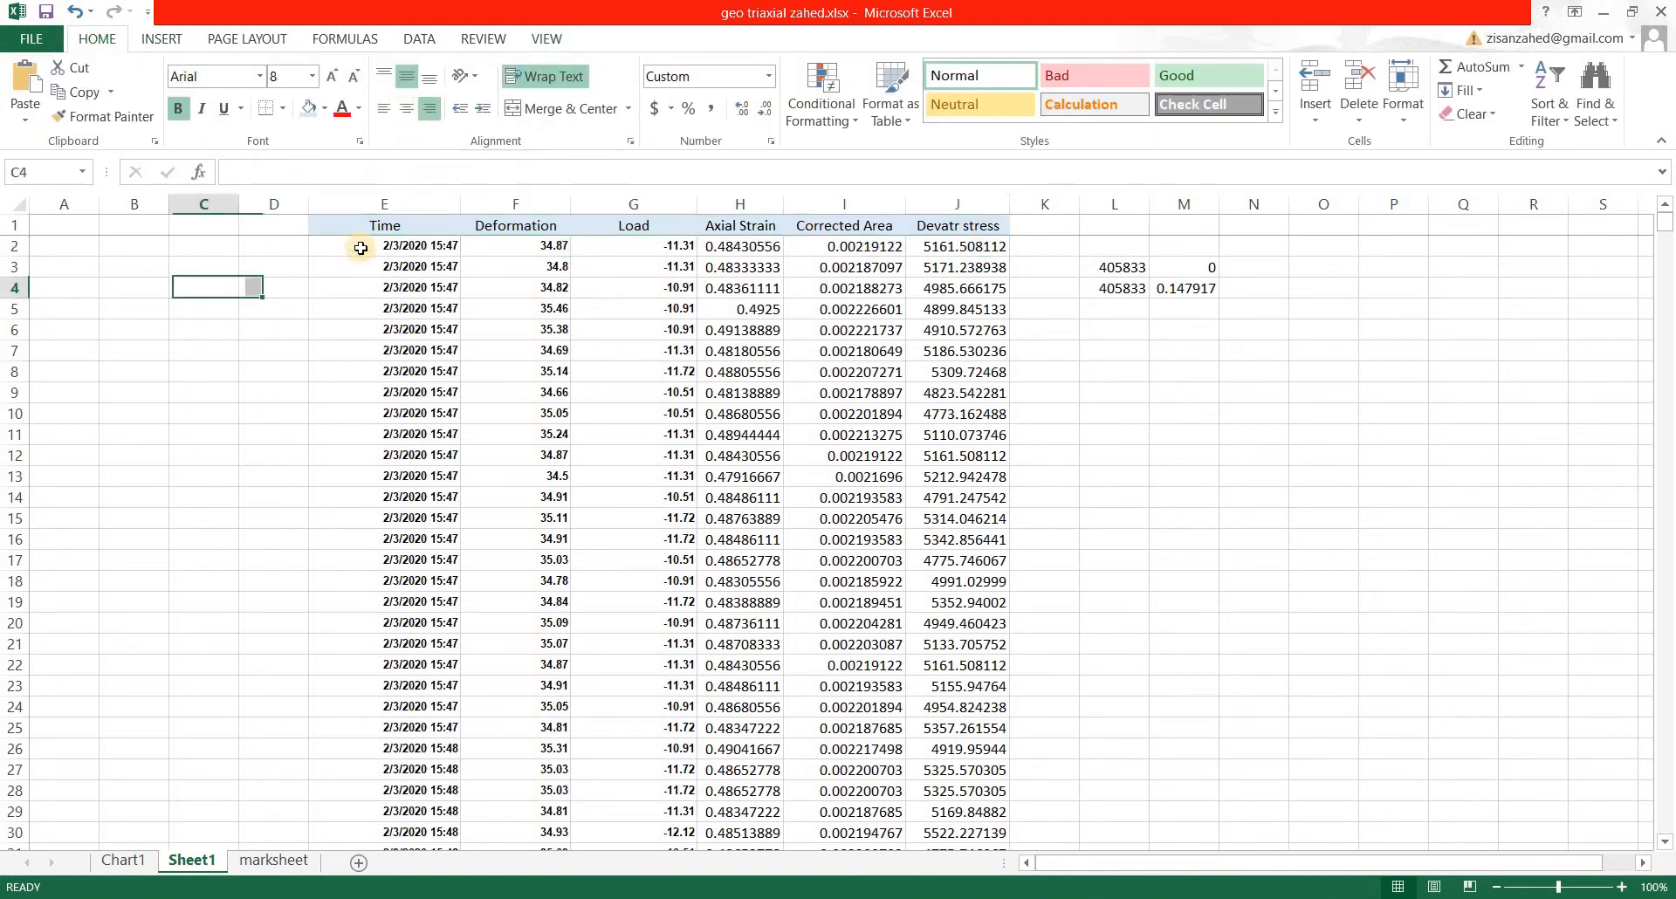
left_click_drag(384, 246, 956, 518)
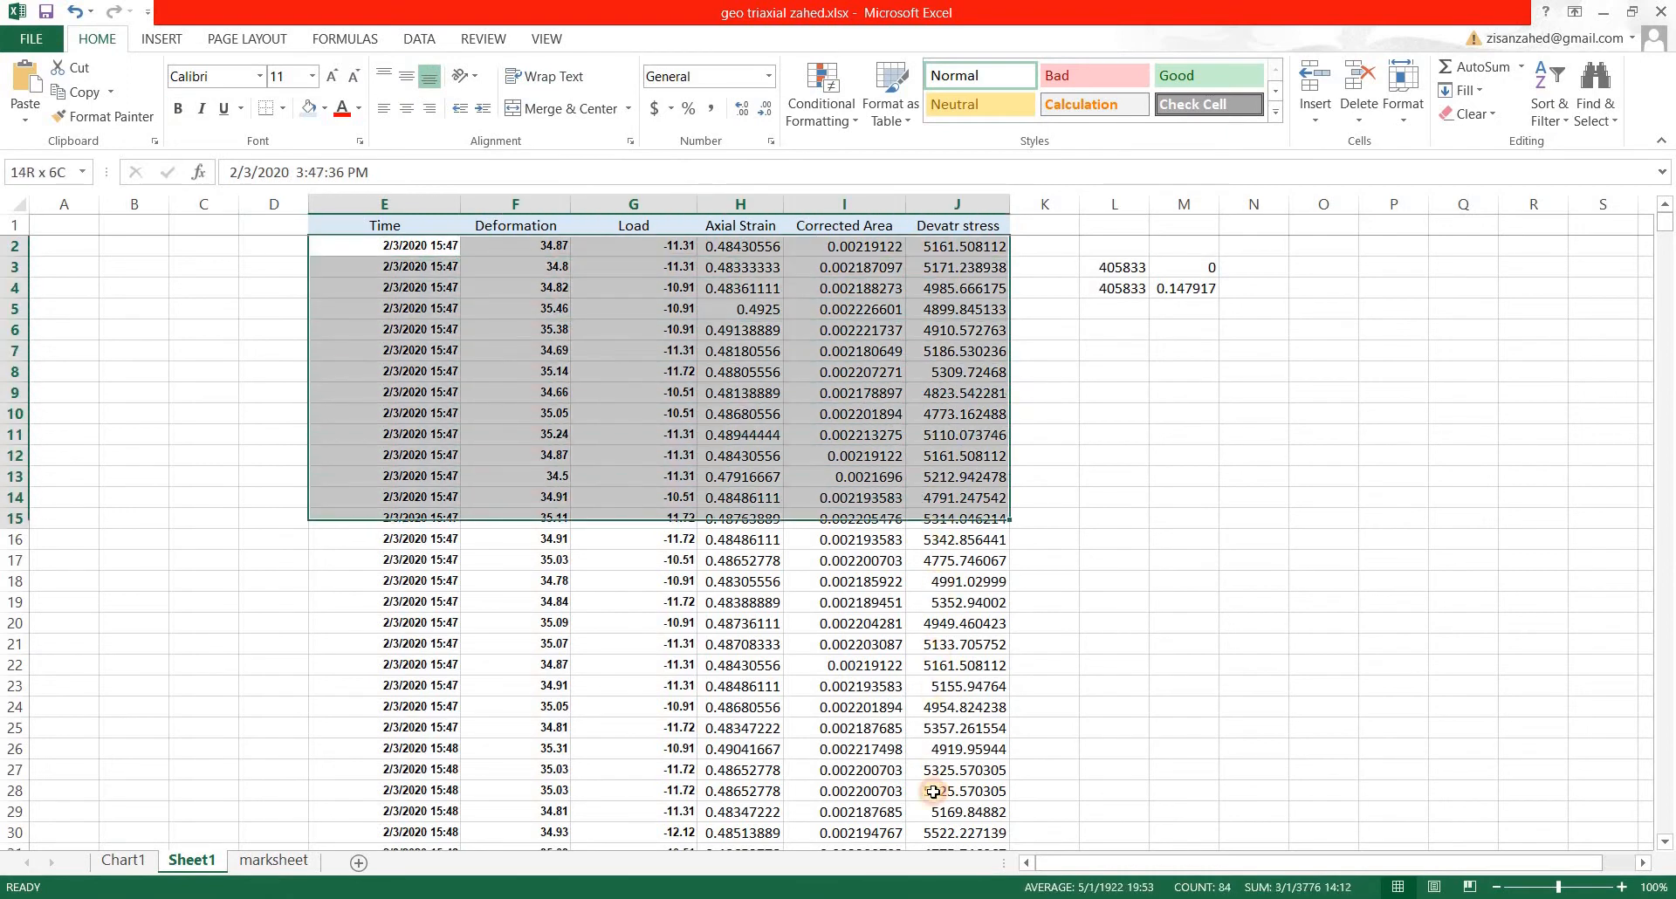
left_click(1101, 493)
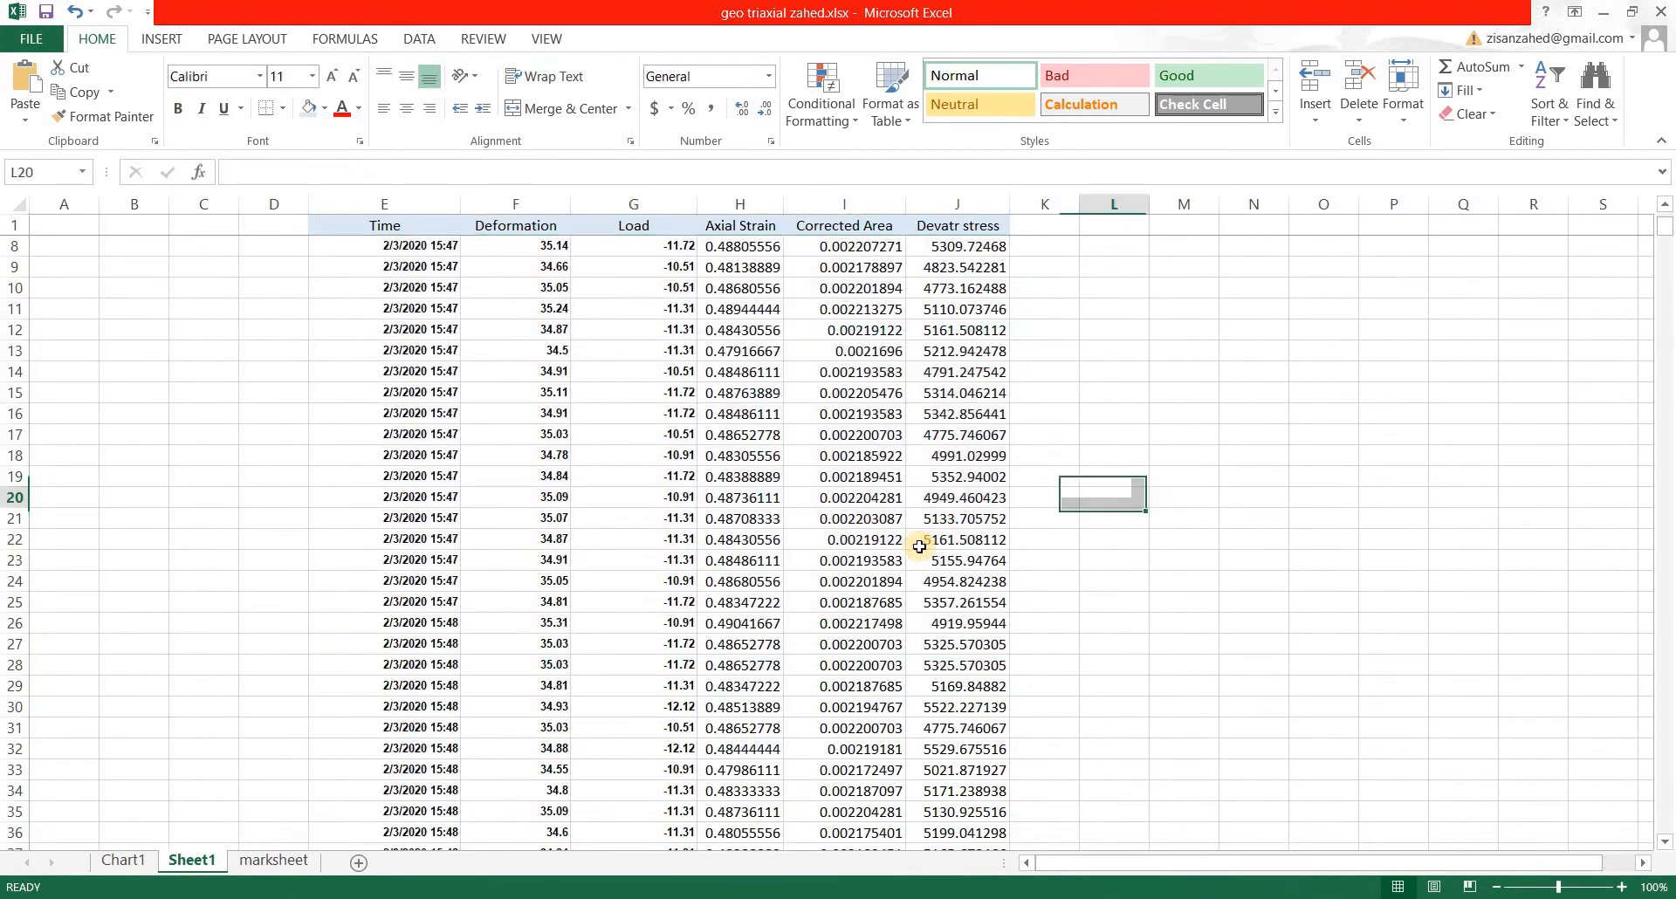
scroll("up", 3)
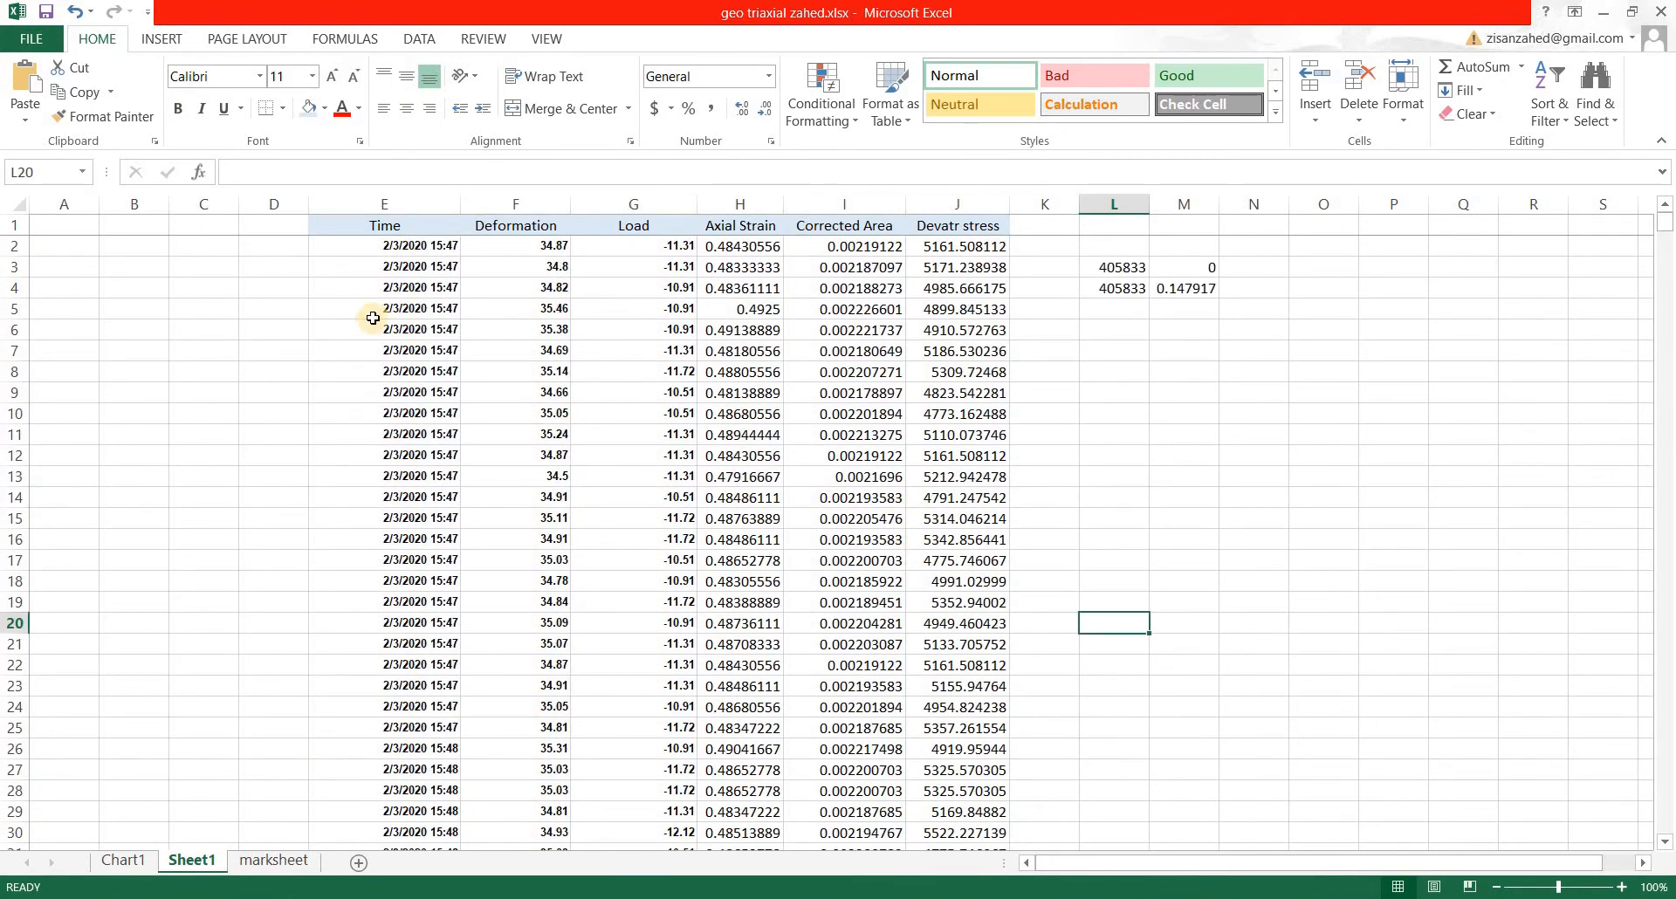
mouse_move(402, 246)
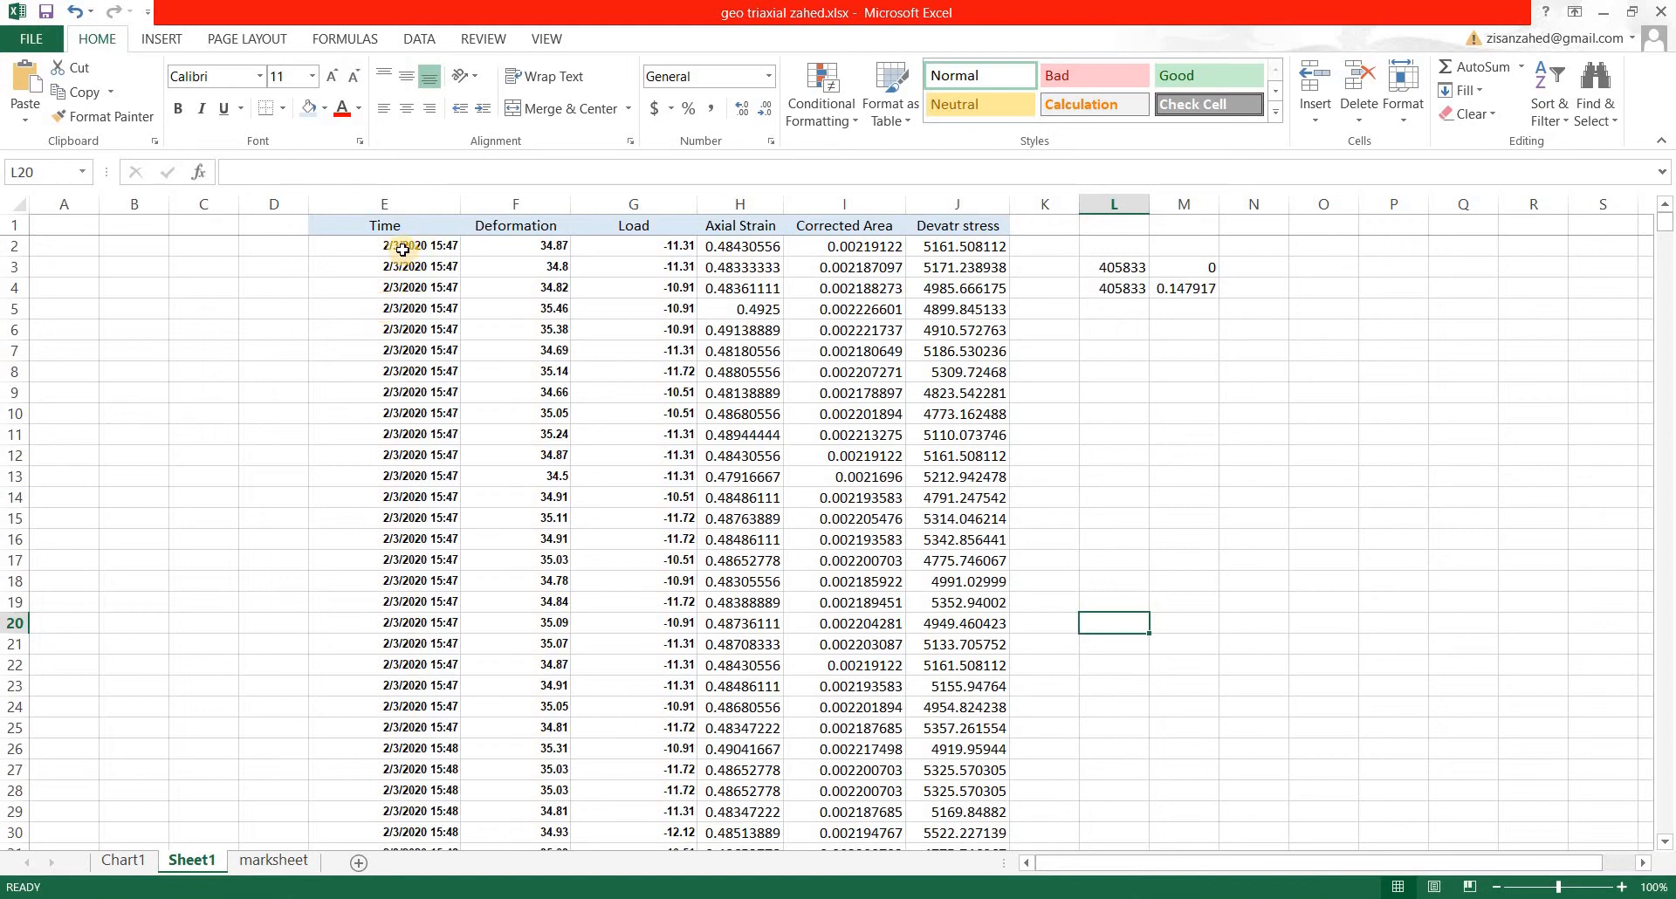
left_click(384, 246)
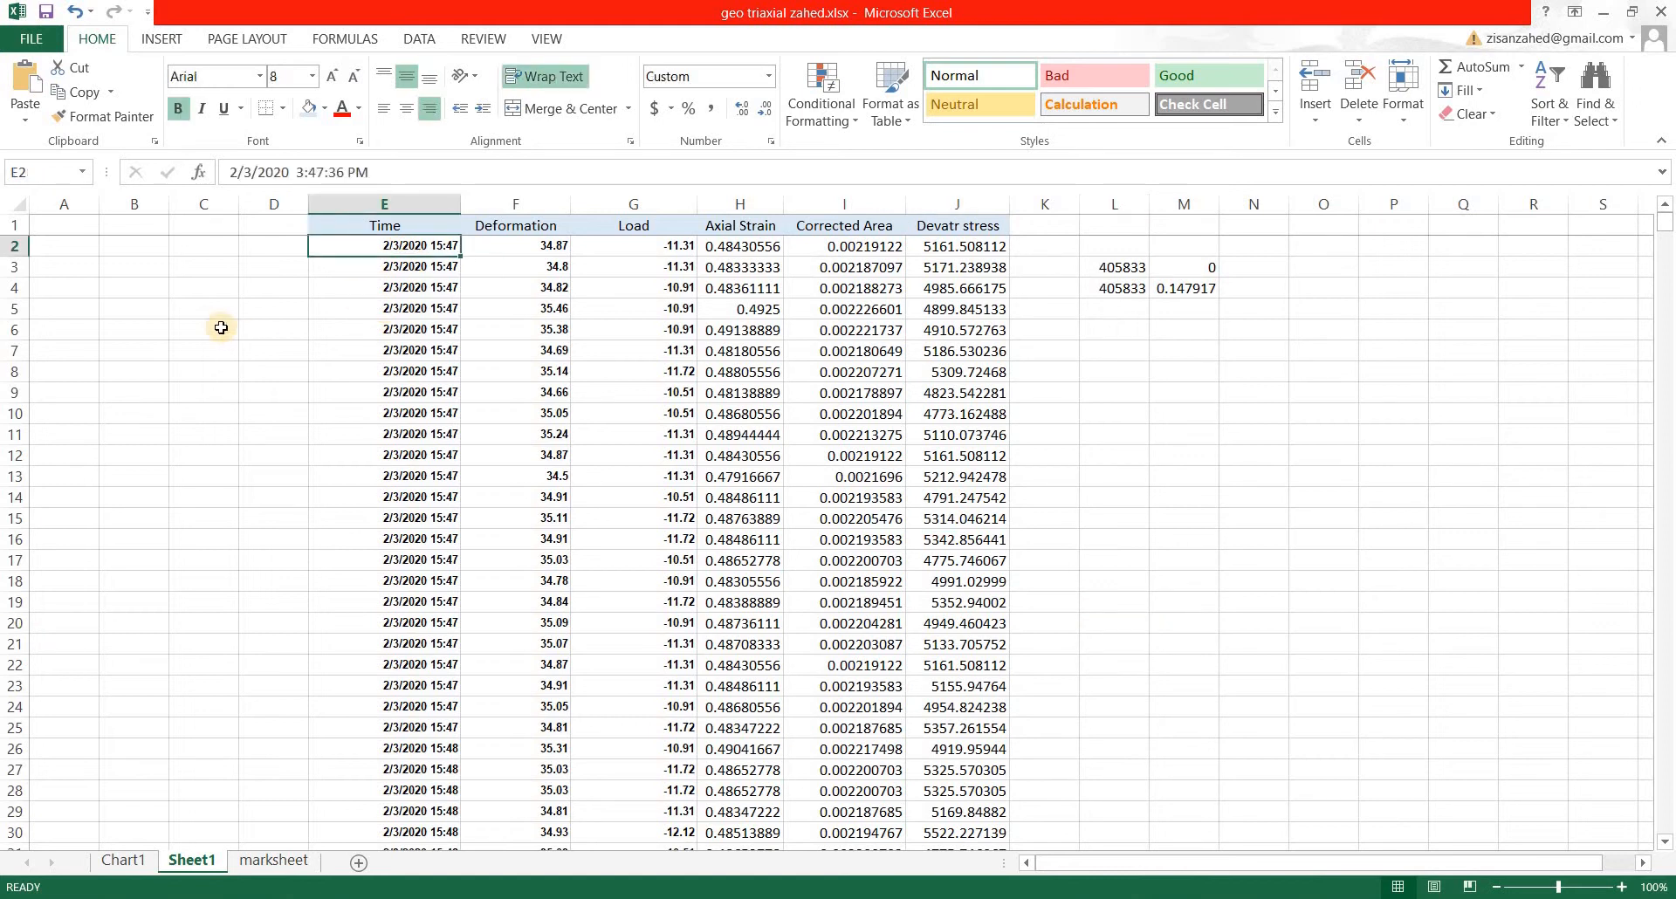
mouse_move(205, 331)
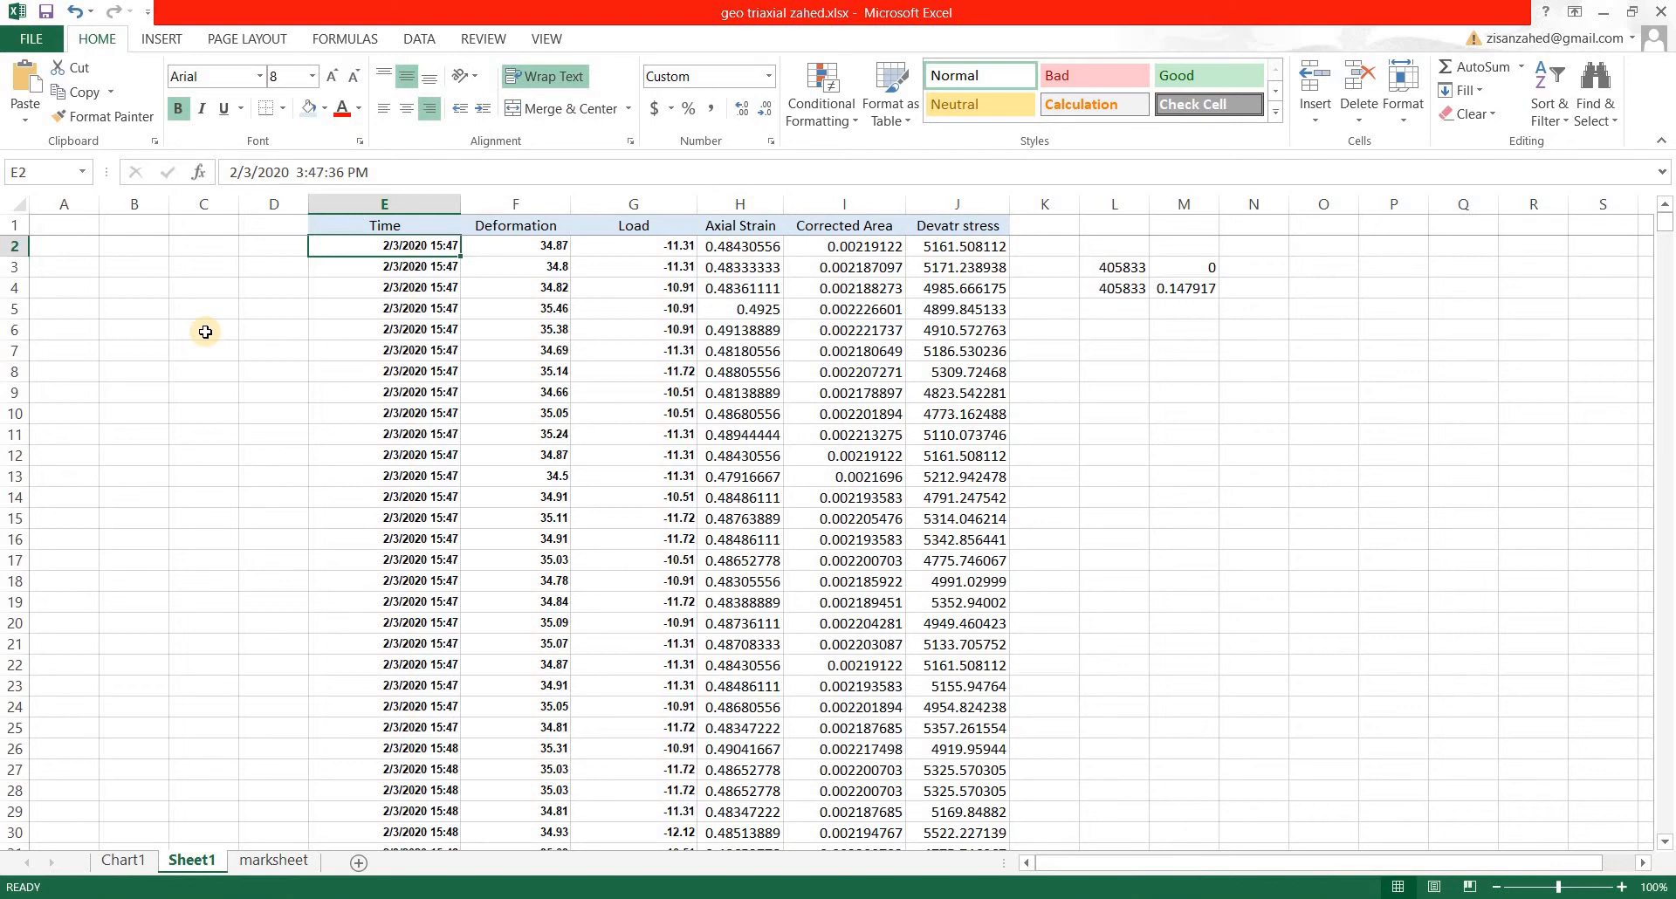
left_click_drag(385, 246, 957, 246)
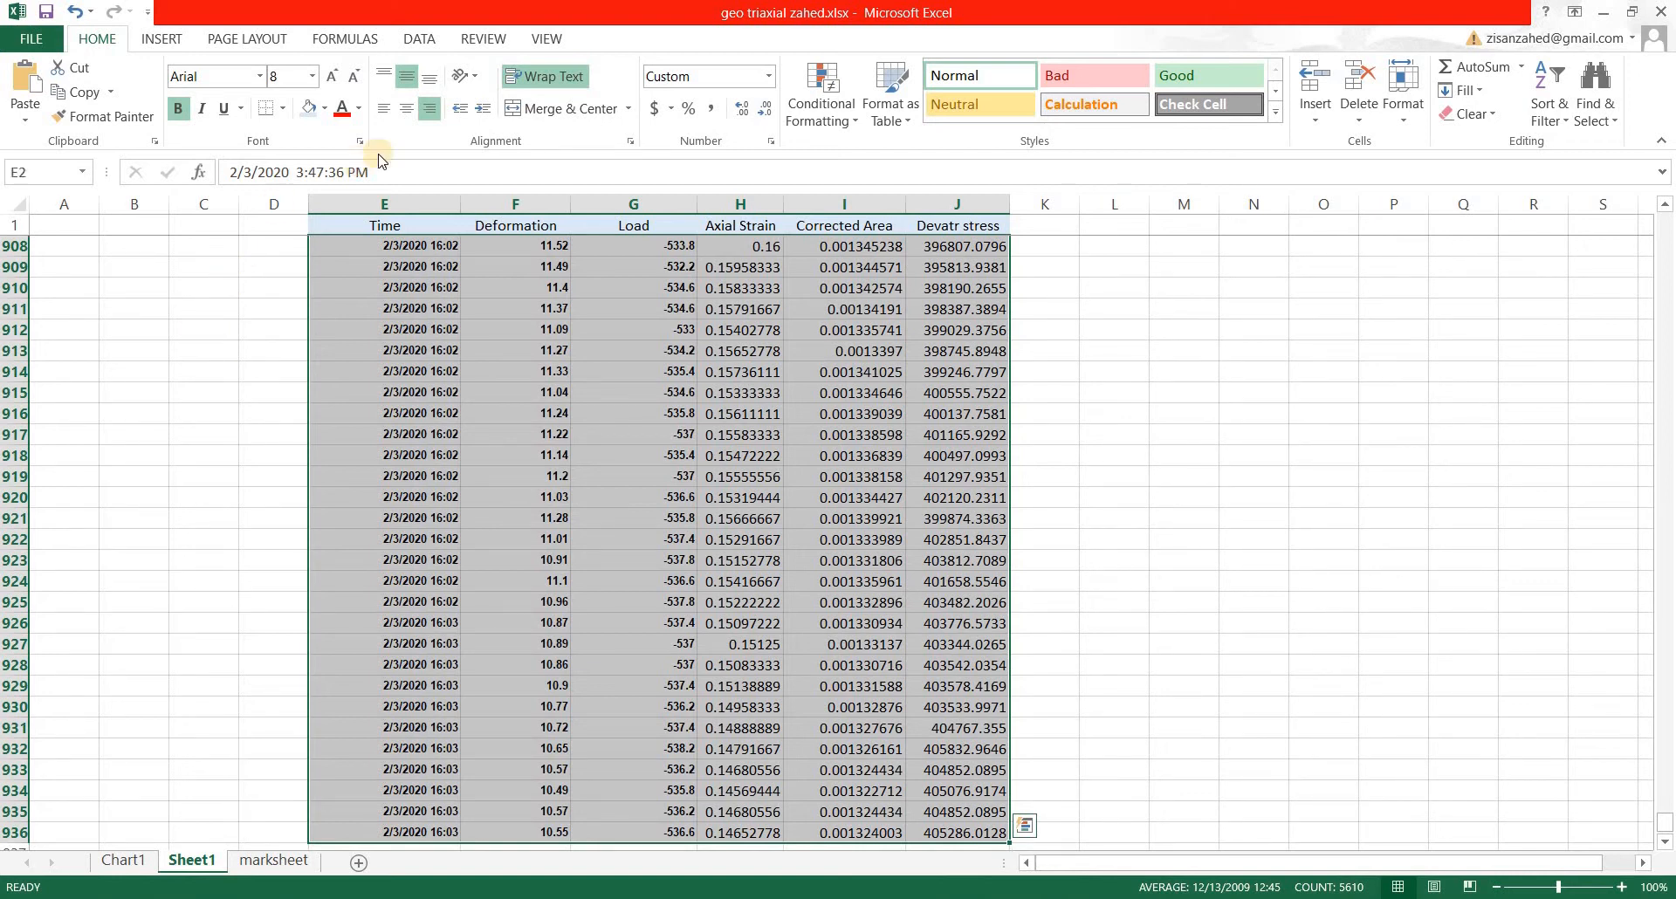
mouse_move(1236, 501)
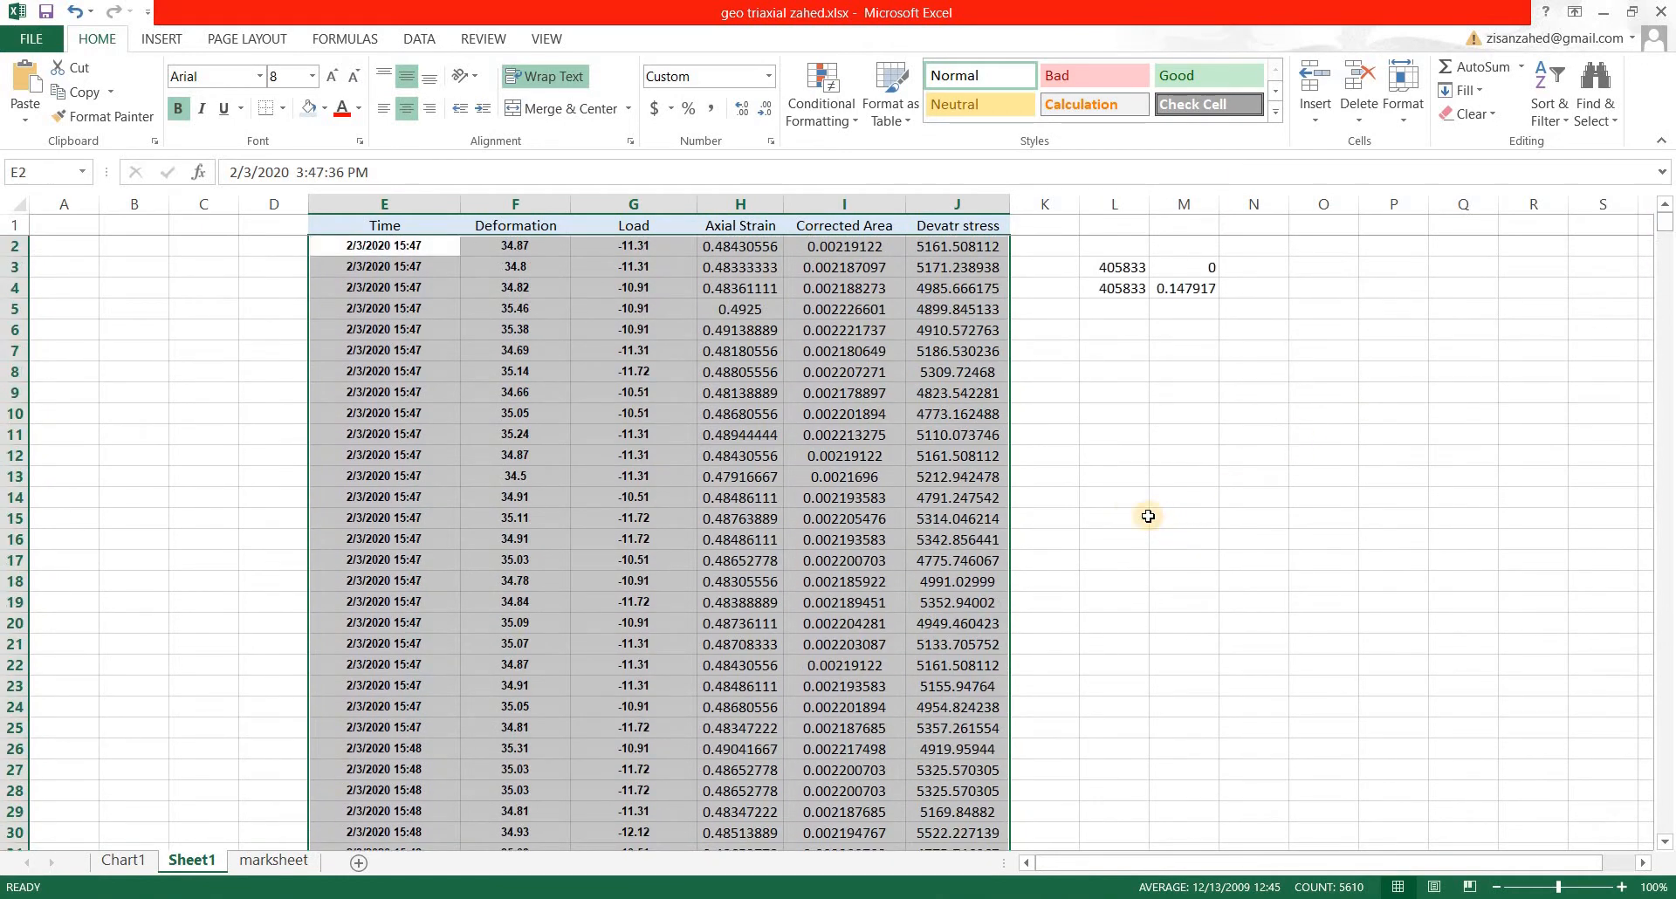
Step: Label cells M10 and N10 beside the table with Max and Min headings
left_click(1183, 413)
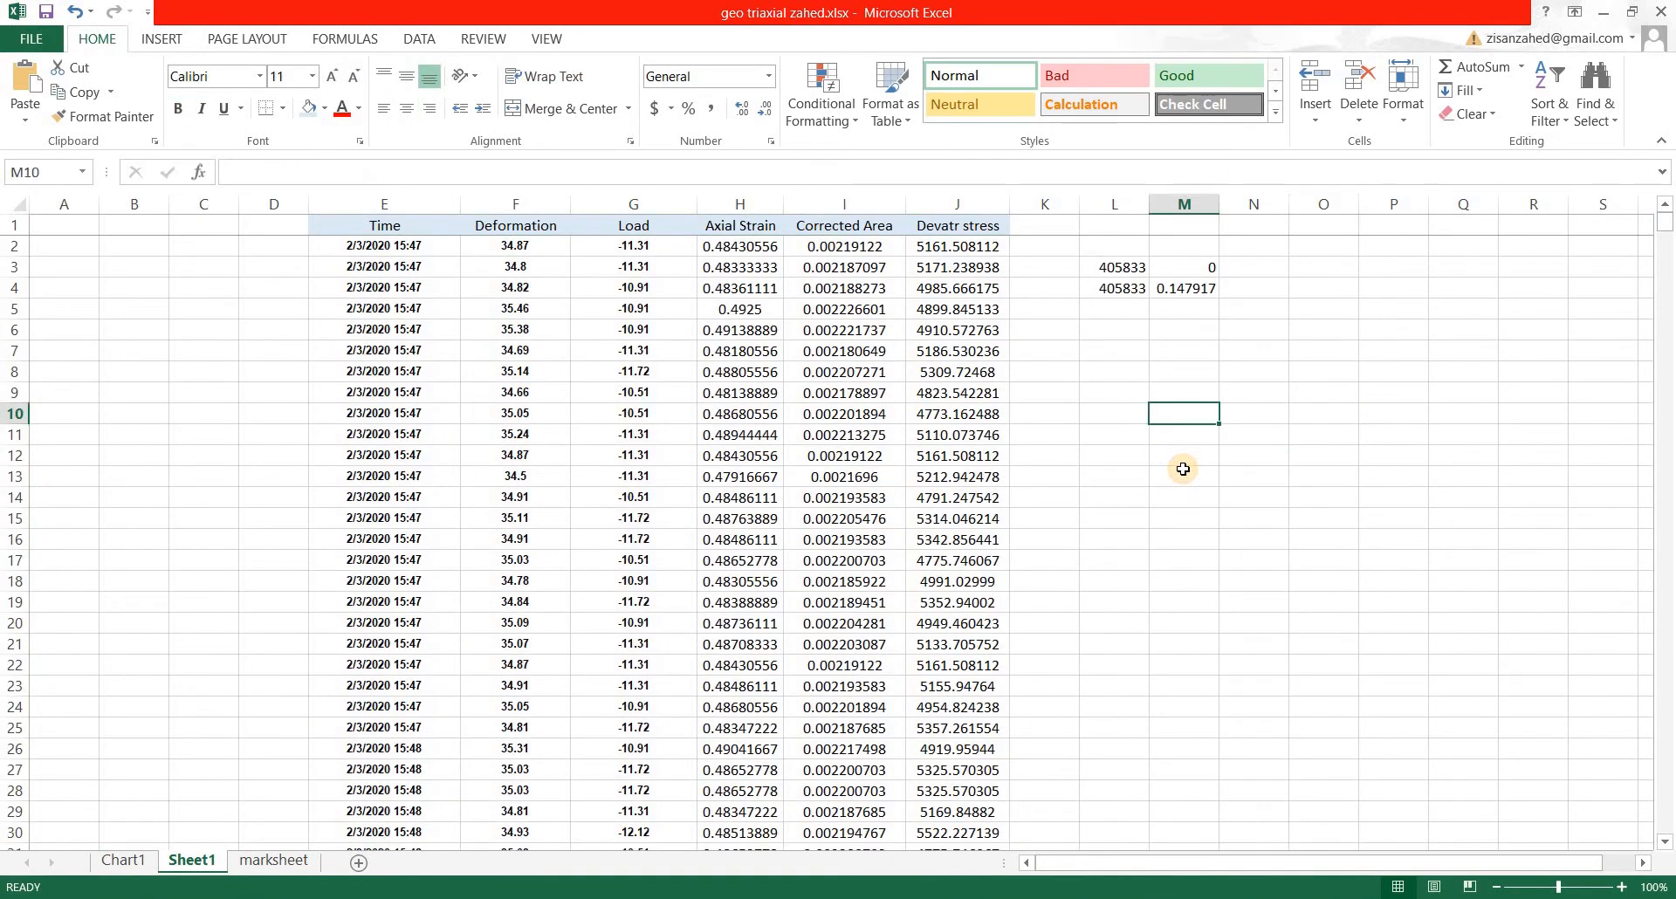
type("Max")
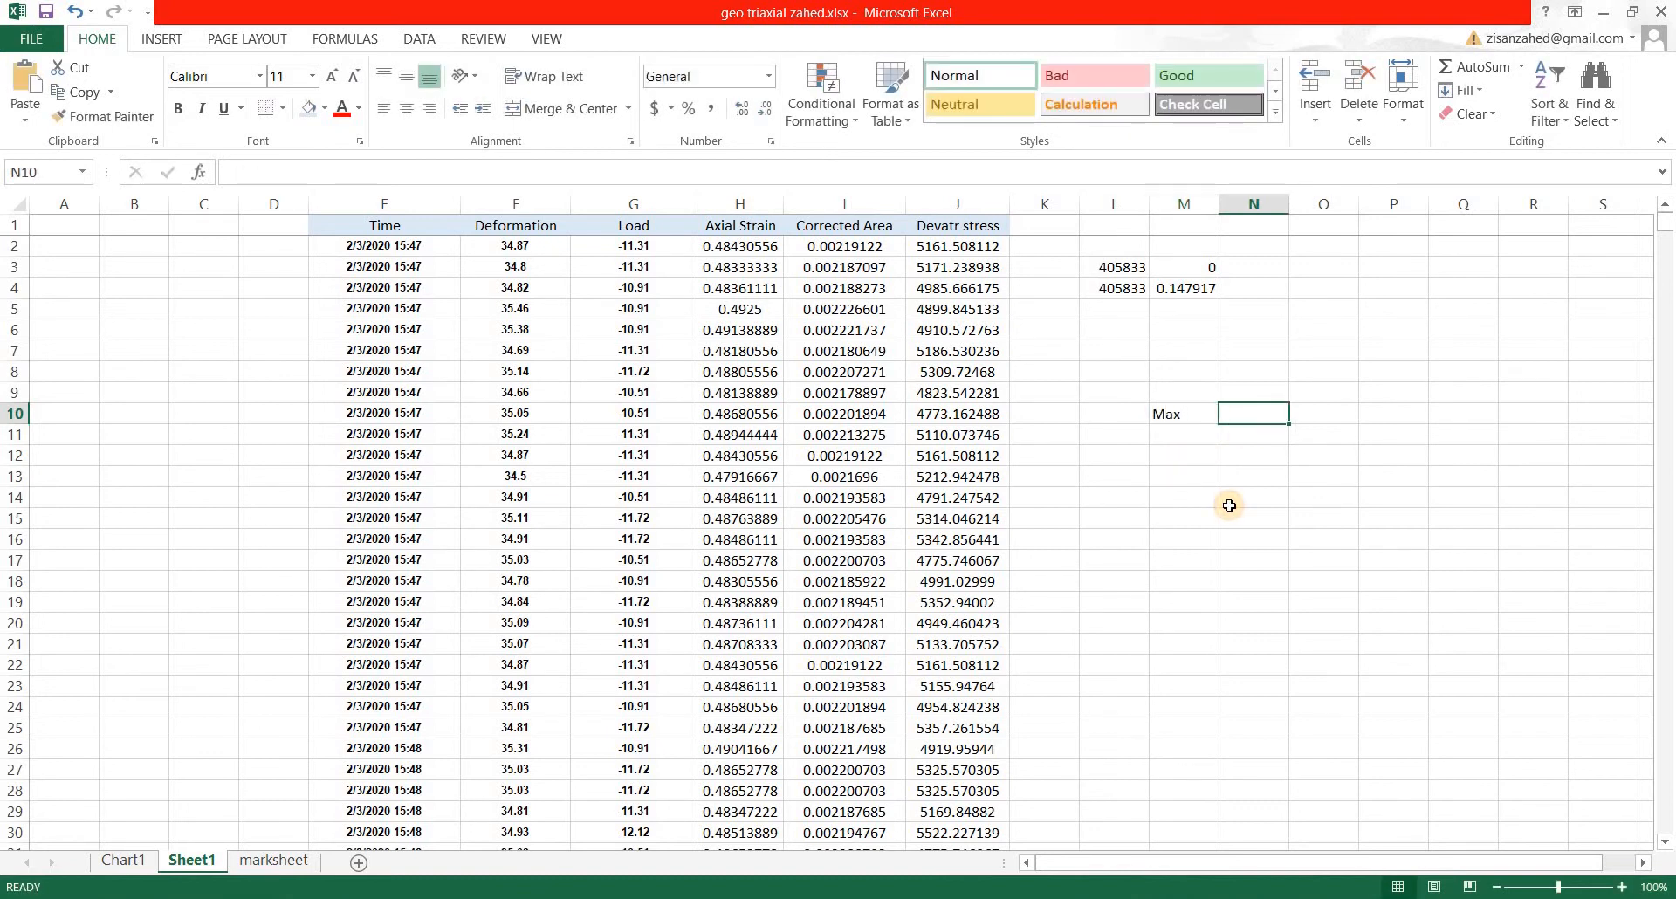
type("Min")
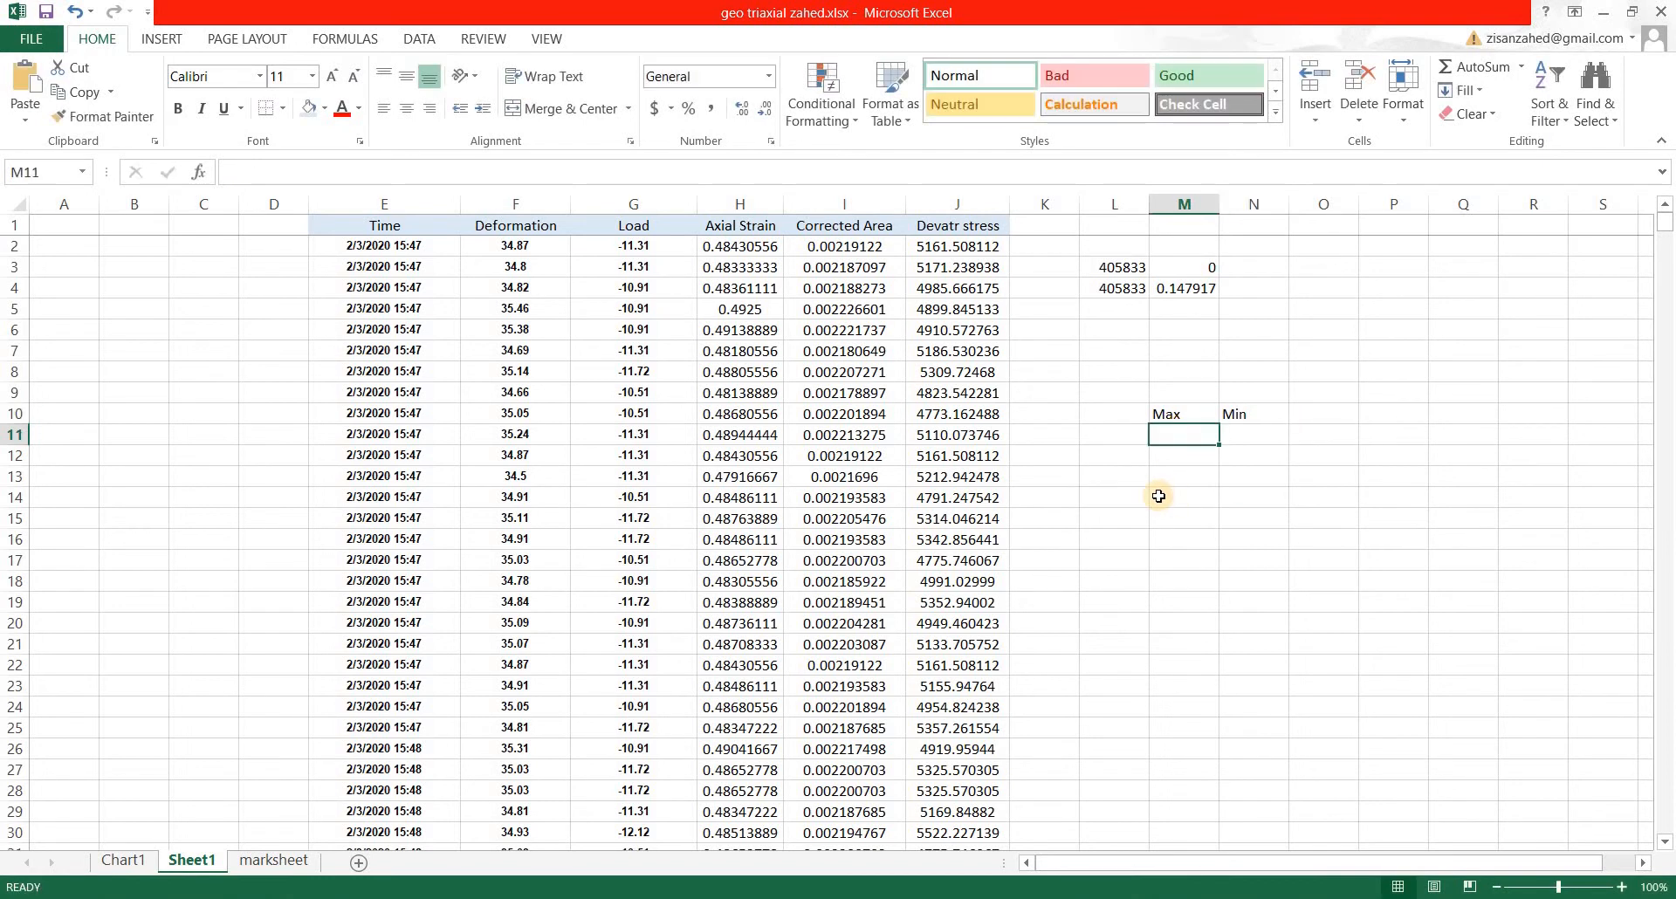
Step: Enter =MAX(J2:J936) in M11, giving a maximum deviator stress of 405833
type("=")
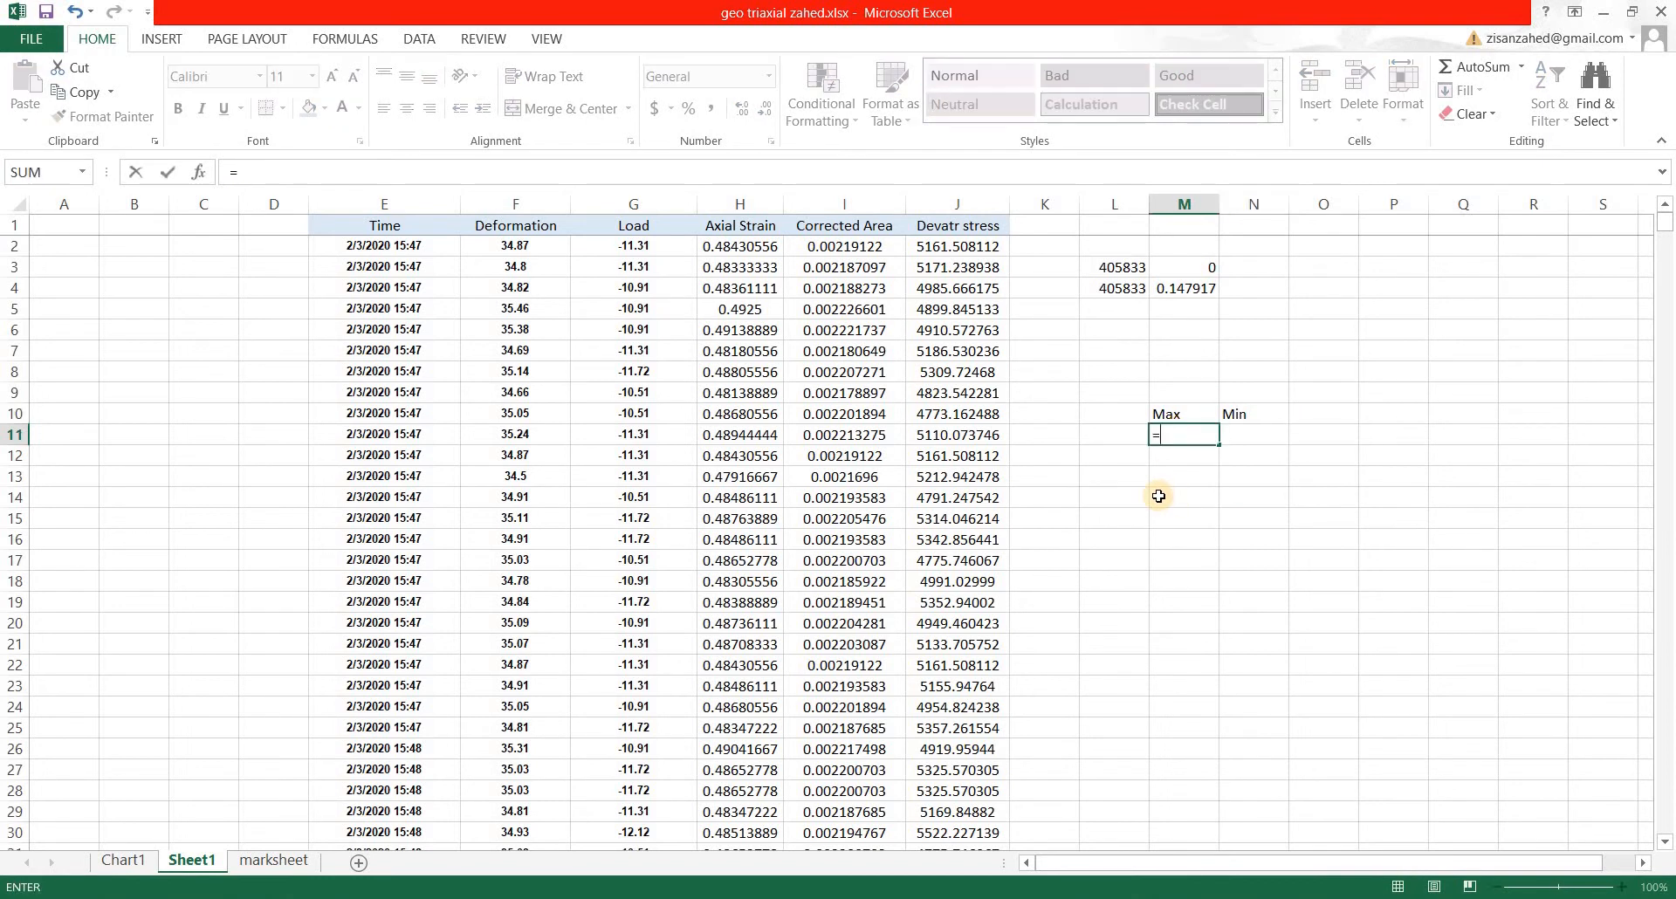
type("max(")
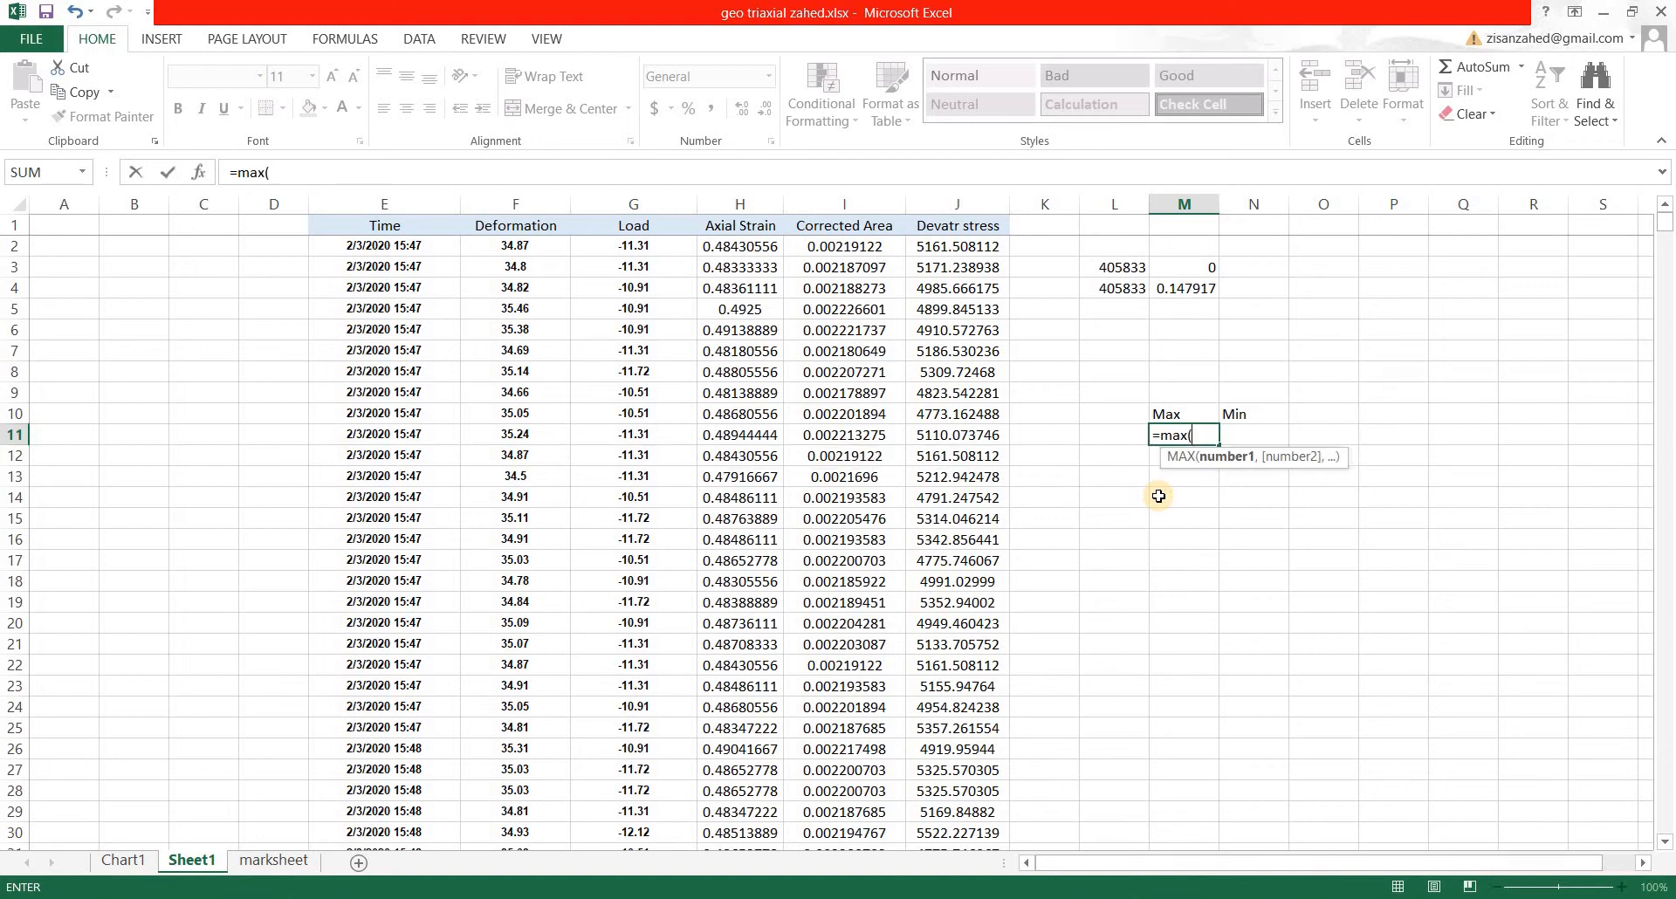
mouse_move(958, 248)
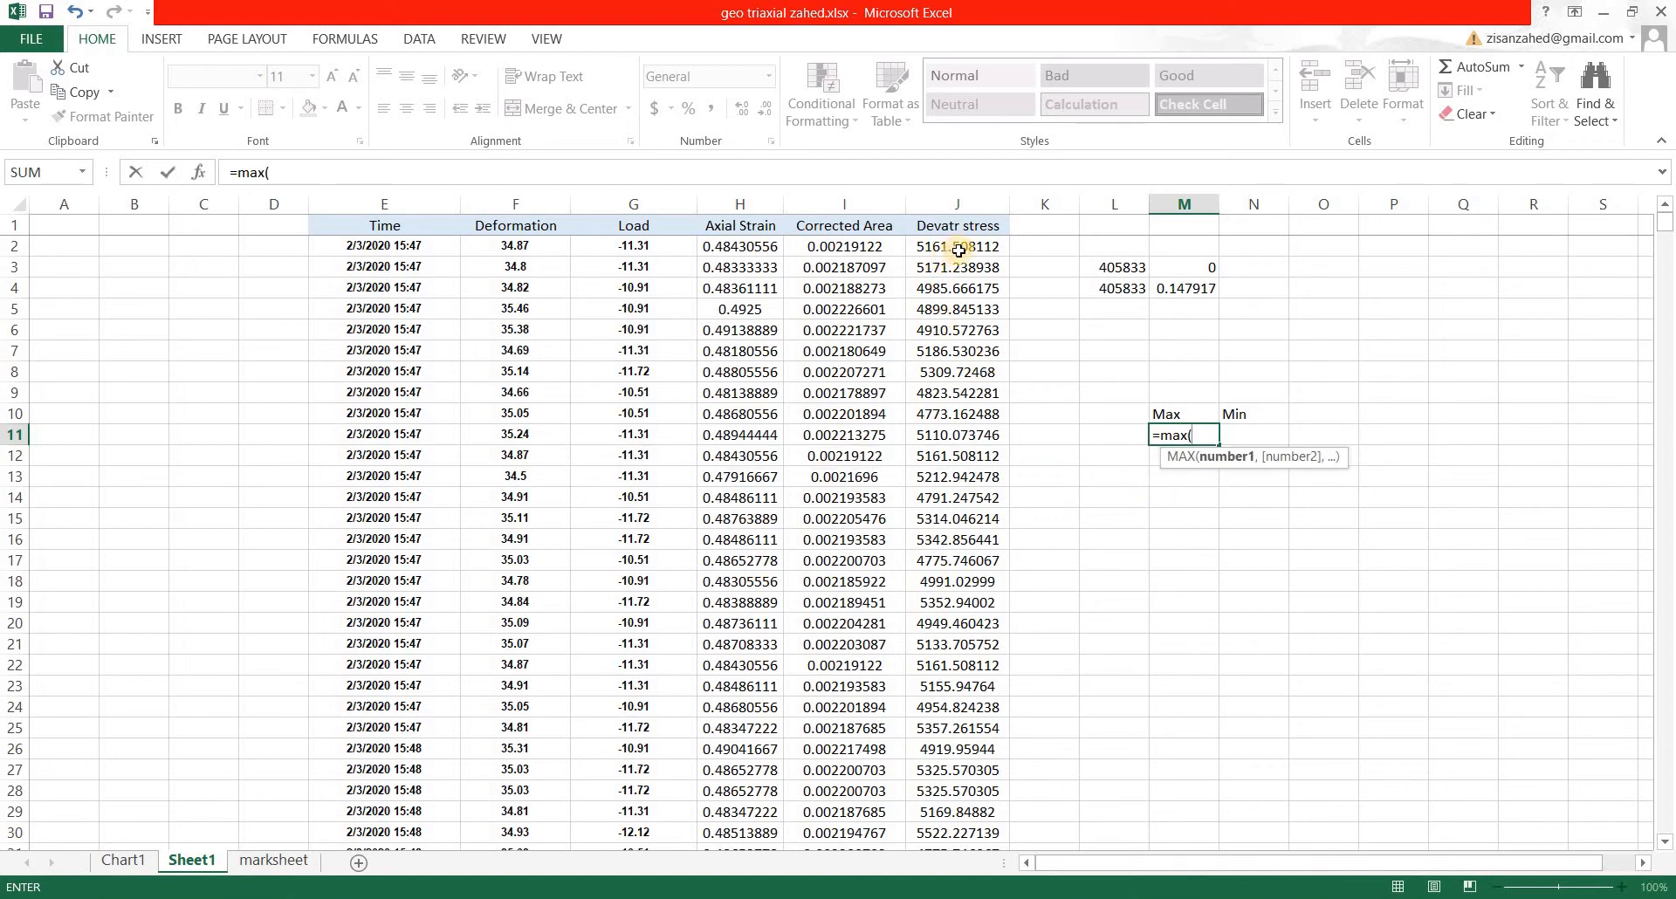
left_click(957, 247)
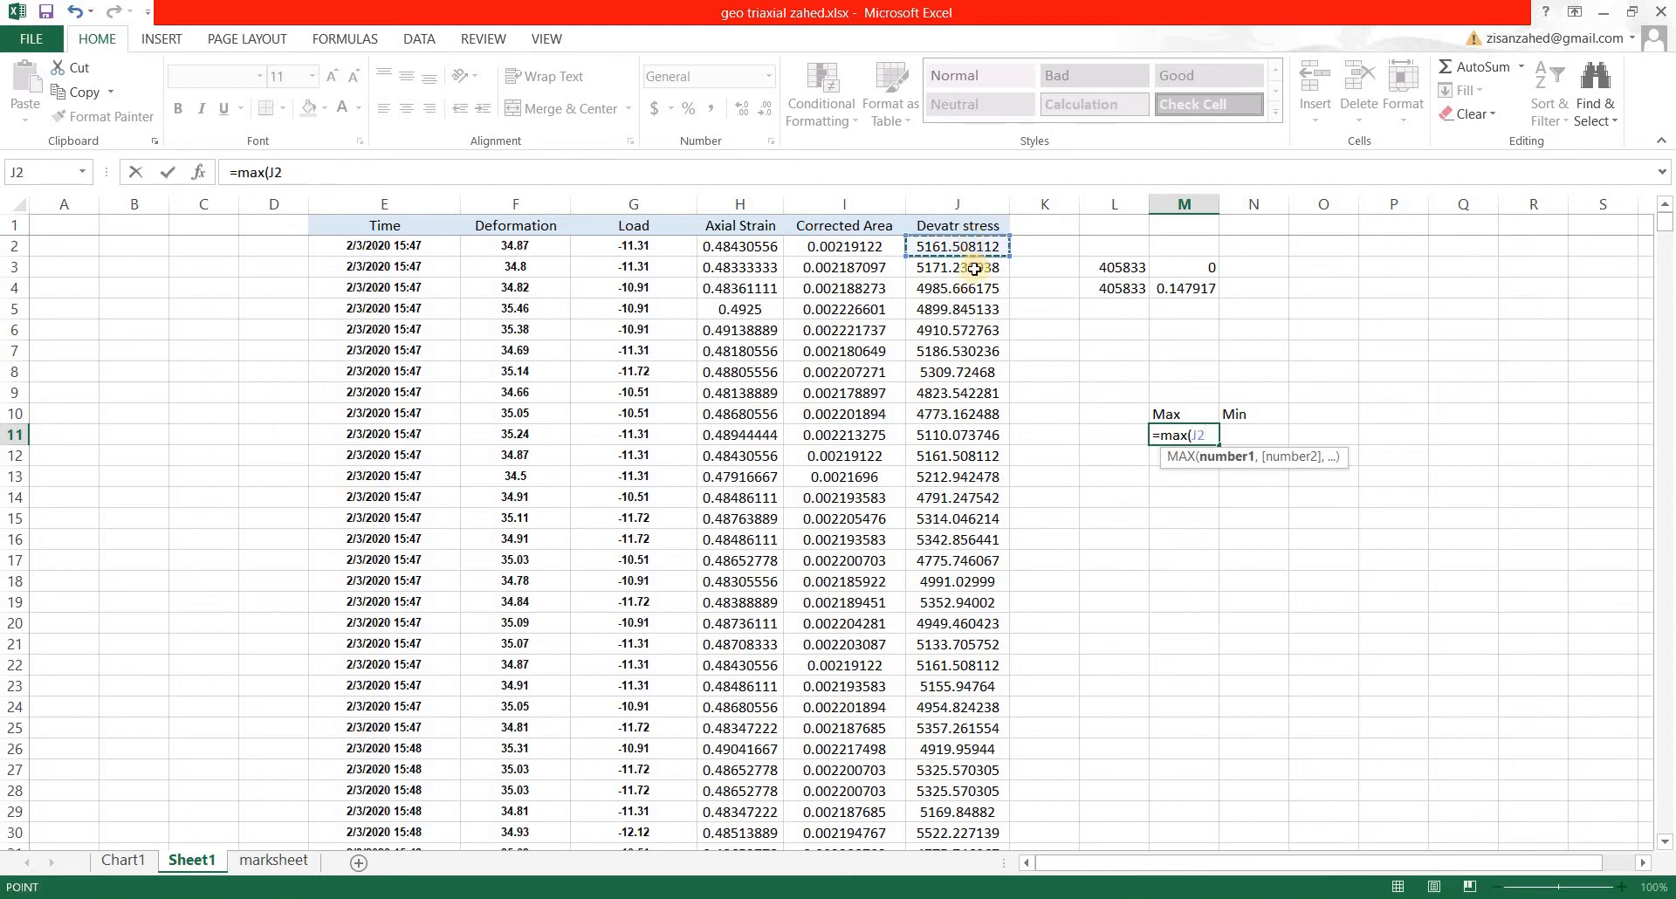
mouse_move(1010, 403)
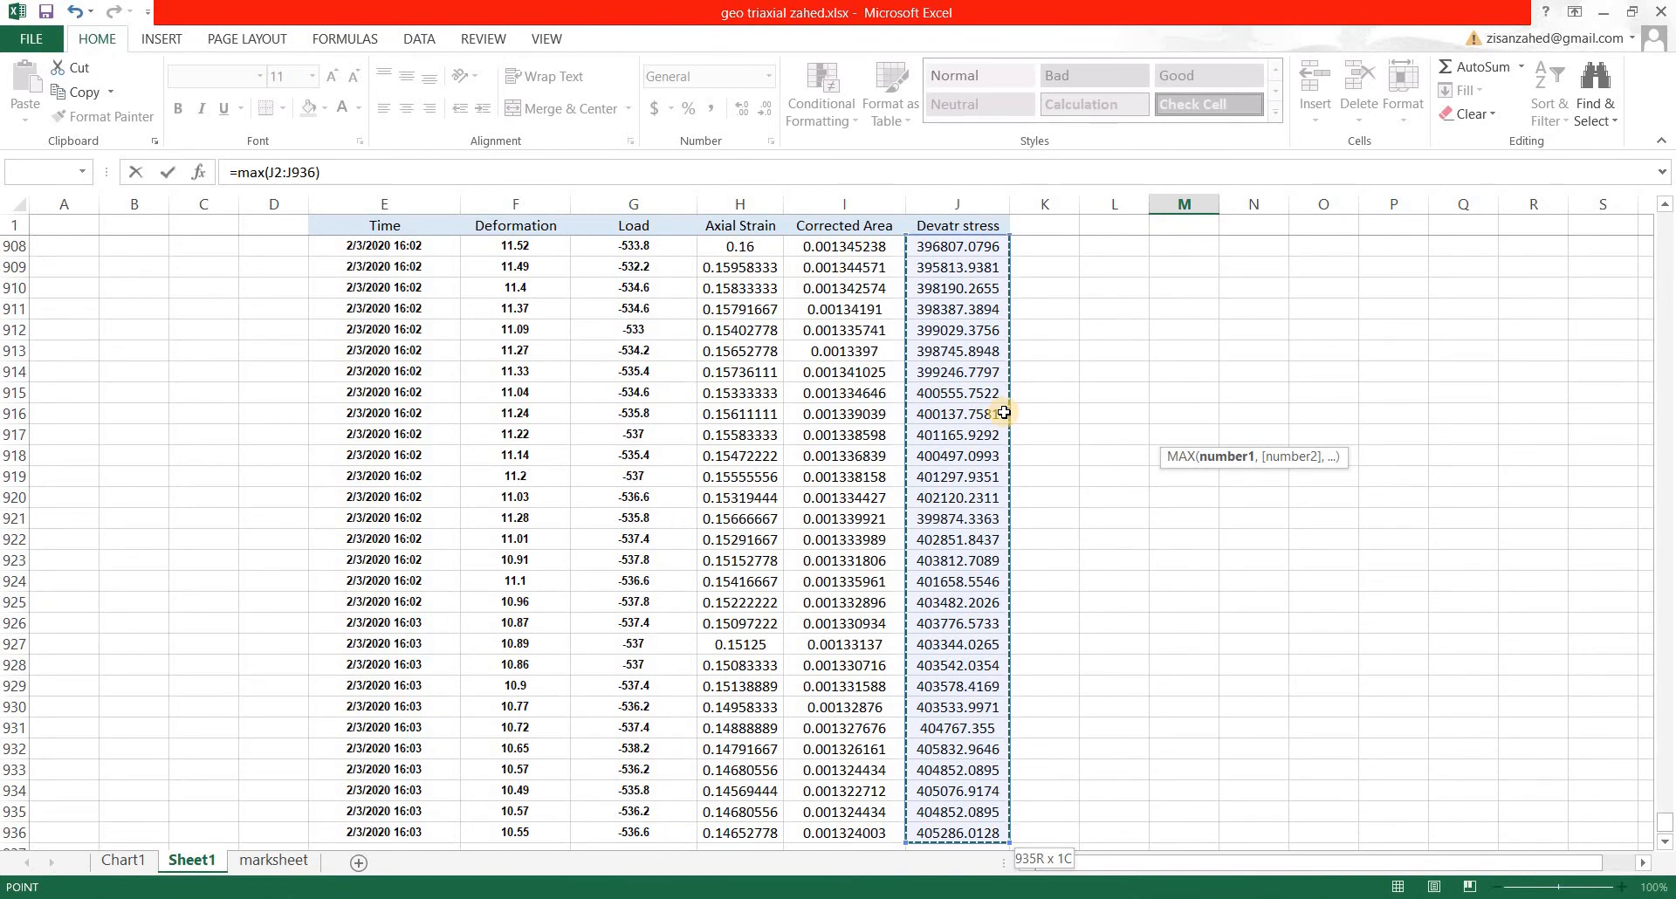
key("Return")
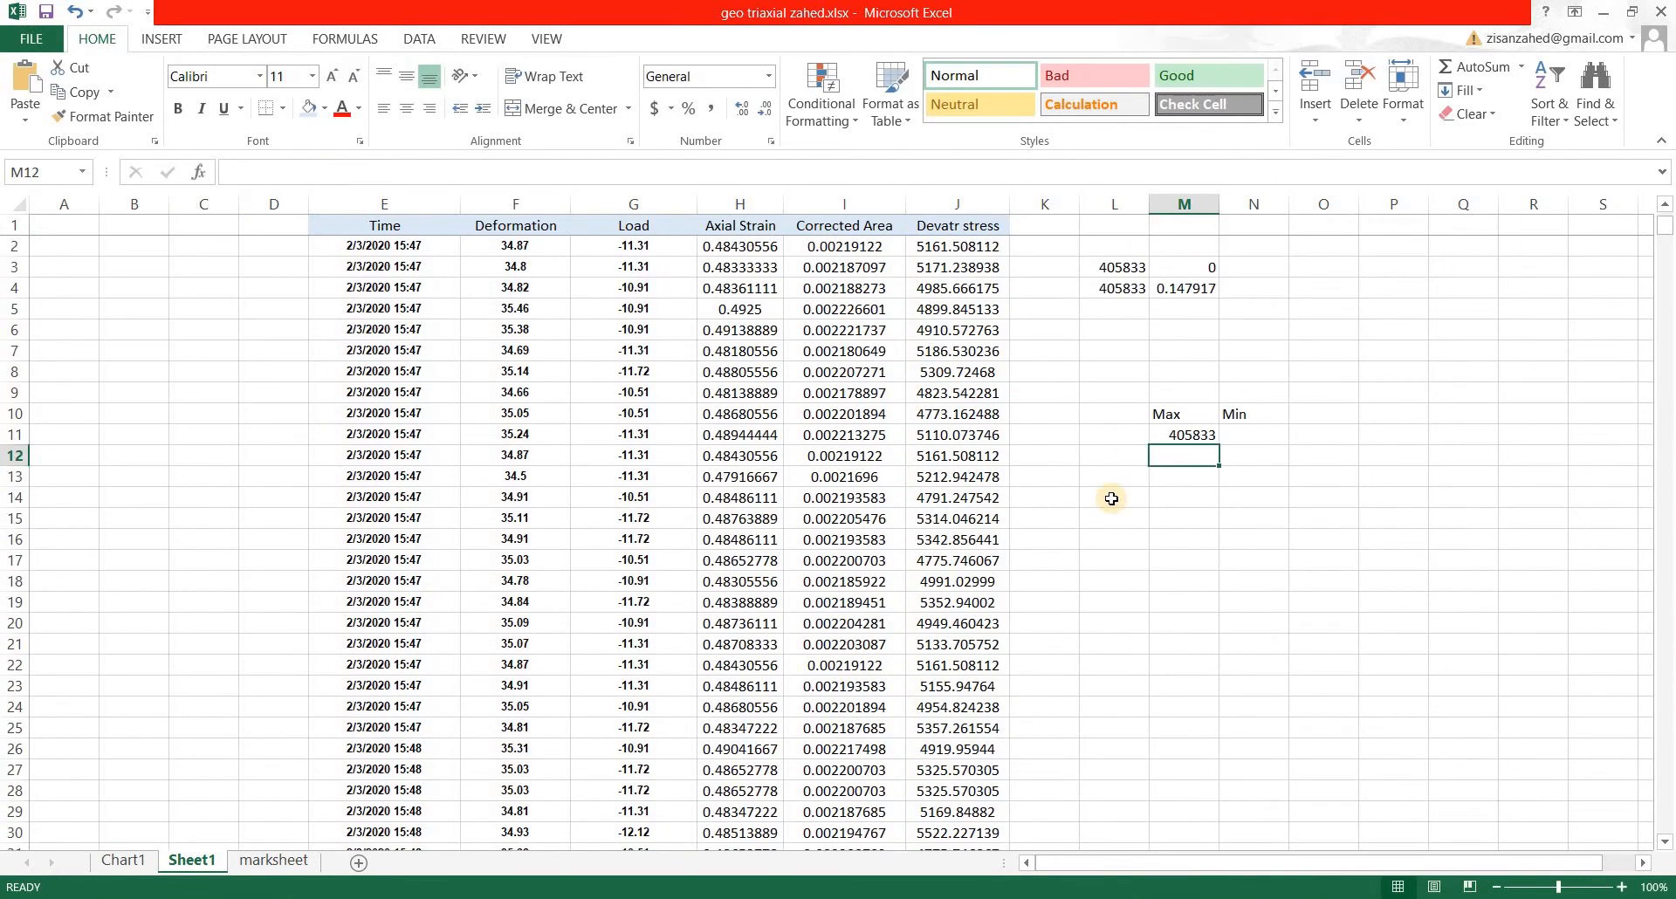
left_click(1184, 434)
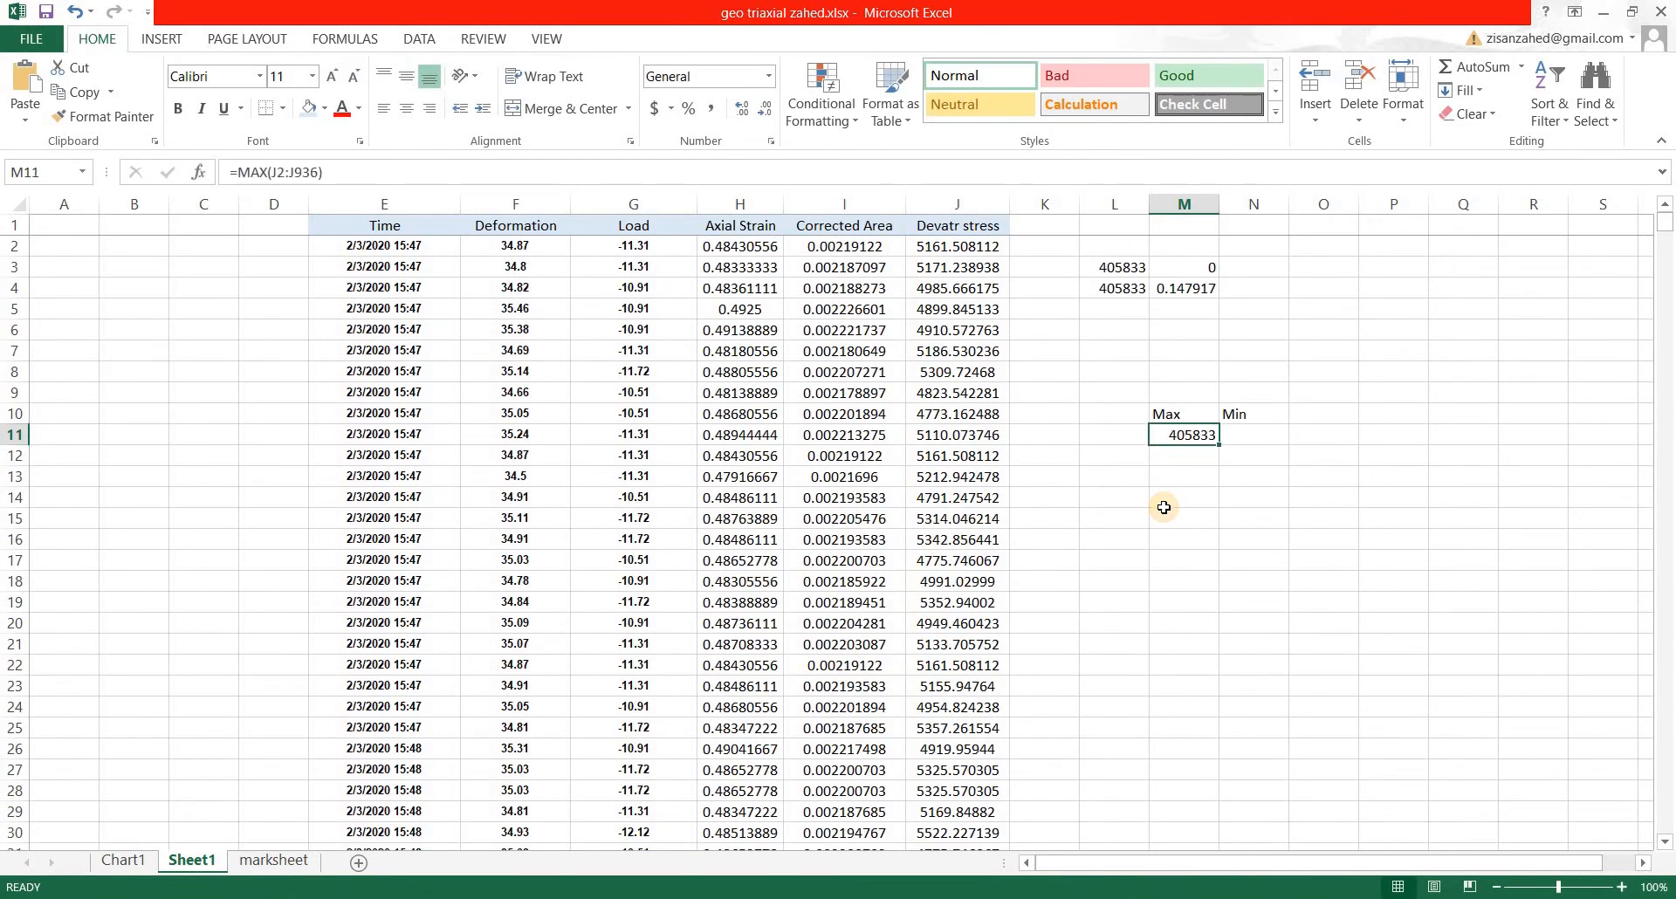
Step: Enter =MIN(J2:J936) in N11, giving a minimum deviator stress of 4773.162
left_click(1252, 414)
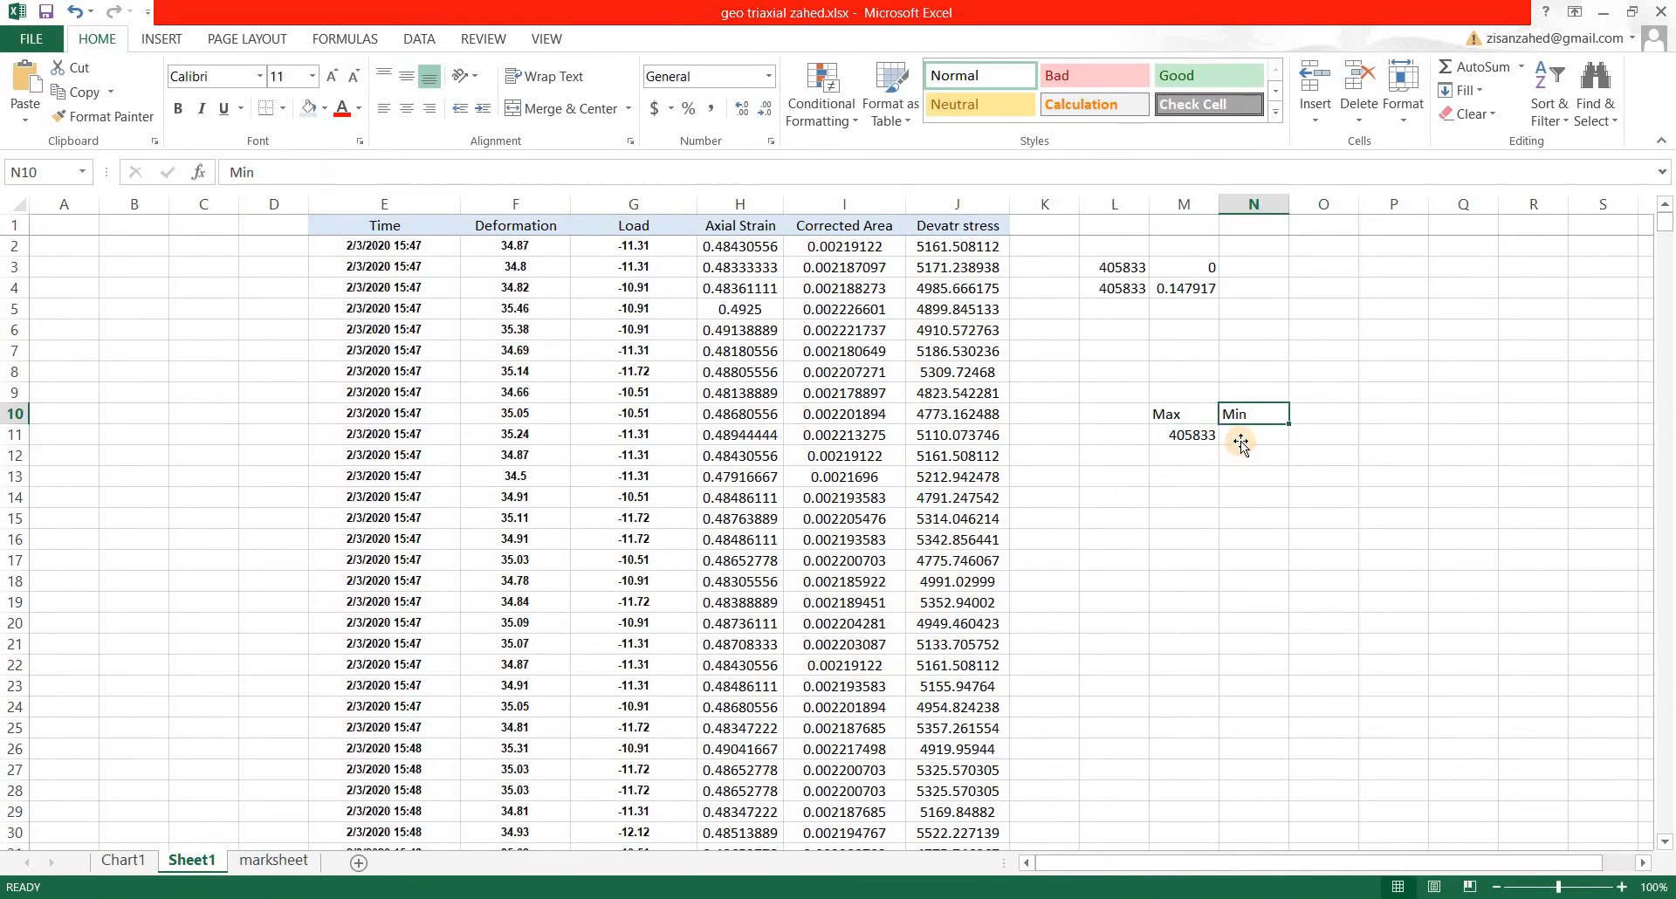
left_click(1252, 434)
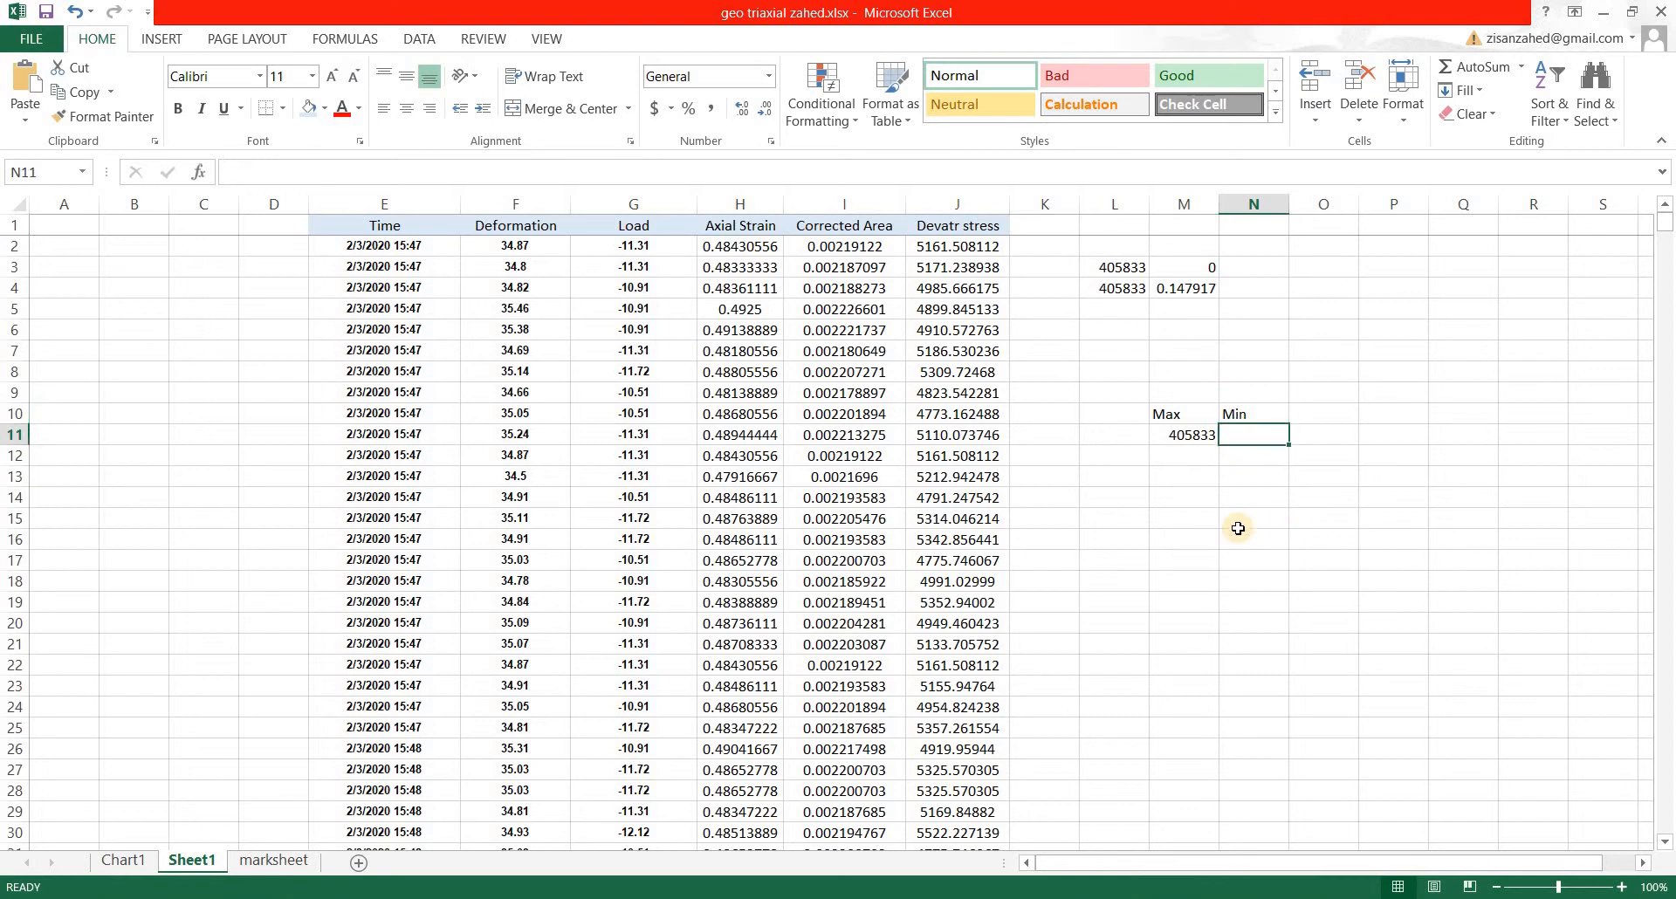
type("=min(")
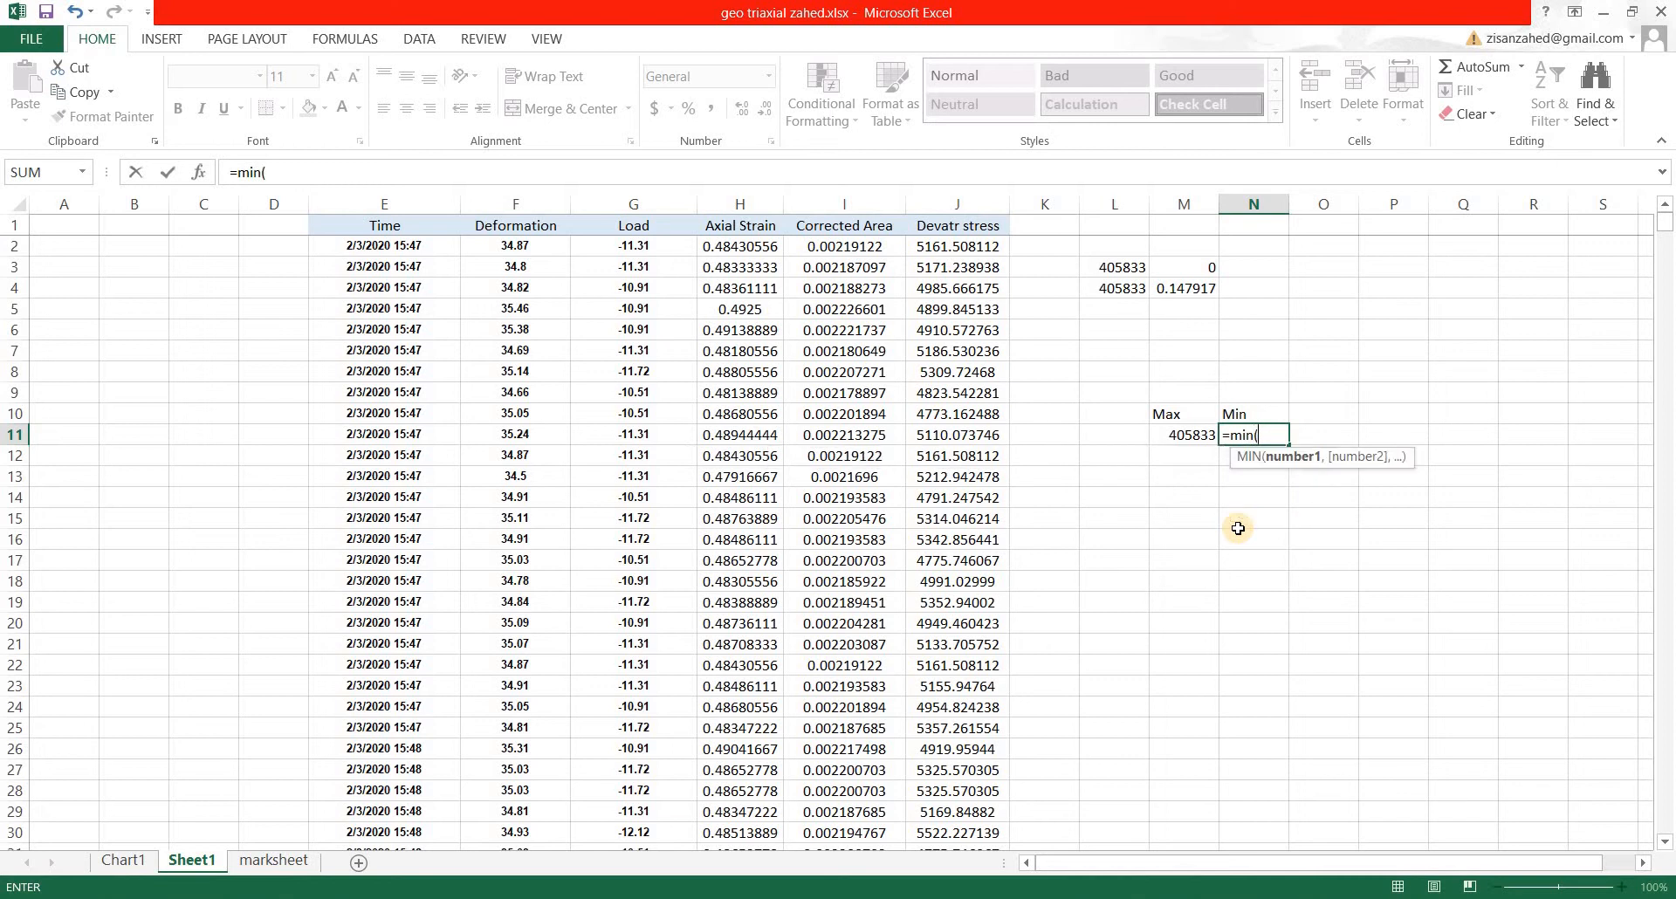
left_click(957, 246)
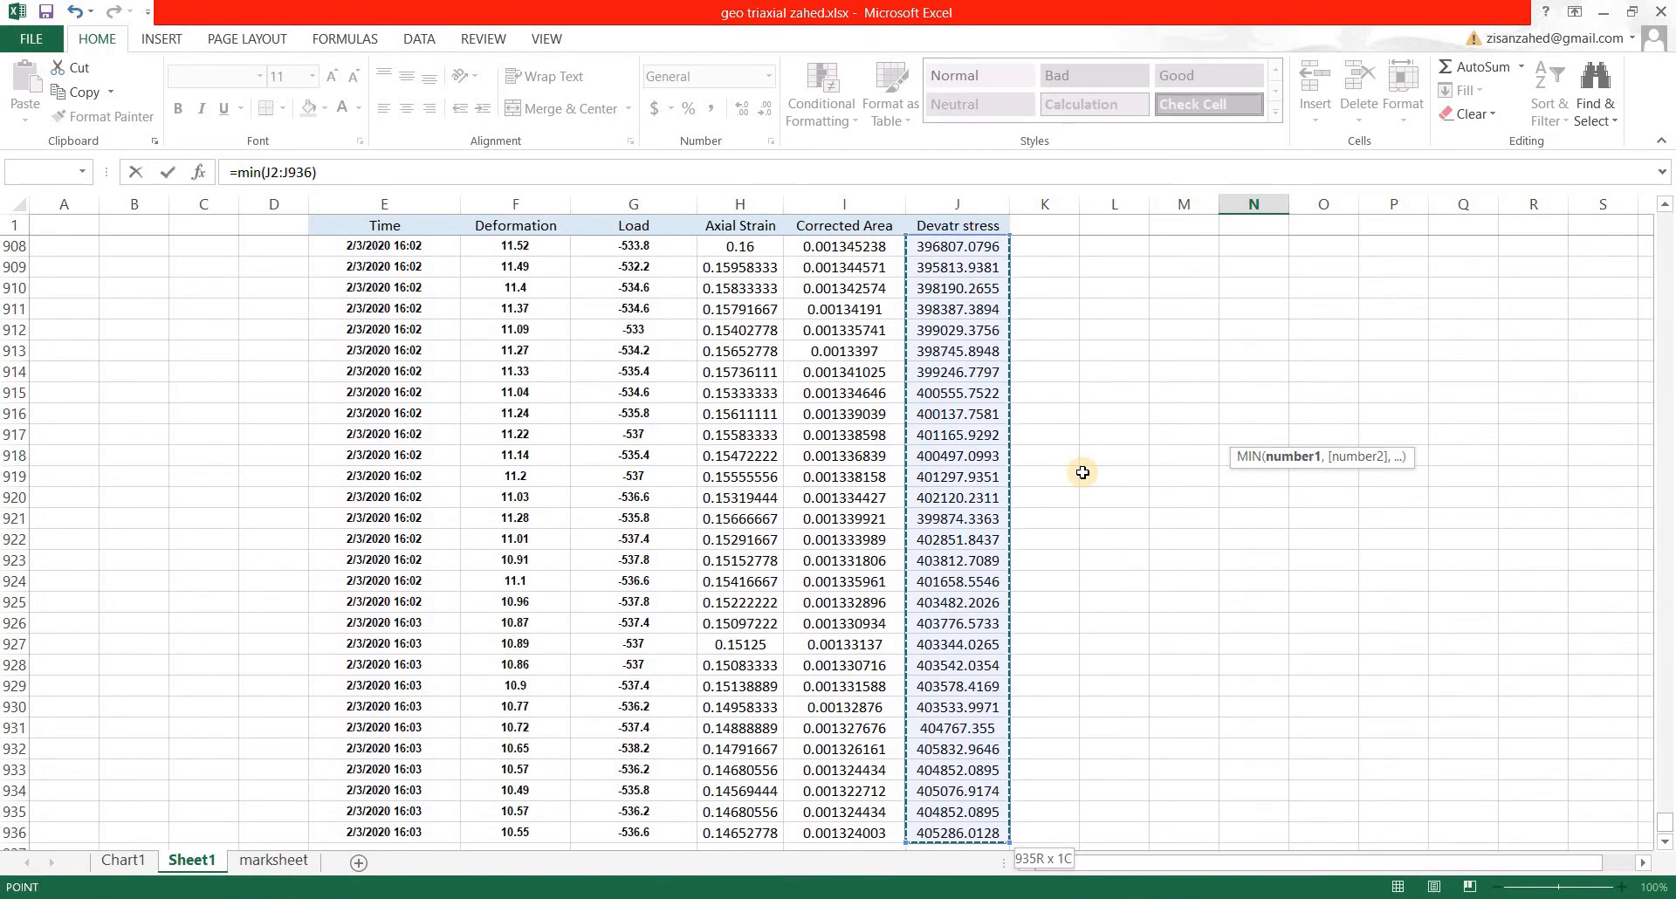
key("Return")
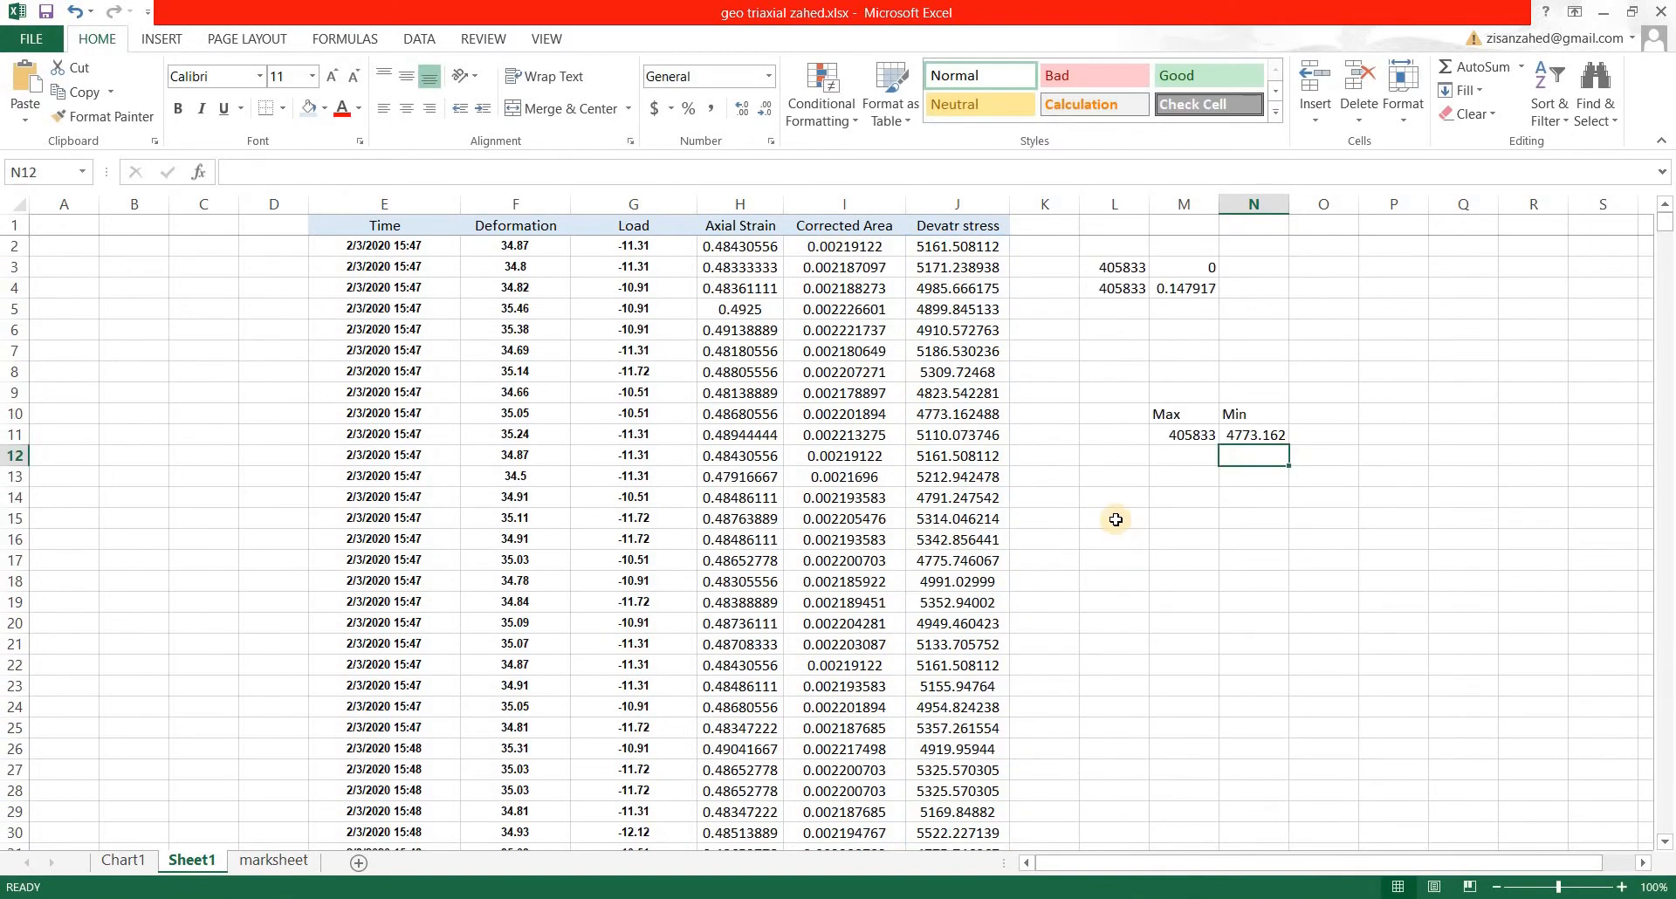
left_click(1253, 434)
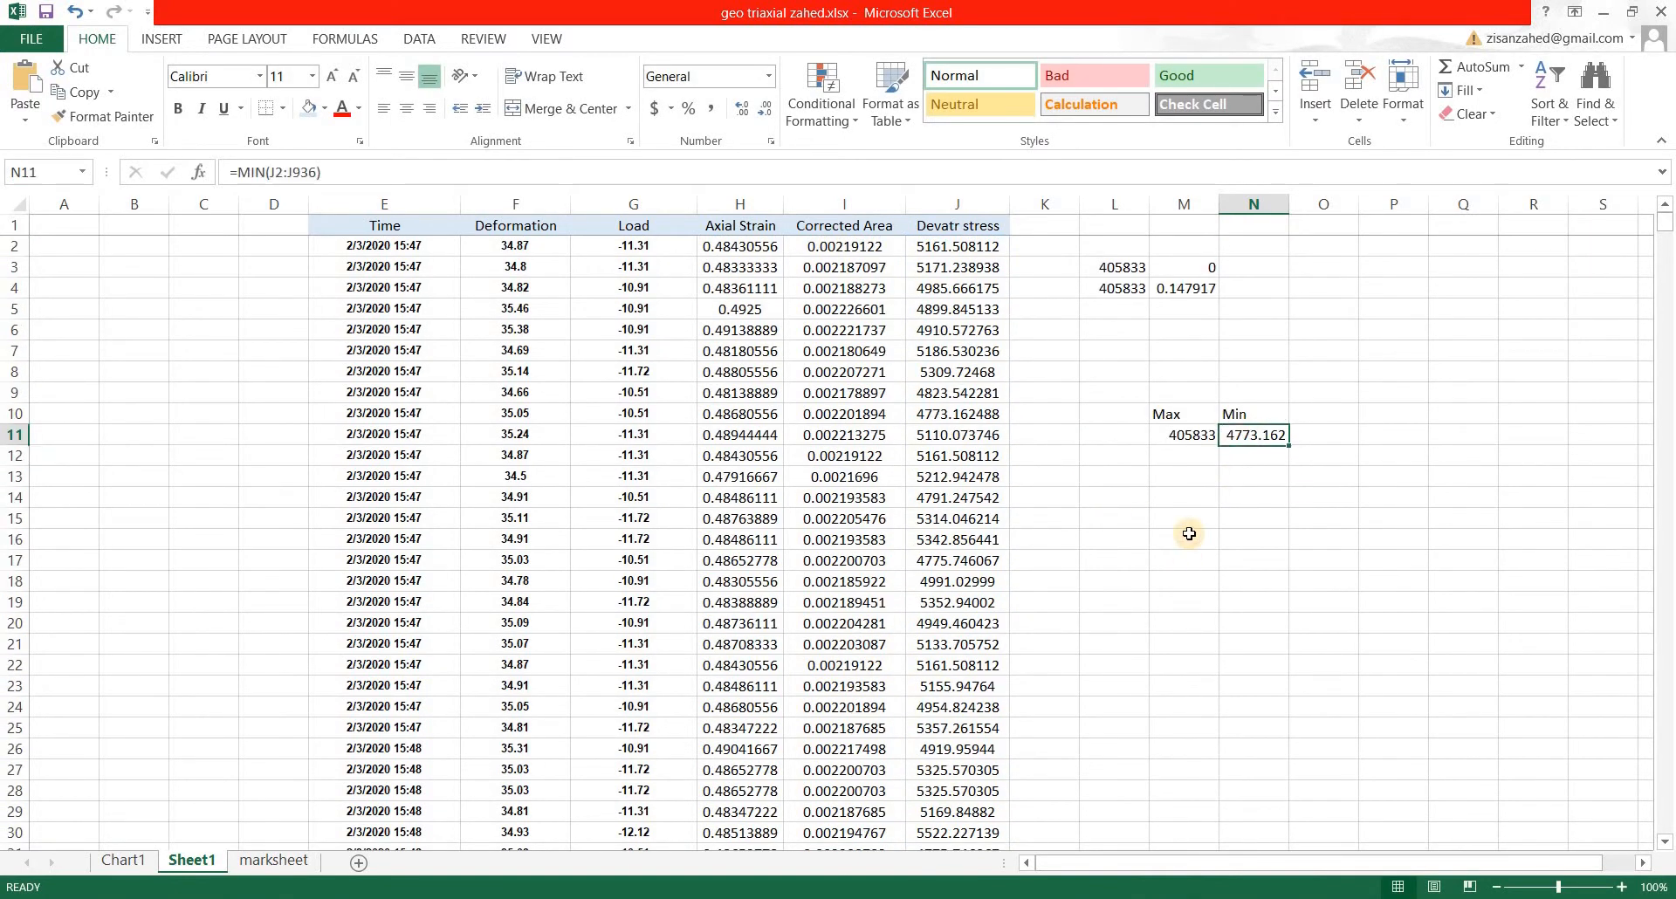
mouse_move(420, 489)
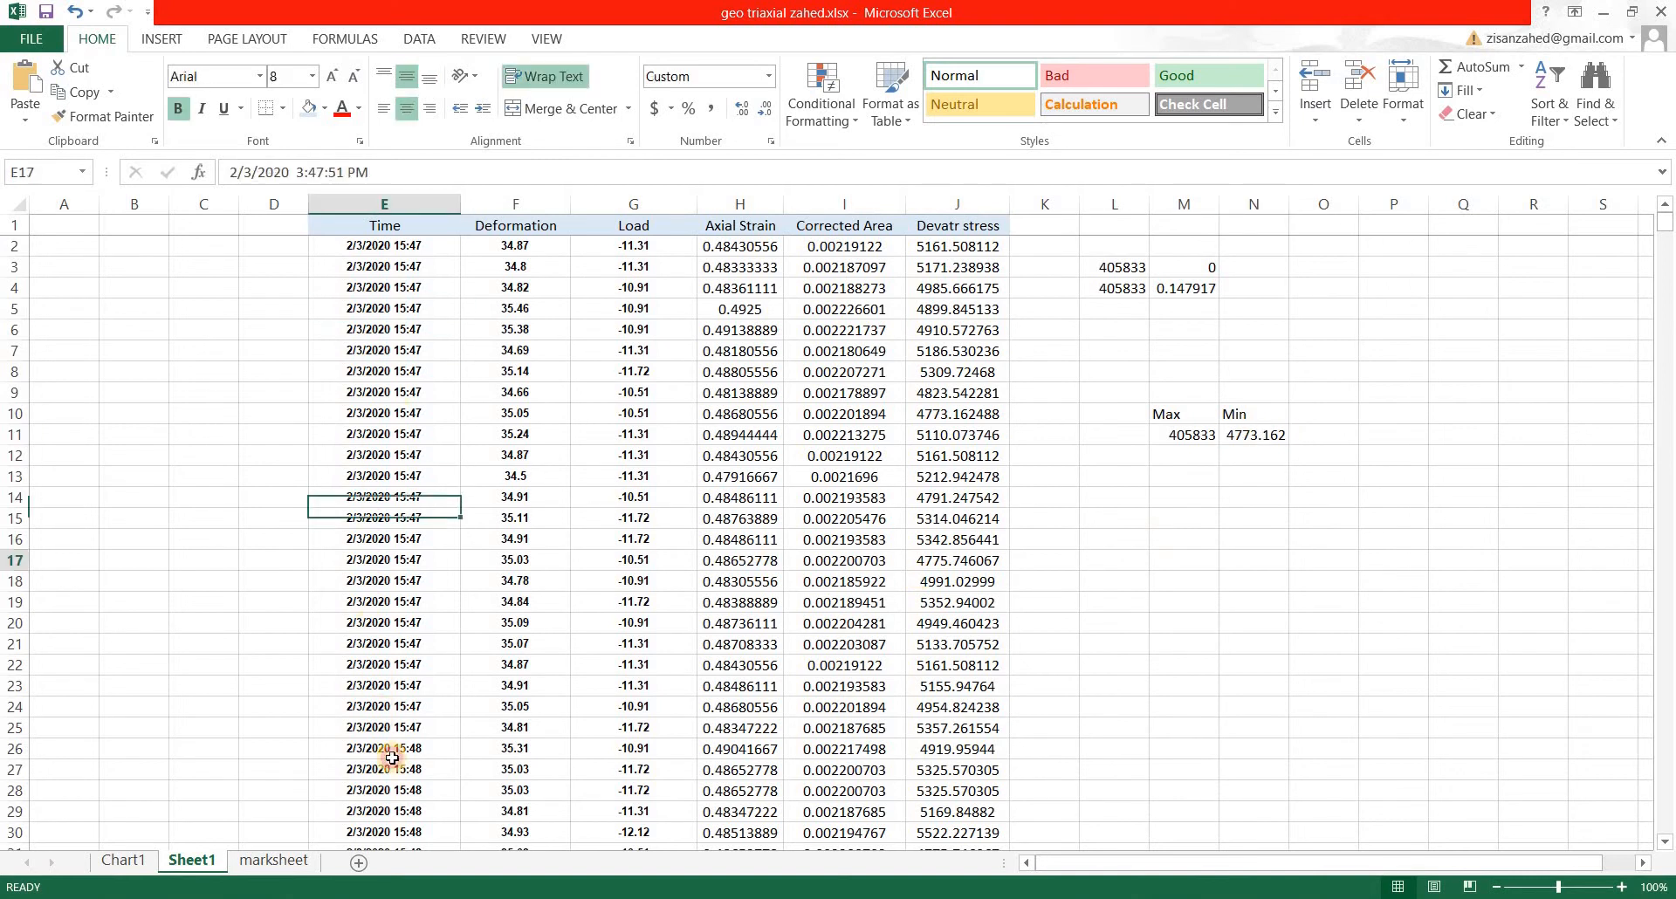
left_click(1252, 435)
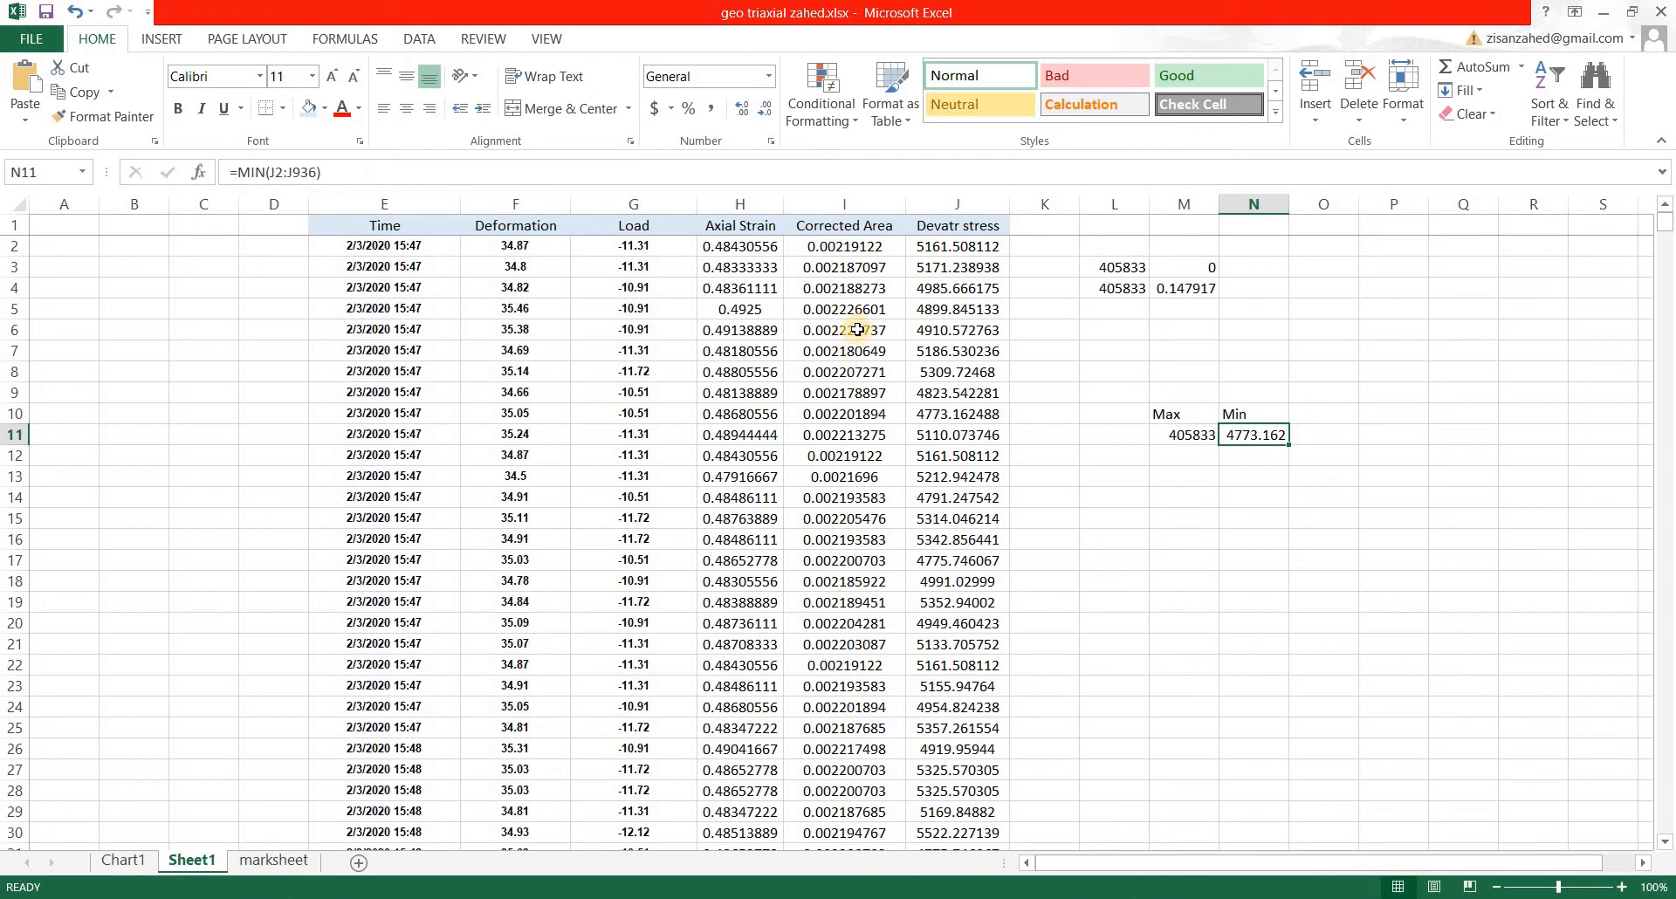
scroll("down", 3)
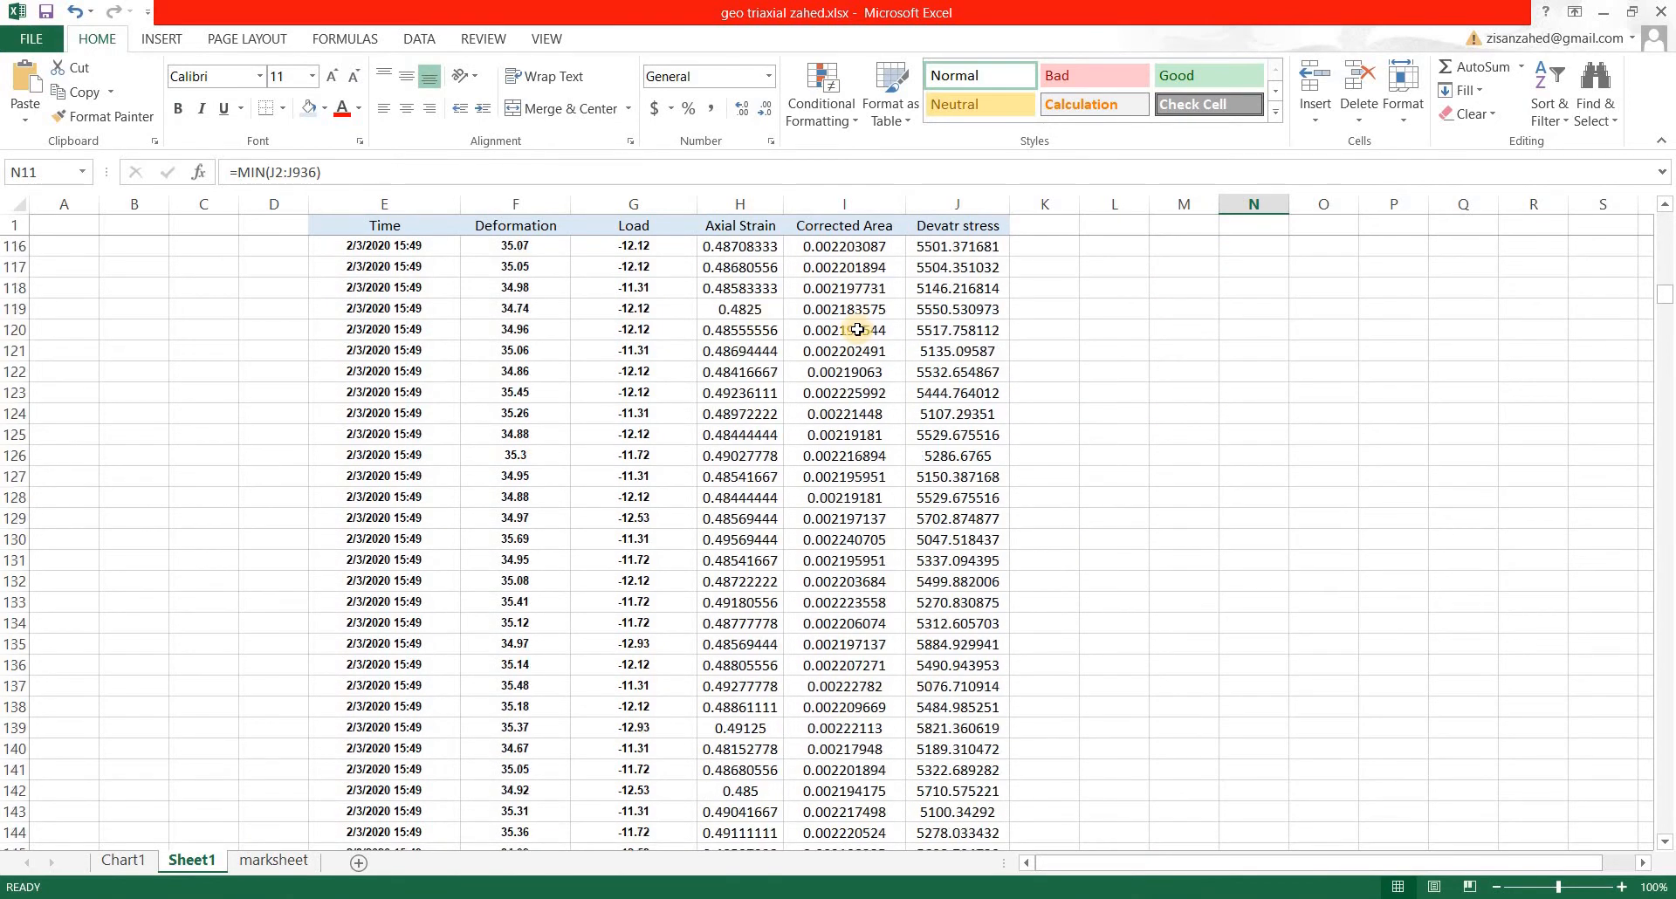
scroll("down", 3)
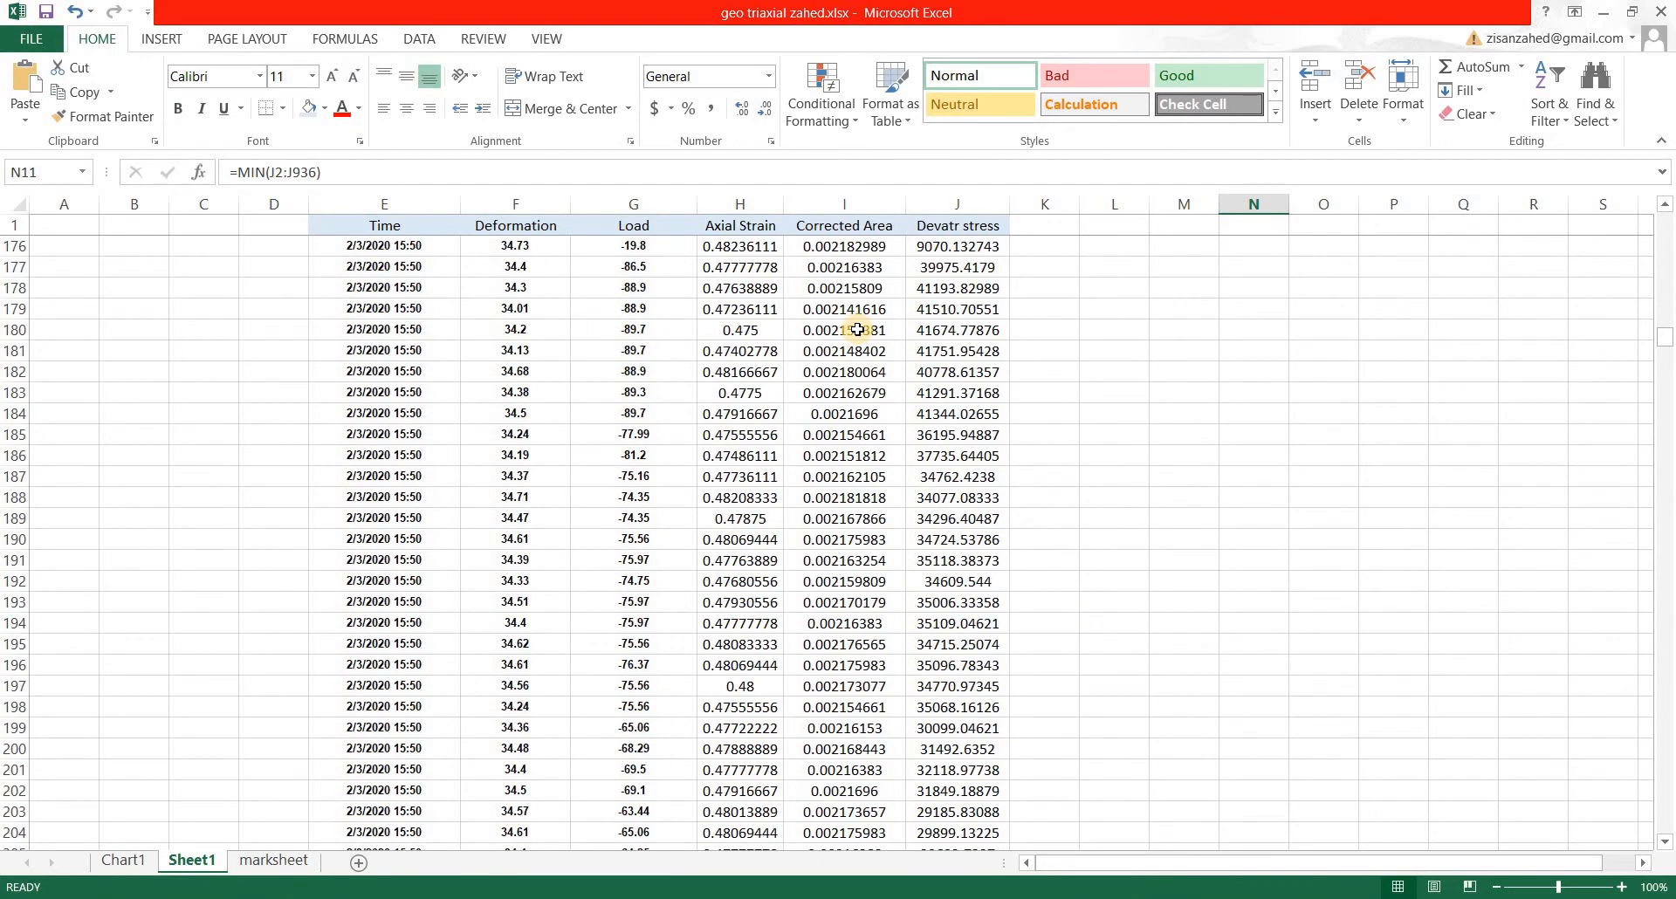
scroll("up", 3)
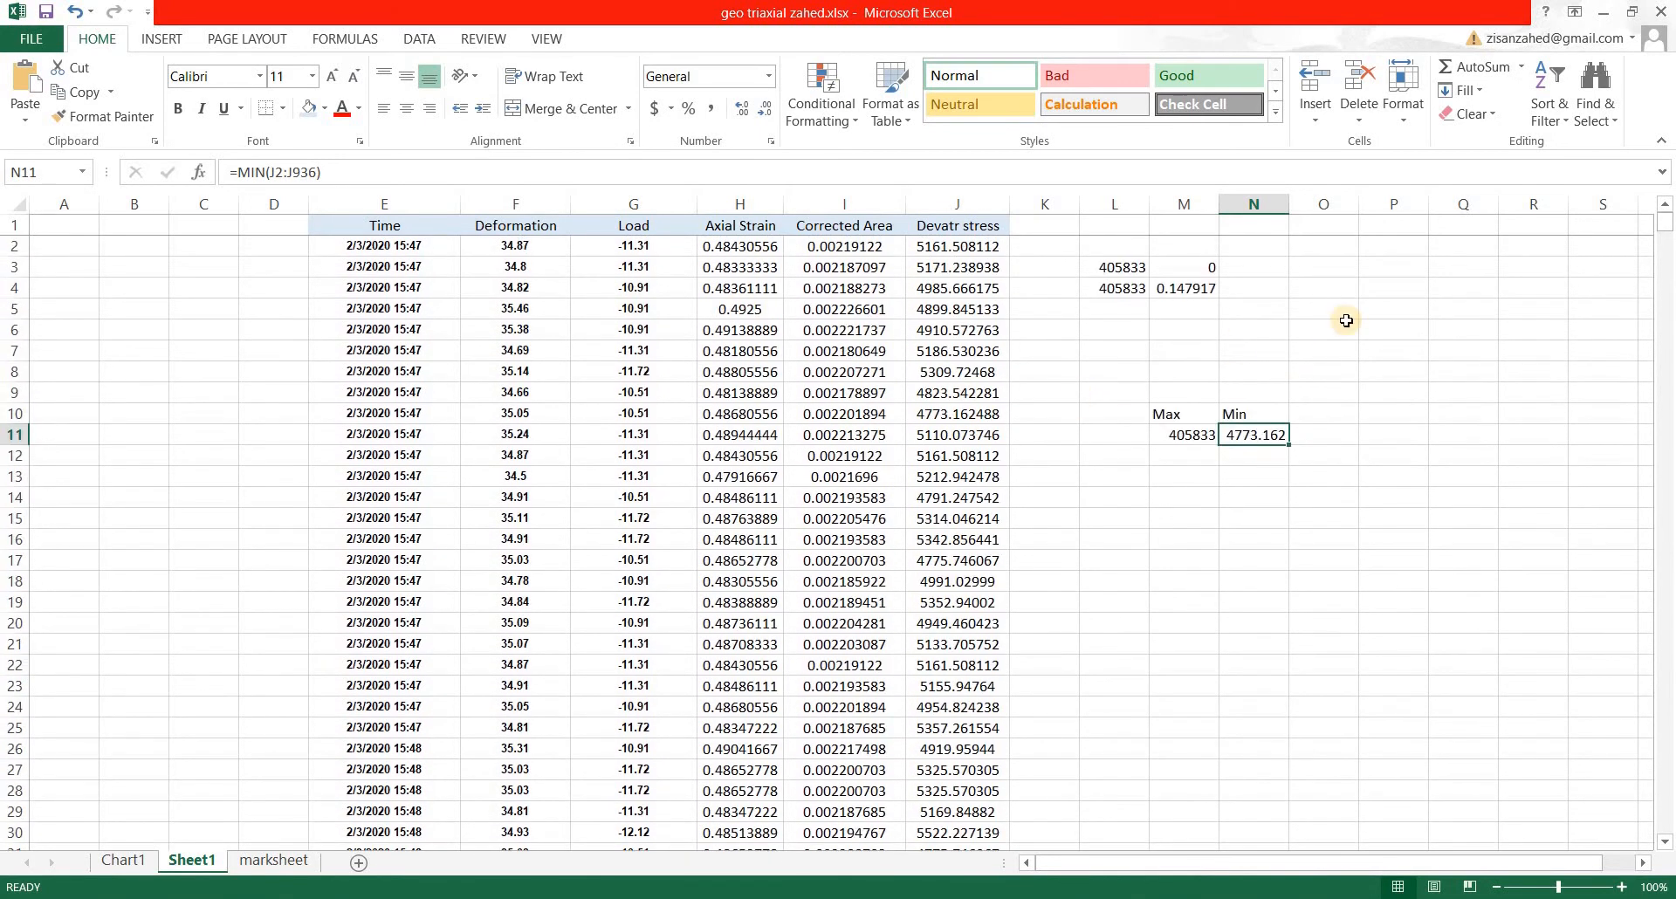
Step: Bring up Find and Replace with its extended search options shown
left_click(1323, 329)
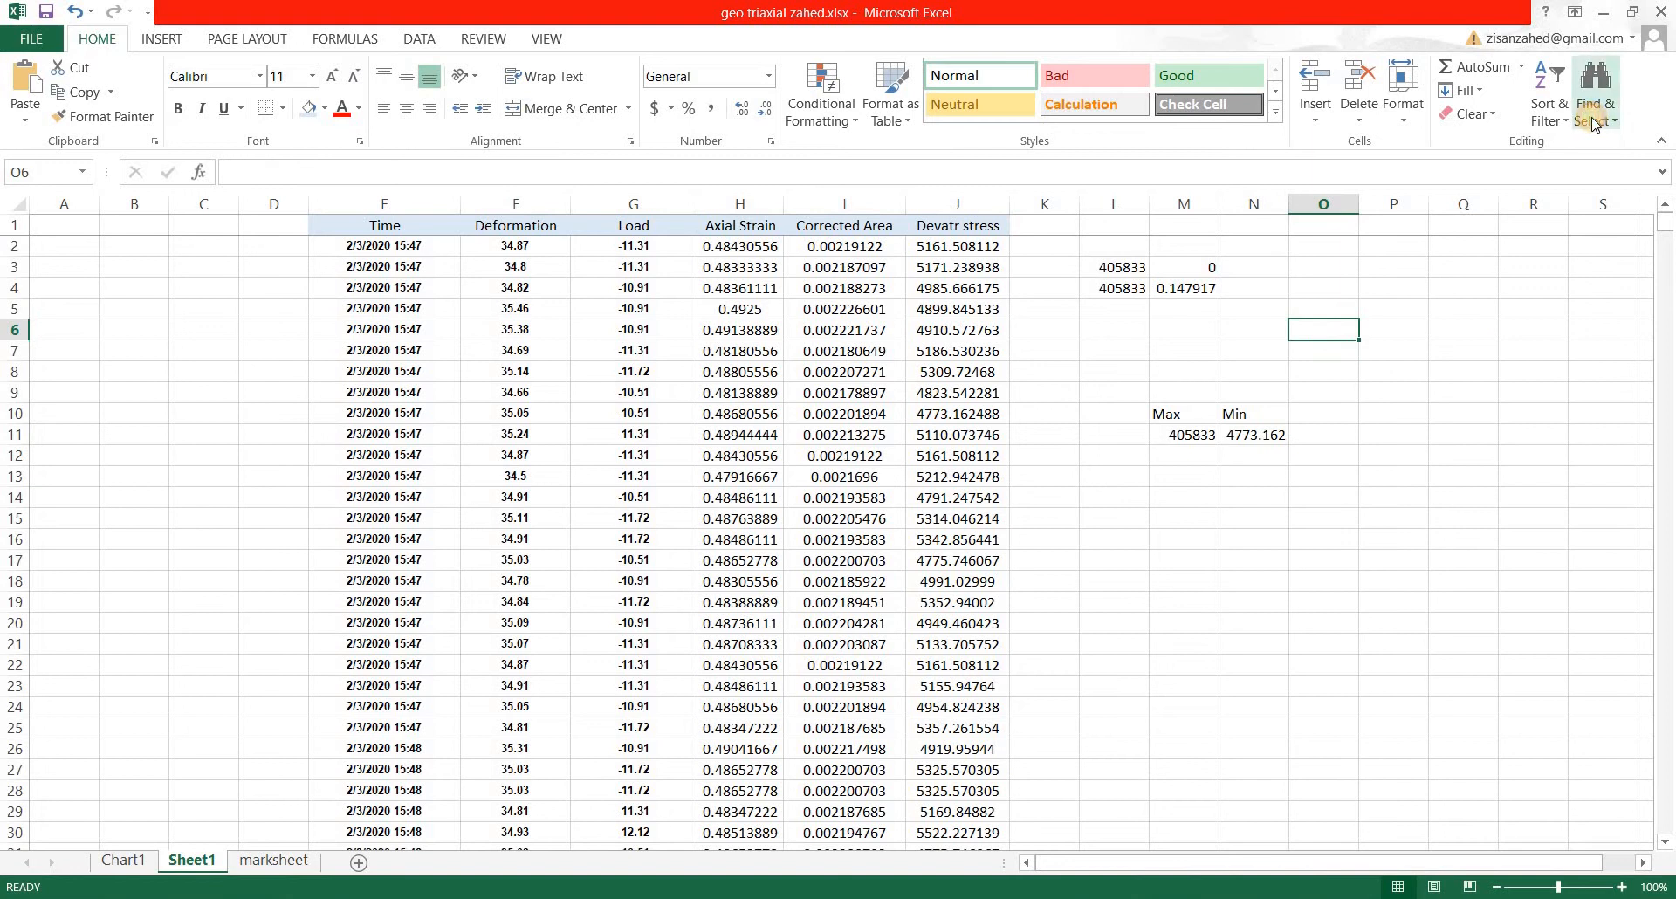
left_click(1595, 91)
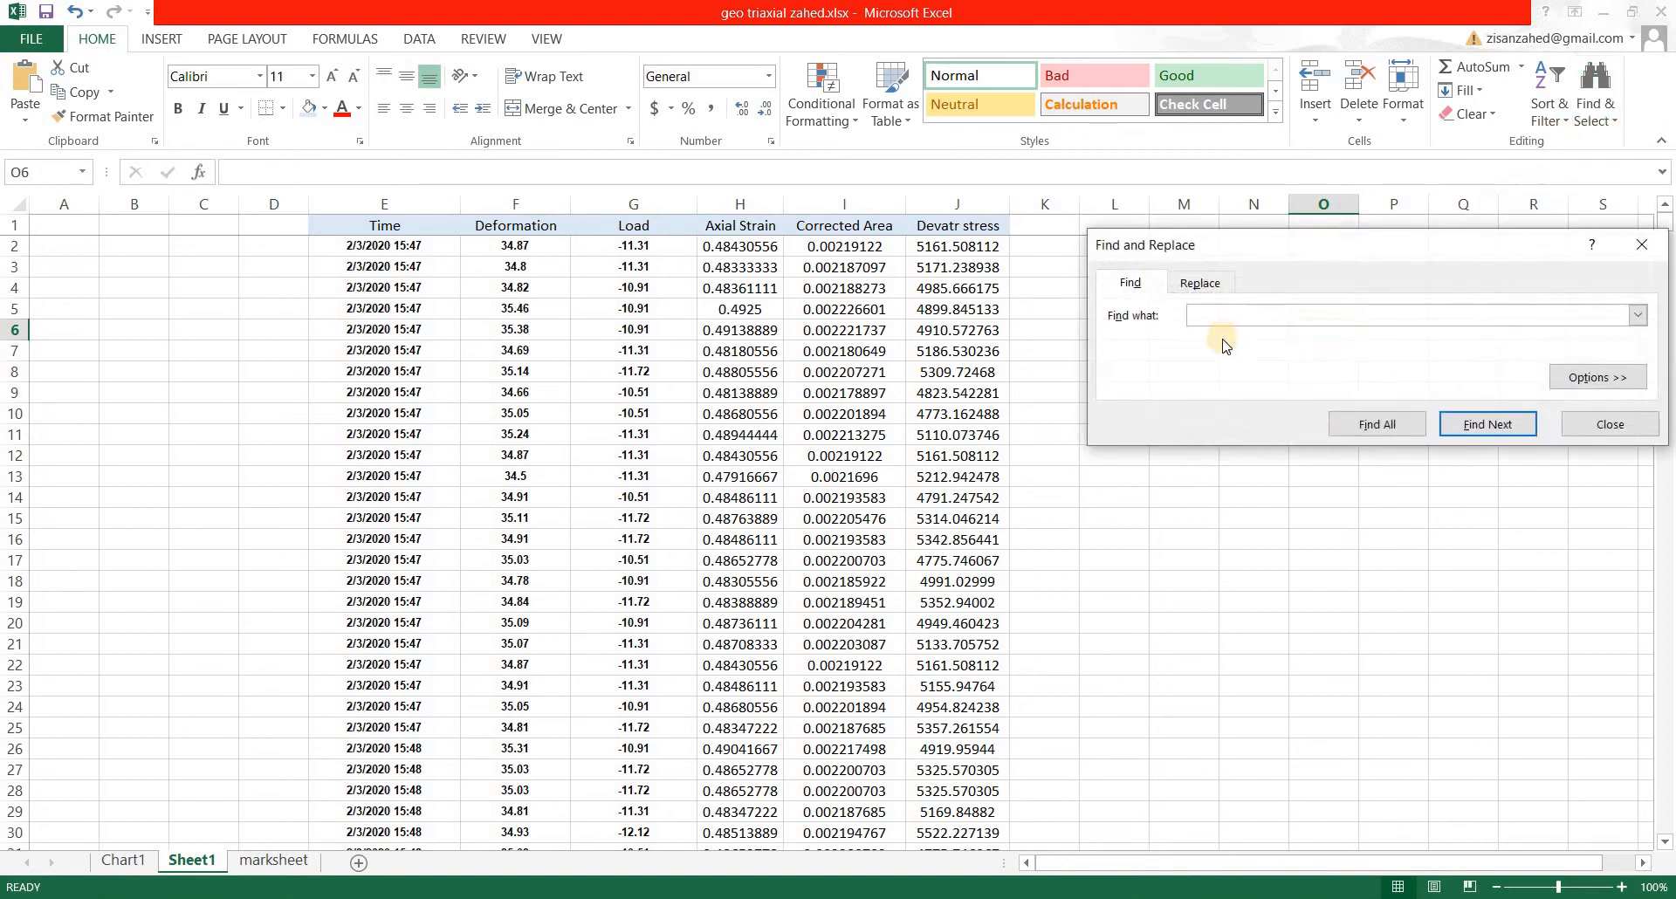
left_click(1596, 376)
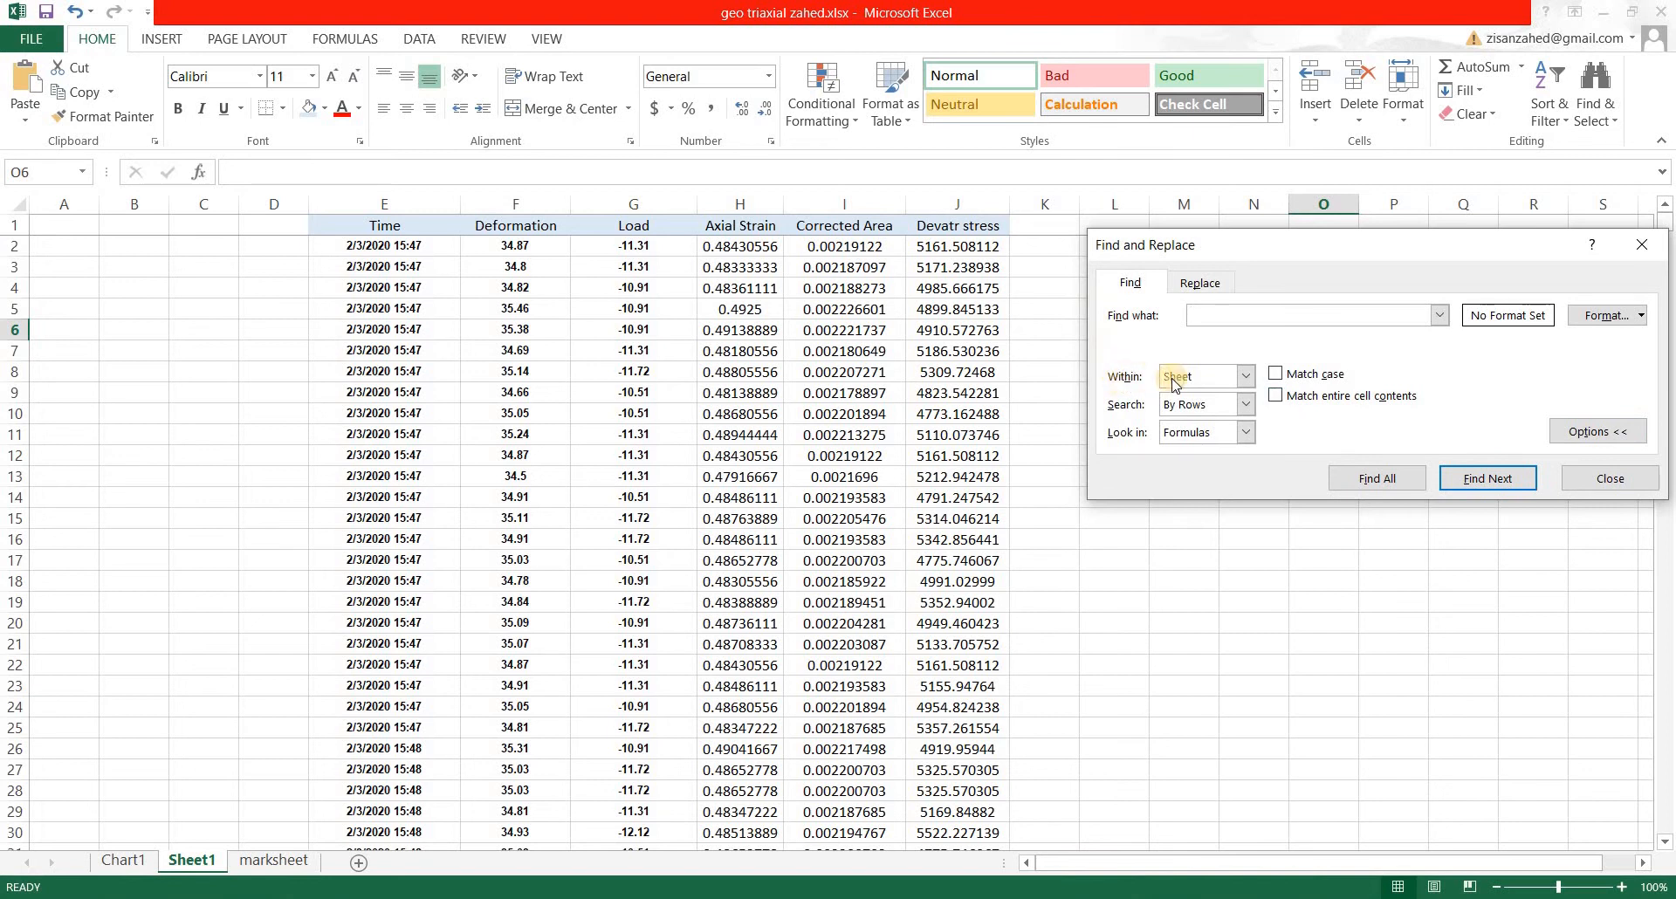
Step: Set the search to stay within the sheet and look in values rather than formulas
left_click(1245, 375)
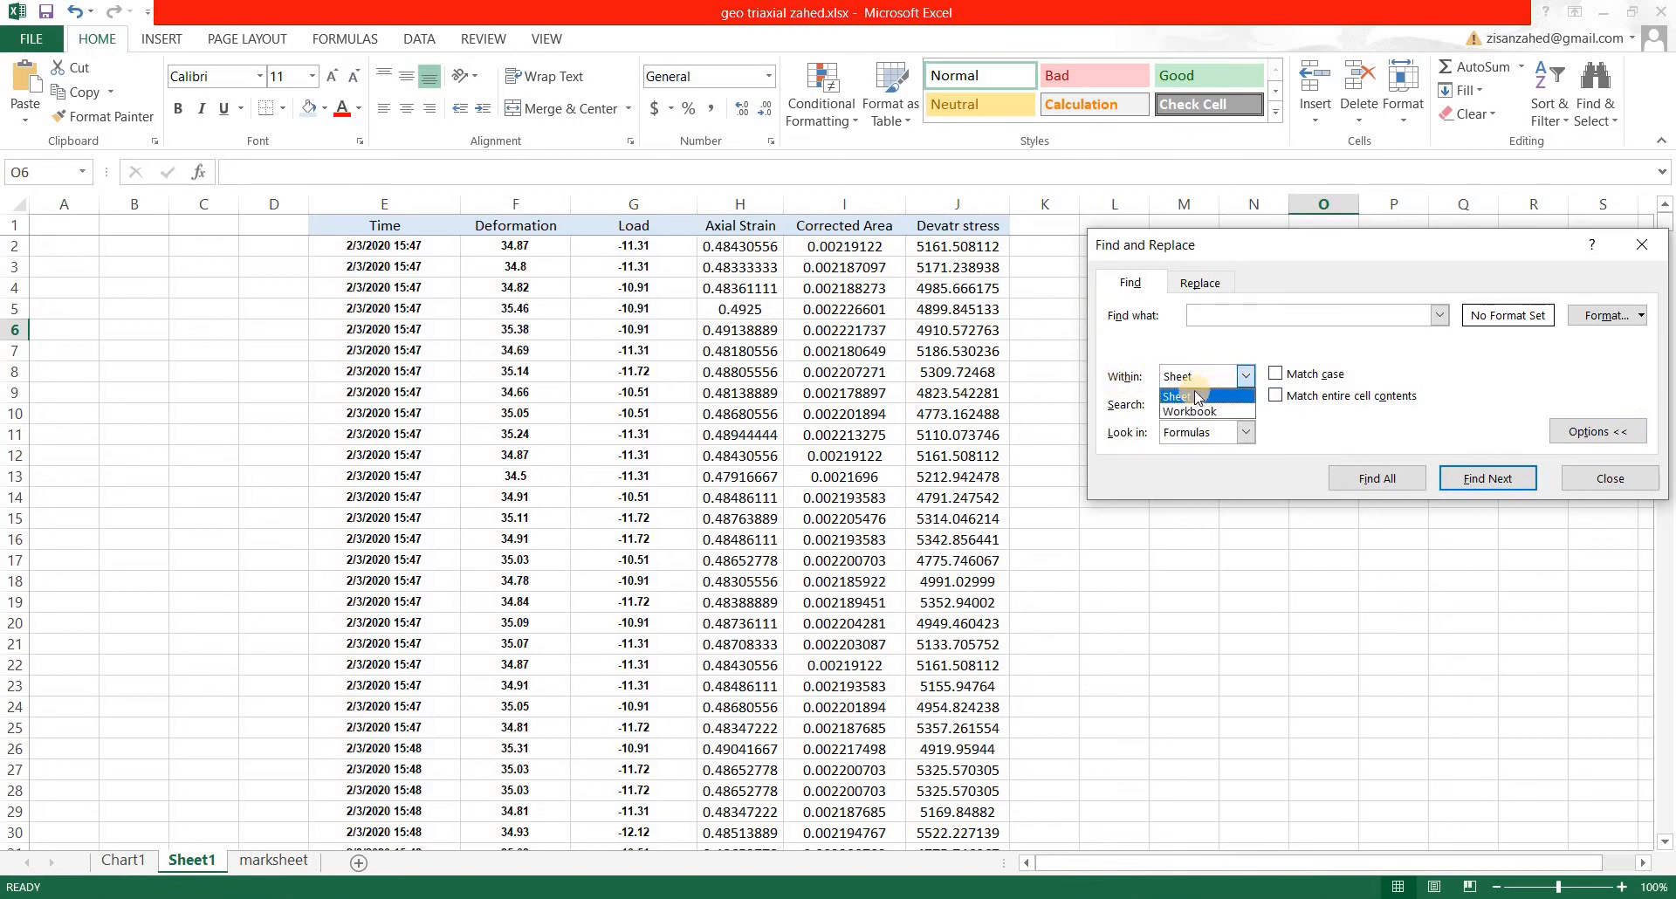
left_click(1177, 375)
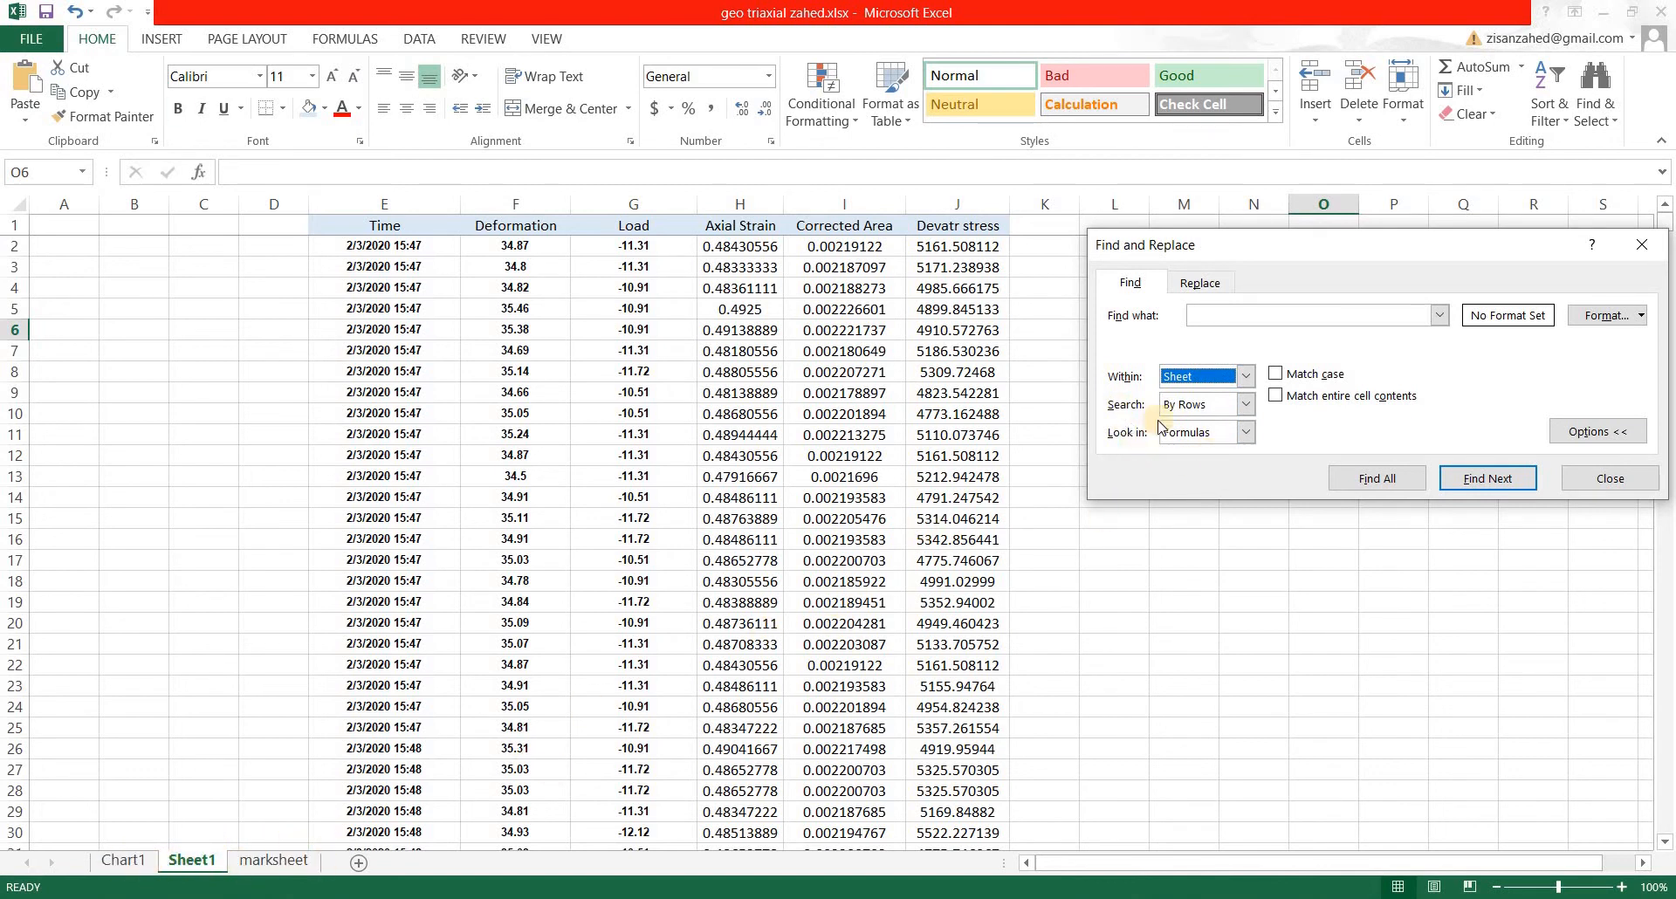
mouse_move(1111, 447)
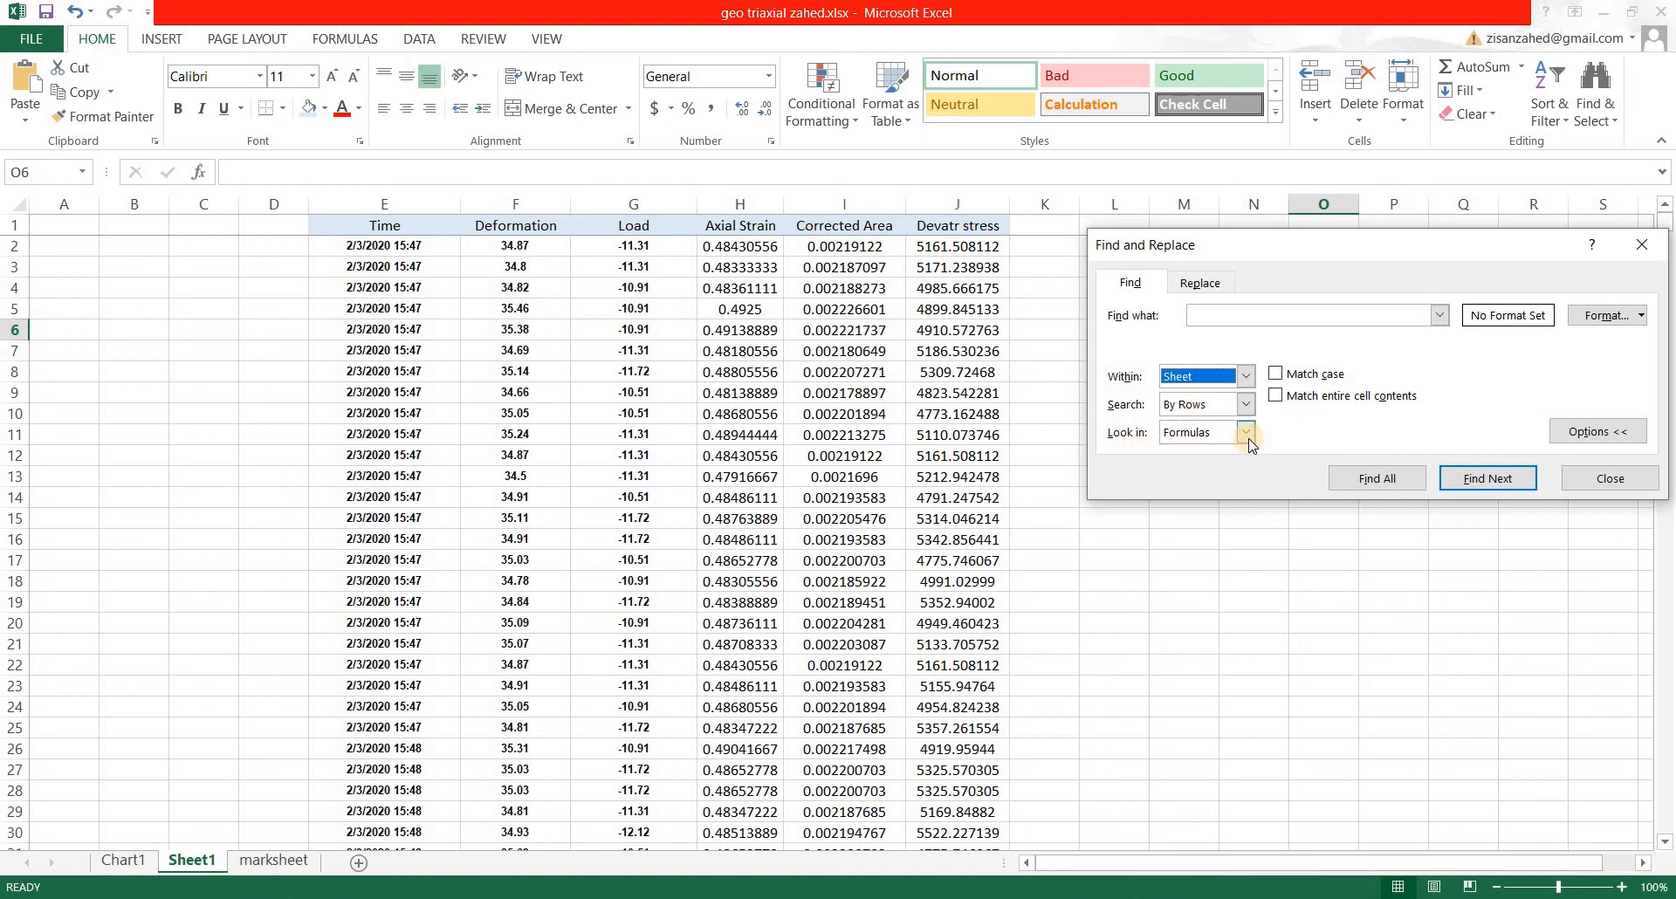
left_click(1244, 432)
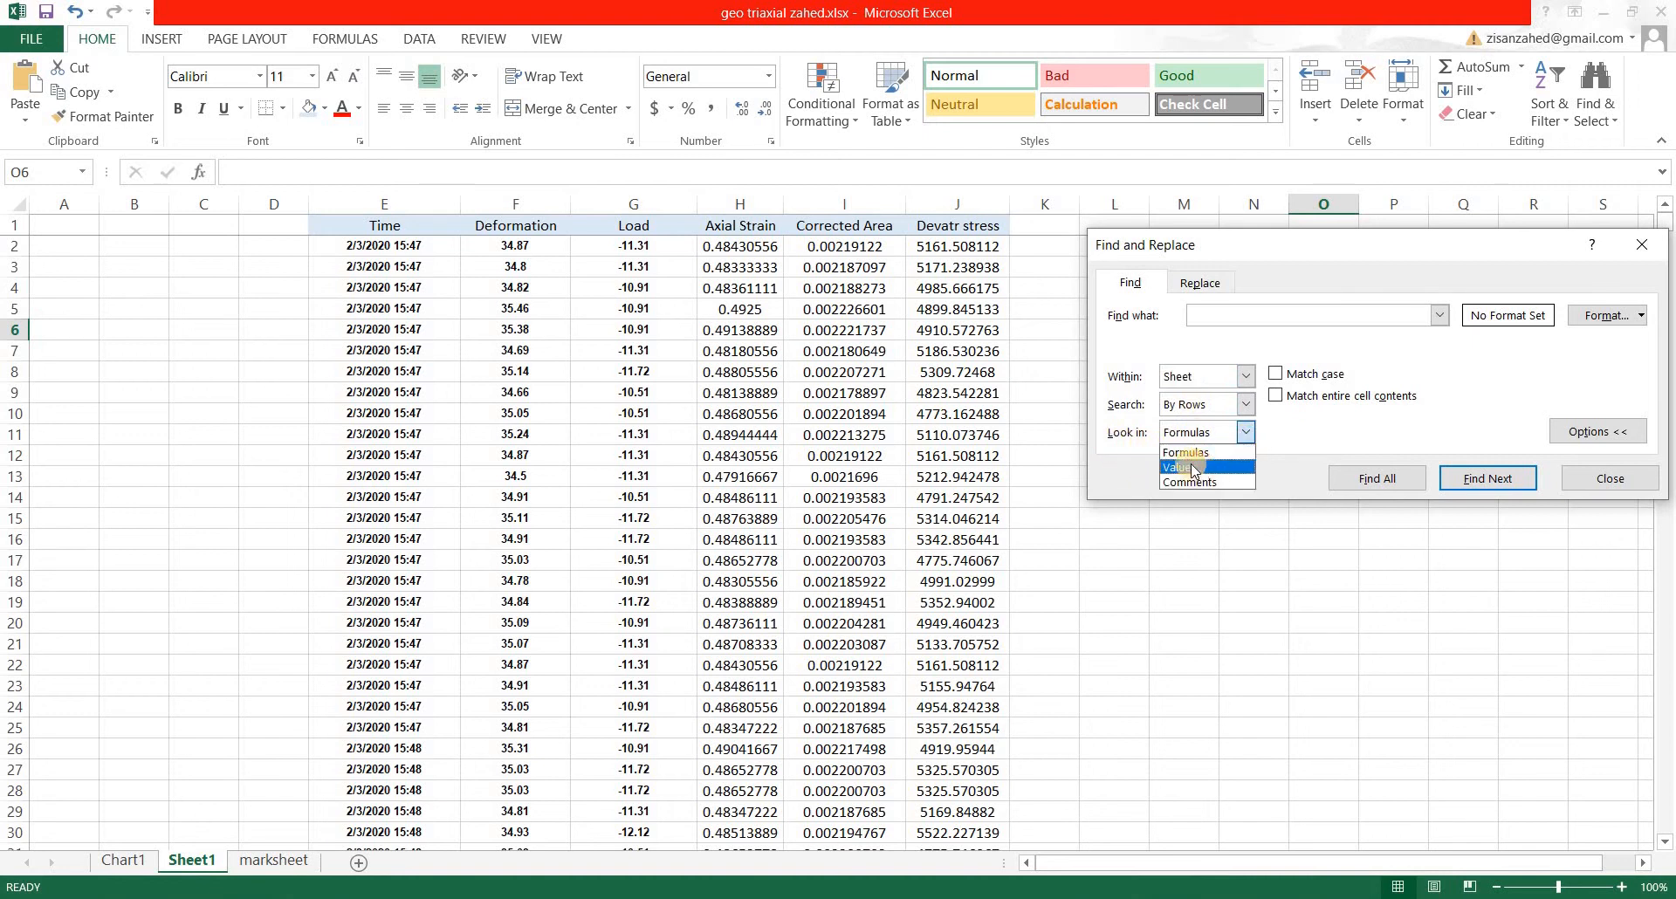
left_click(1181, 467)
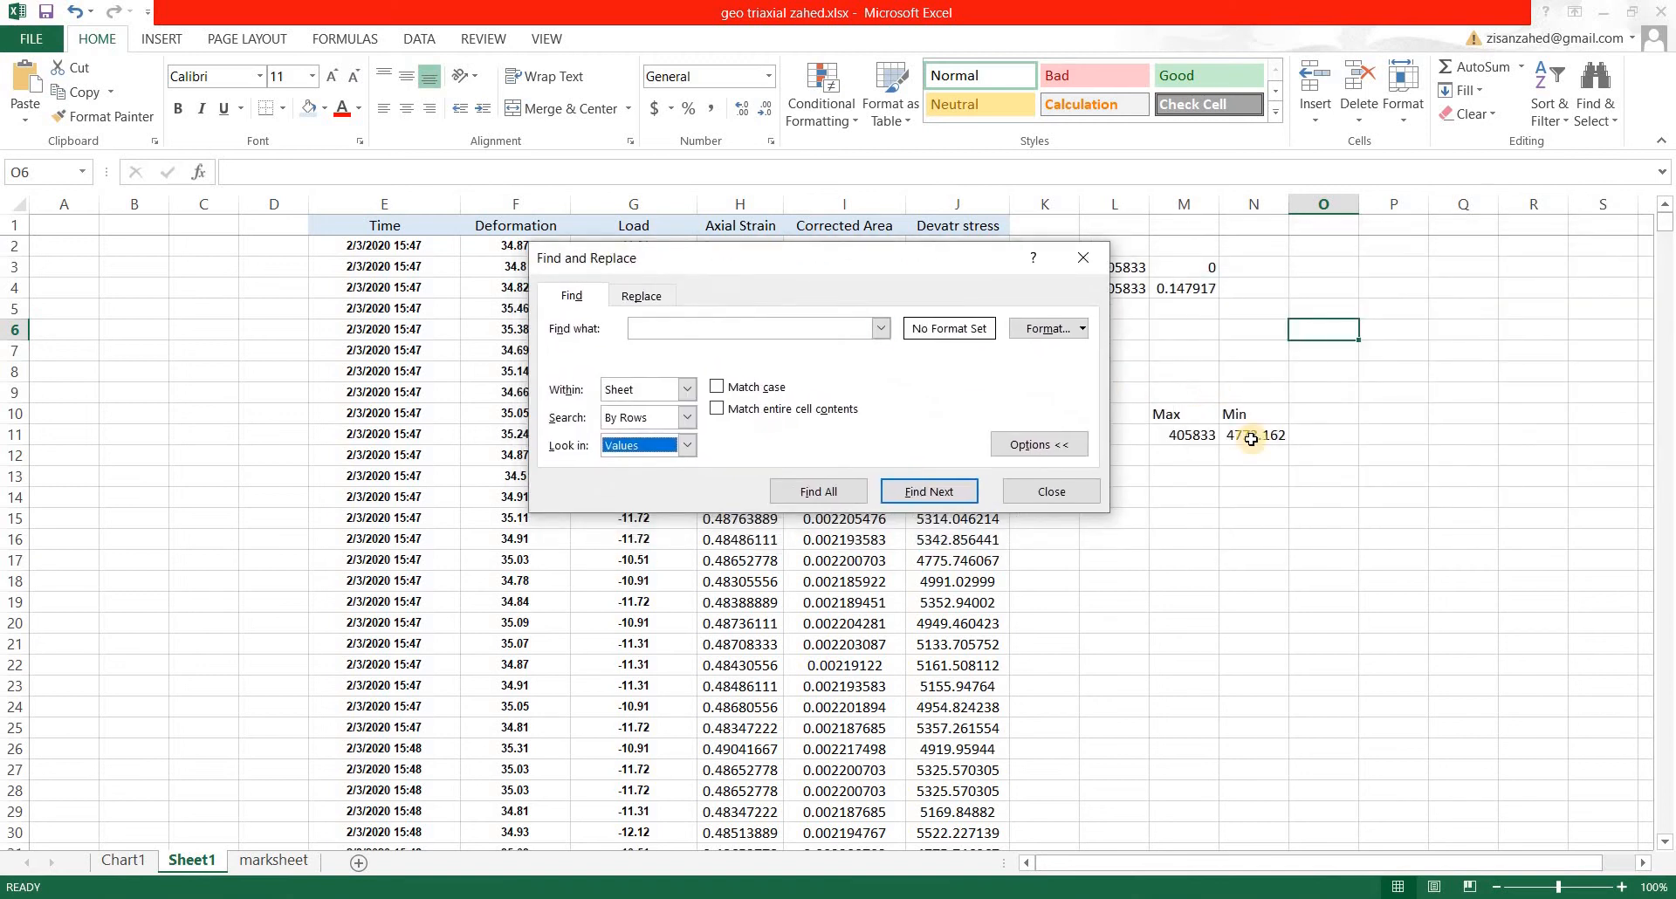
Step: Search for 4773.162 and jump to the matching deviator stress in cell J10
left_click(1253, 434)
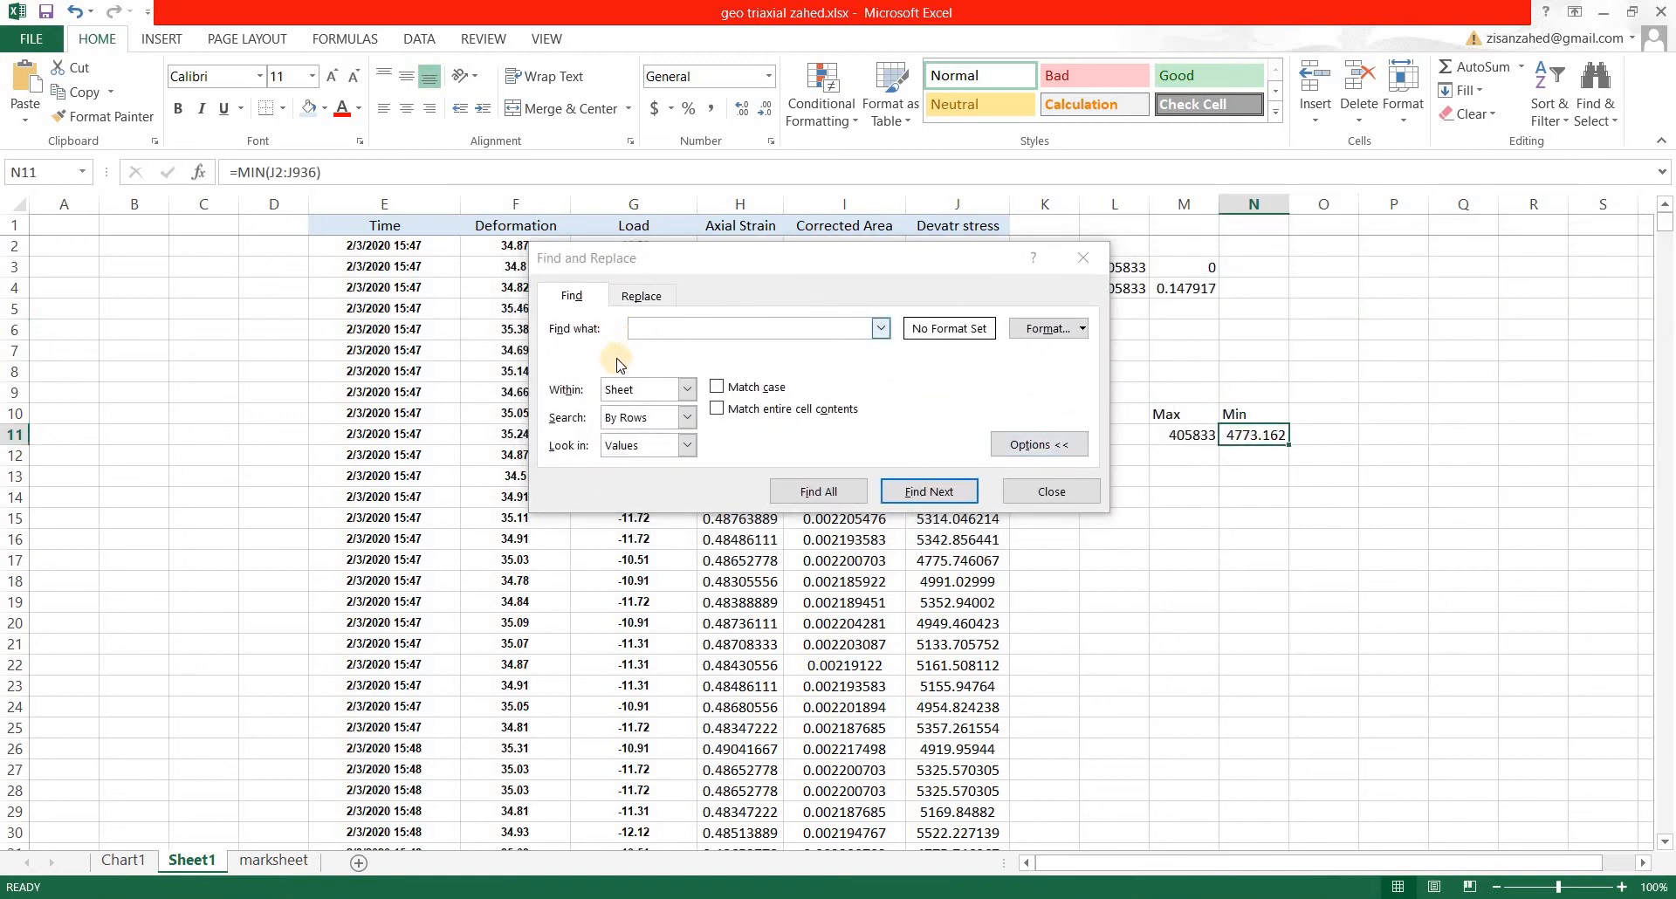
type("4")
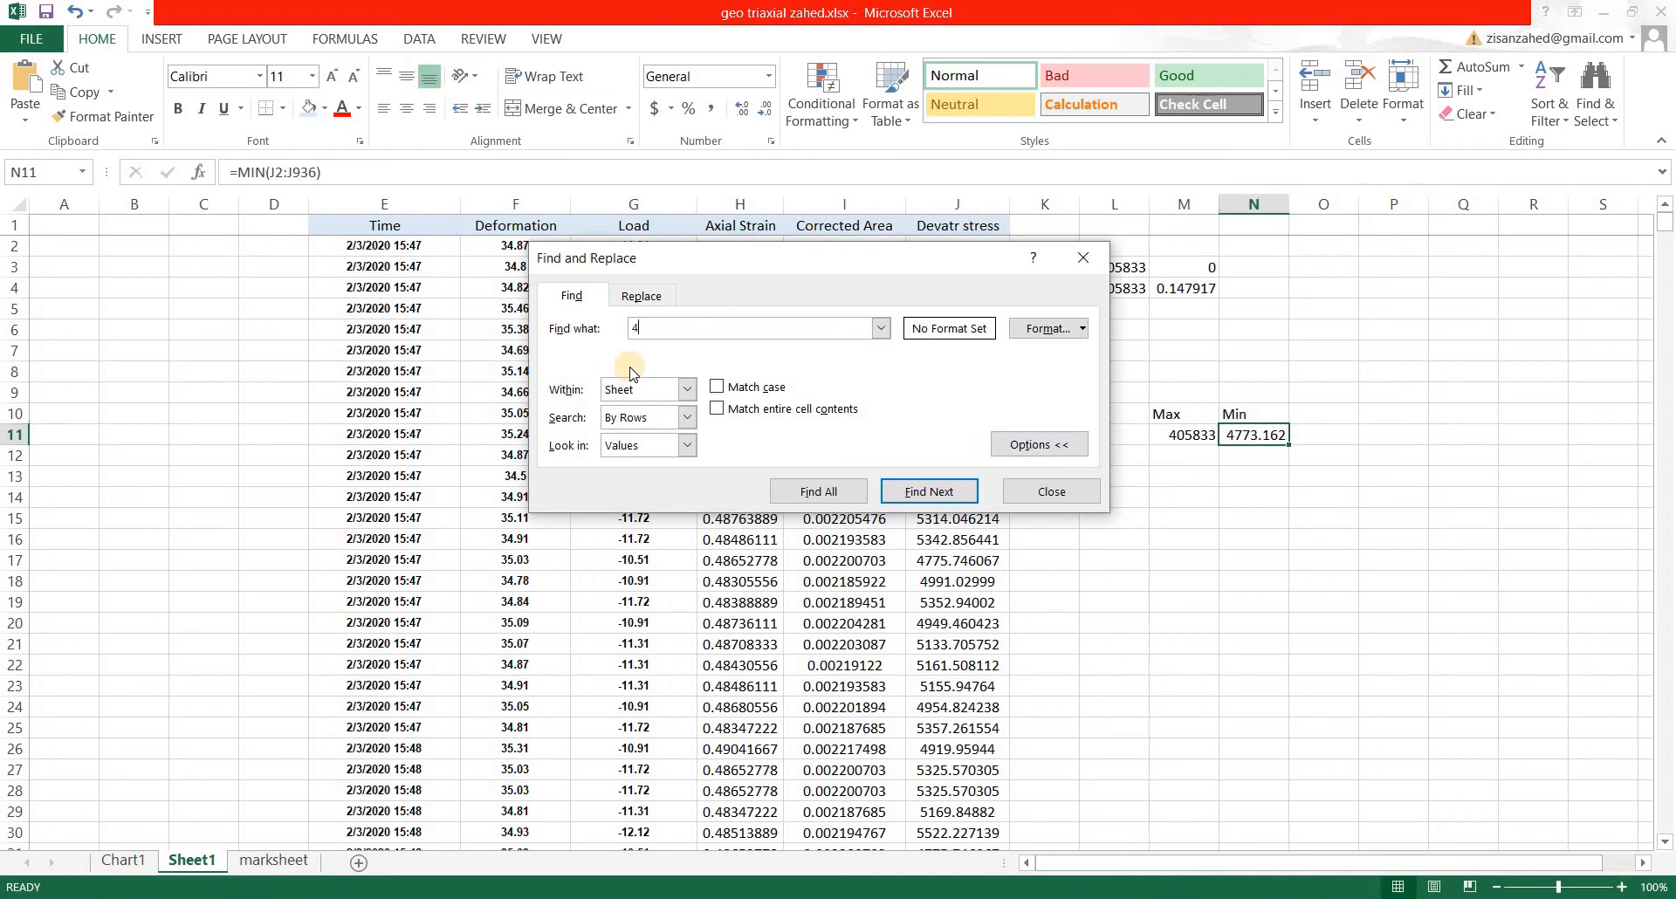
type("77")
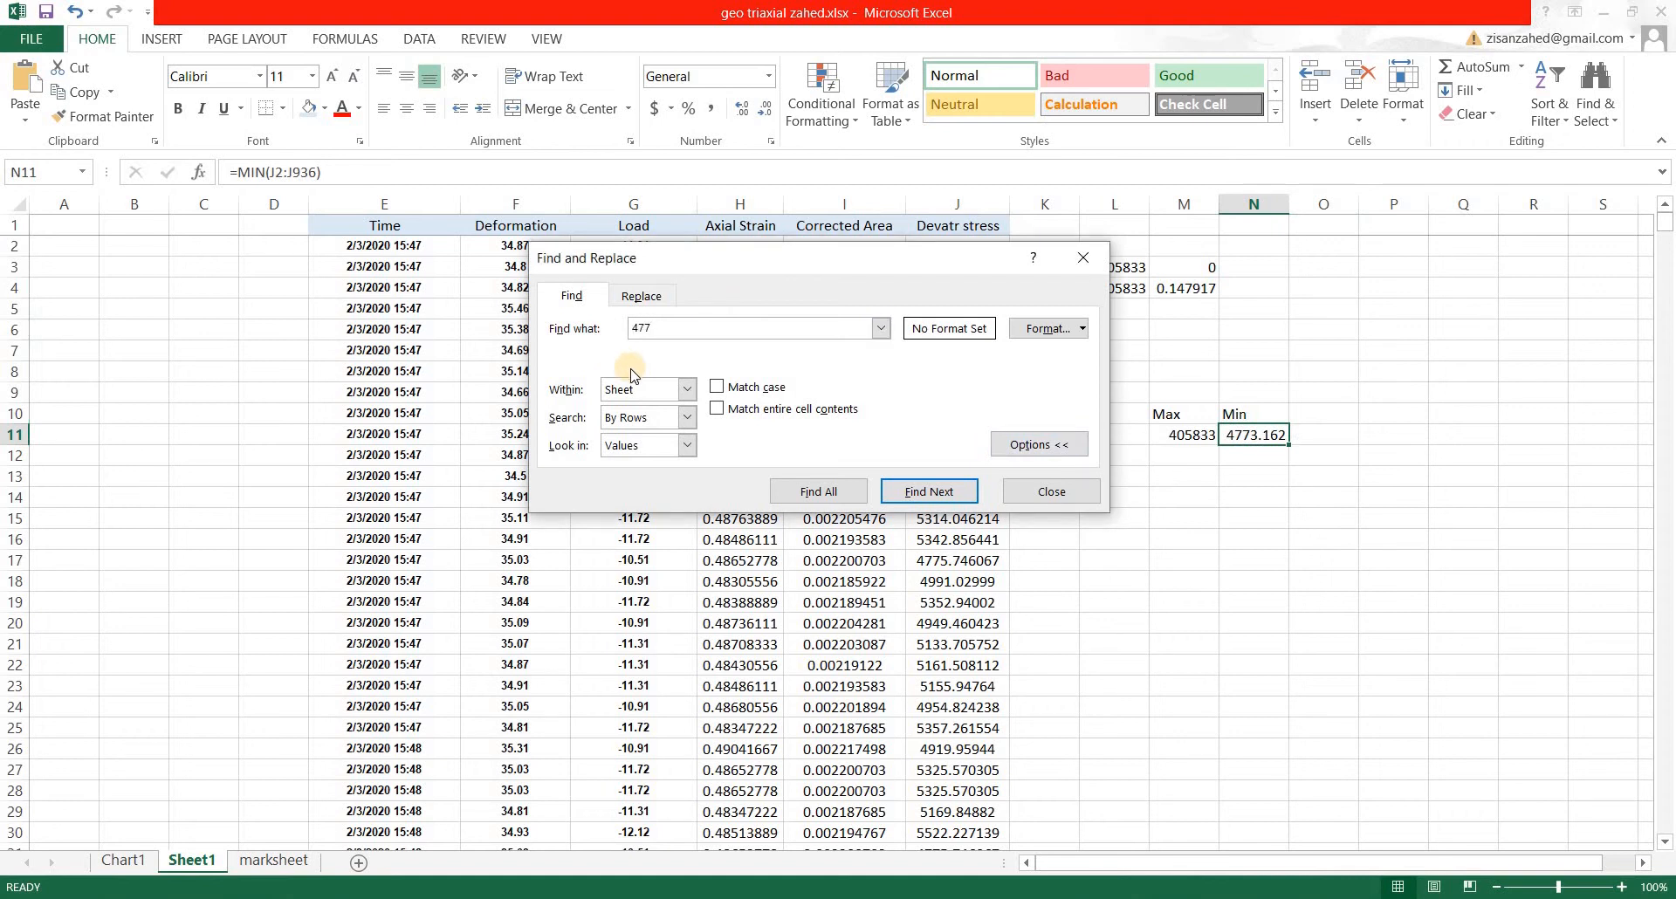
type("4773.162")
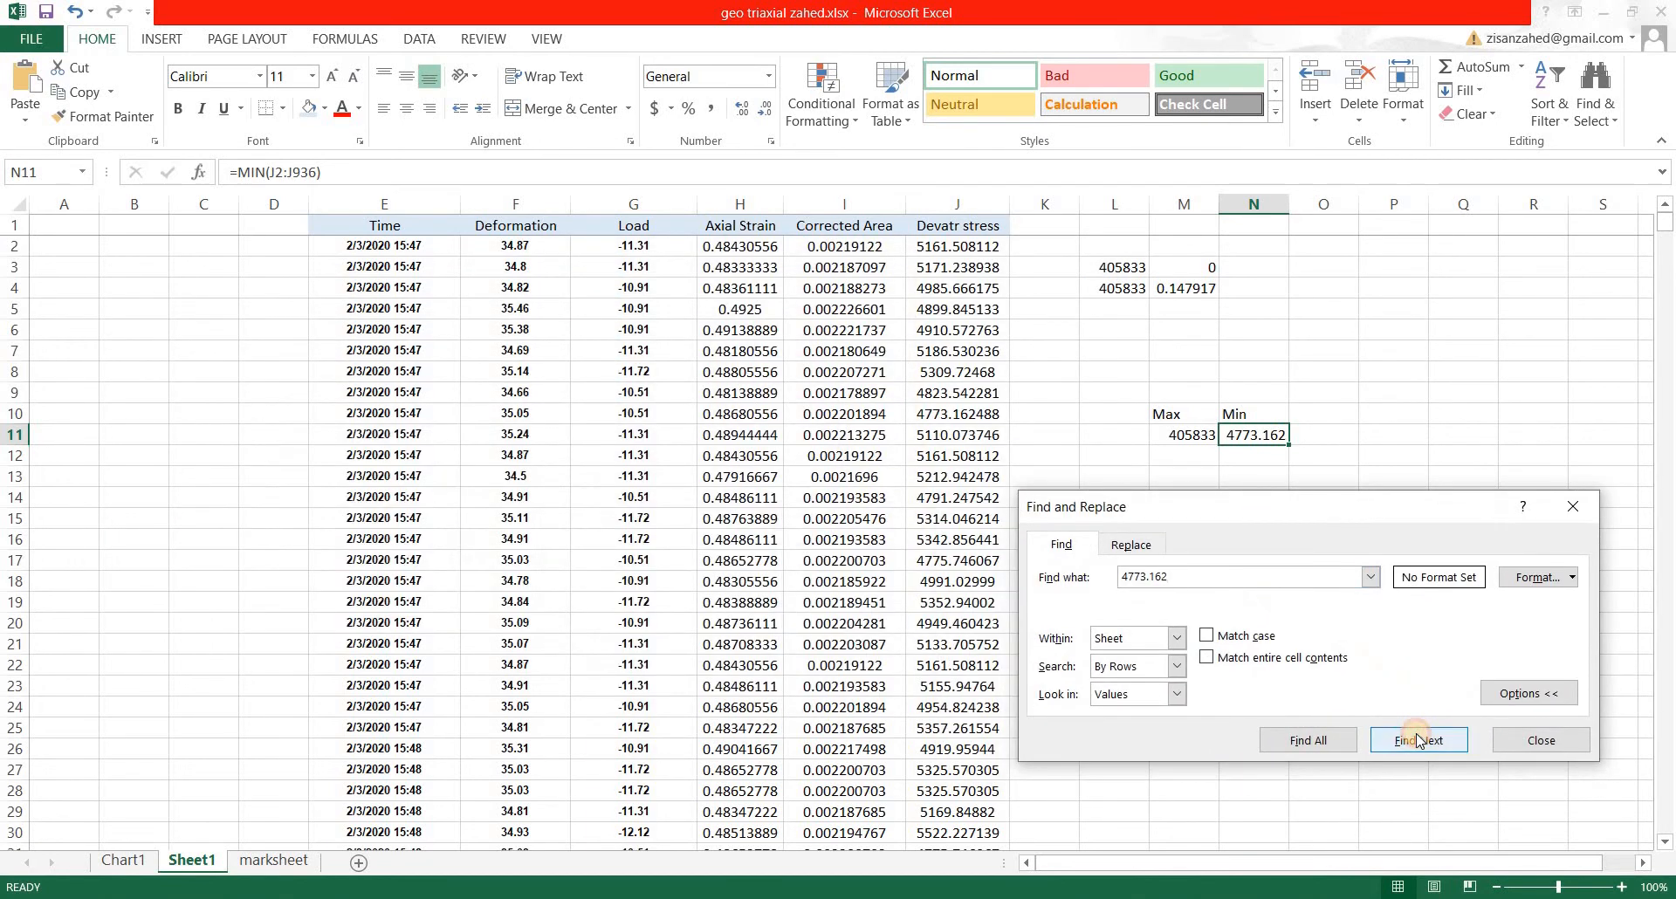
left_click(1419, 740)
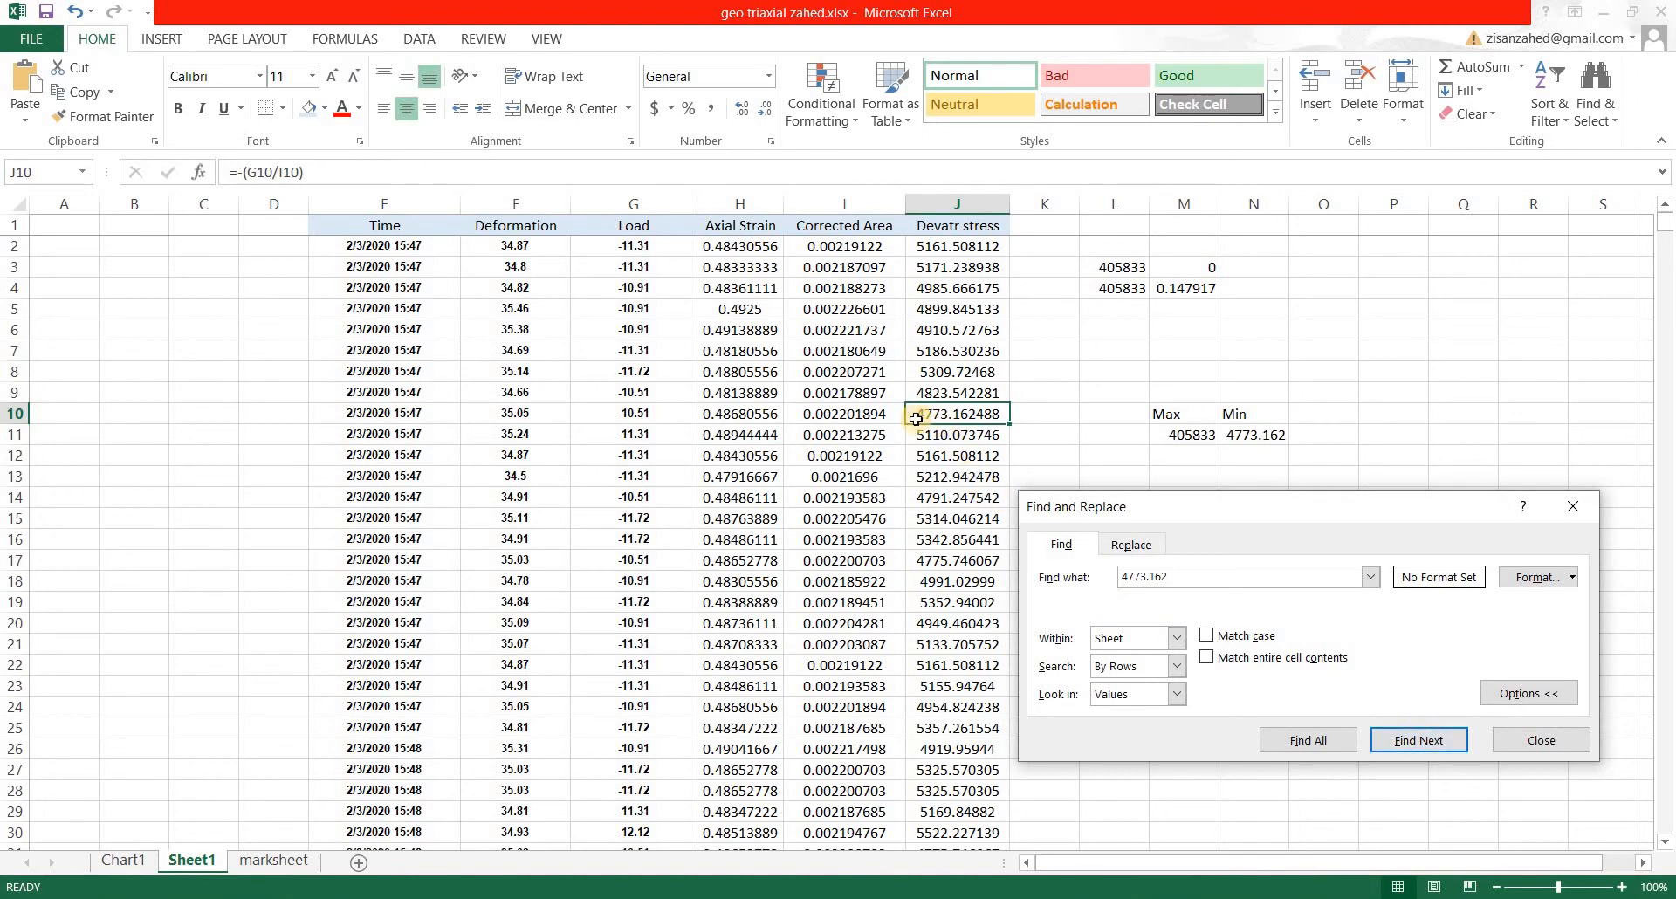
mouse_move(929, 427)
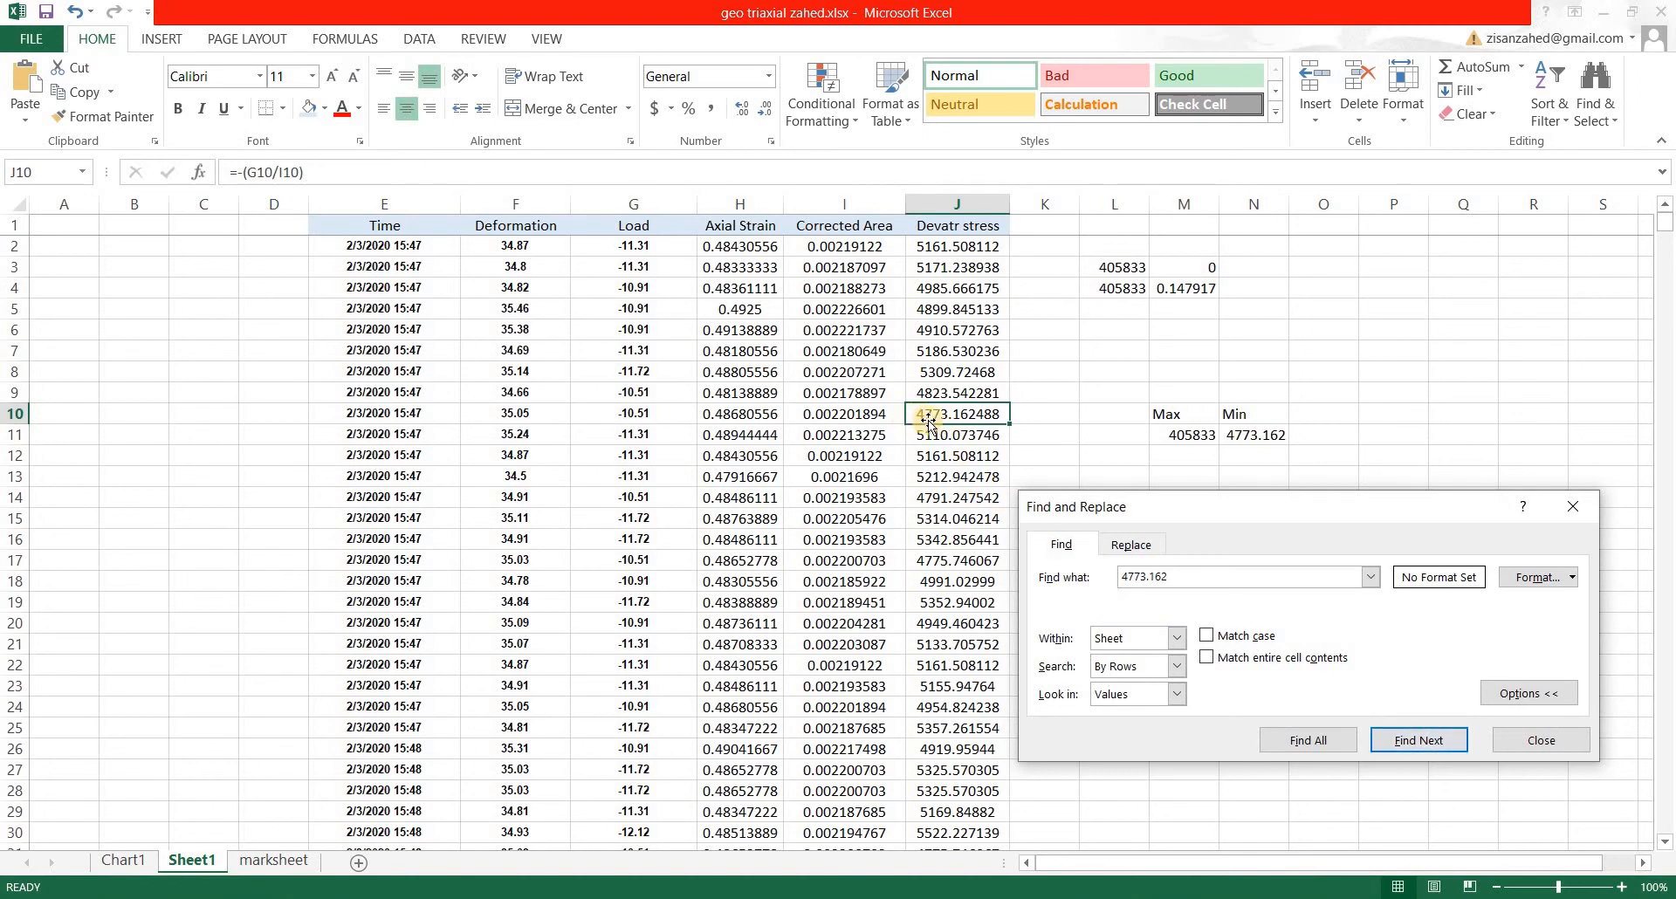
left_click(1418, 740)
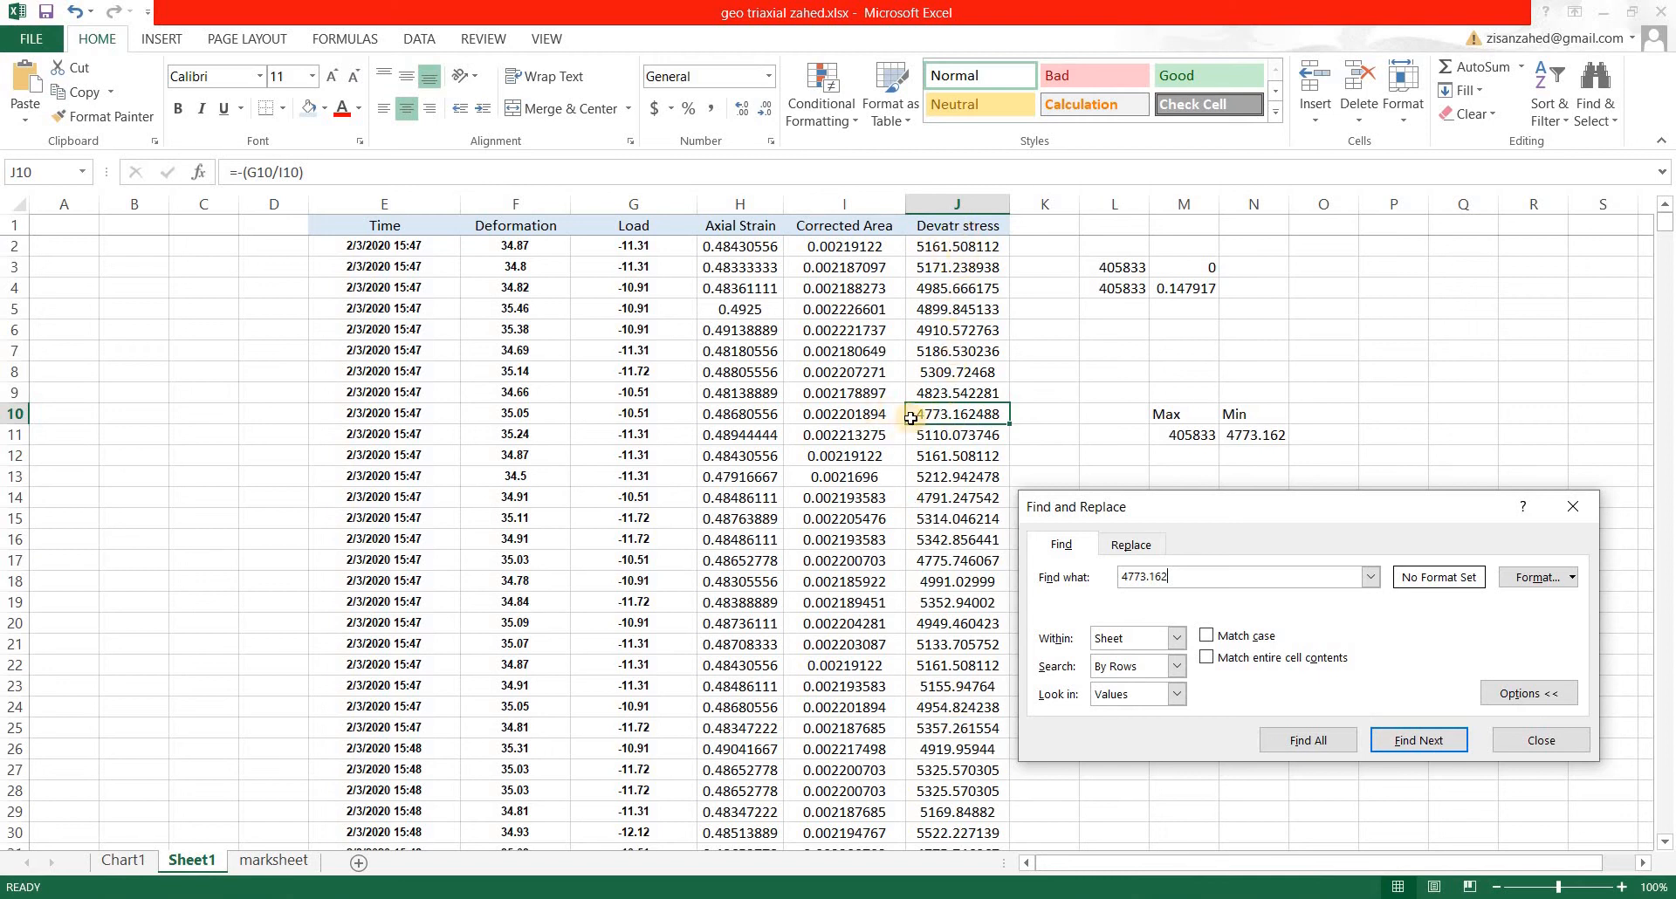
mouse_move(830, 417)
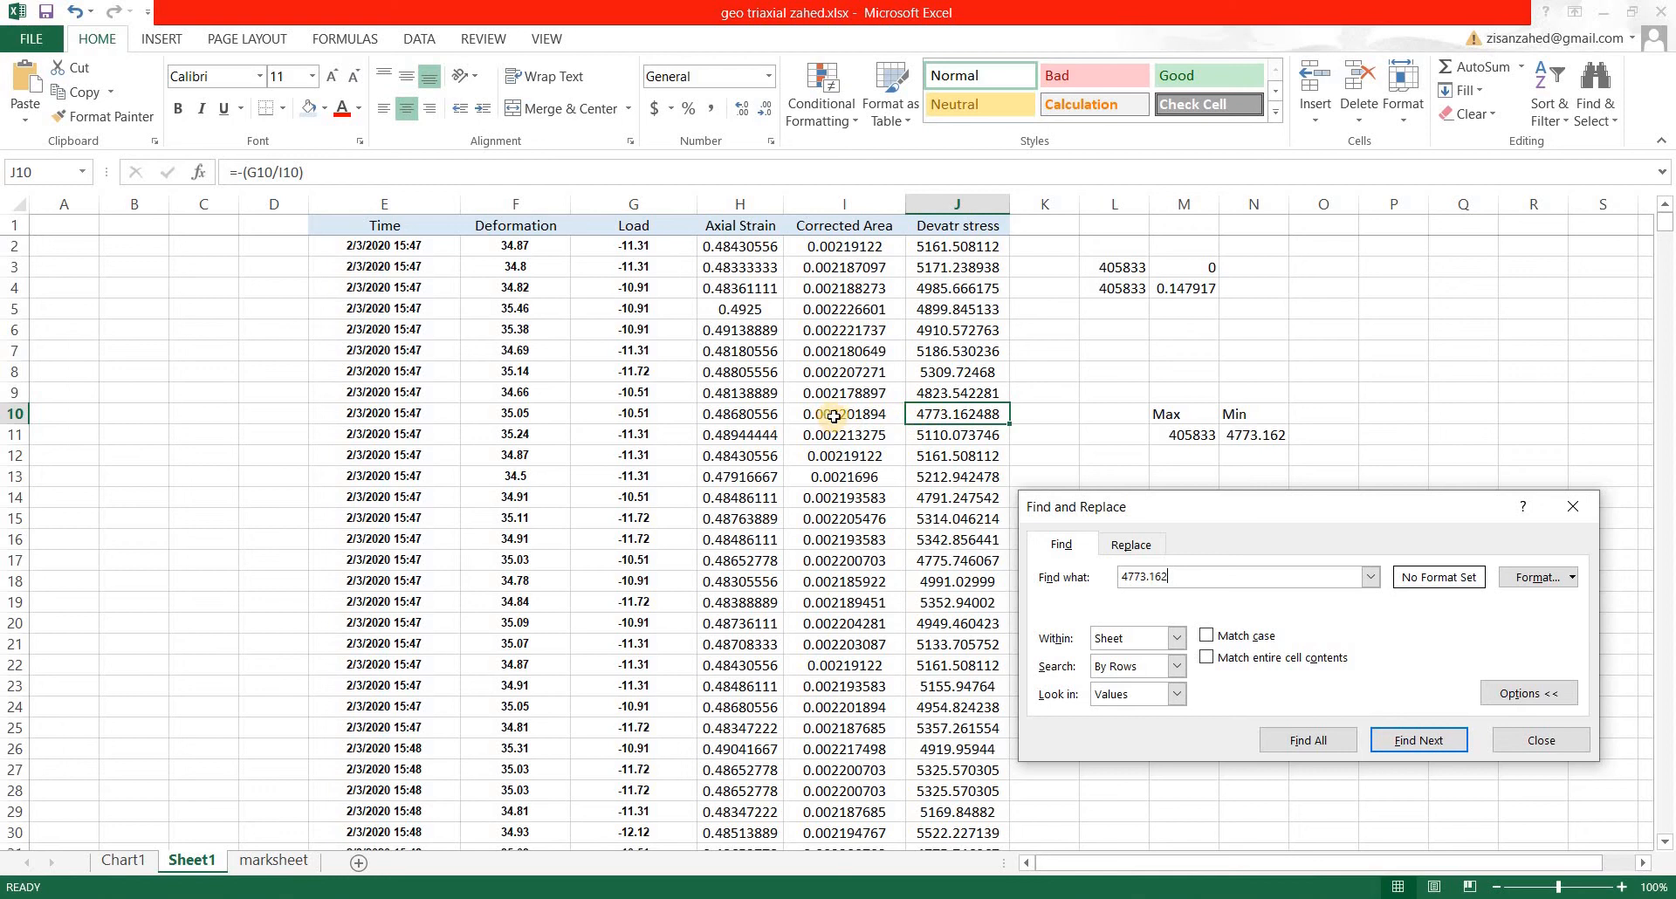
mouse_move(1461, 531)
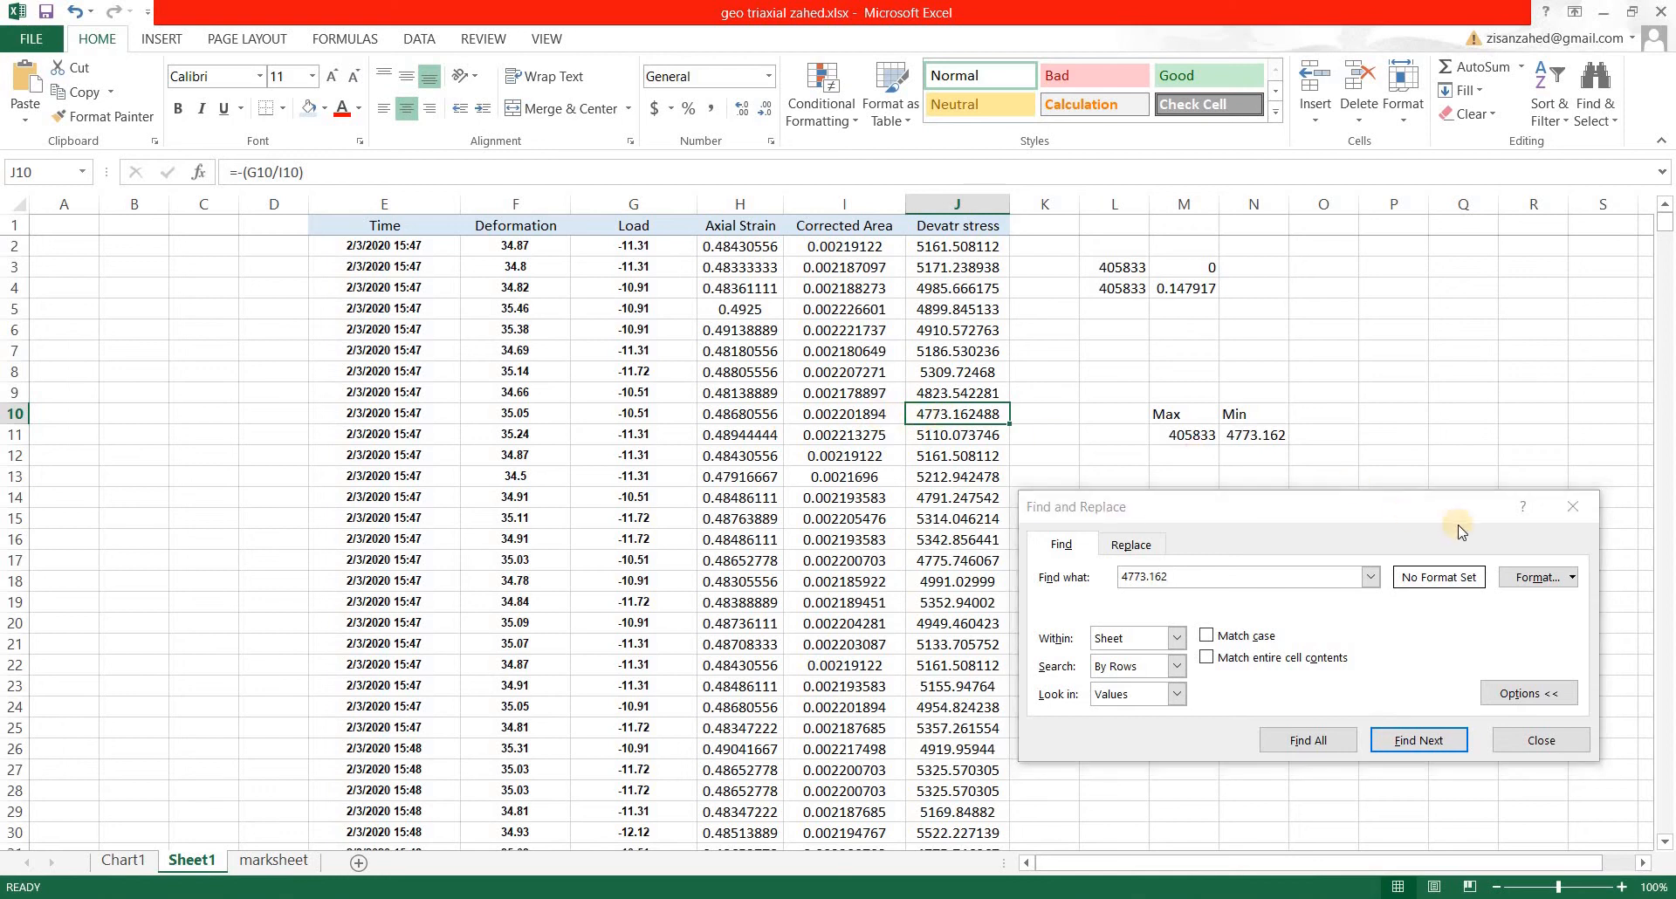
Step: Close the search and confirm row 10 as the minimum, with time 3:47:44 PM and load -10.51
left_click(1540, 740)
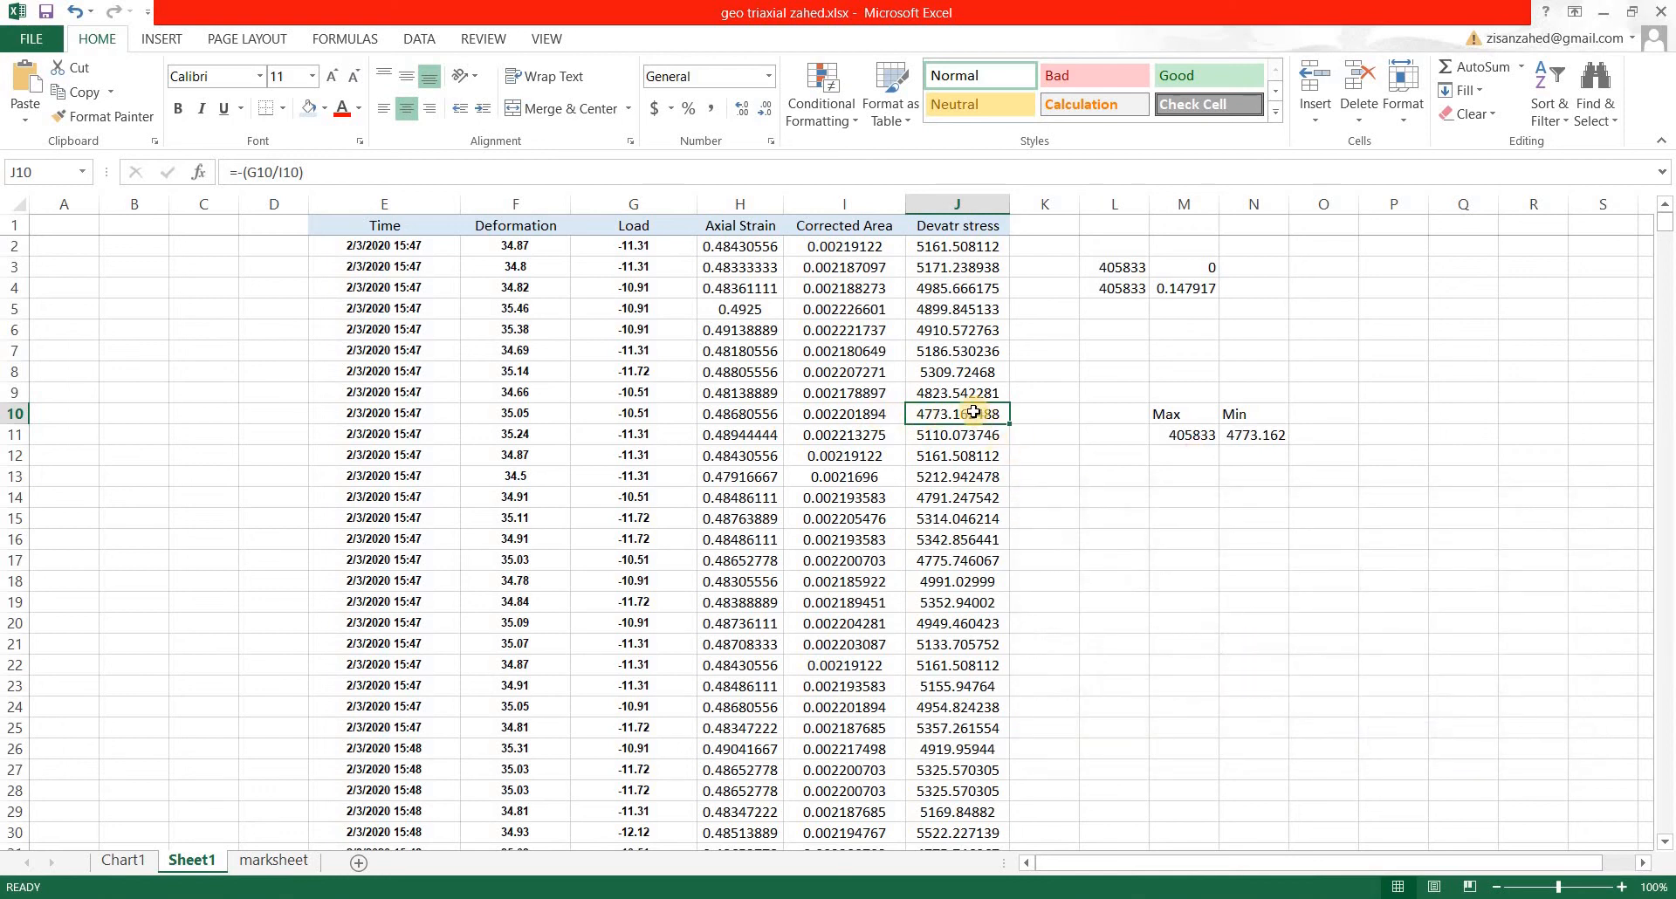
left_click(384, 414)
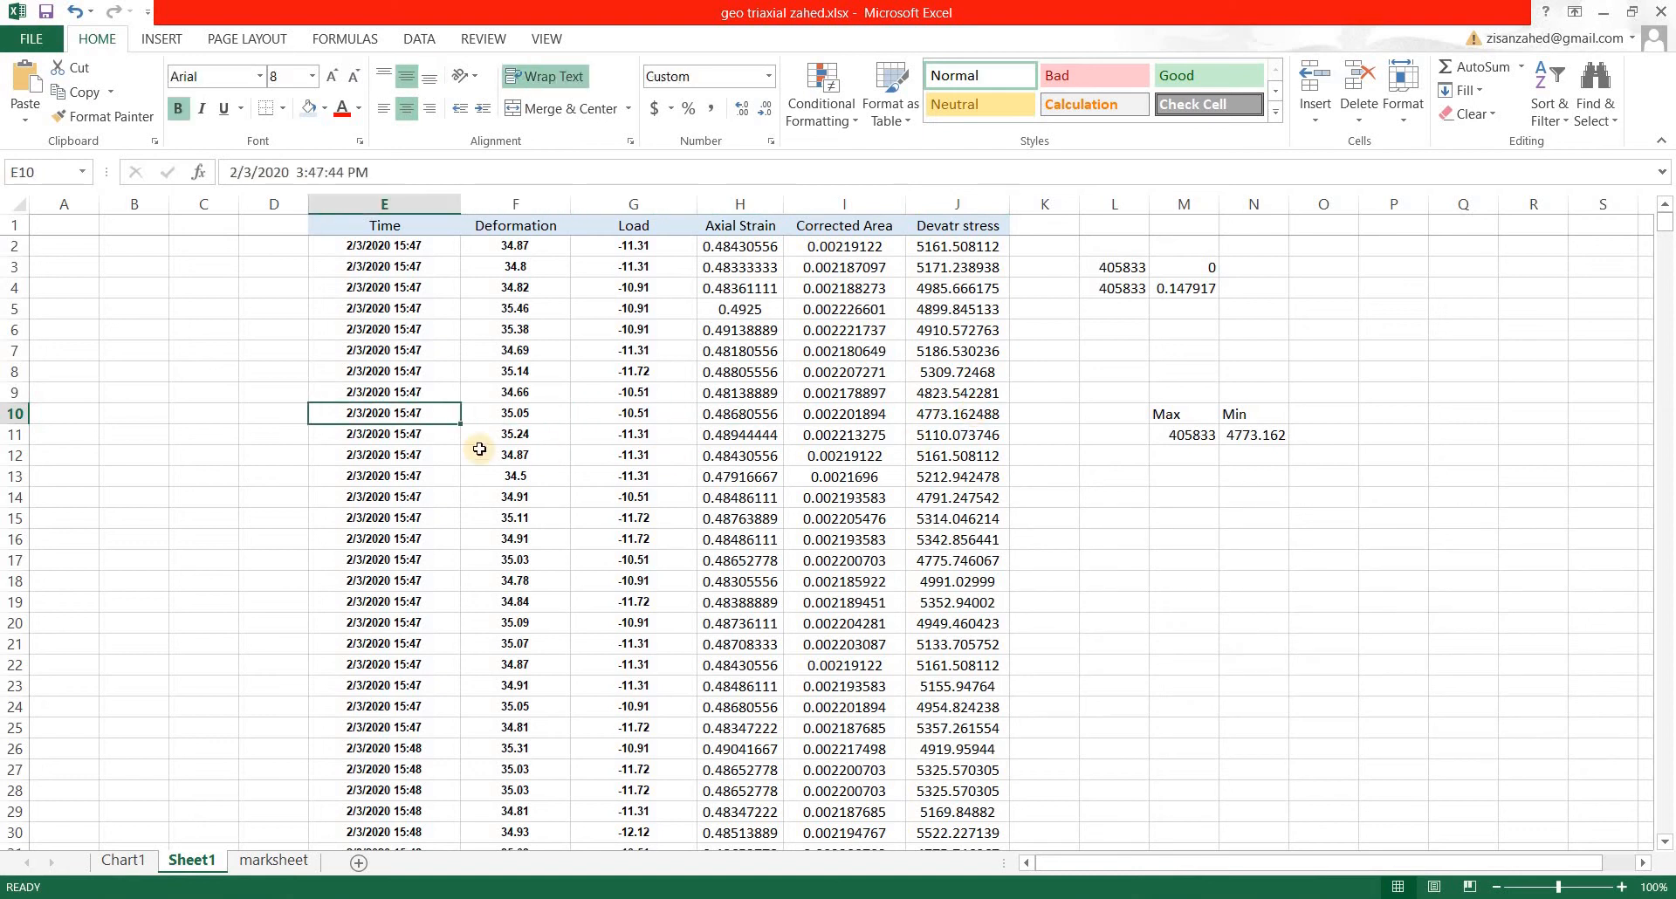
mouse_move(405, 433)
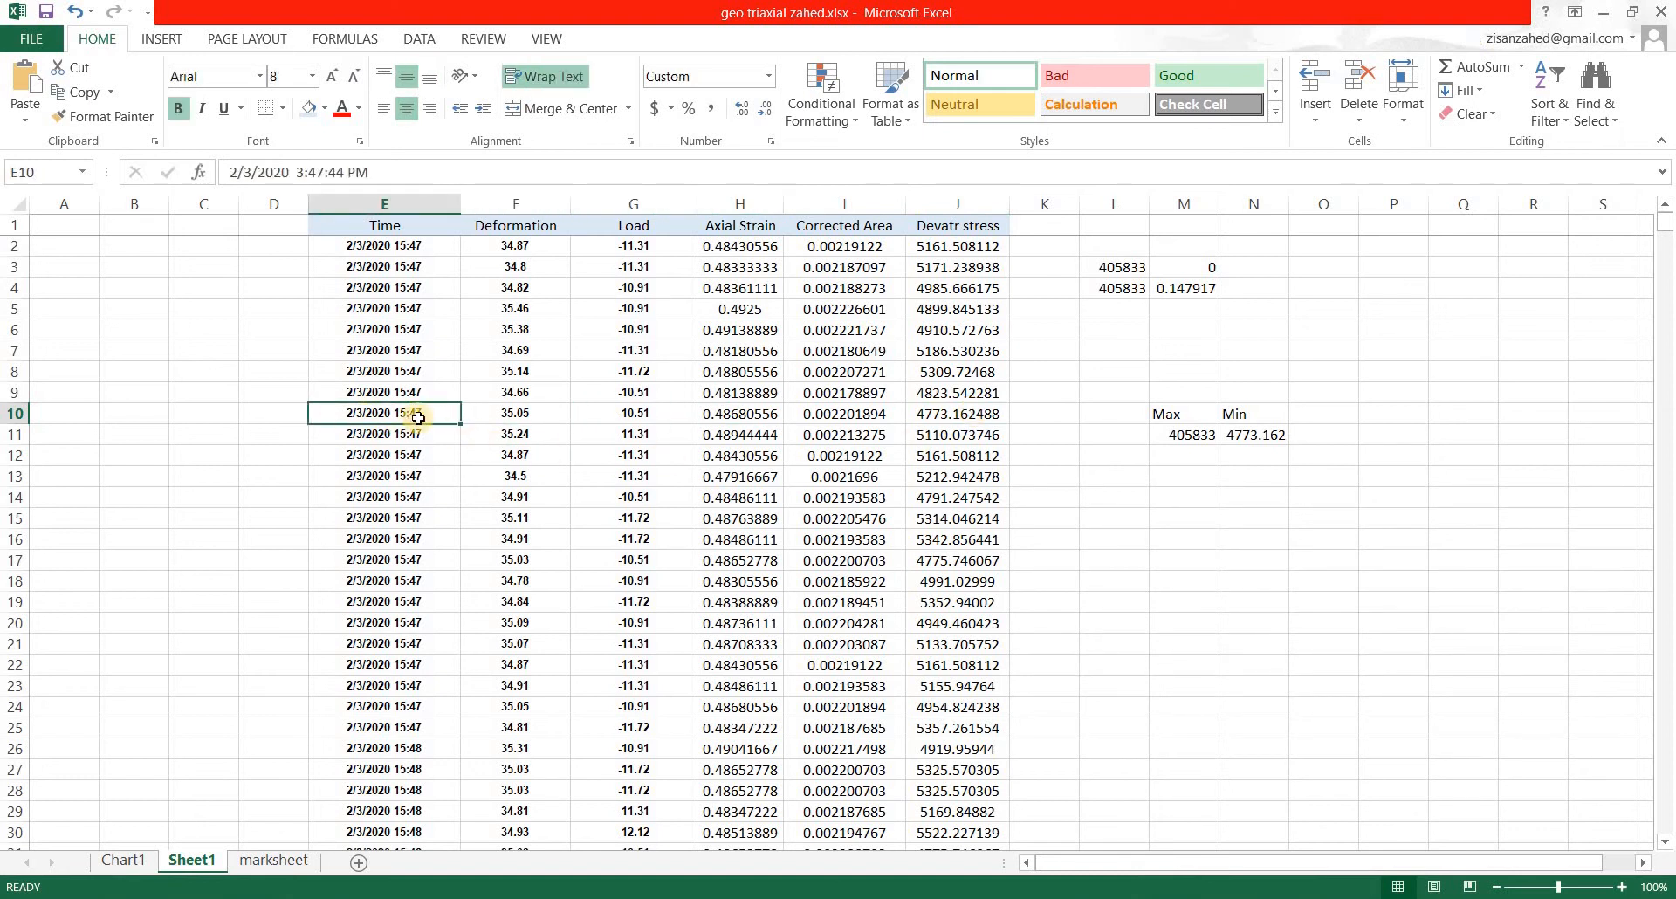
mouse_move(442, 415)
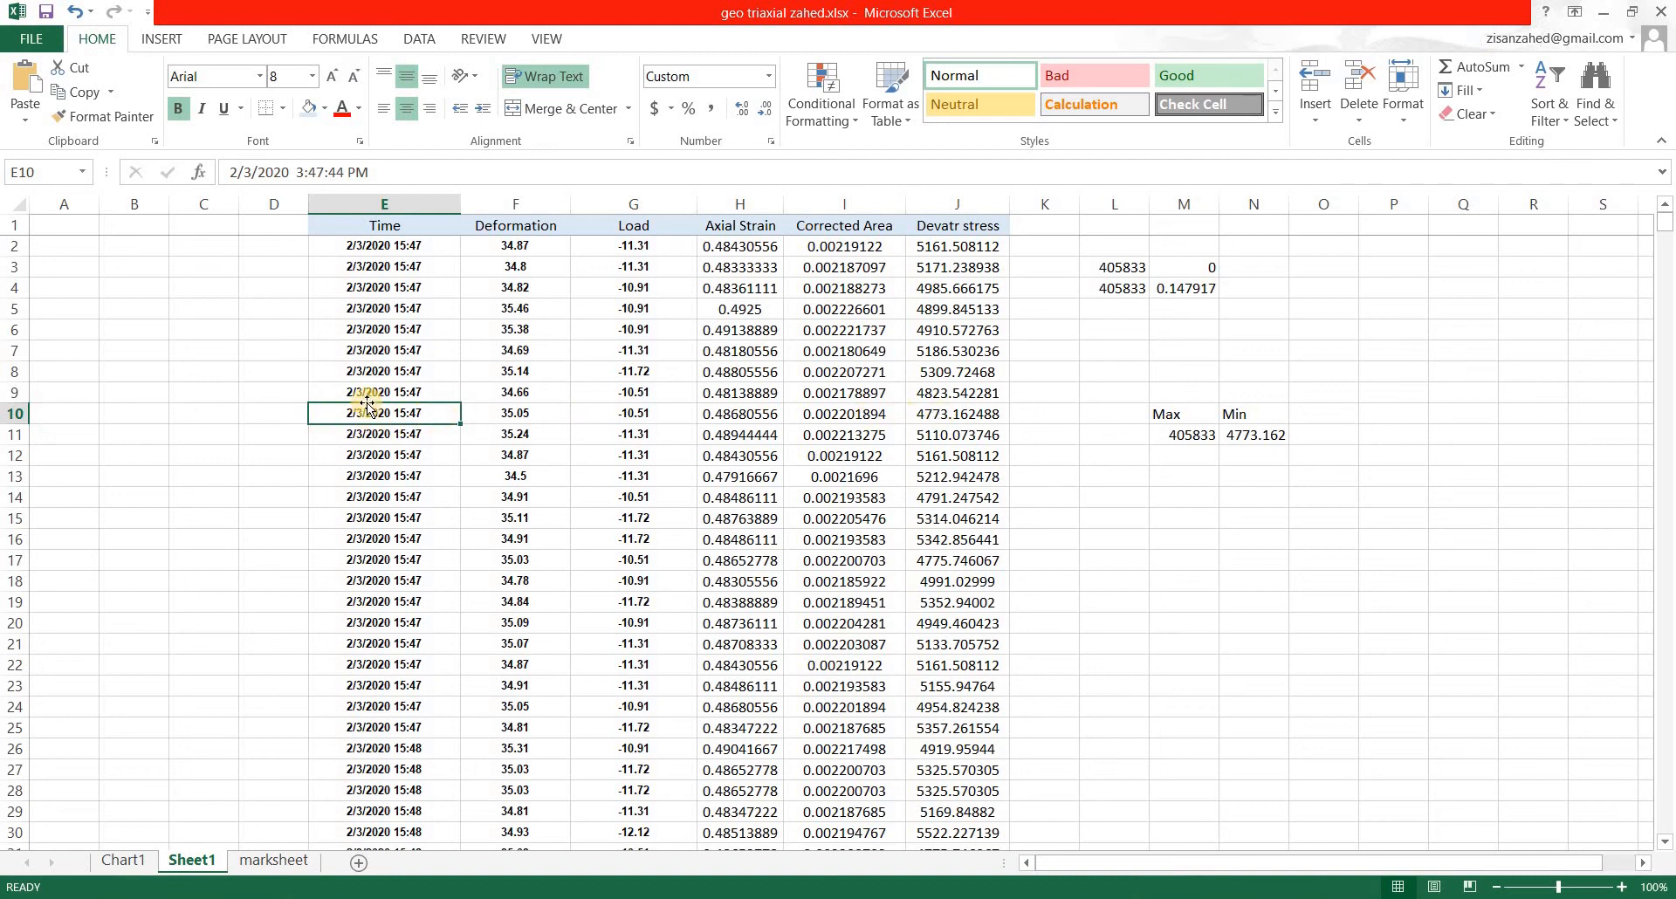
mouse_move(414, 417)
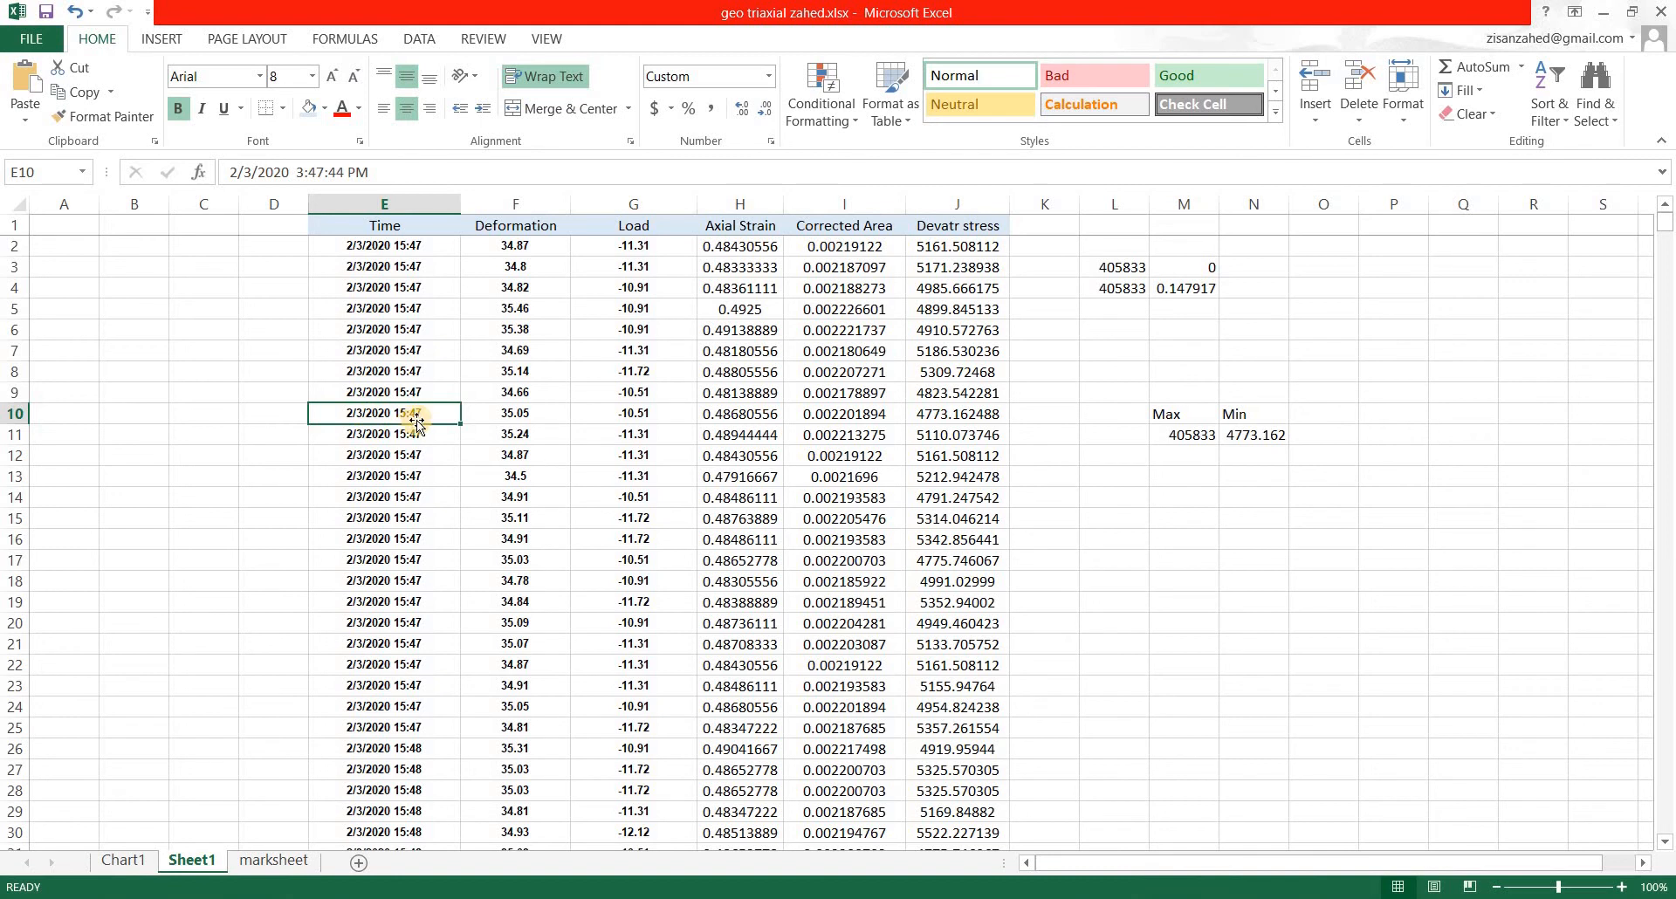
left_click(633, 414)
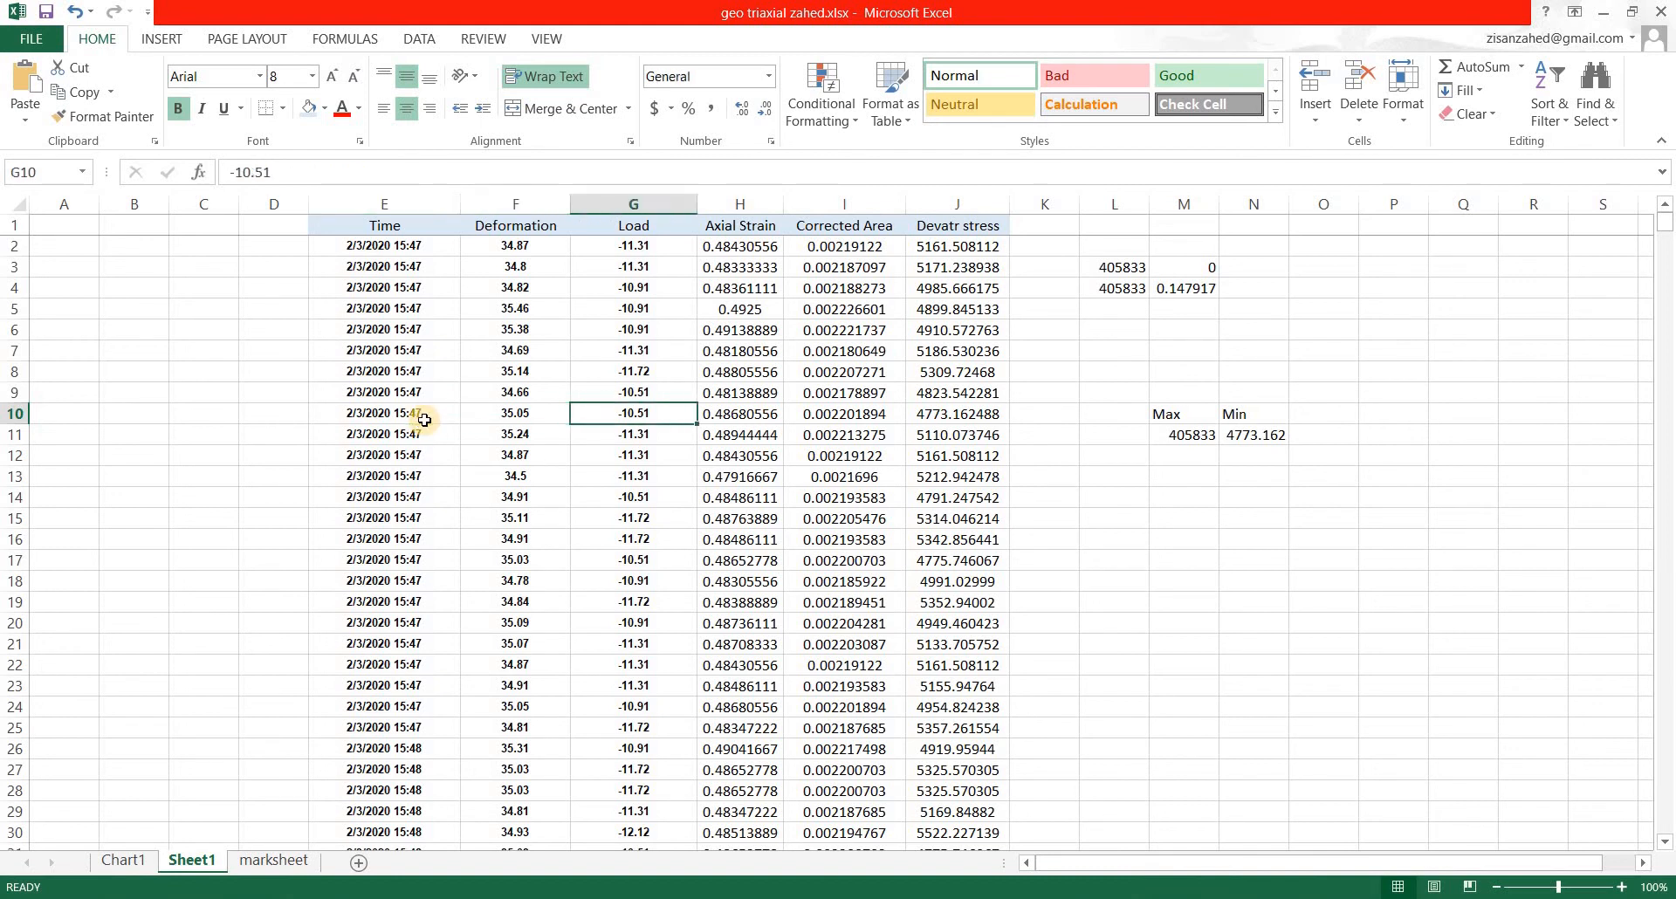
left_click(956, 414)
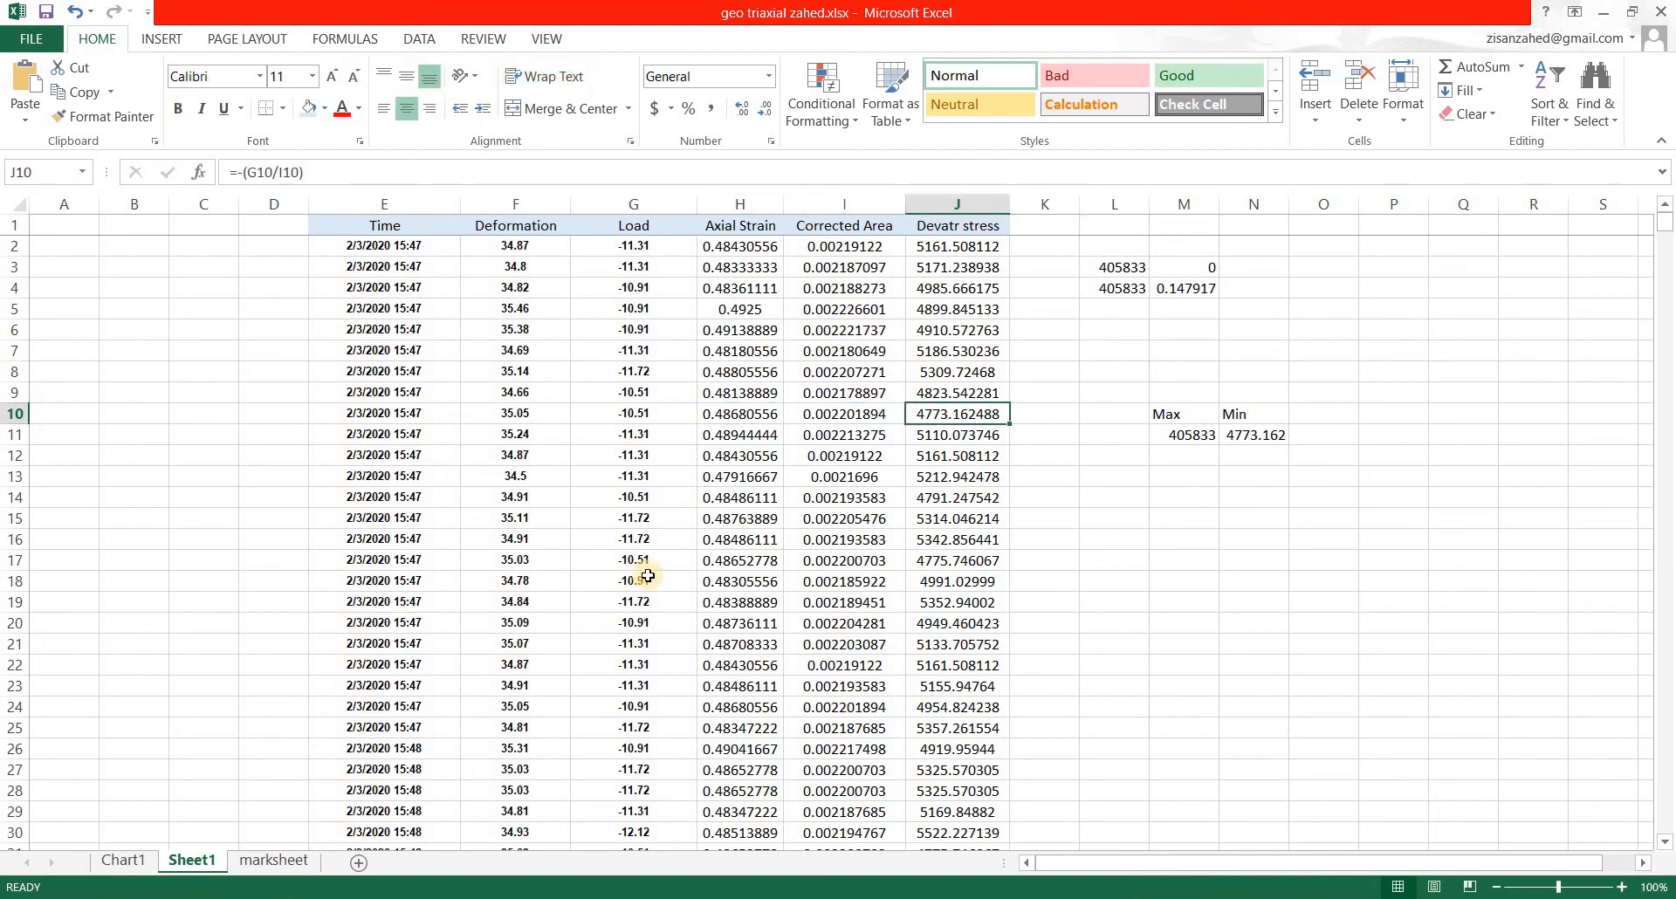
left_click(1113, 550)
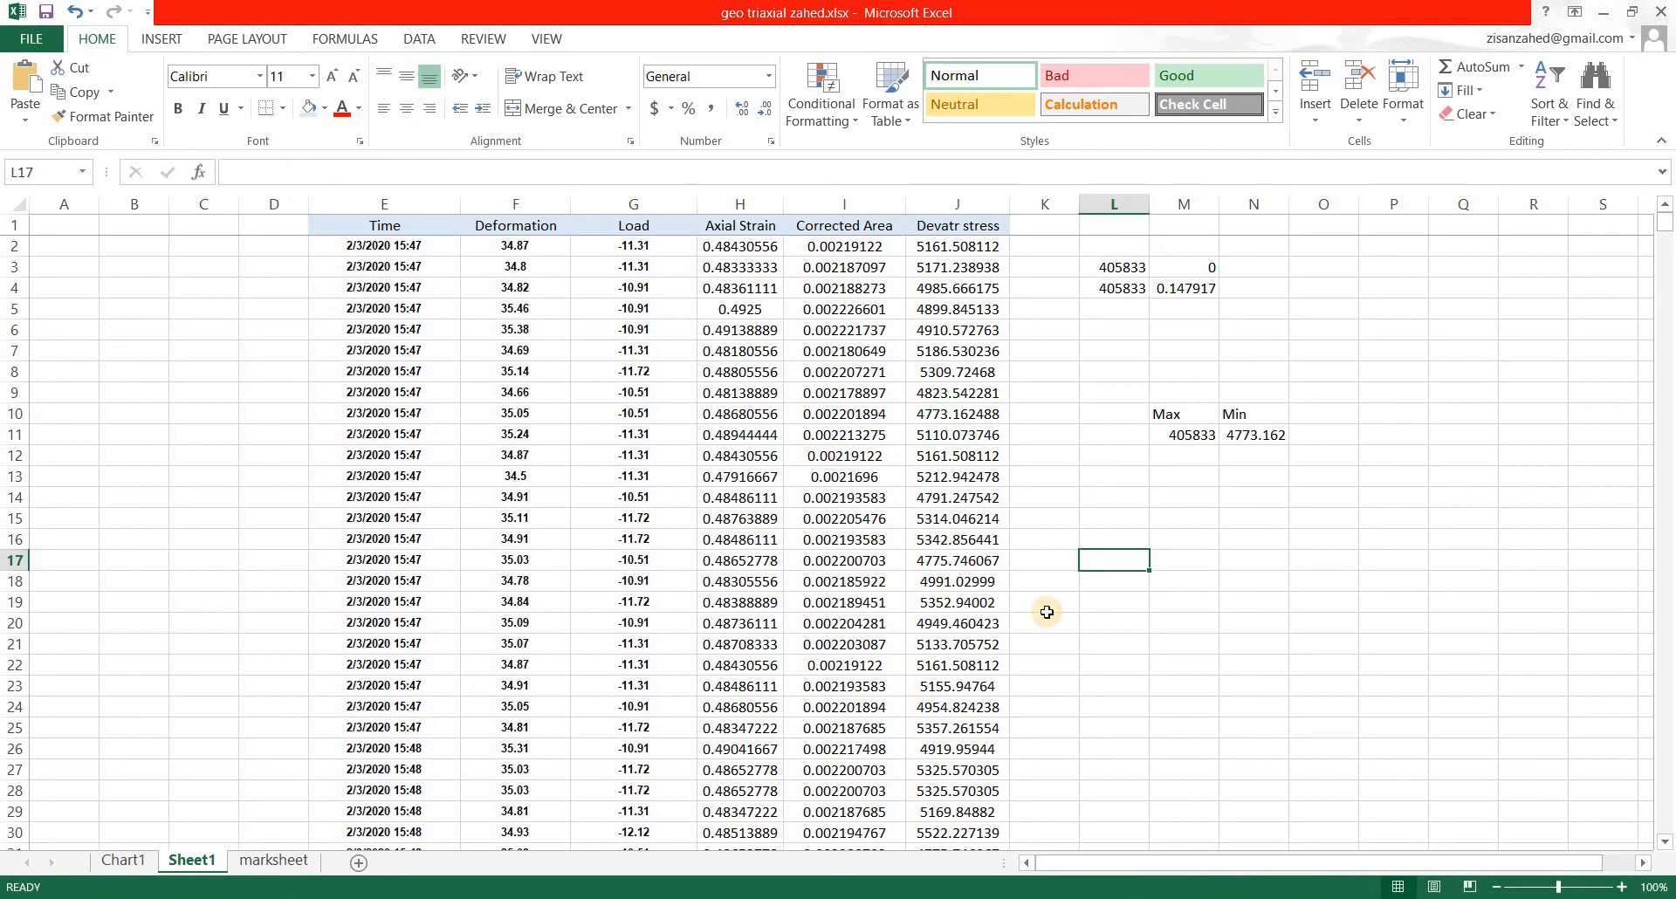
mouse_move(957, 538)
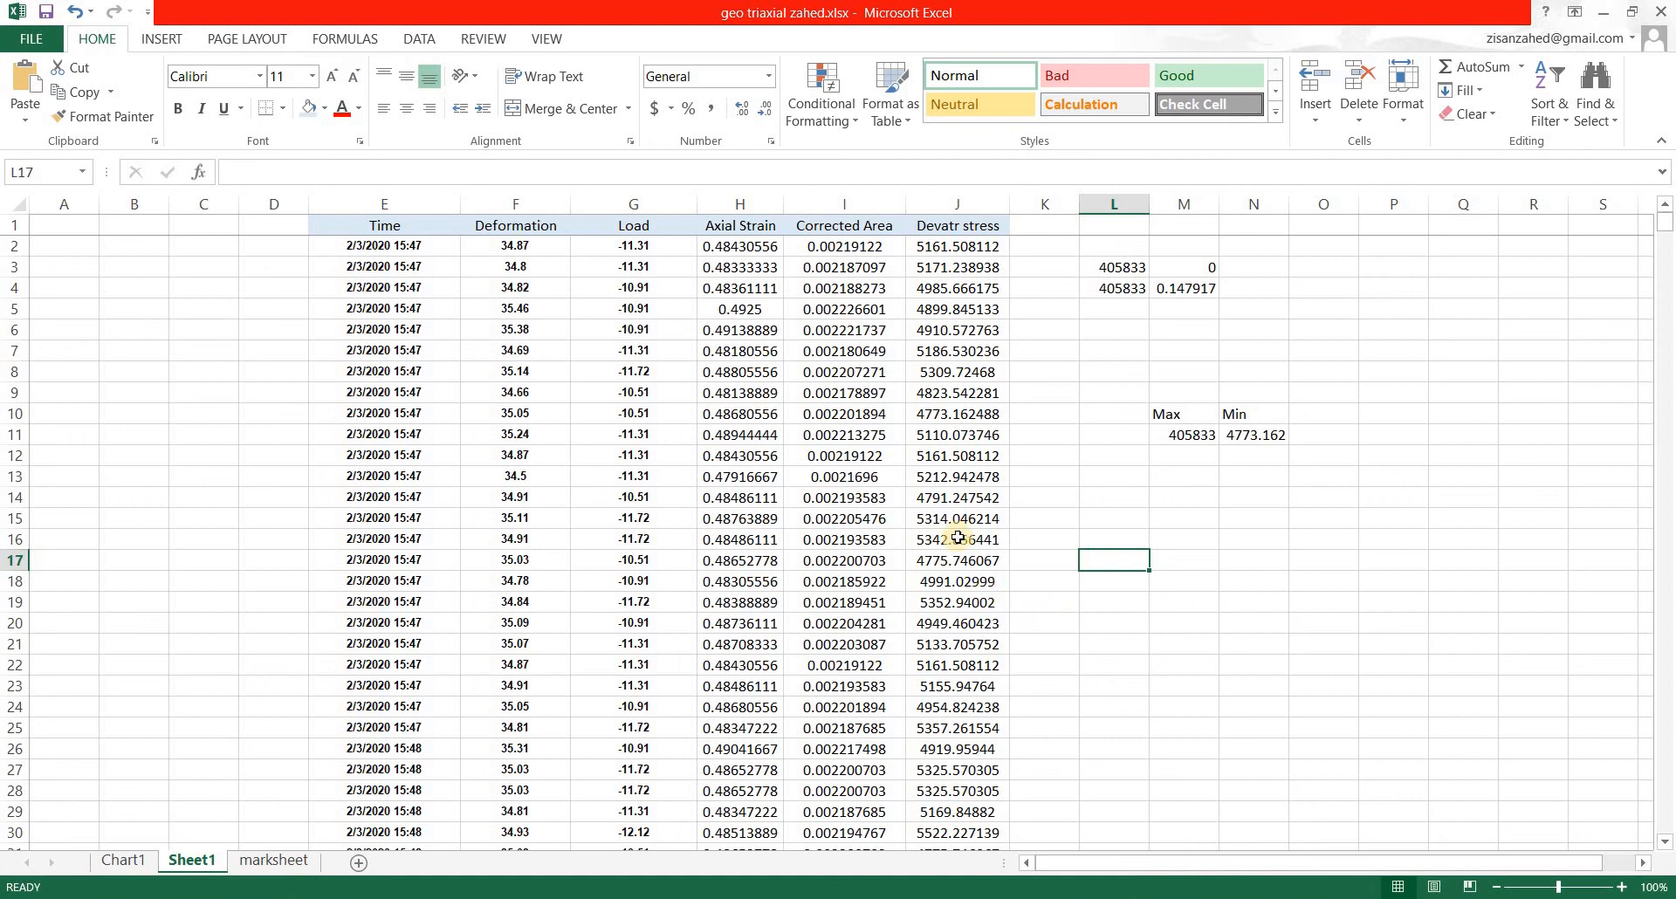
scroll("down", 3)
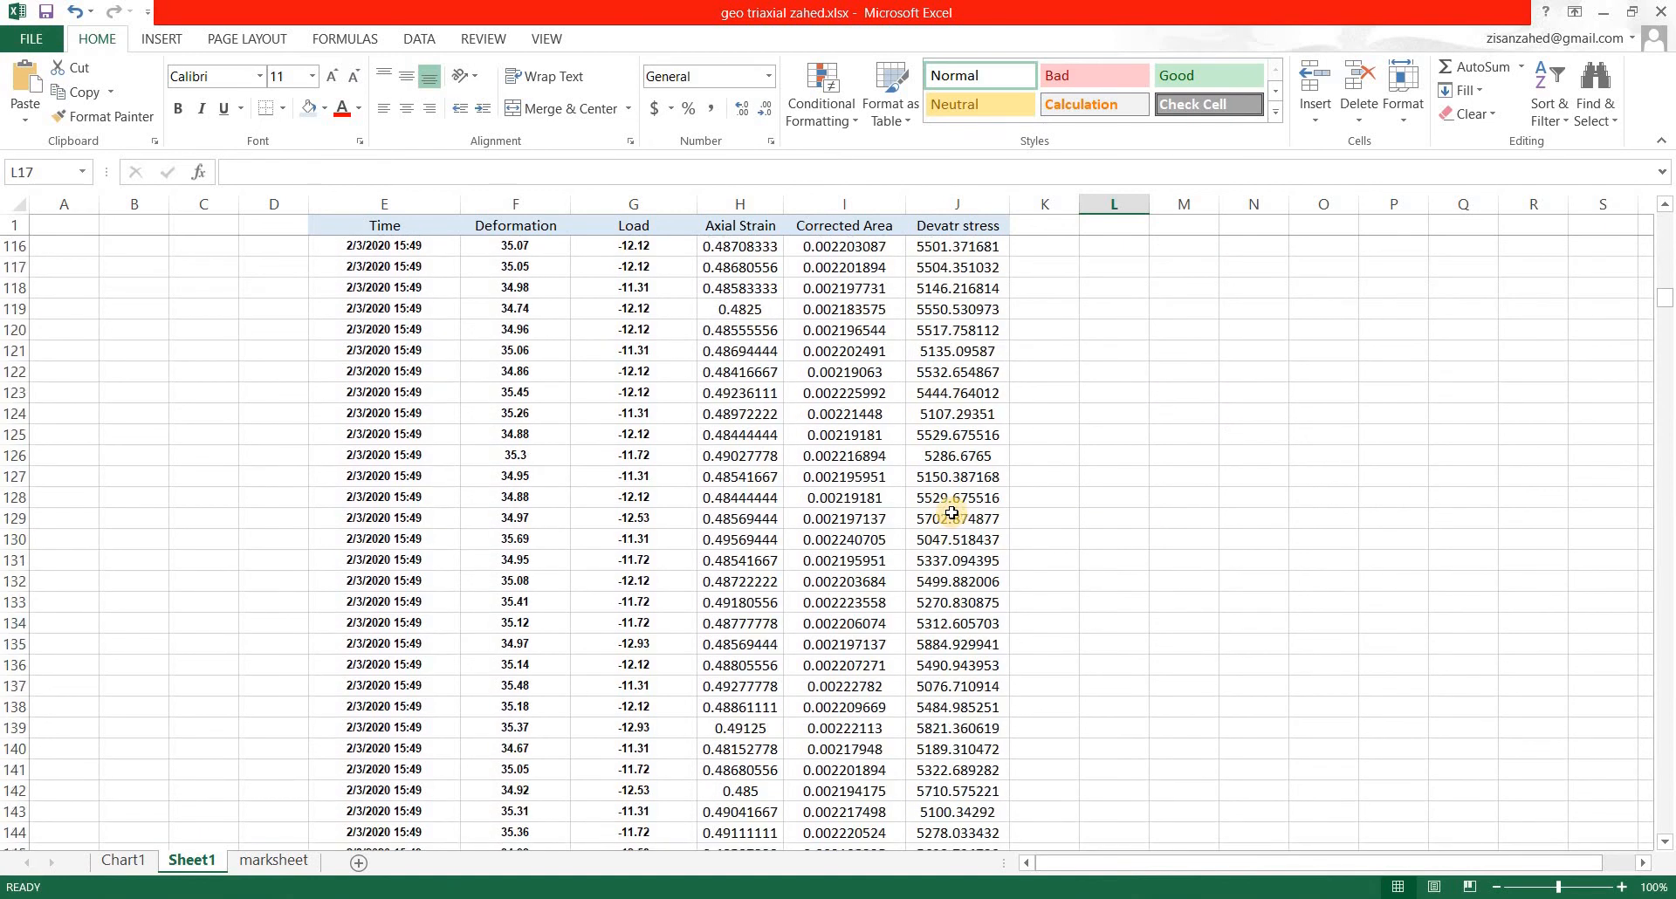
scroll("up", 3)
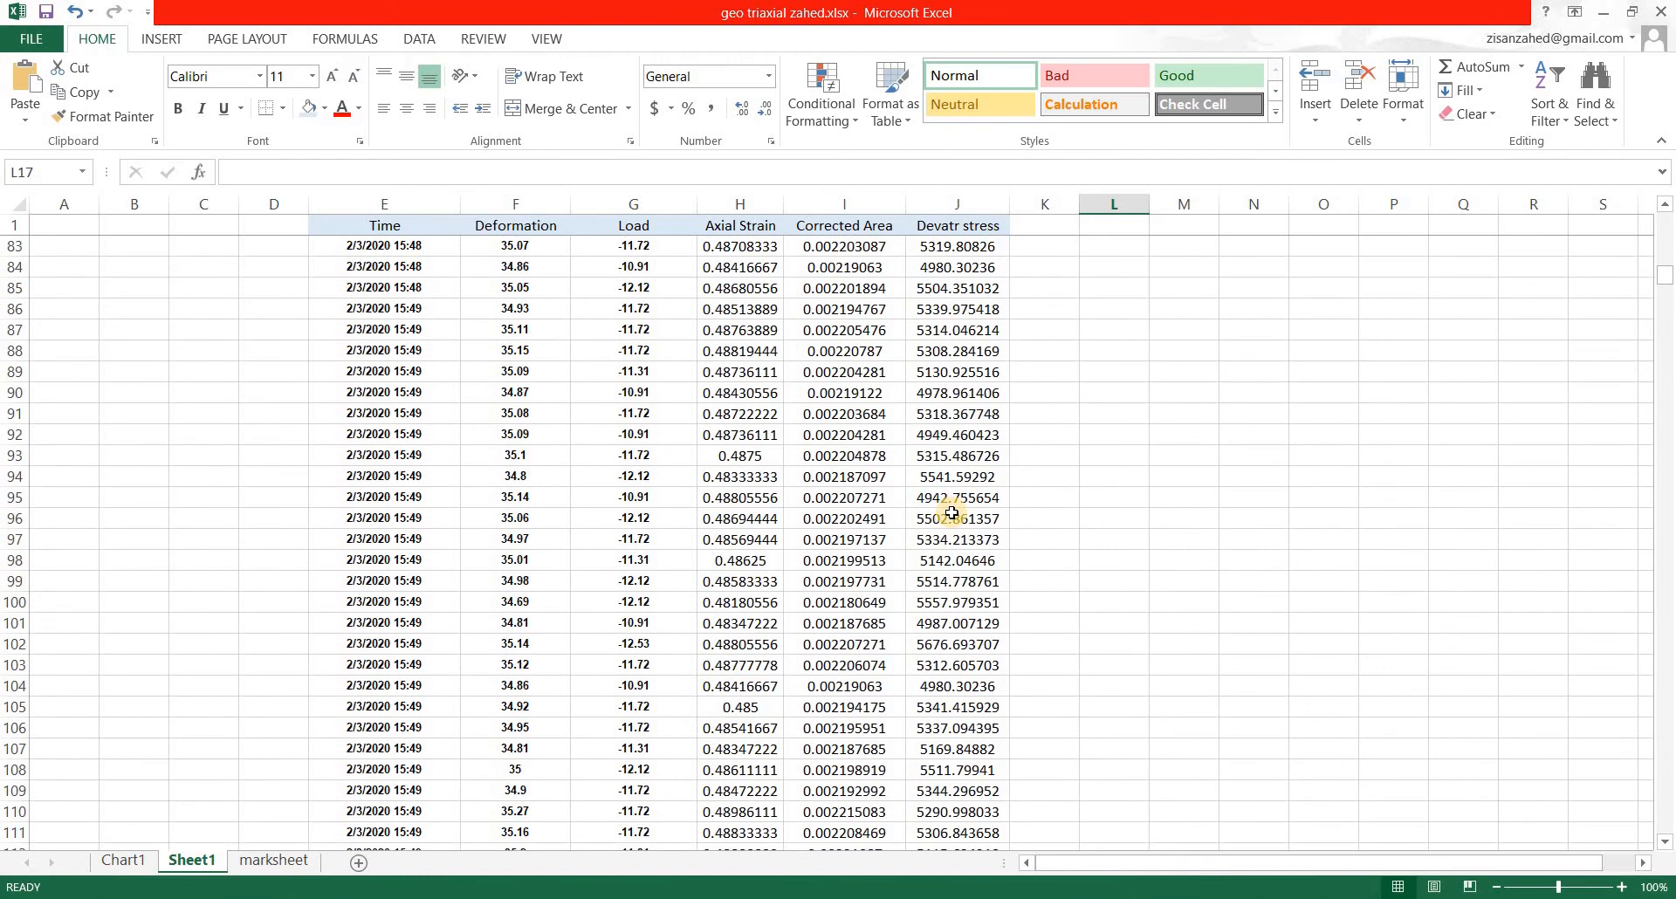
scroll("up", 3)
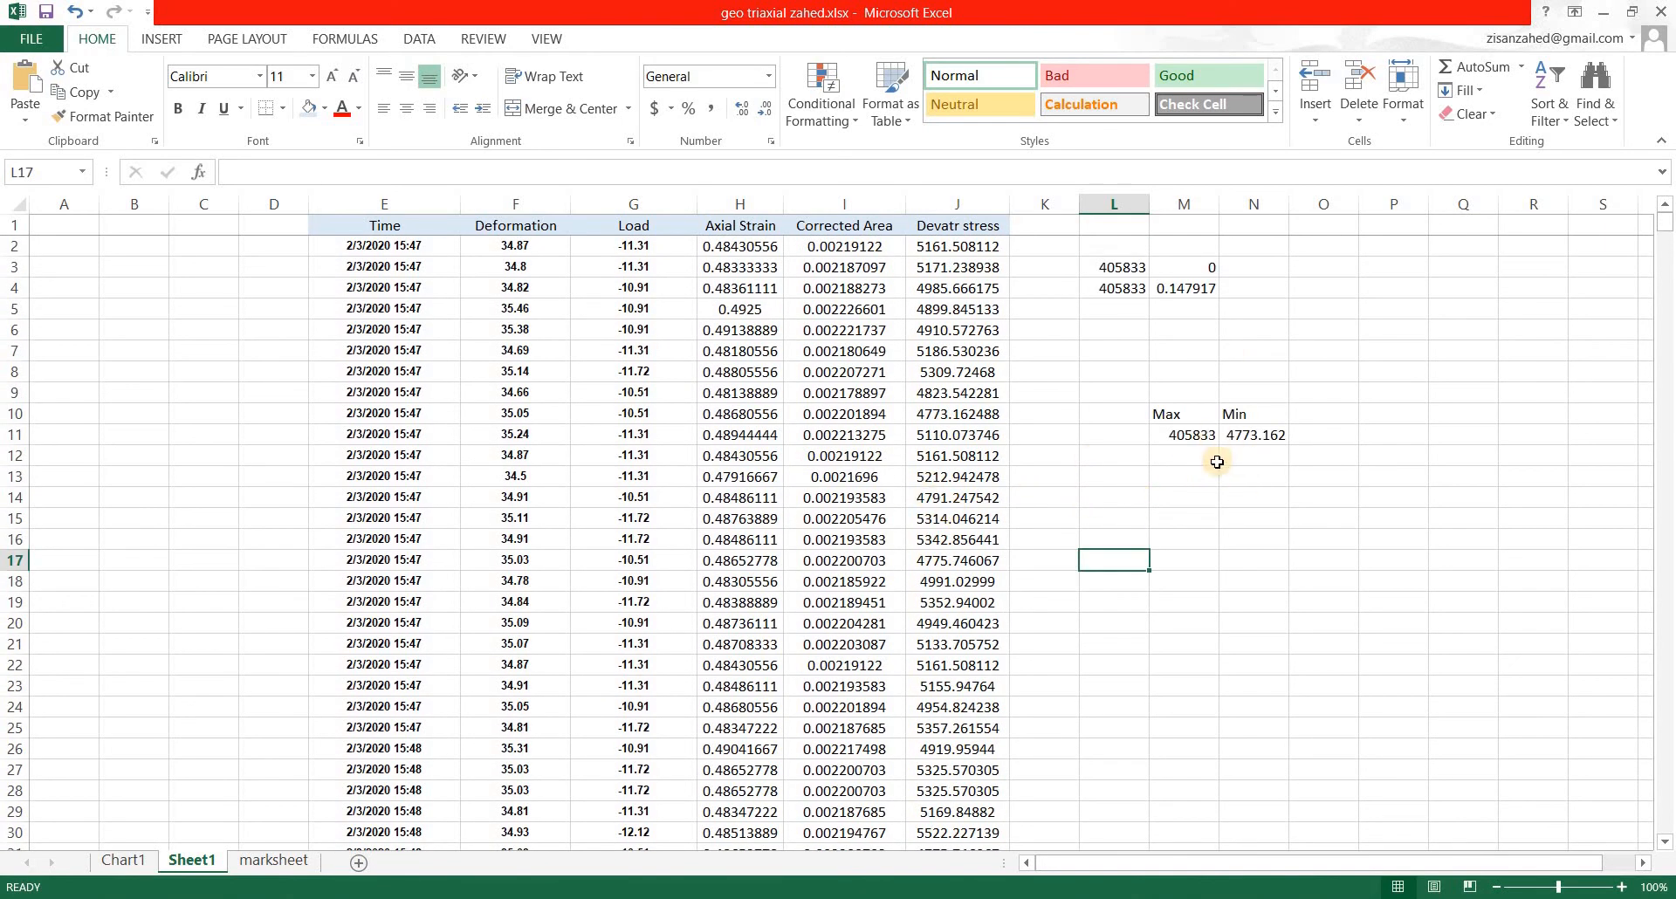
mouse_move(891, 525)
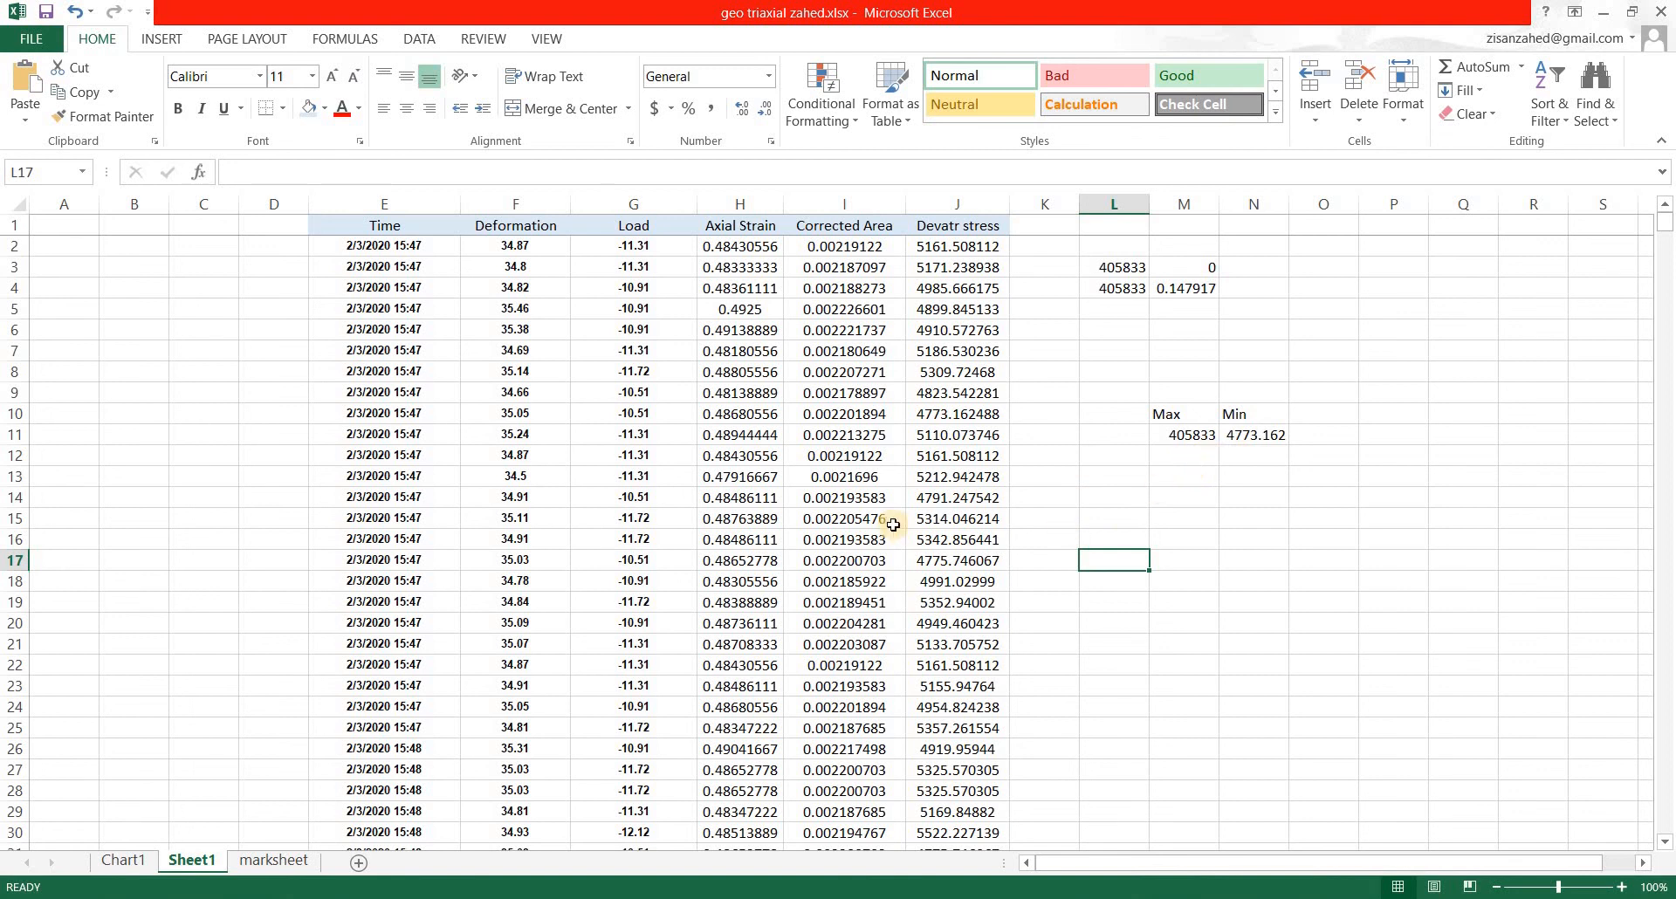
scroll("down", 3)
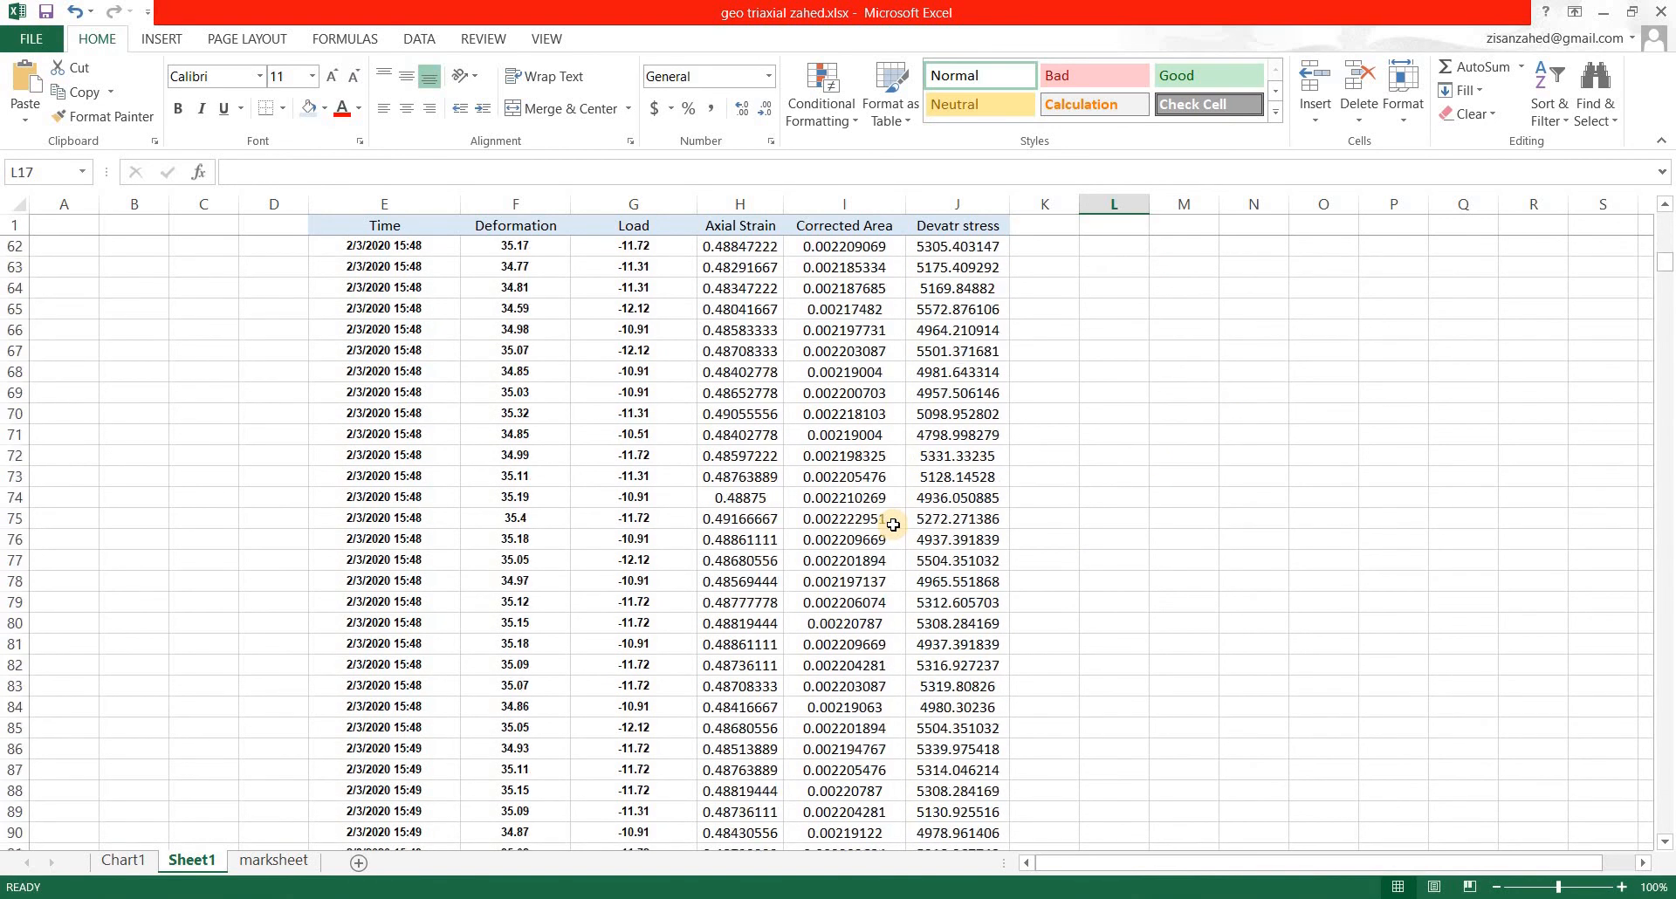
scroll("down", 3)
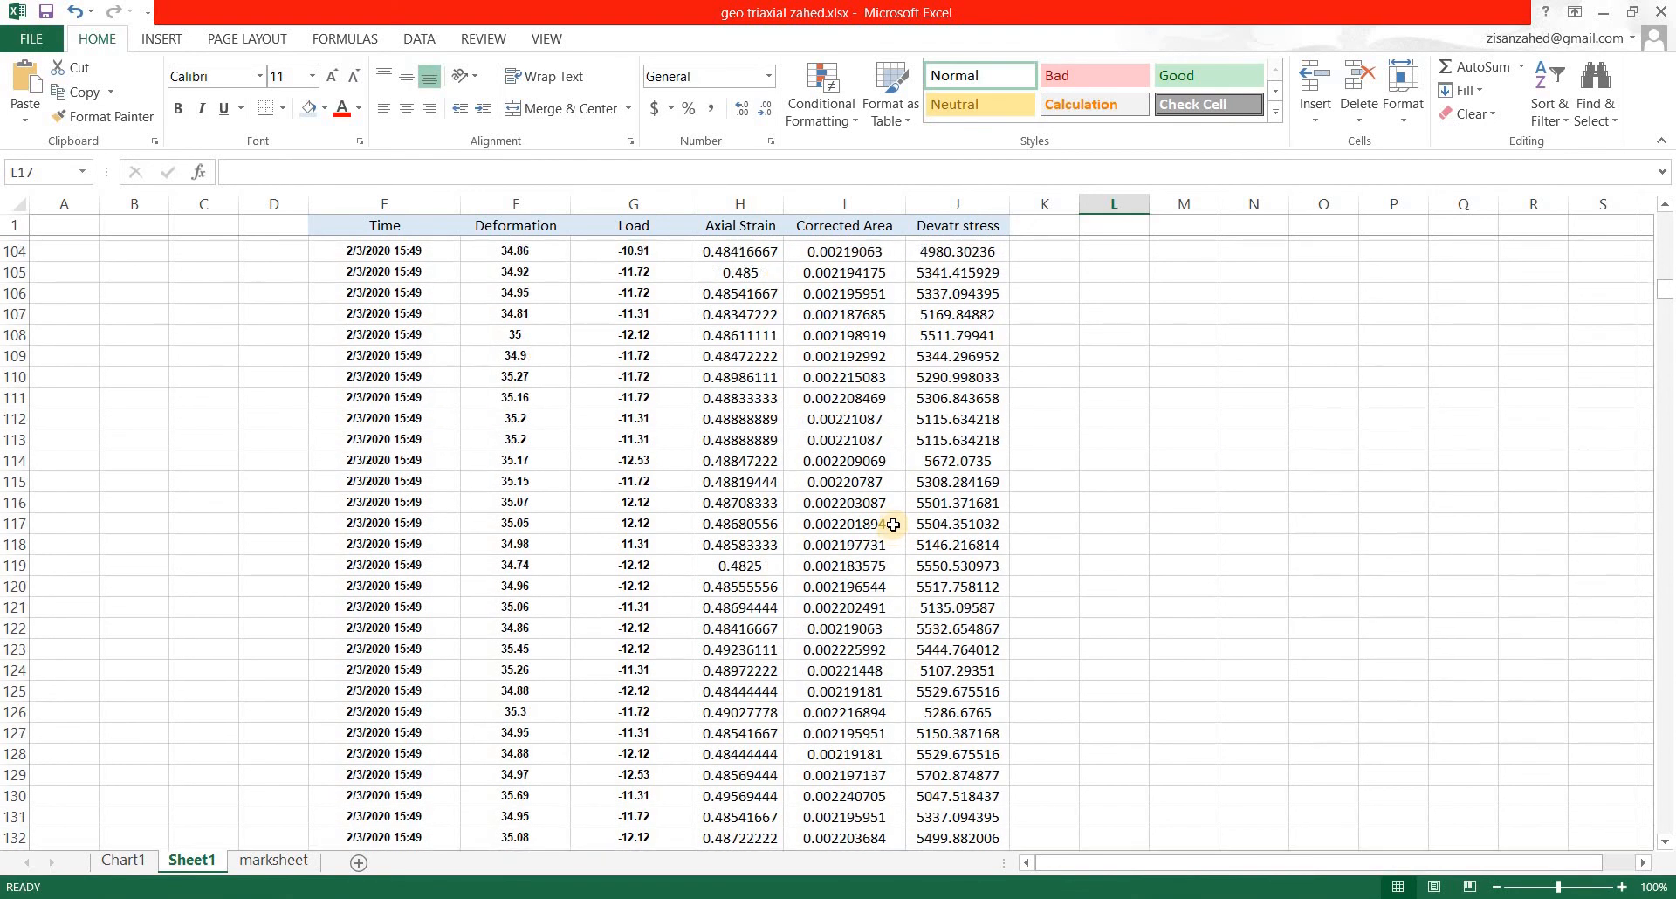
scroll("up", 3)
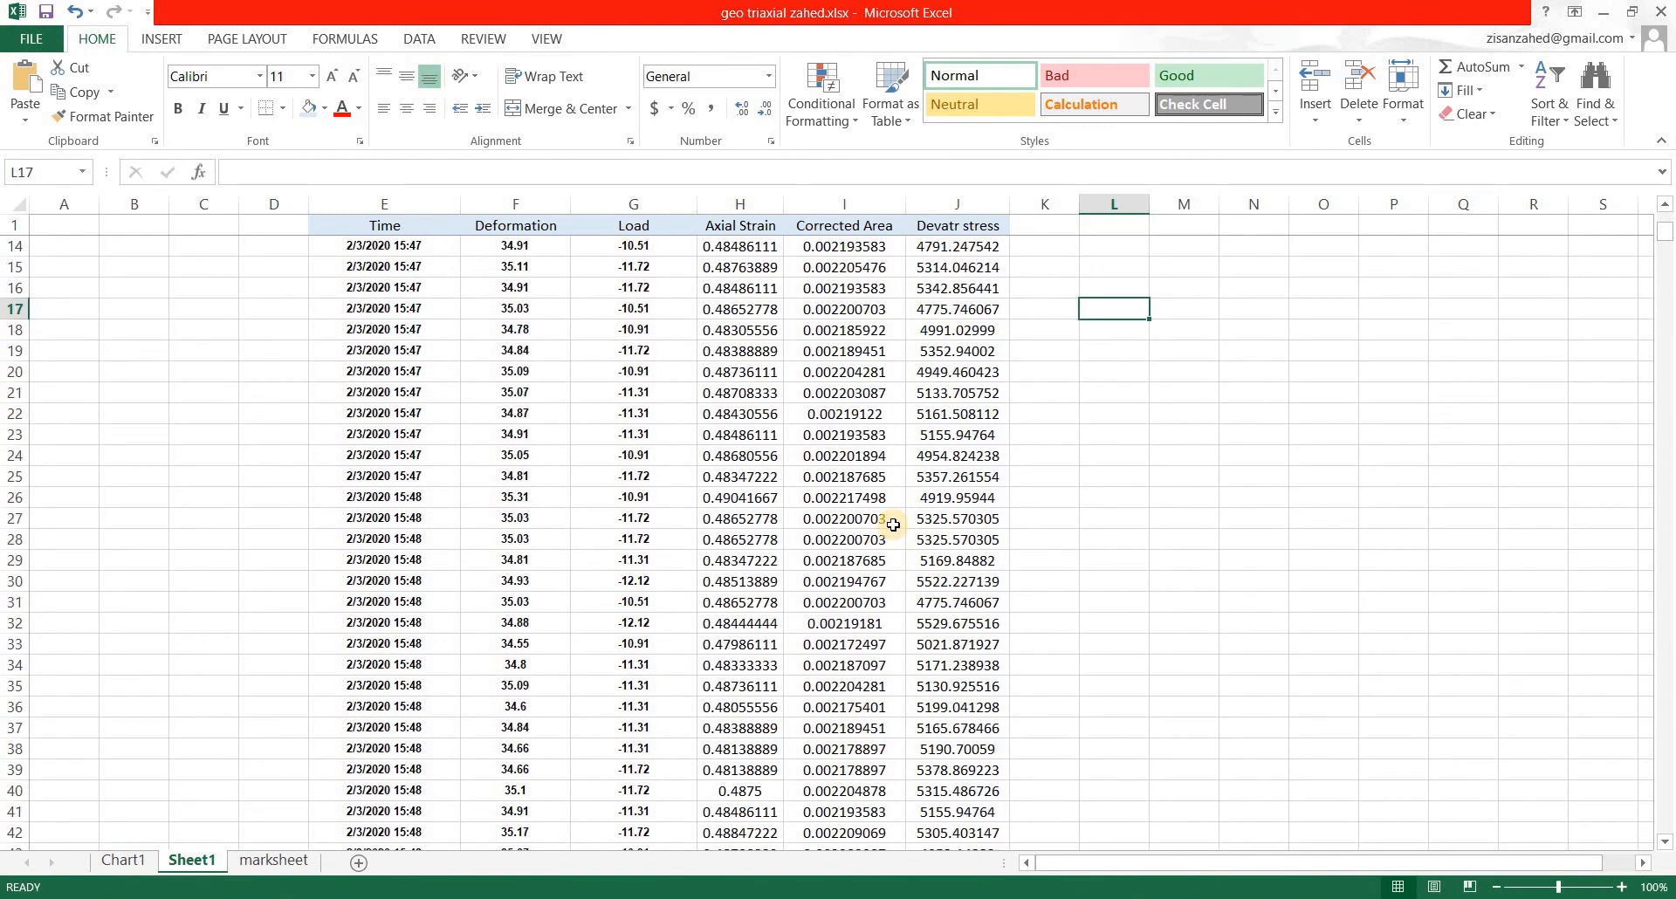
scroll("up", 3)
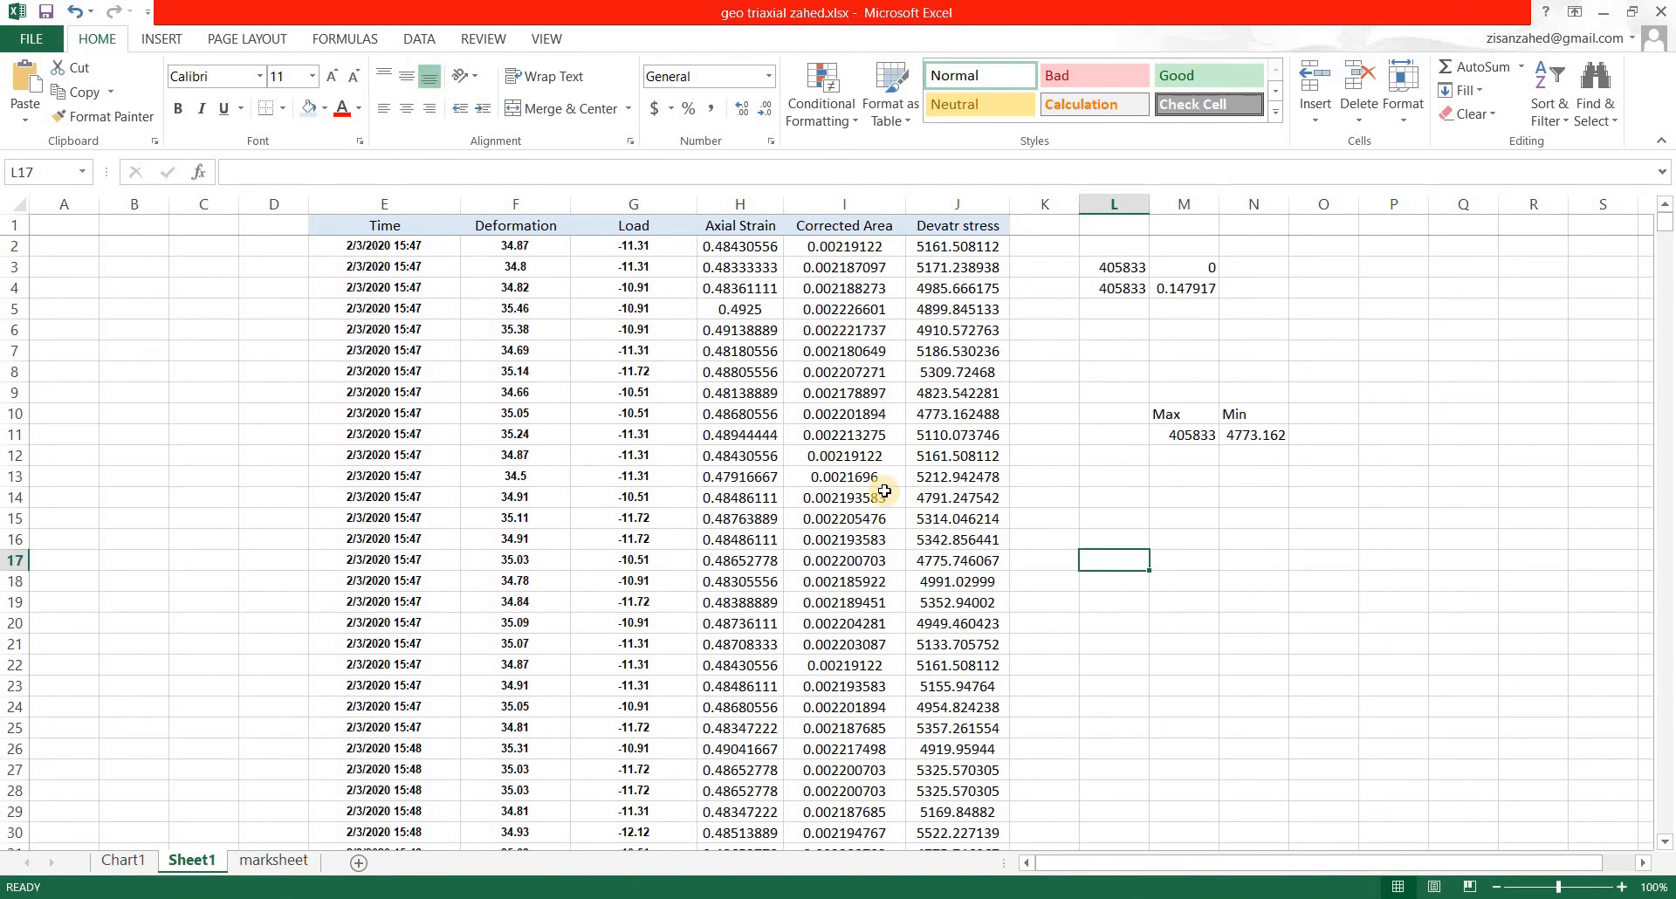